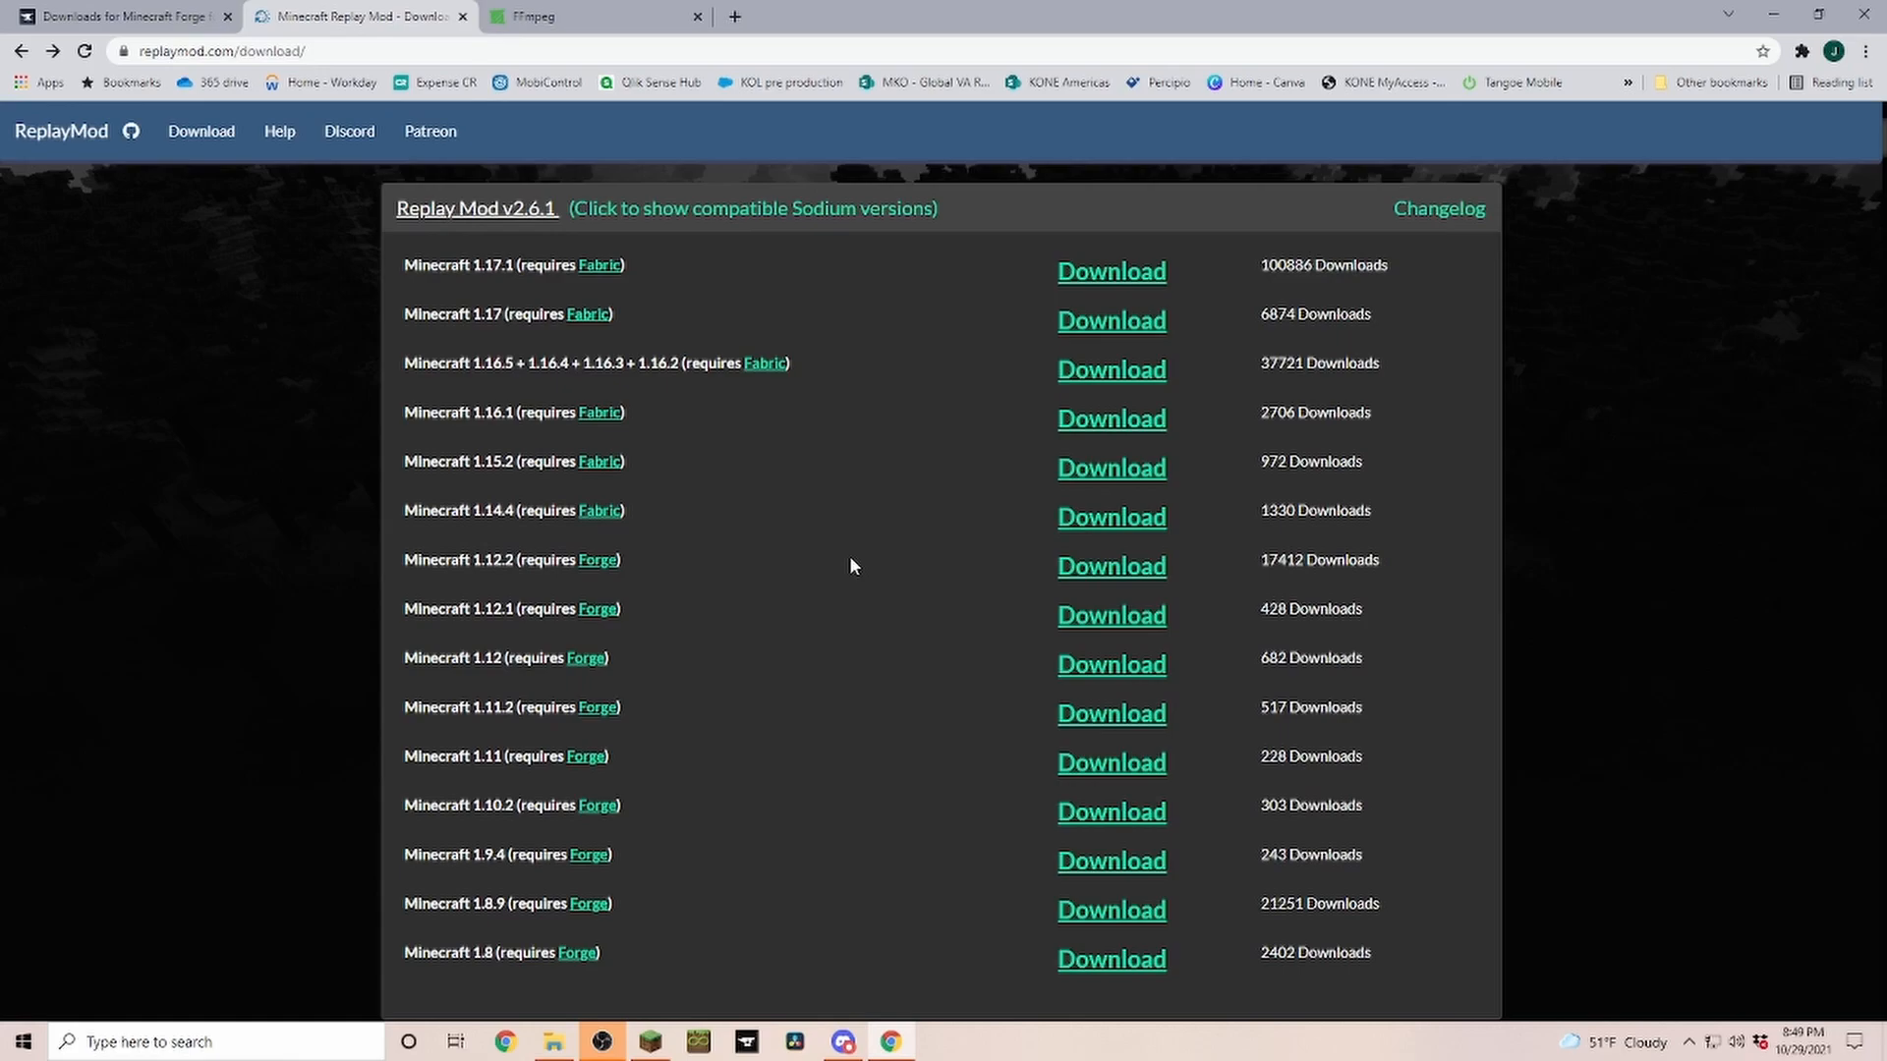
mouse_move(883, 625)
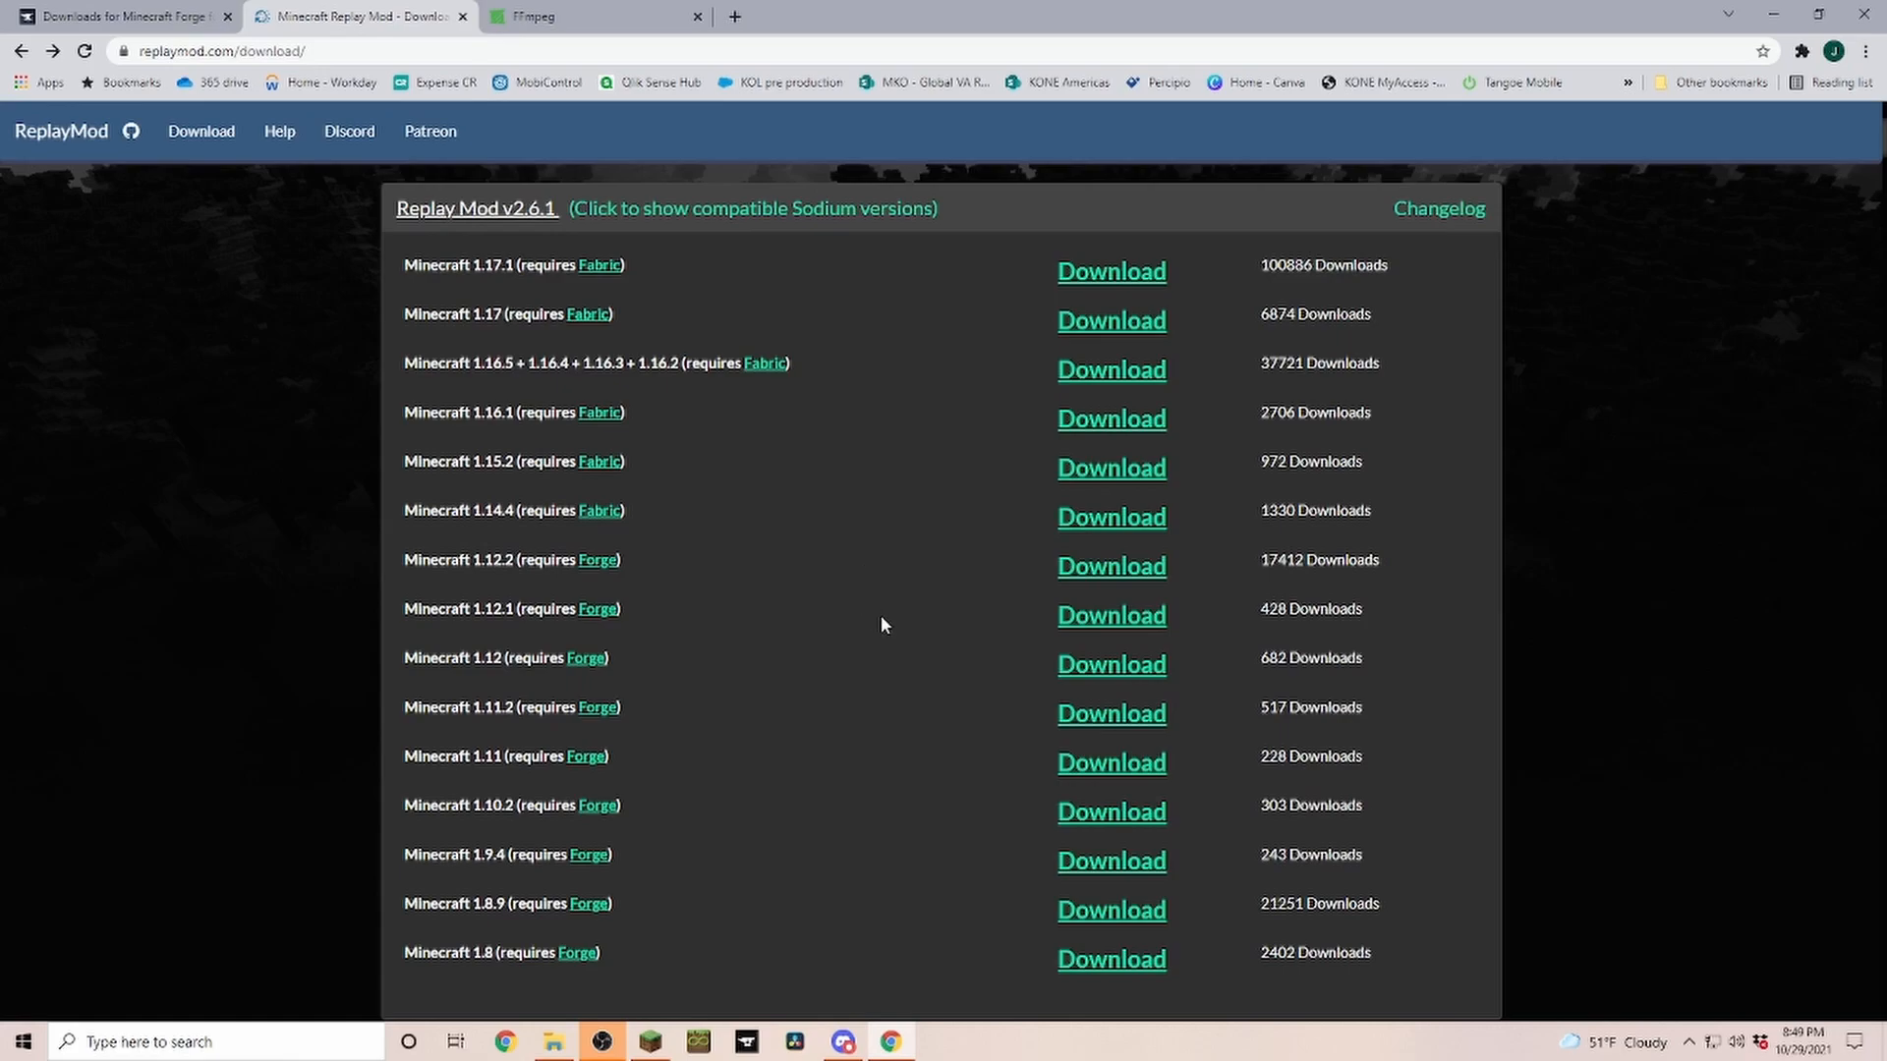
mouse_move(853, 649)
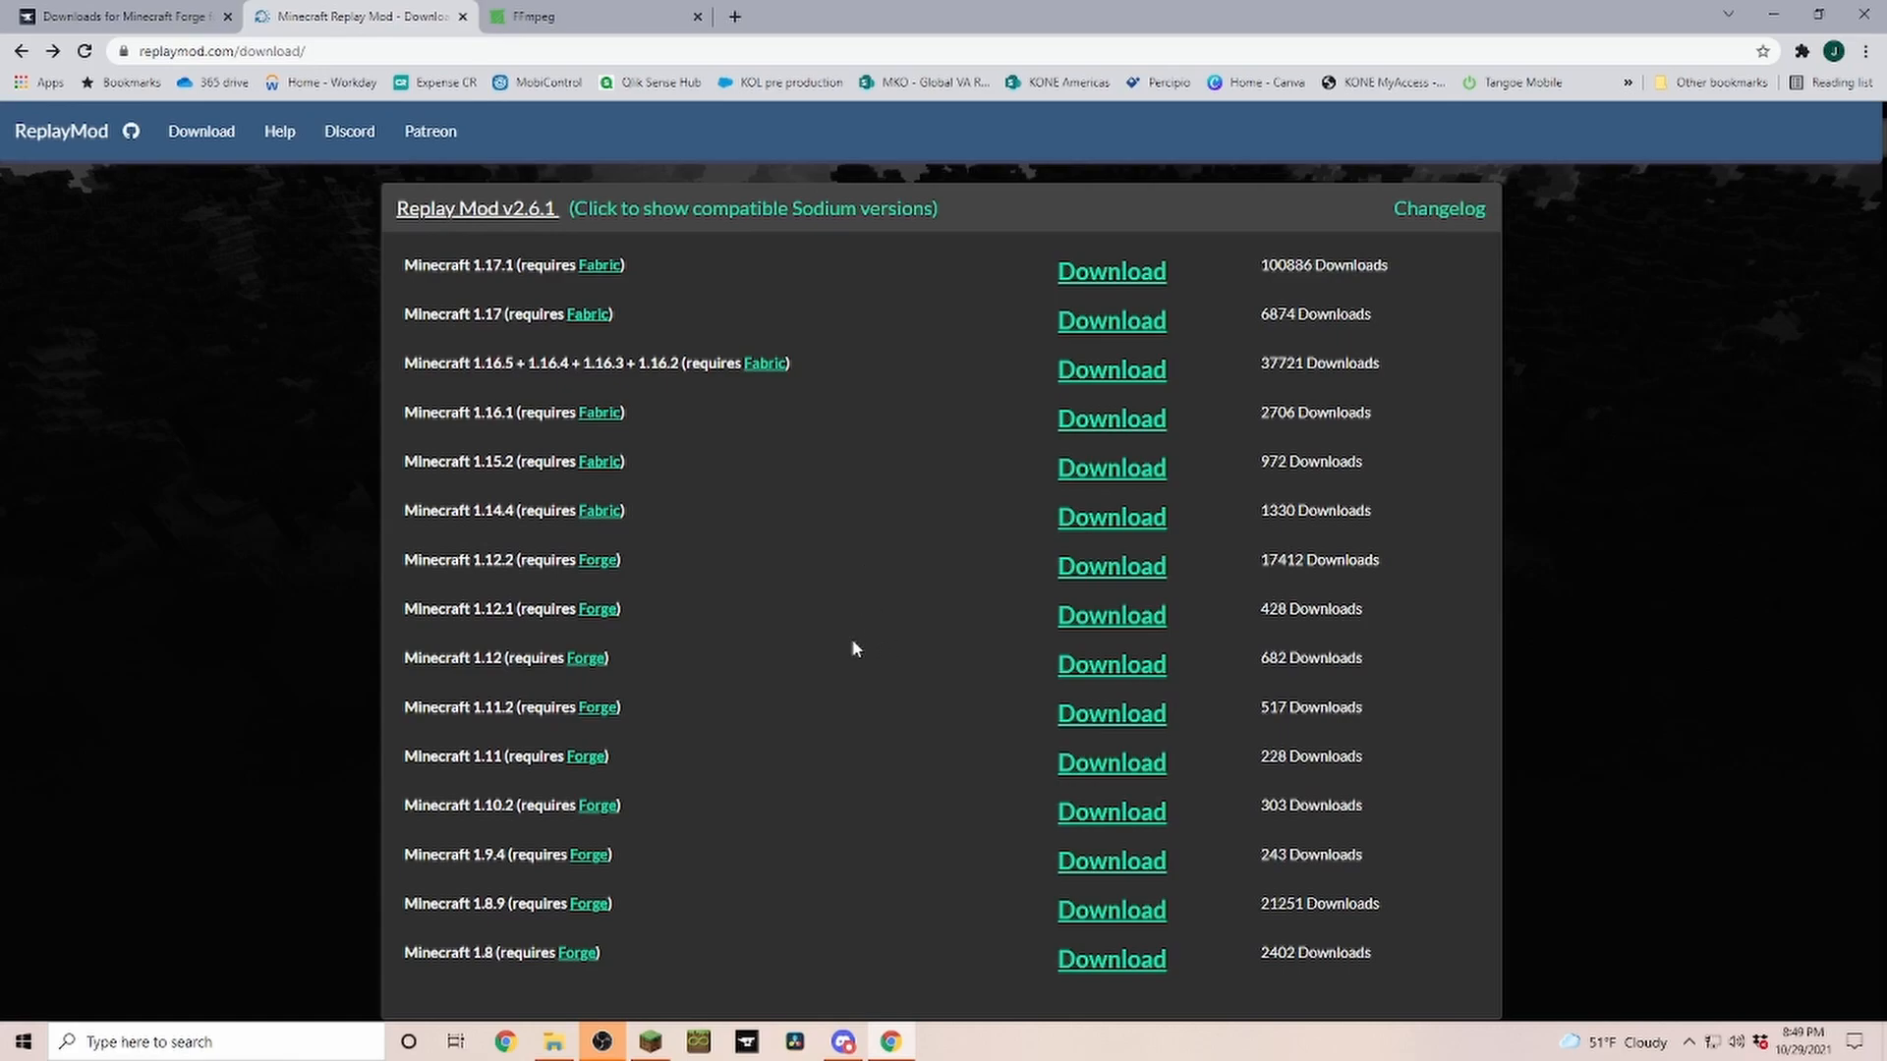
mouse_move(861, 775)
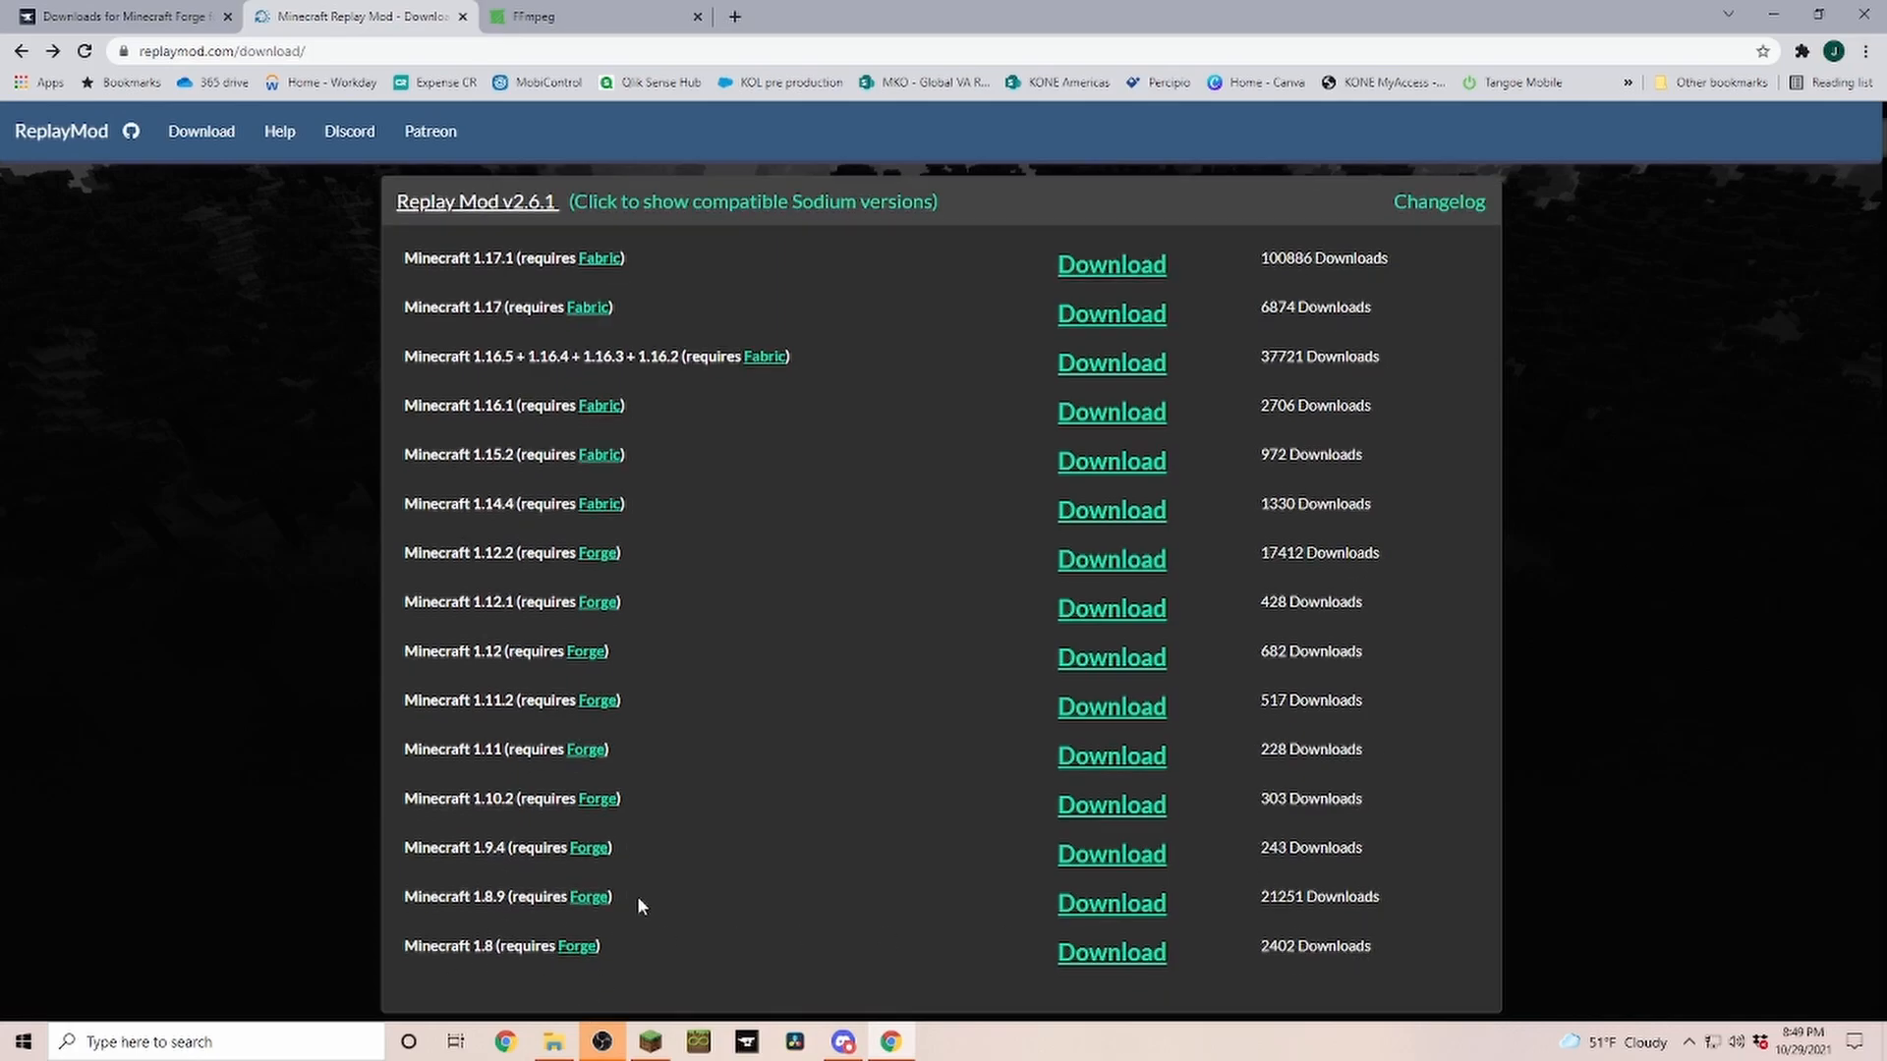
Expand Show all Versions on the Forge 1.8.9 page and scroll through the full build table.
scroll("down", 3)
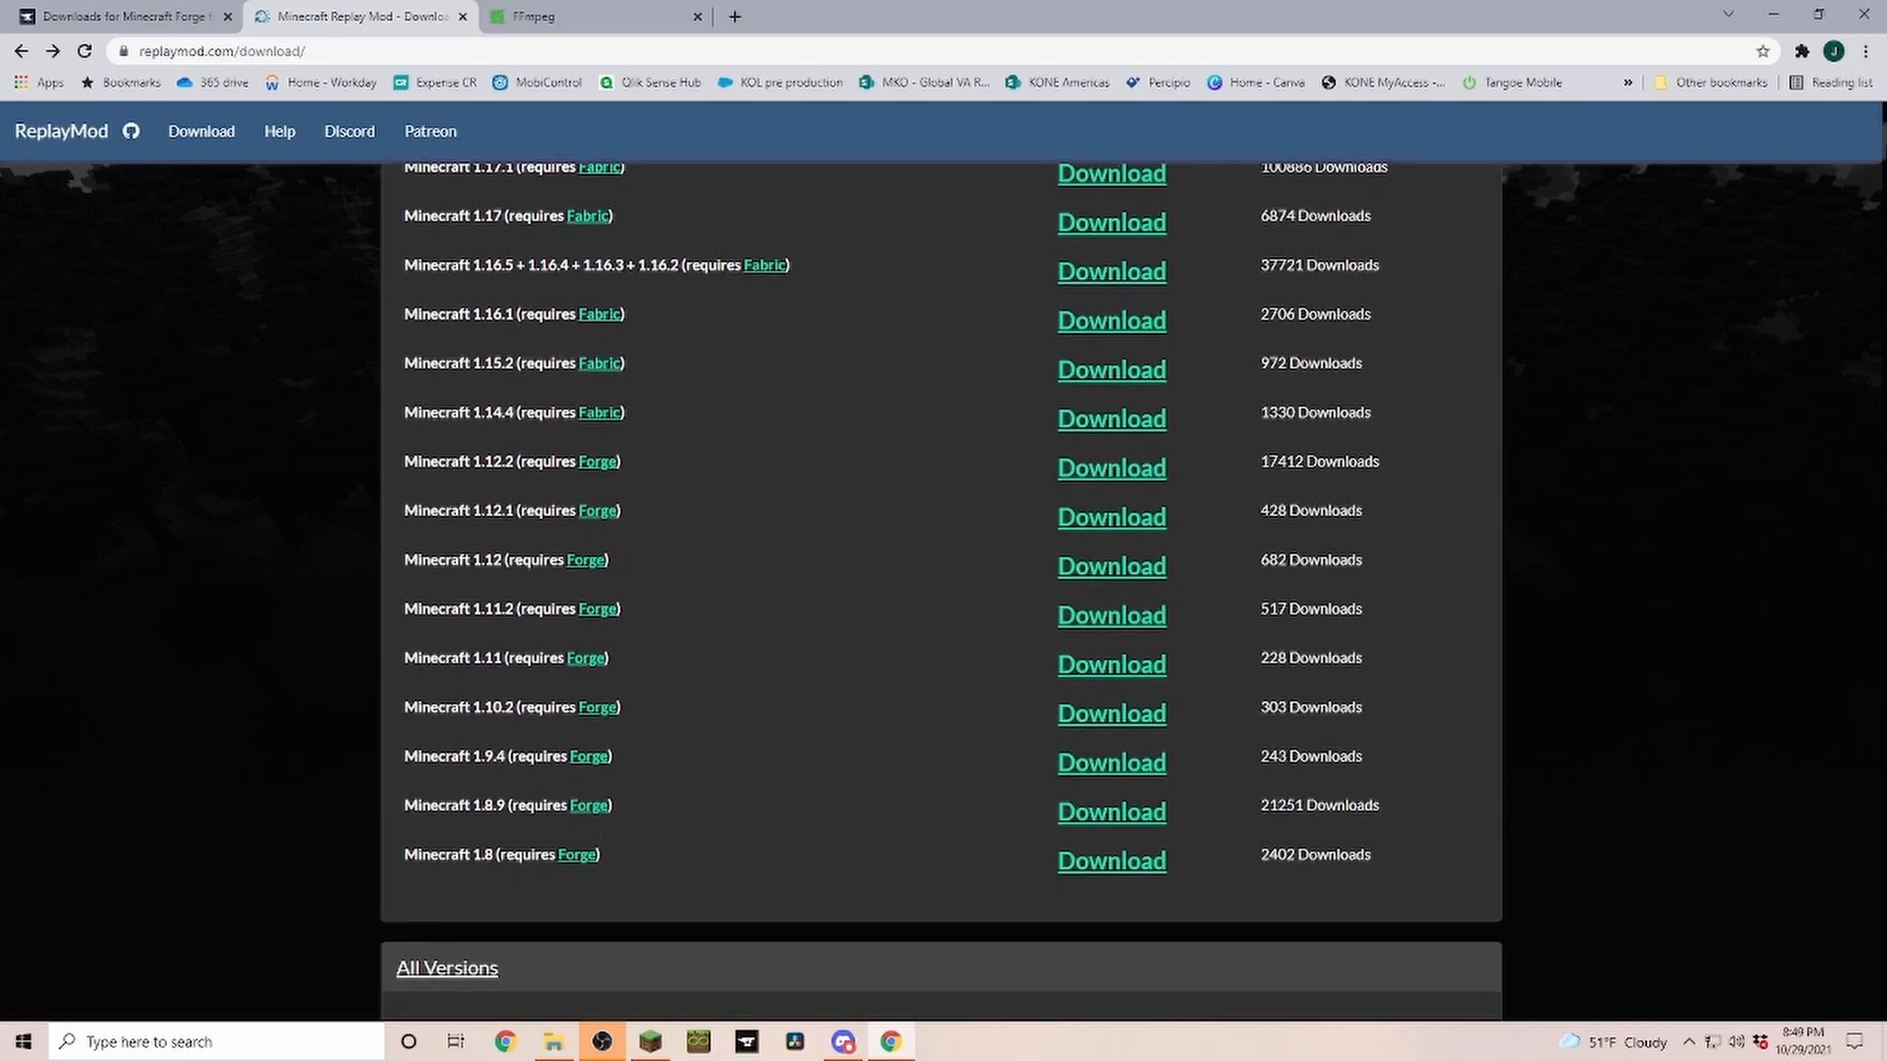
scroll("down", 3)
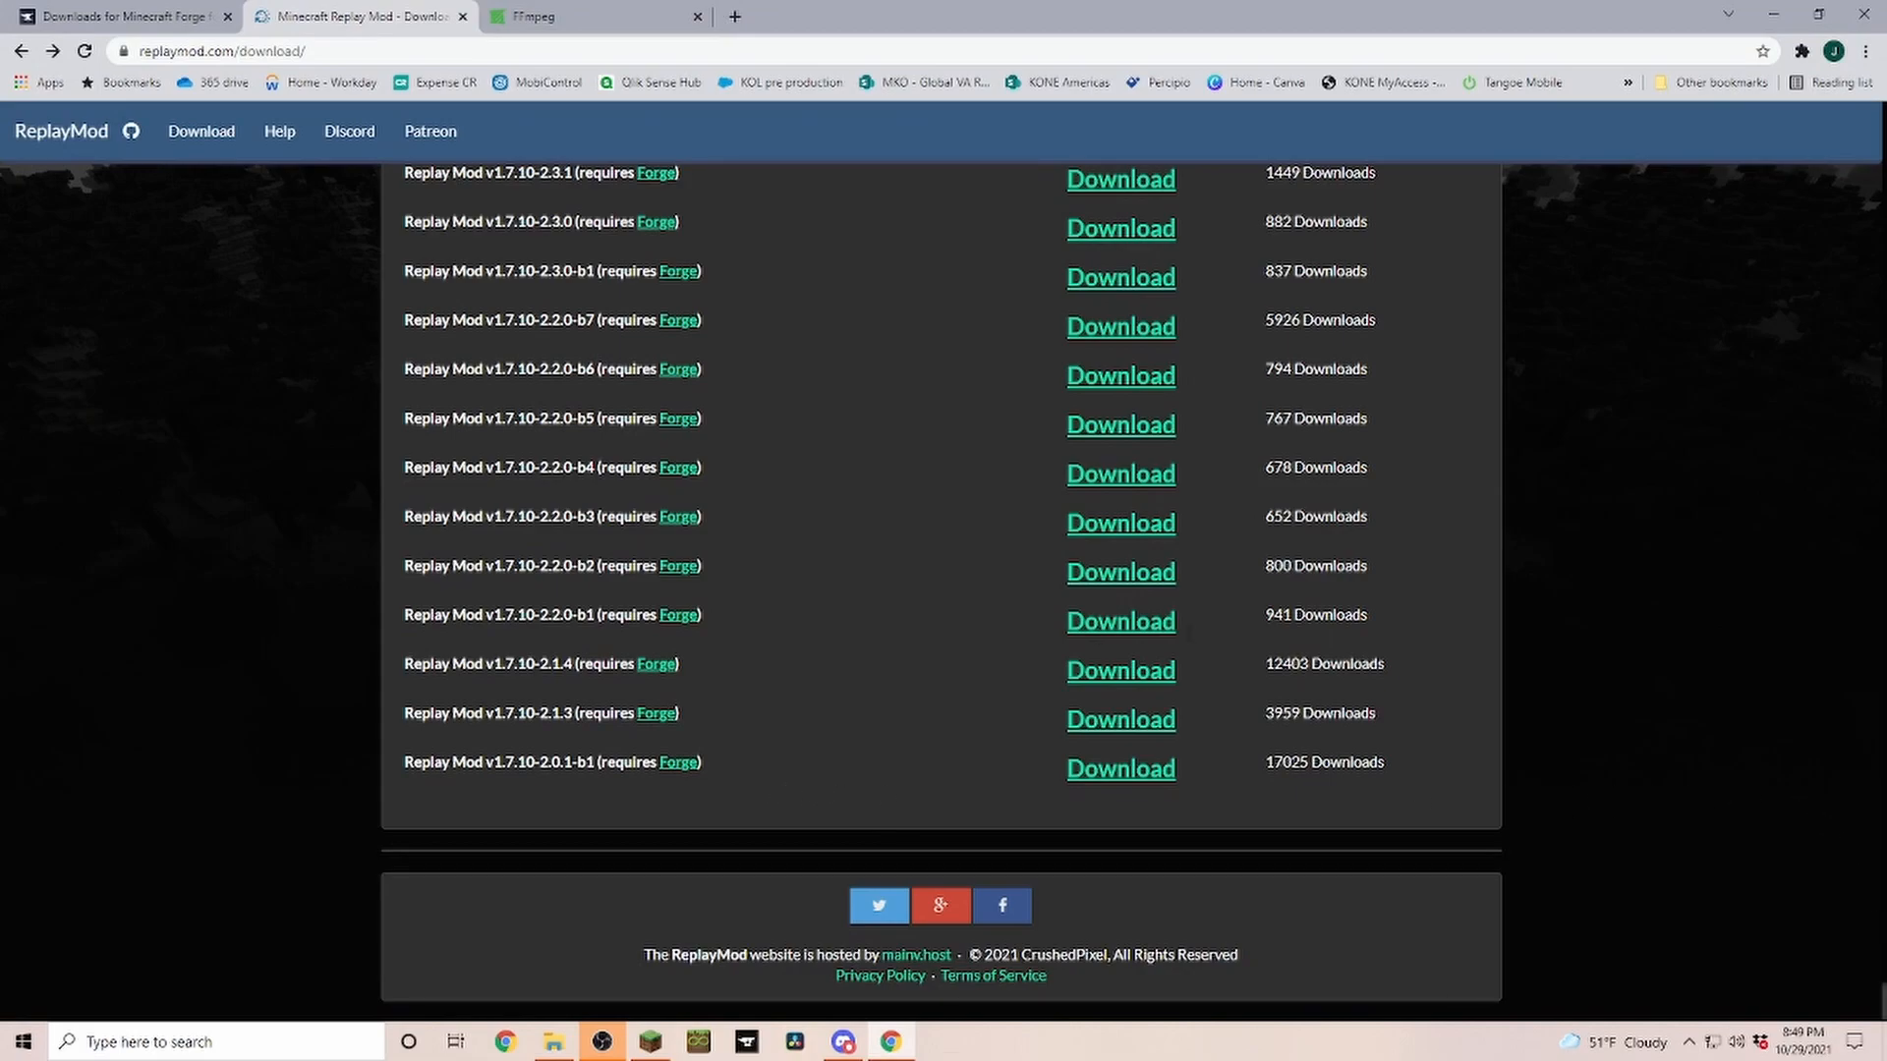
scroll("up", 3)
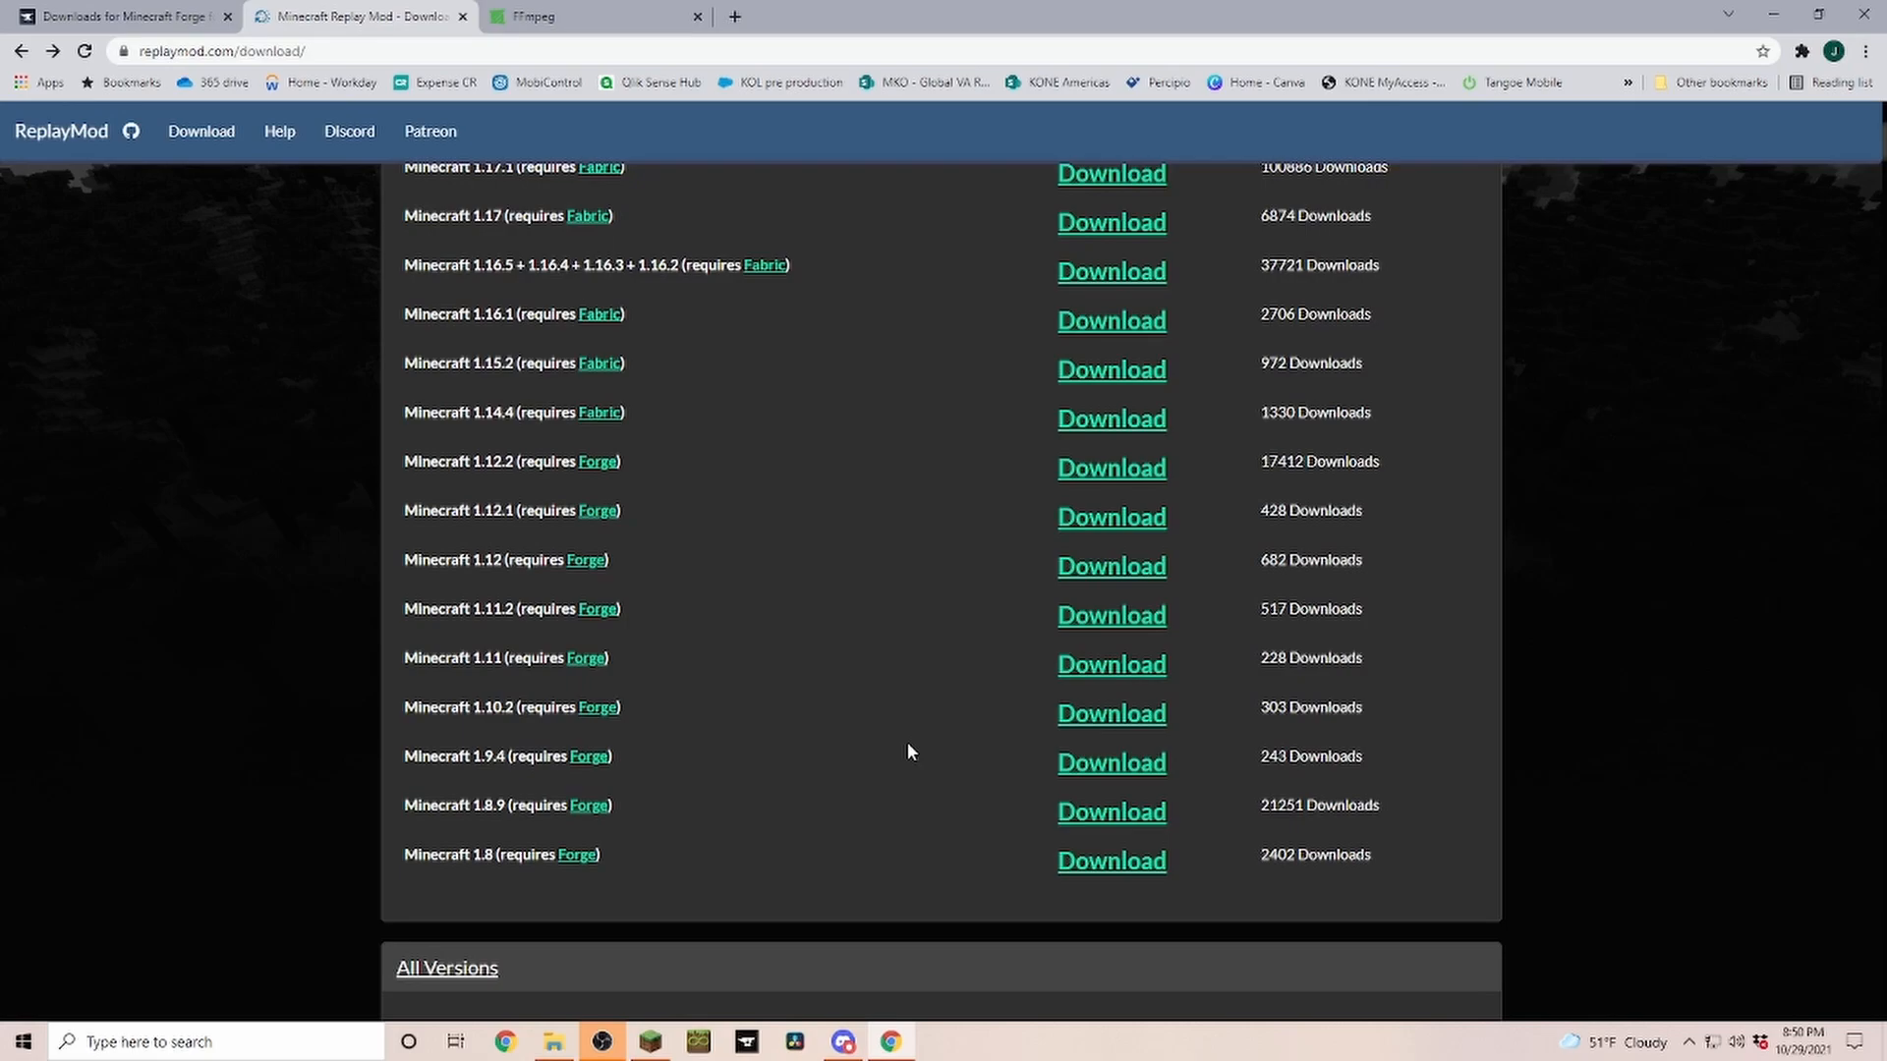
mouse_move(891, 749)
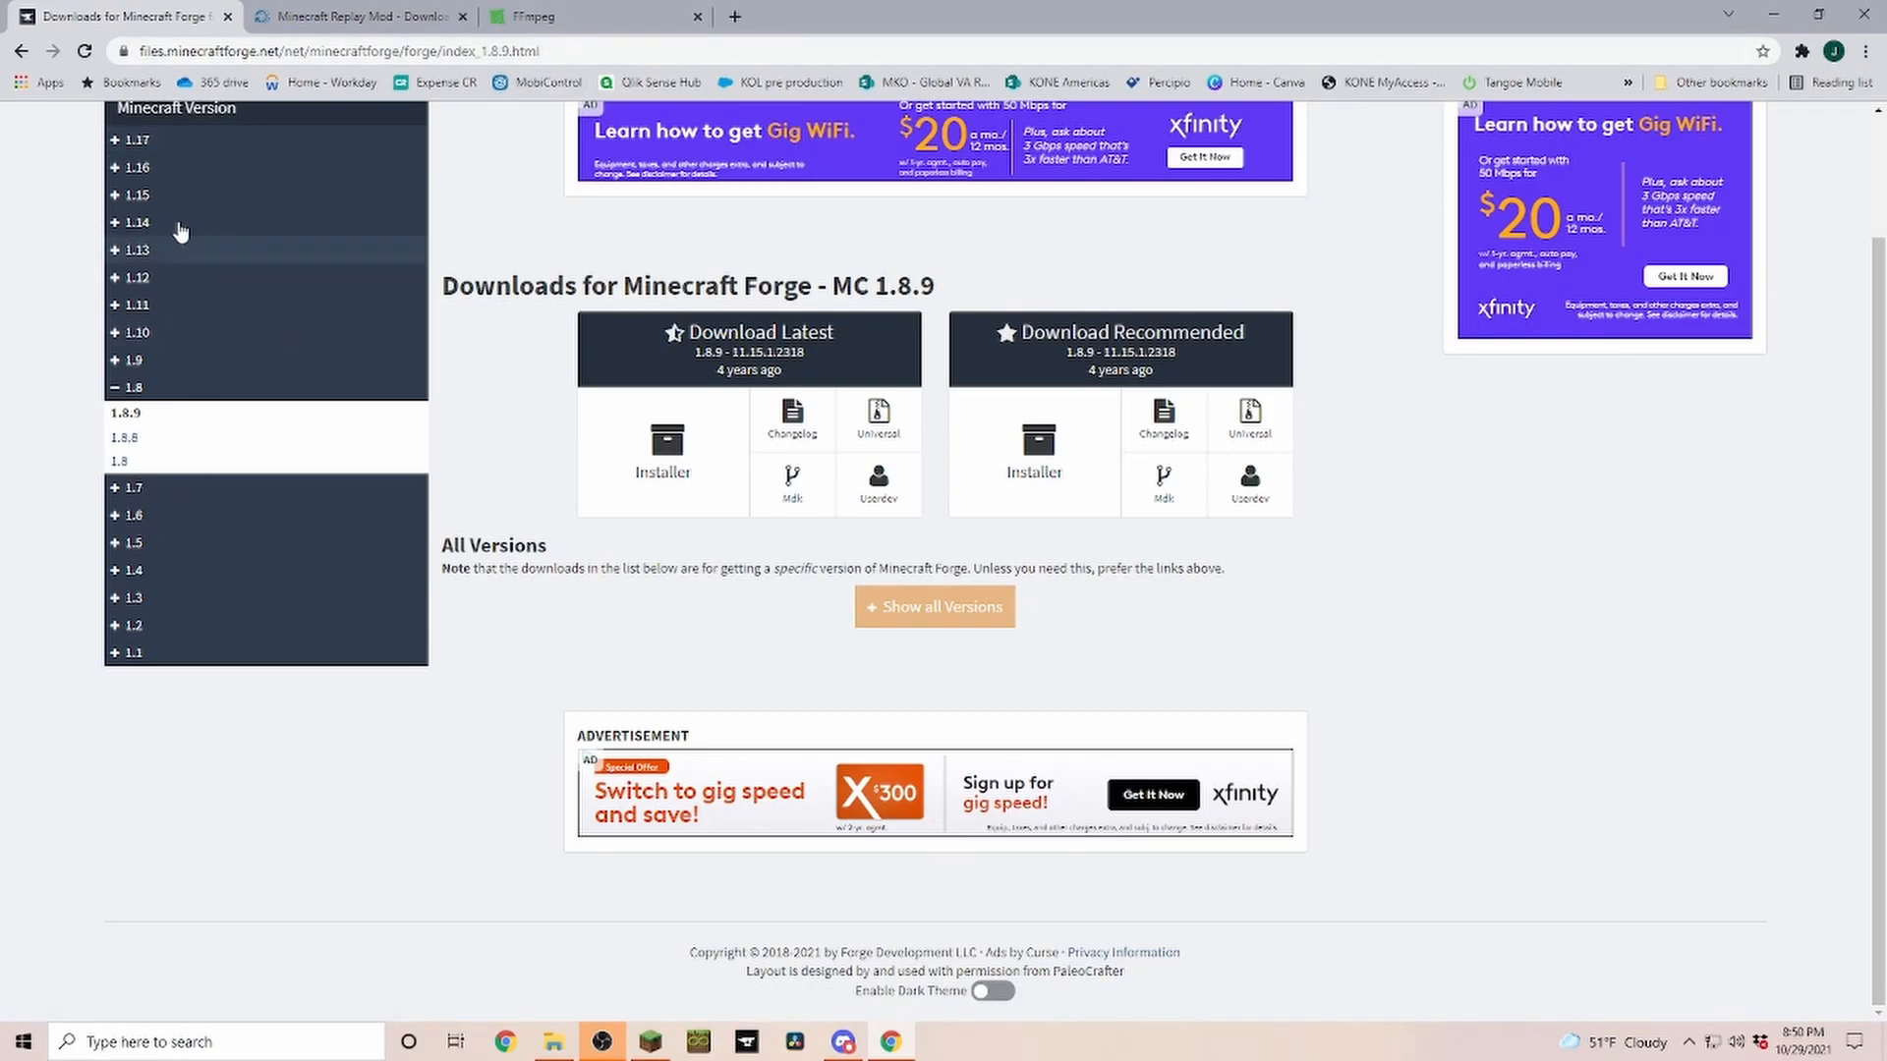
mouse_move(137, 254)
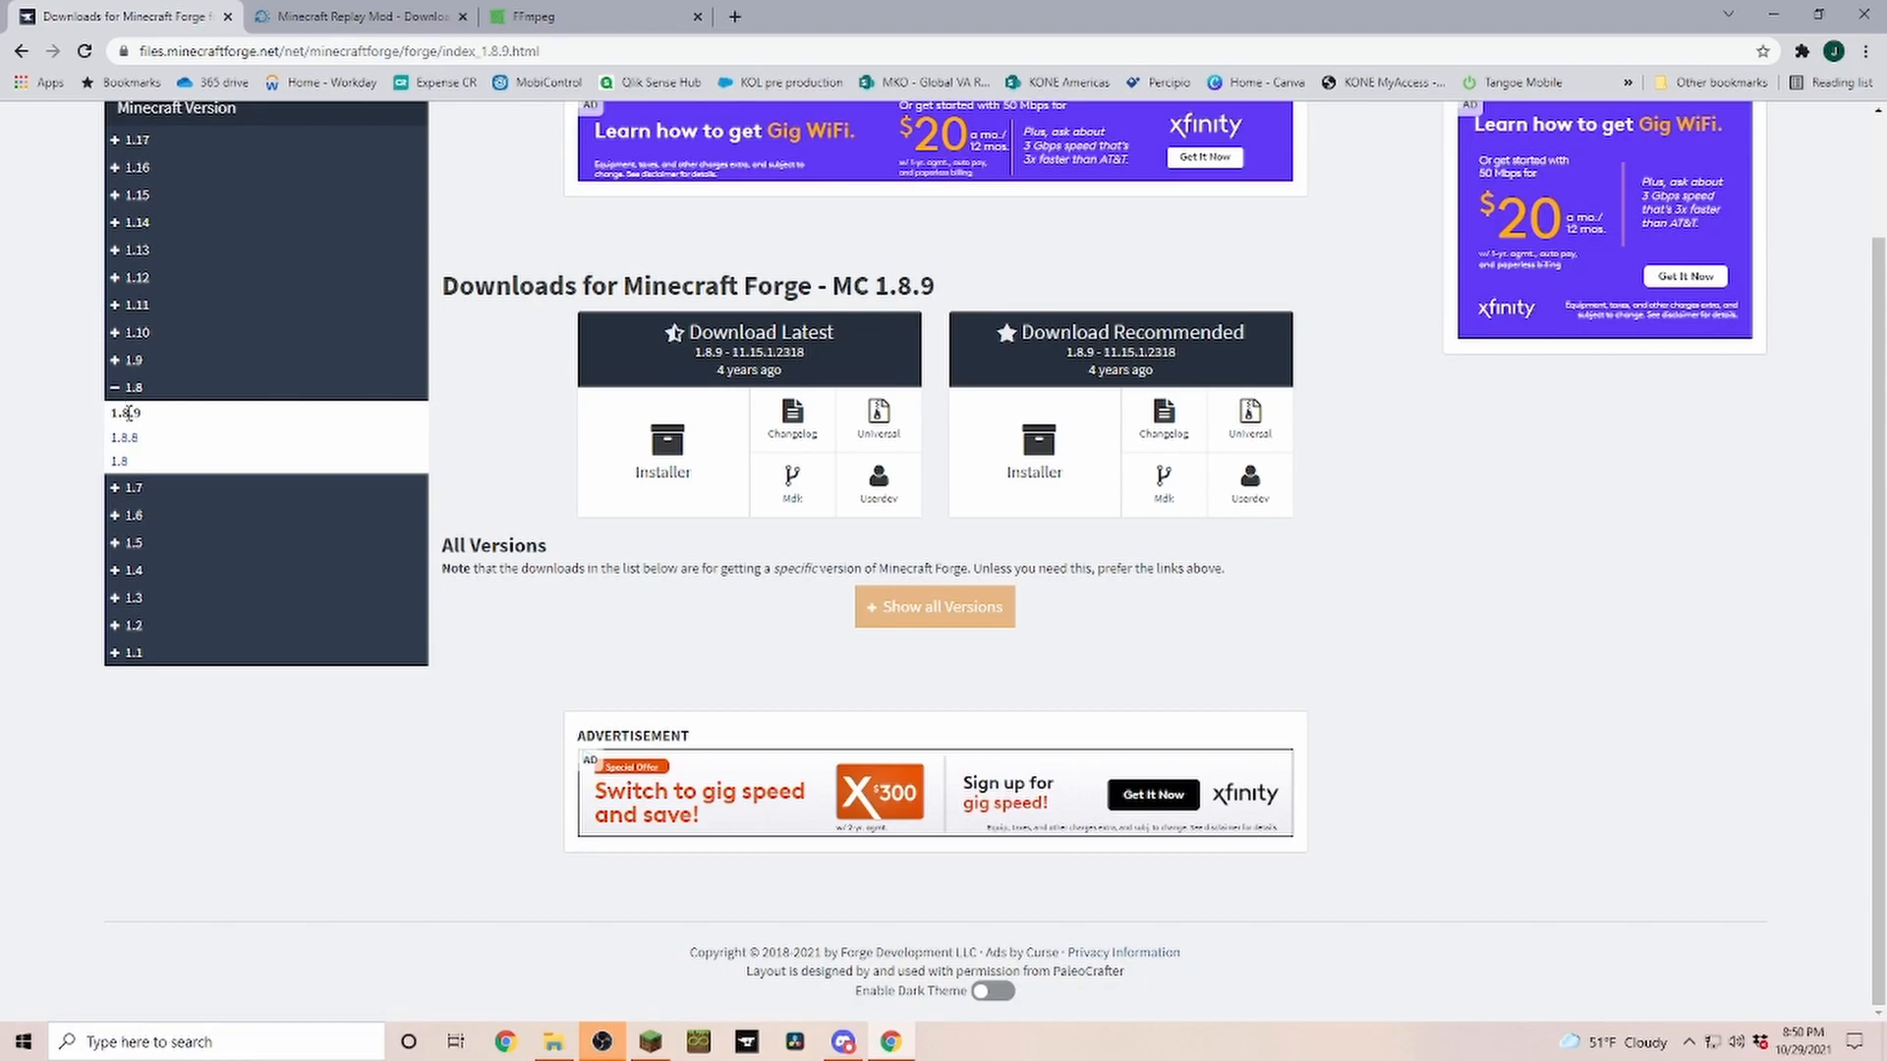
mouse_move(1118, 283)
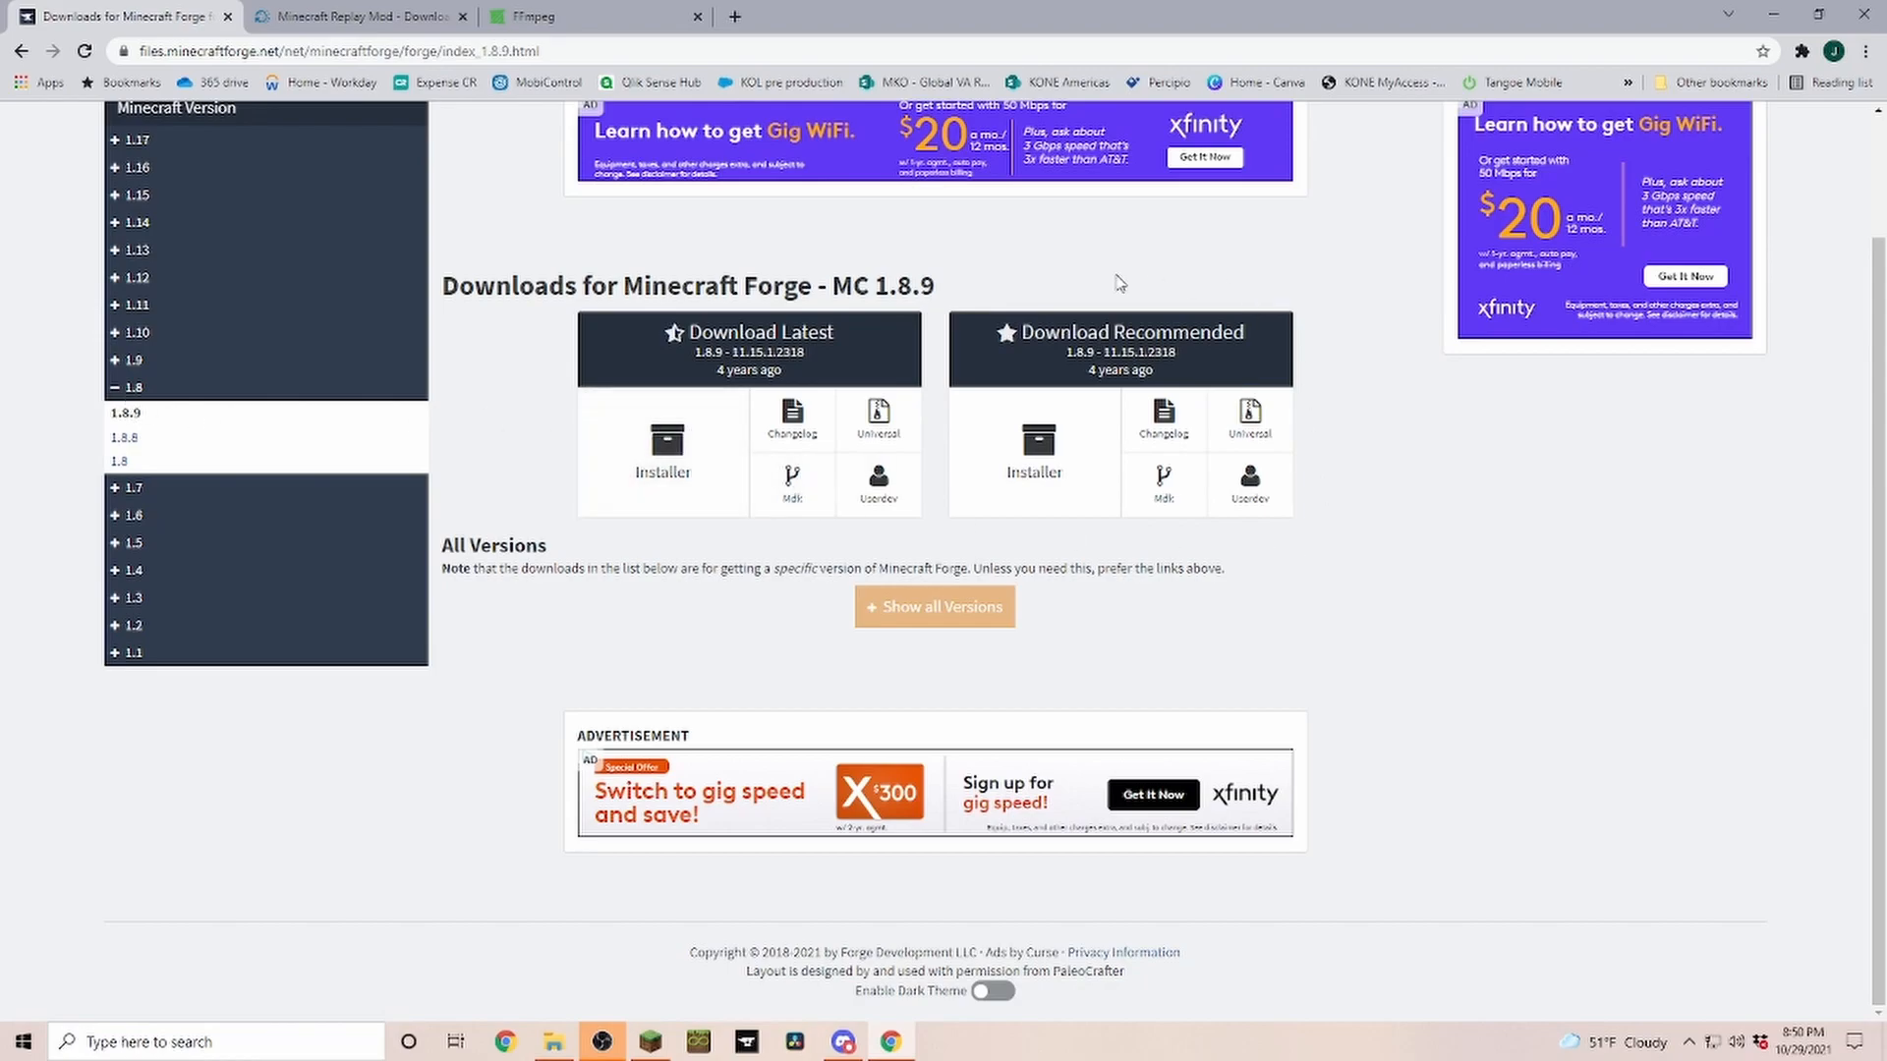
mouse_move(770, 503)
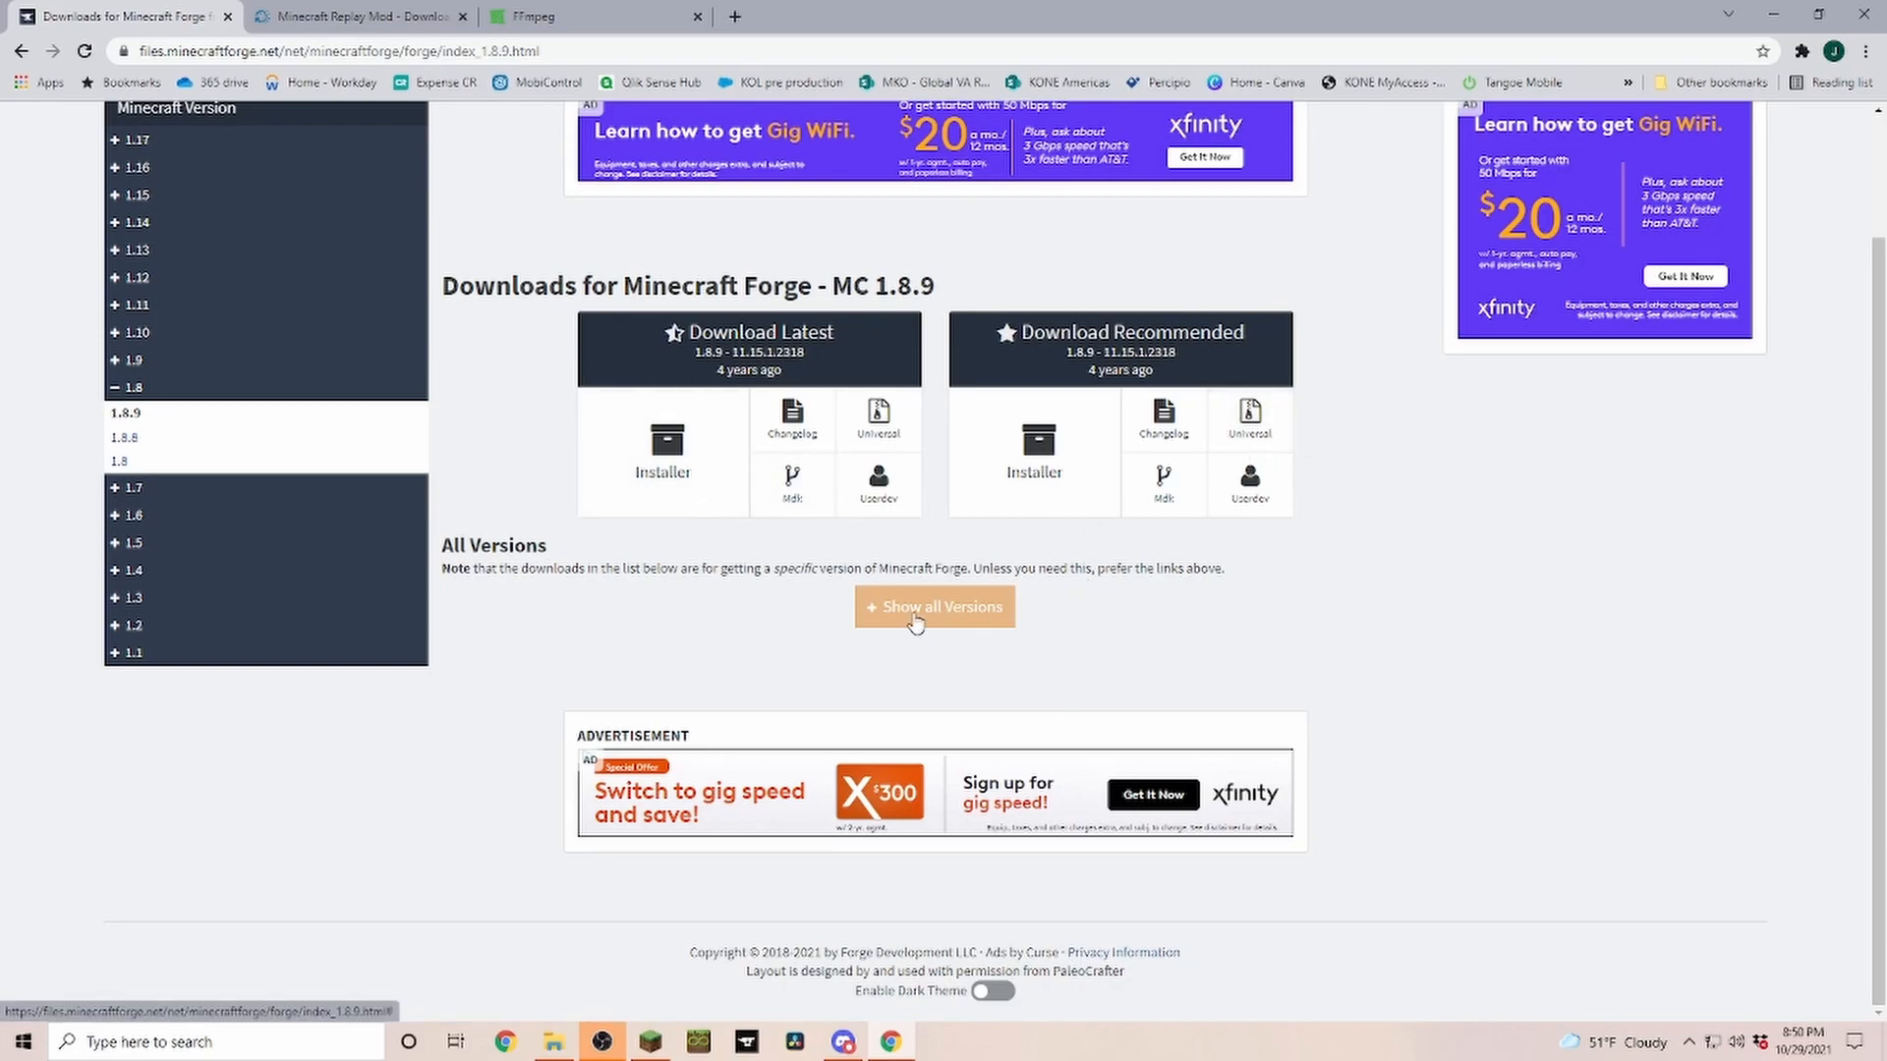
left_click(934, 605)
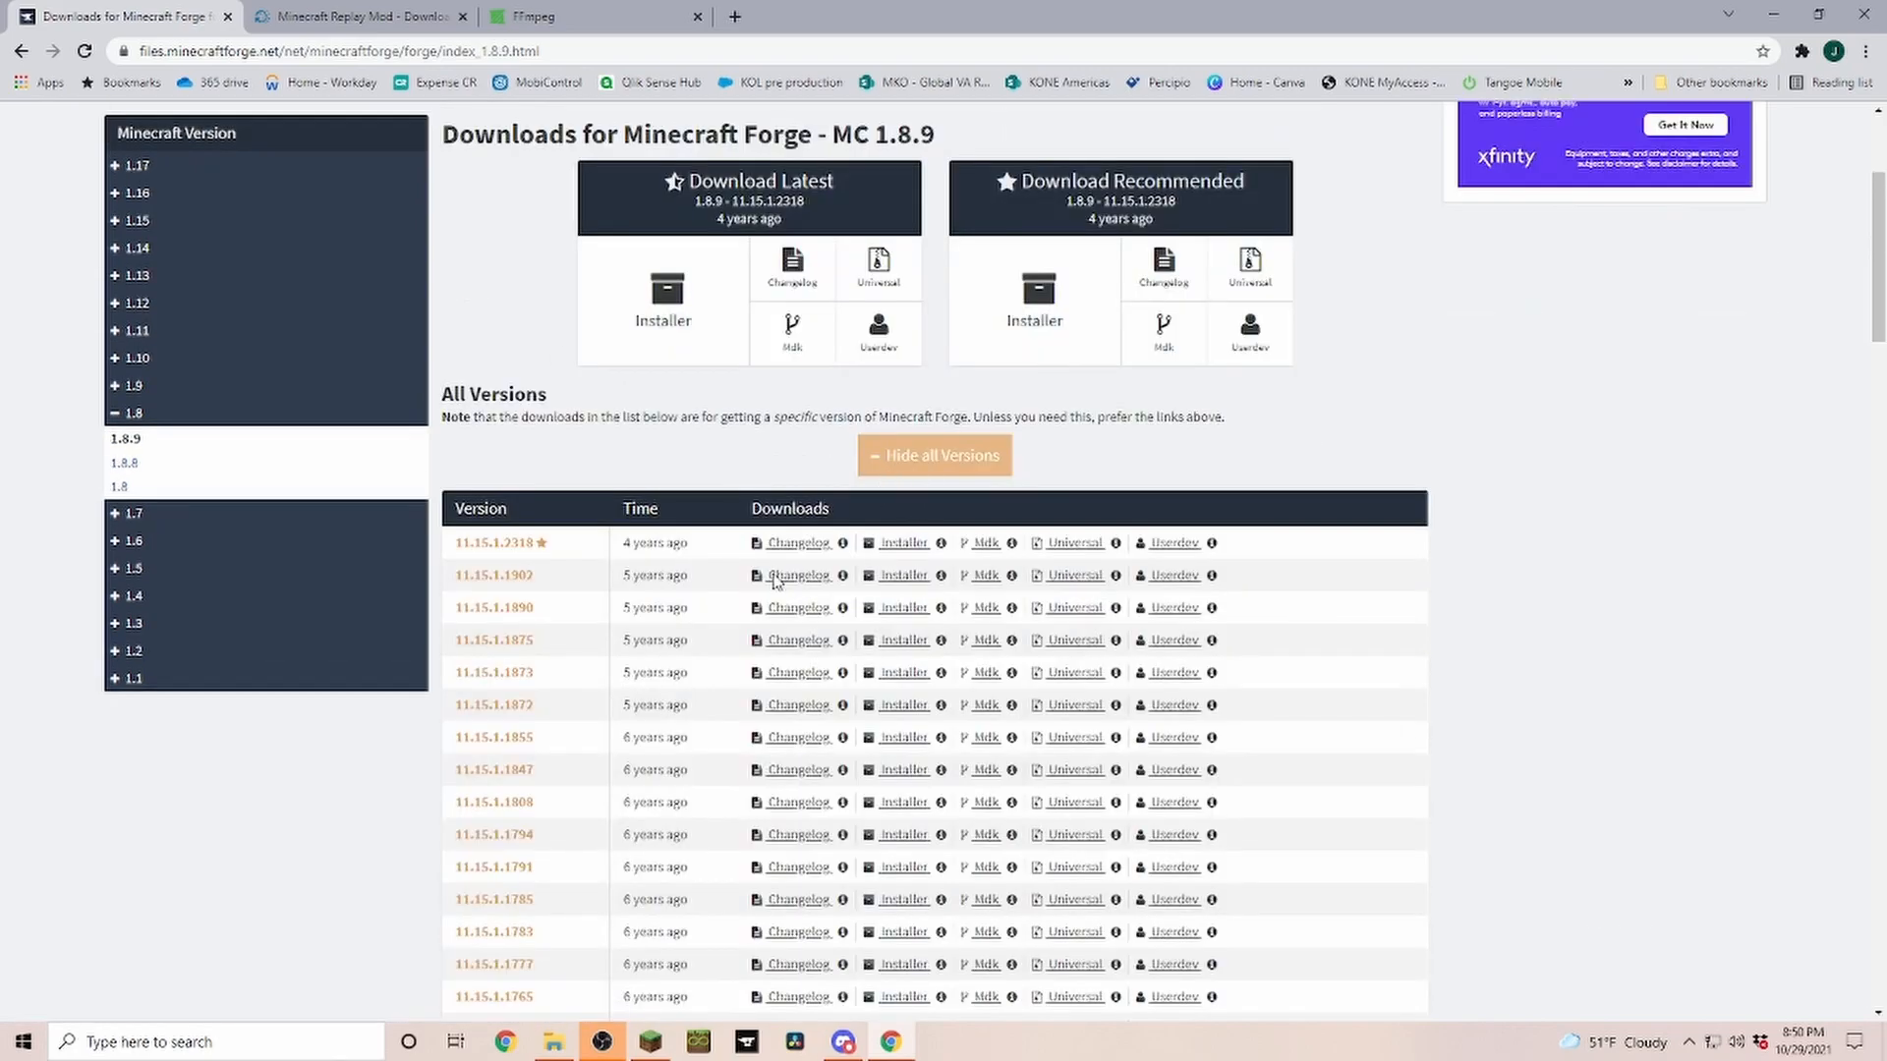
scroll("down", 3)
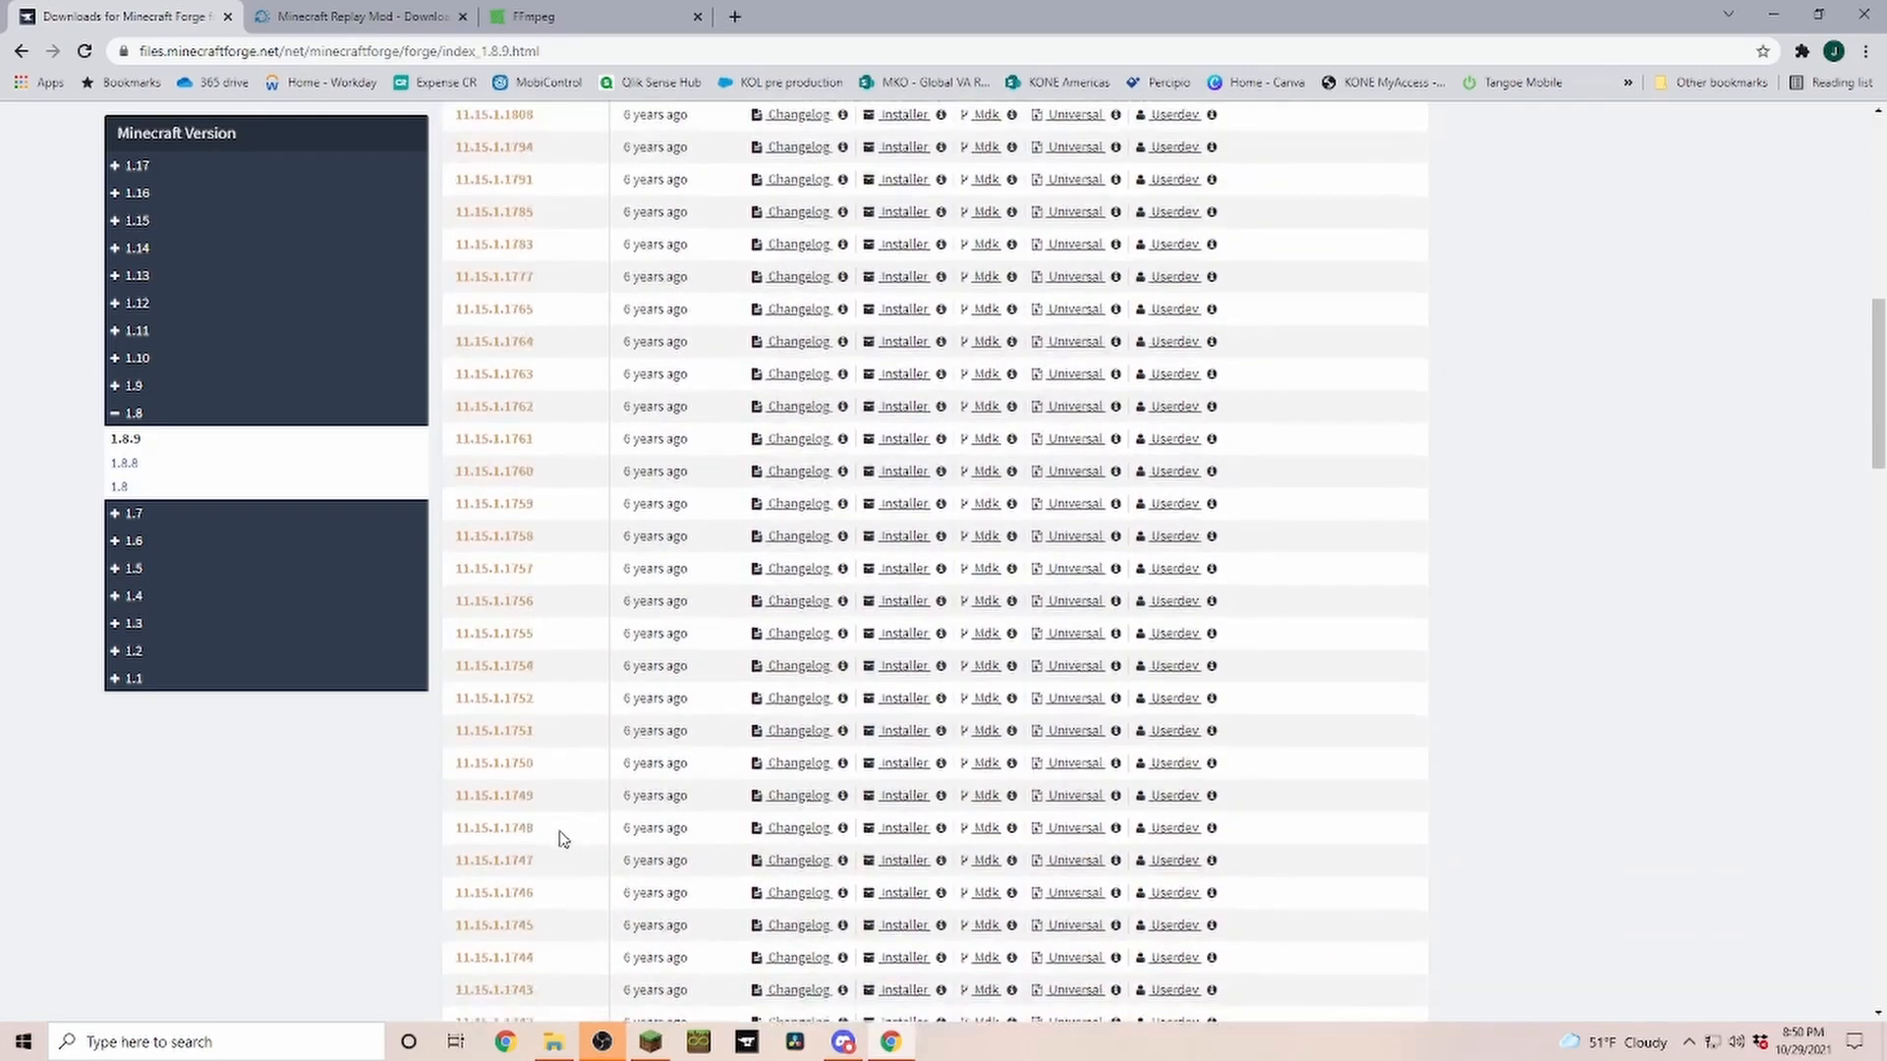
scroll("up", 3)
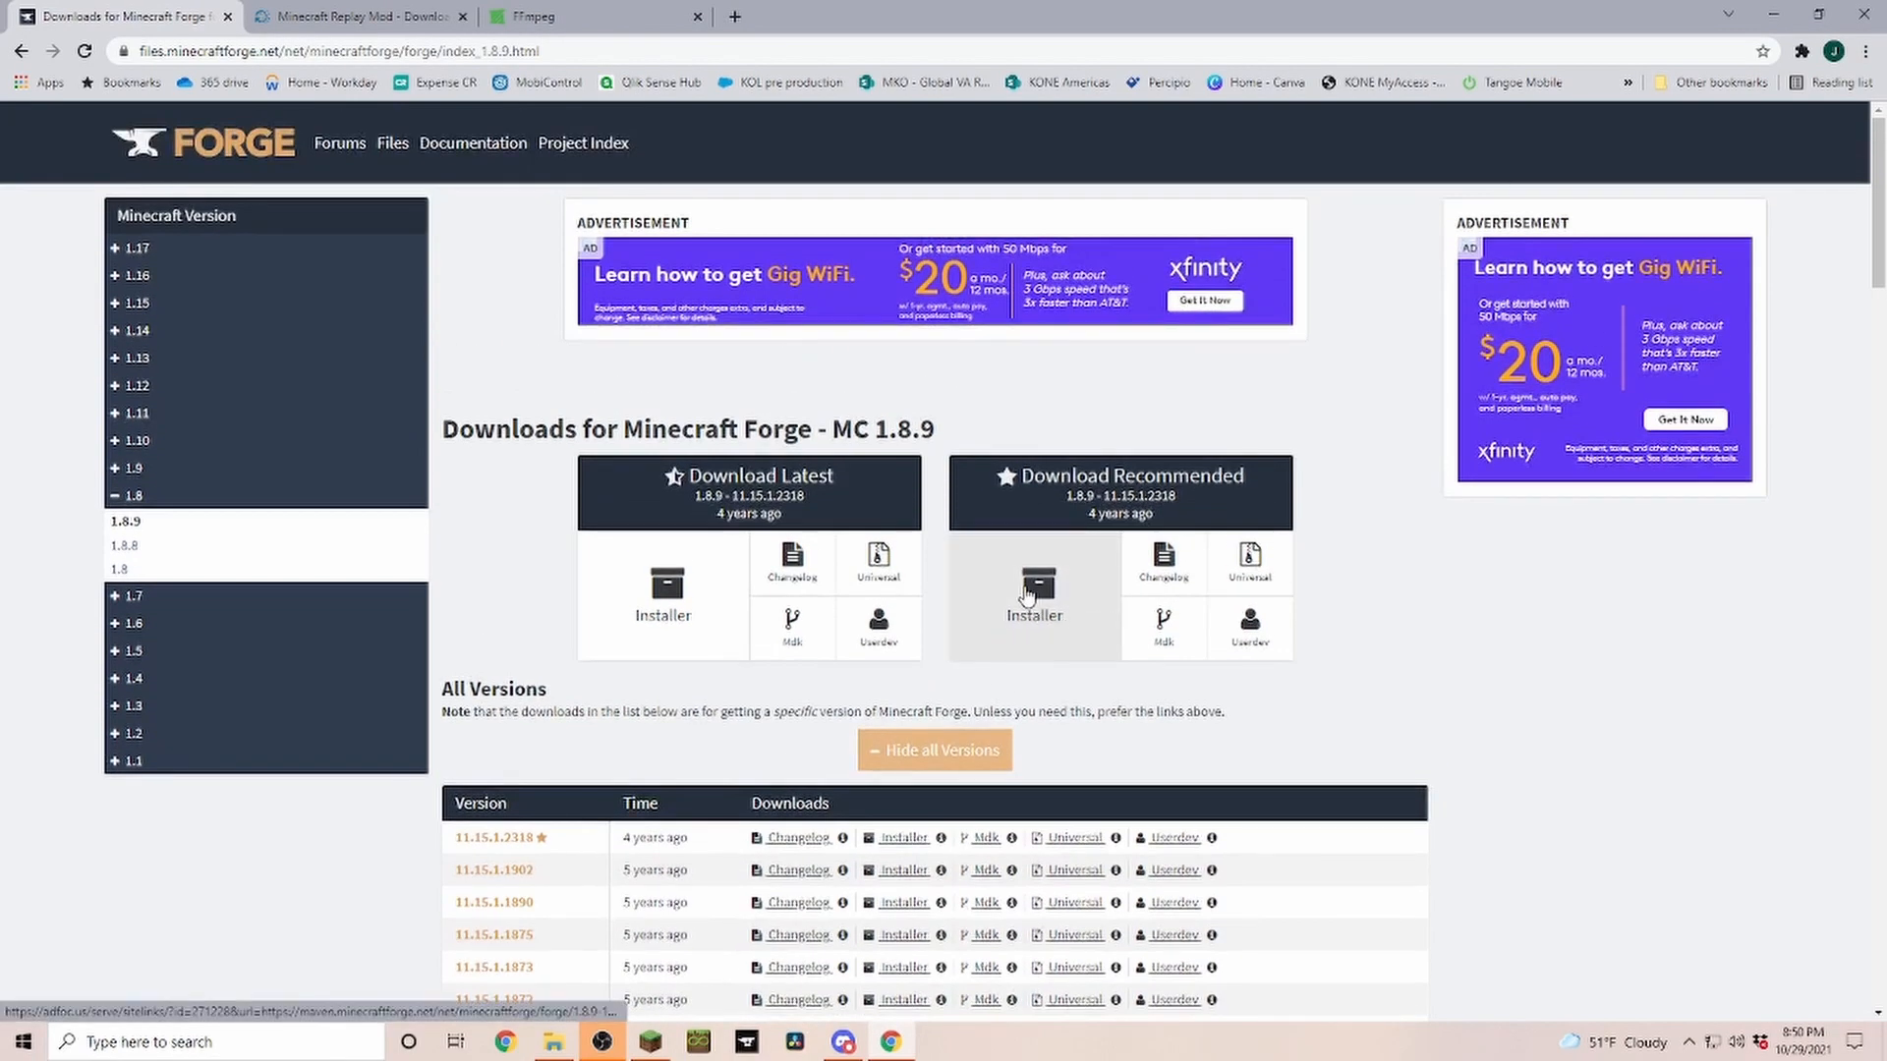
mouse_move(1053, 548)
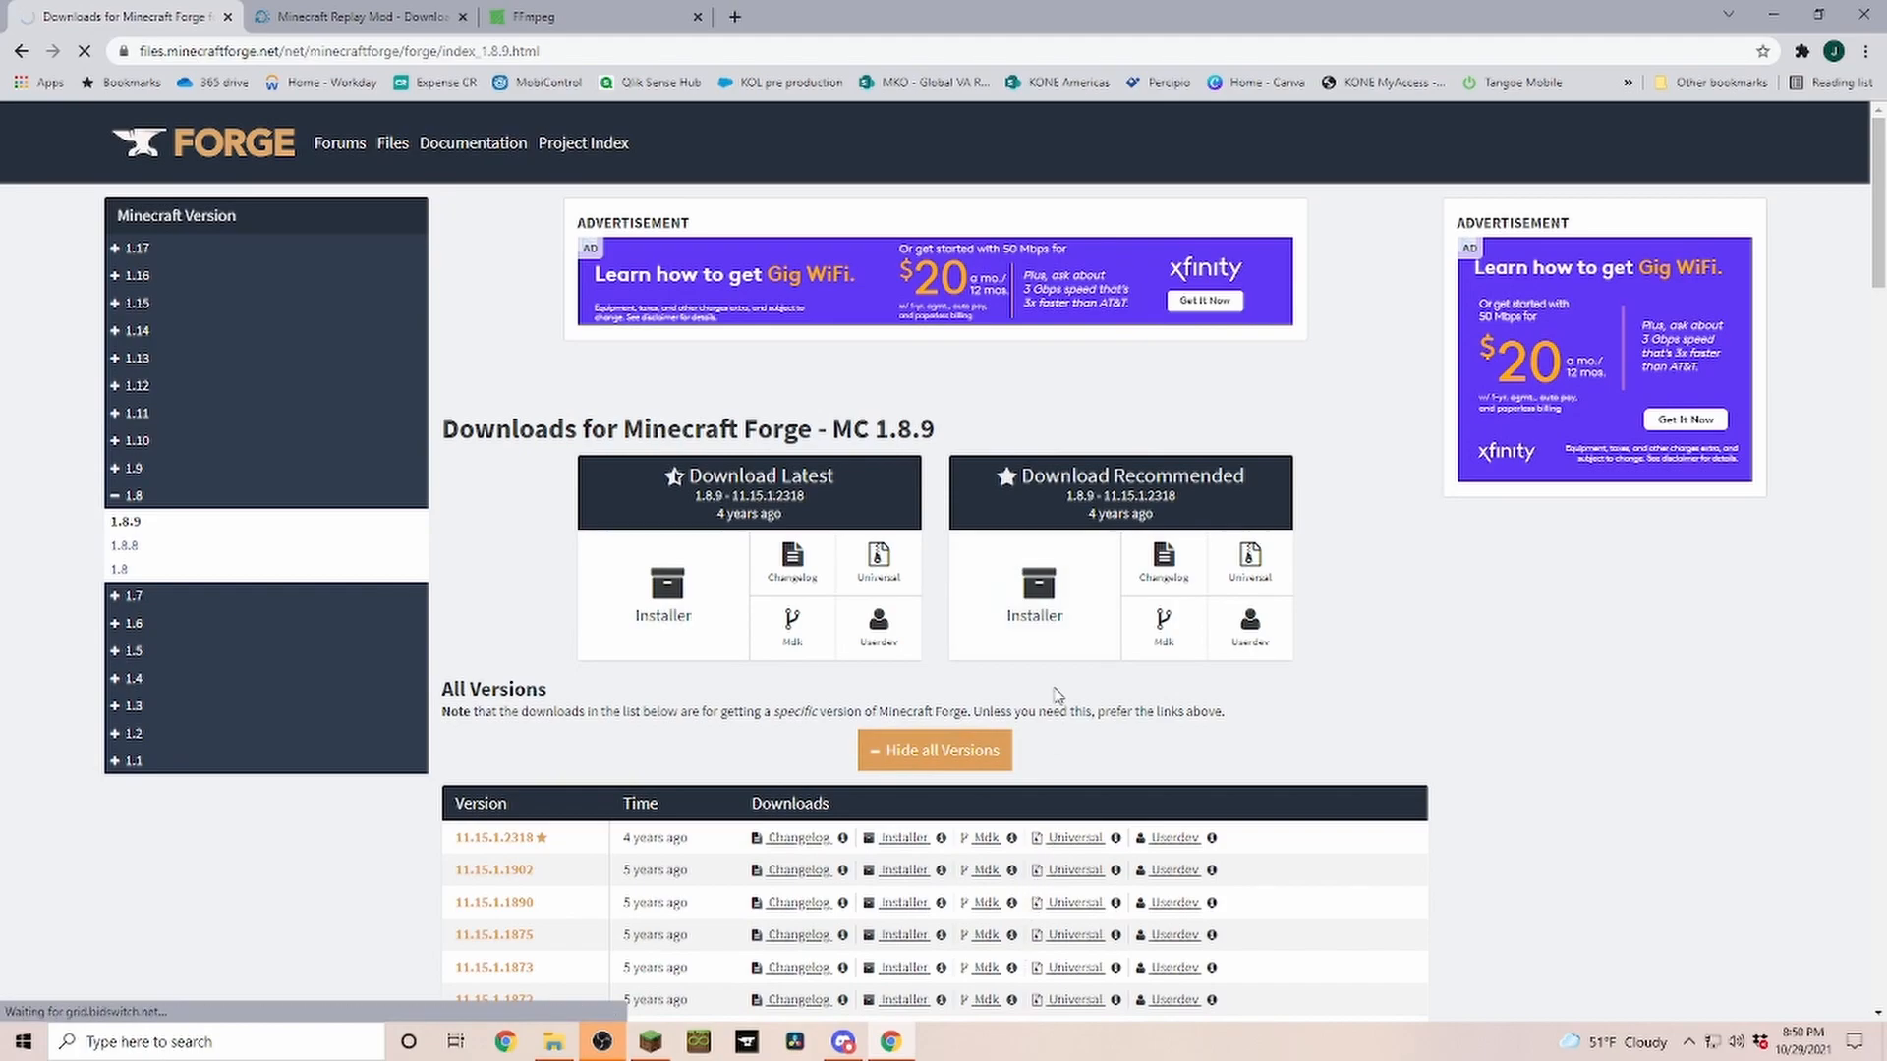
Download the recommended Forge 1.8.9 installer, skipping the ad and keeping the flagged jar.
left_click(663, 589)
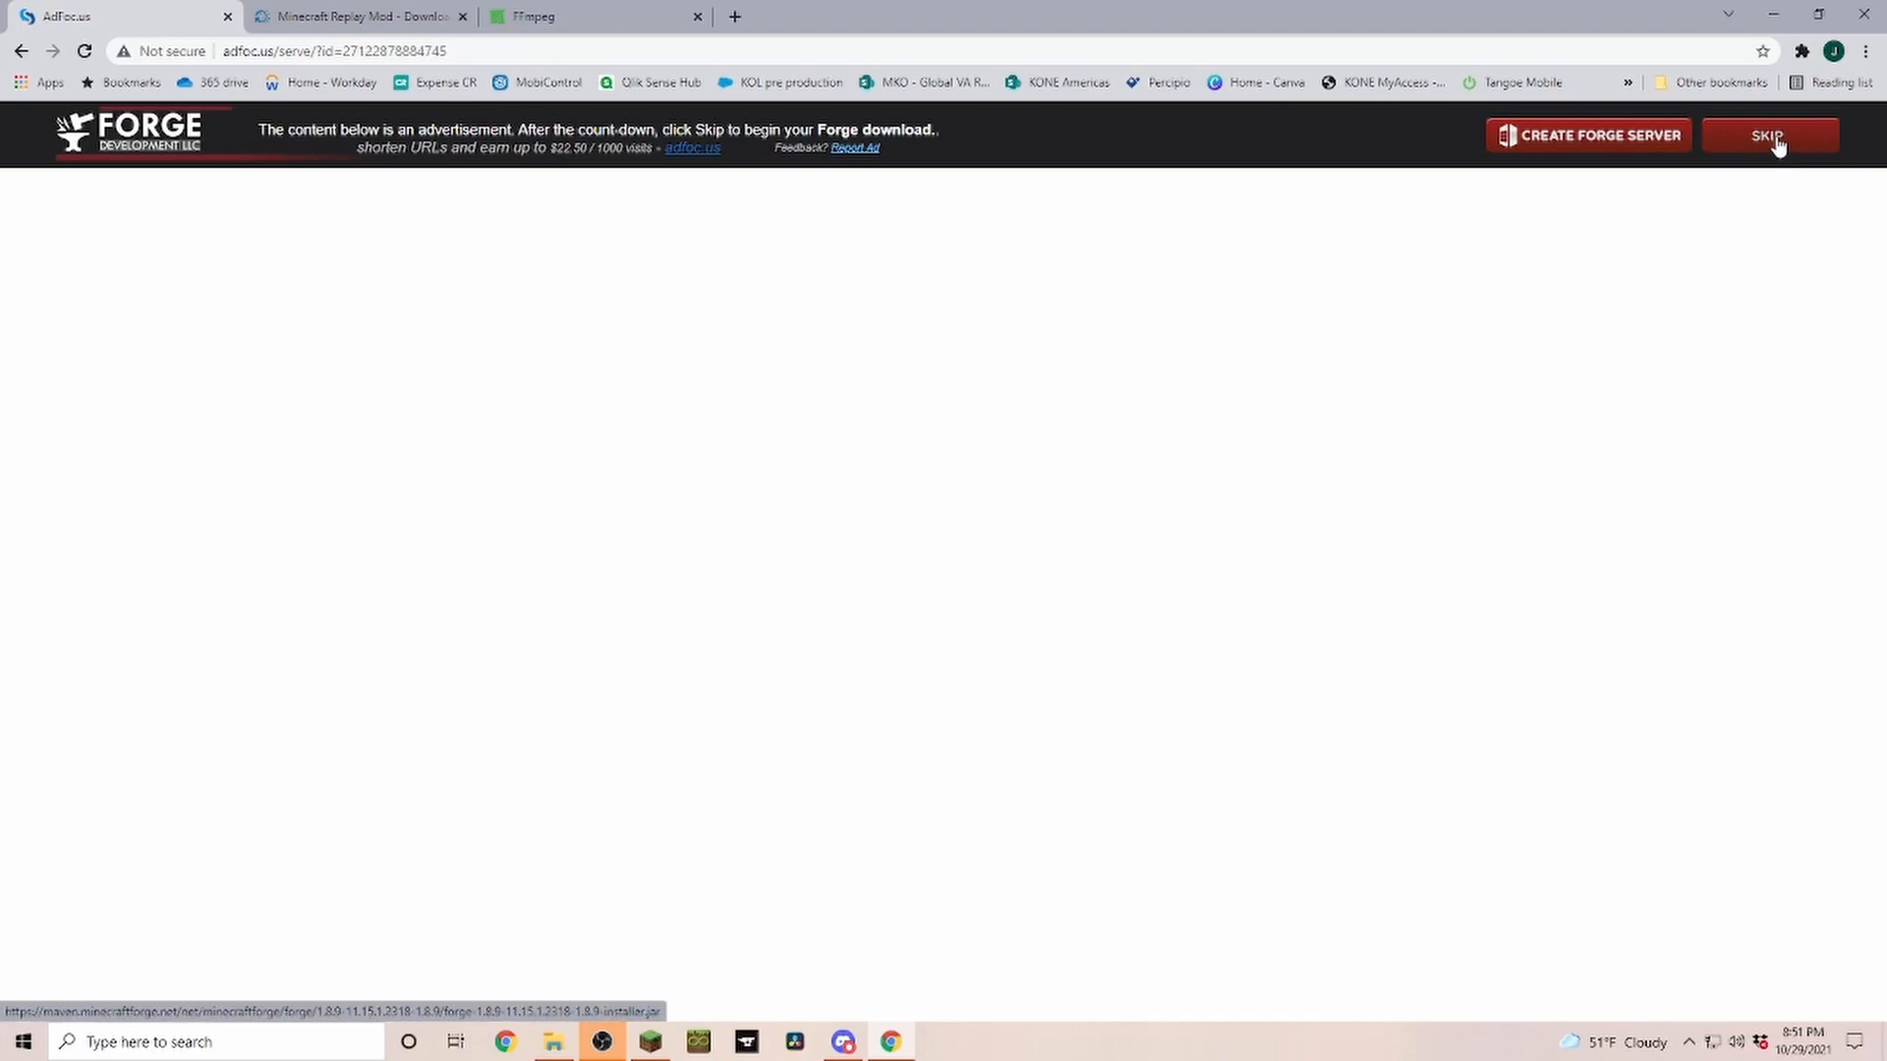
left_click(1765, 135)
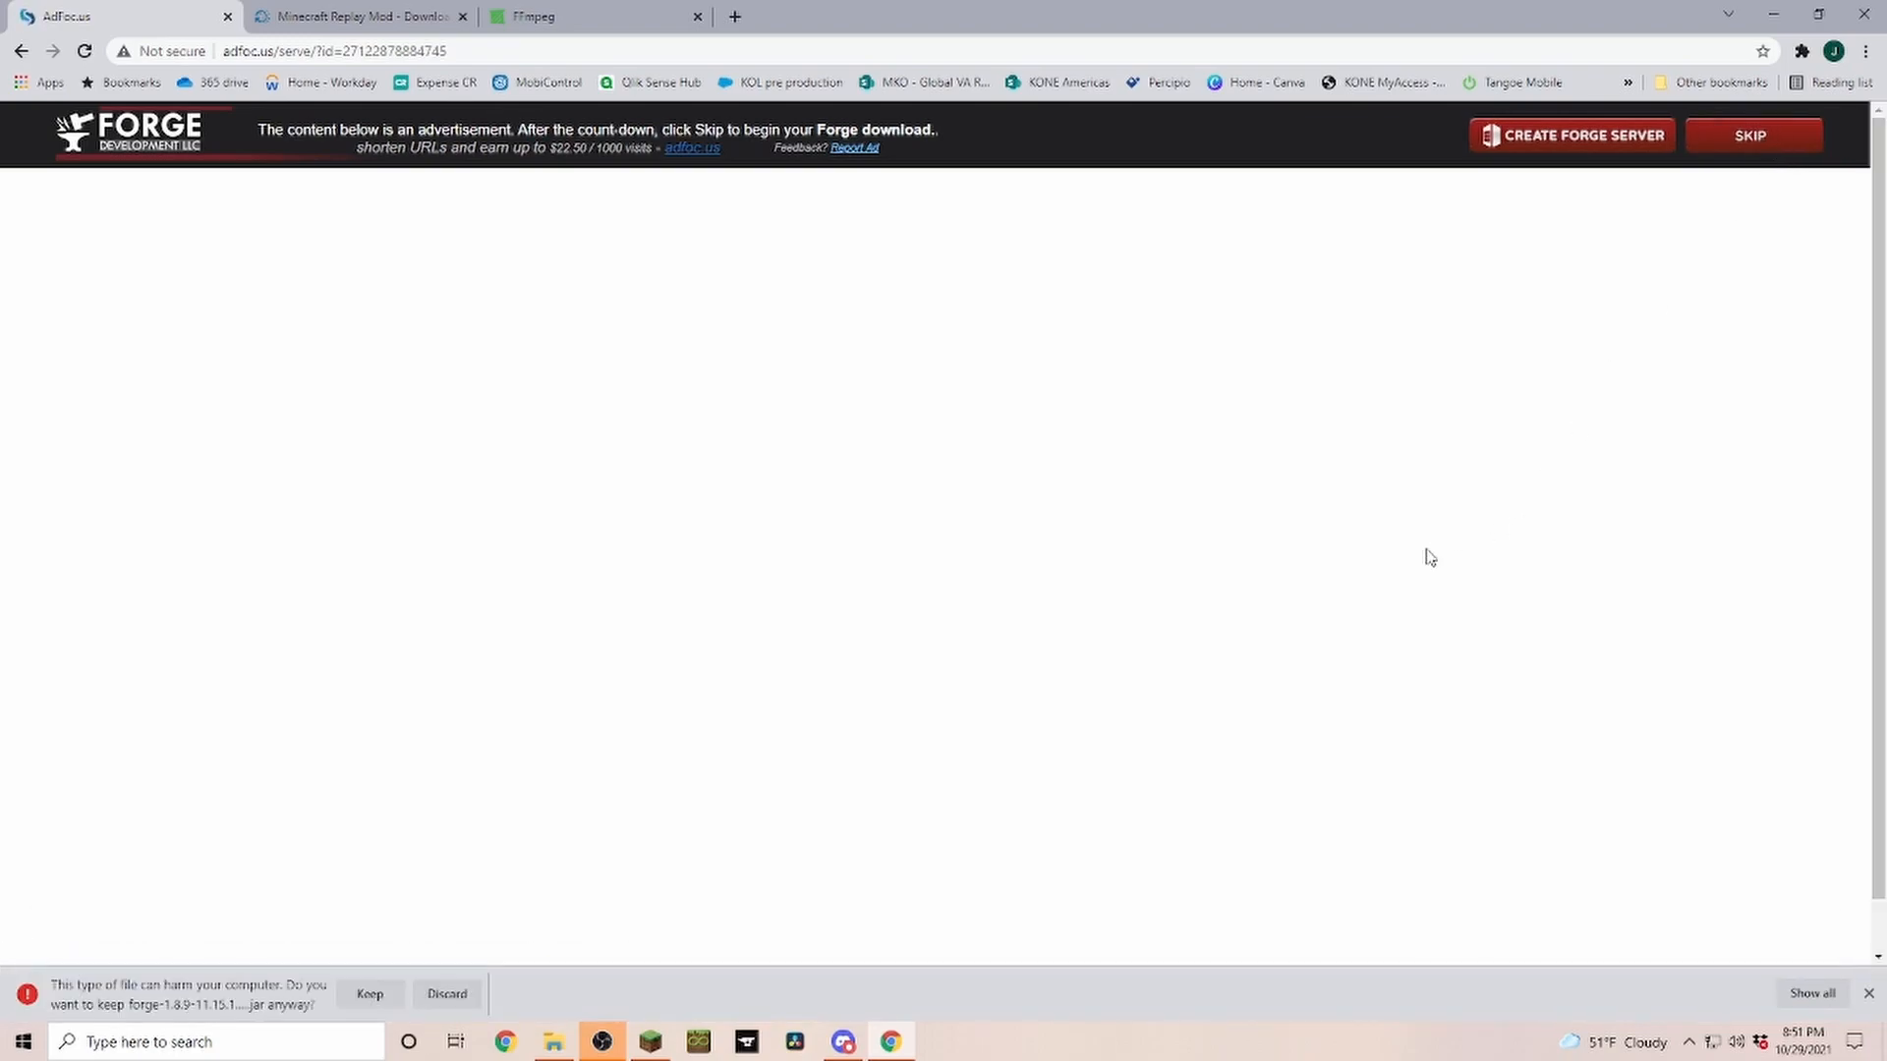
mouse_move(157, 957)
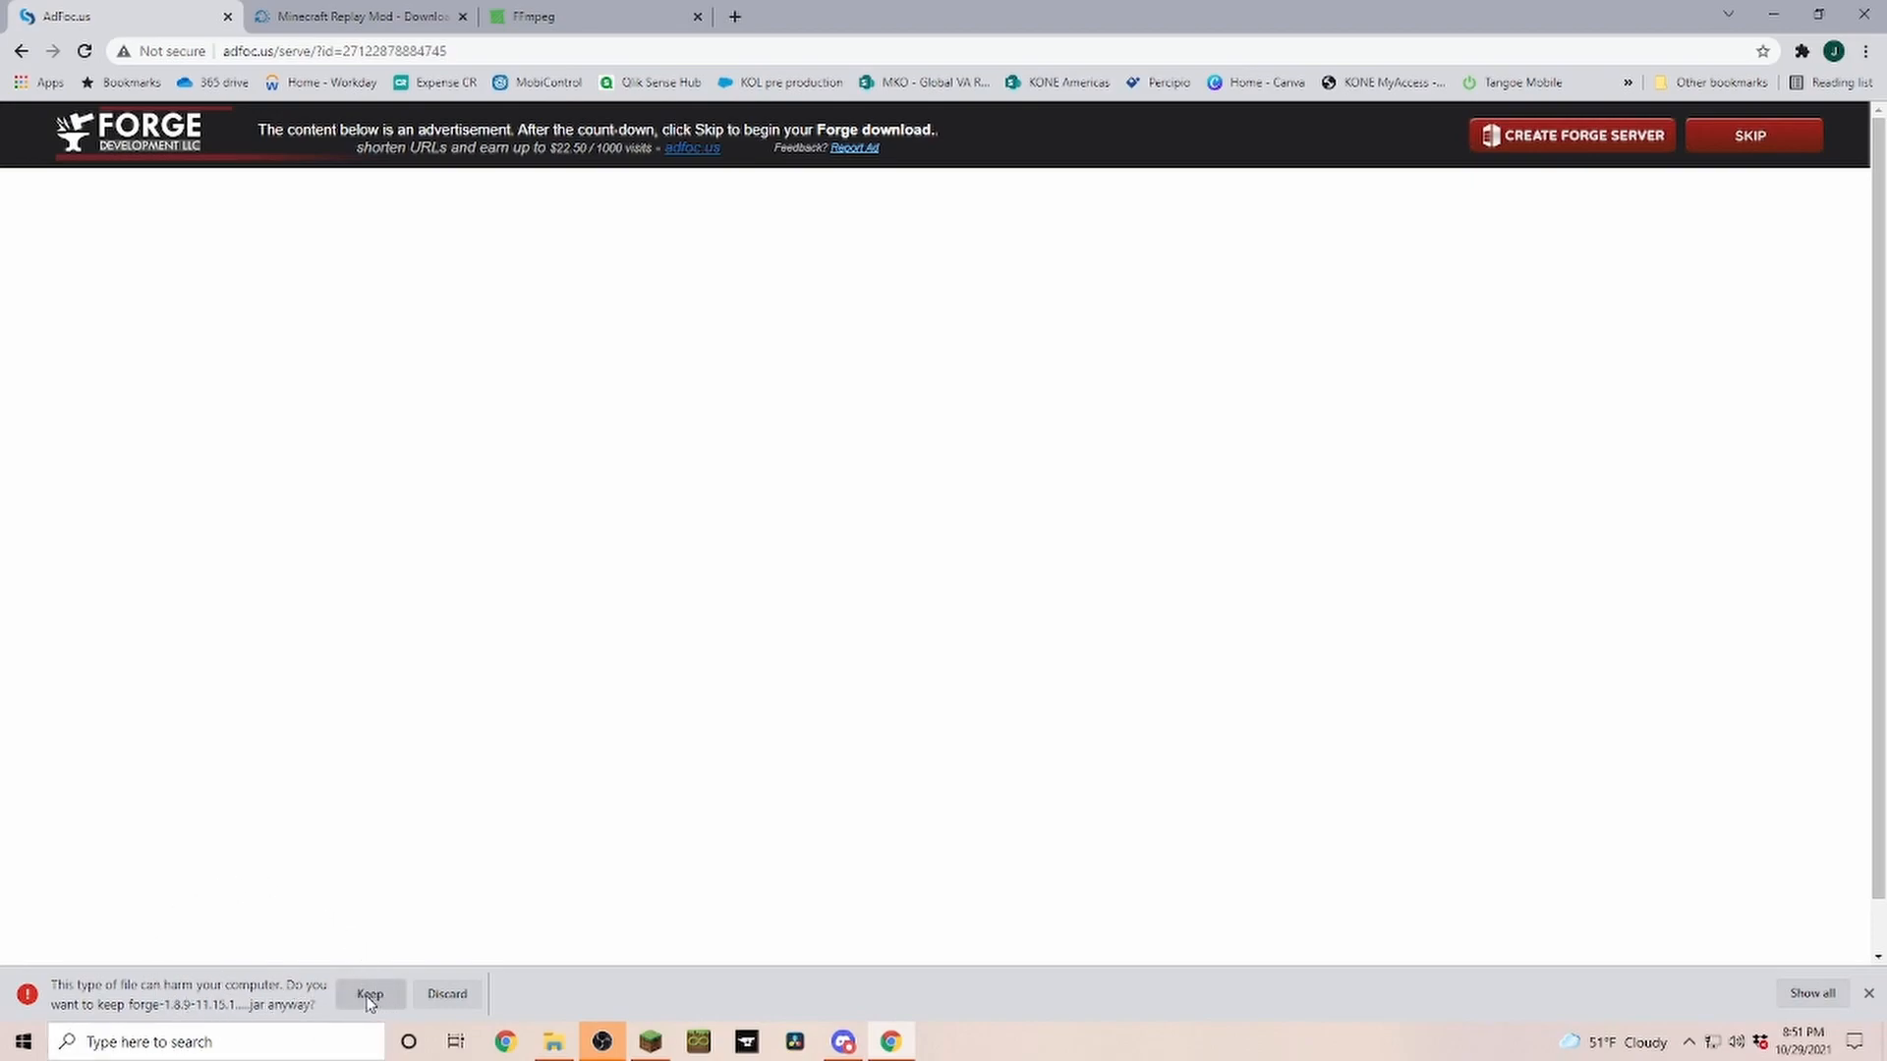
left_click(370, 994)
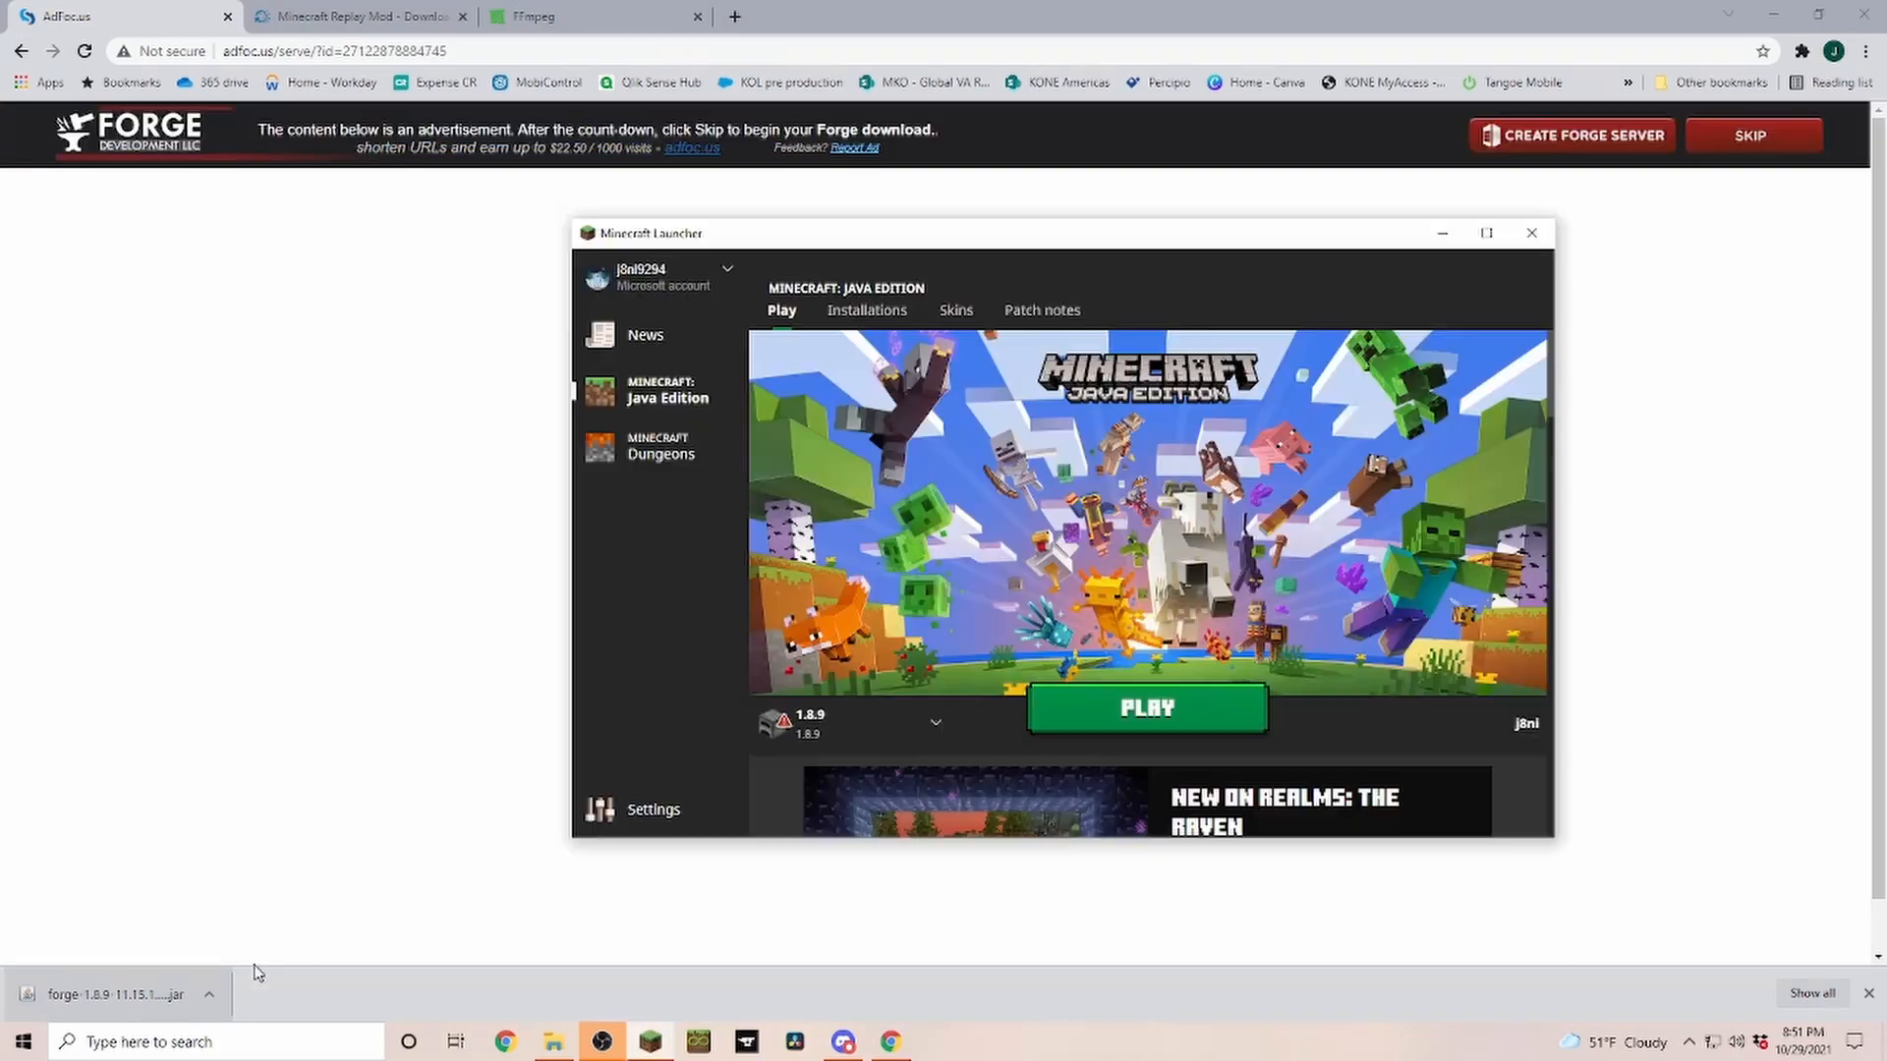
mouse_move(931, 782)
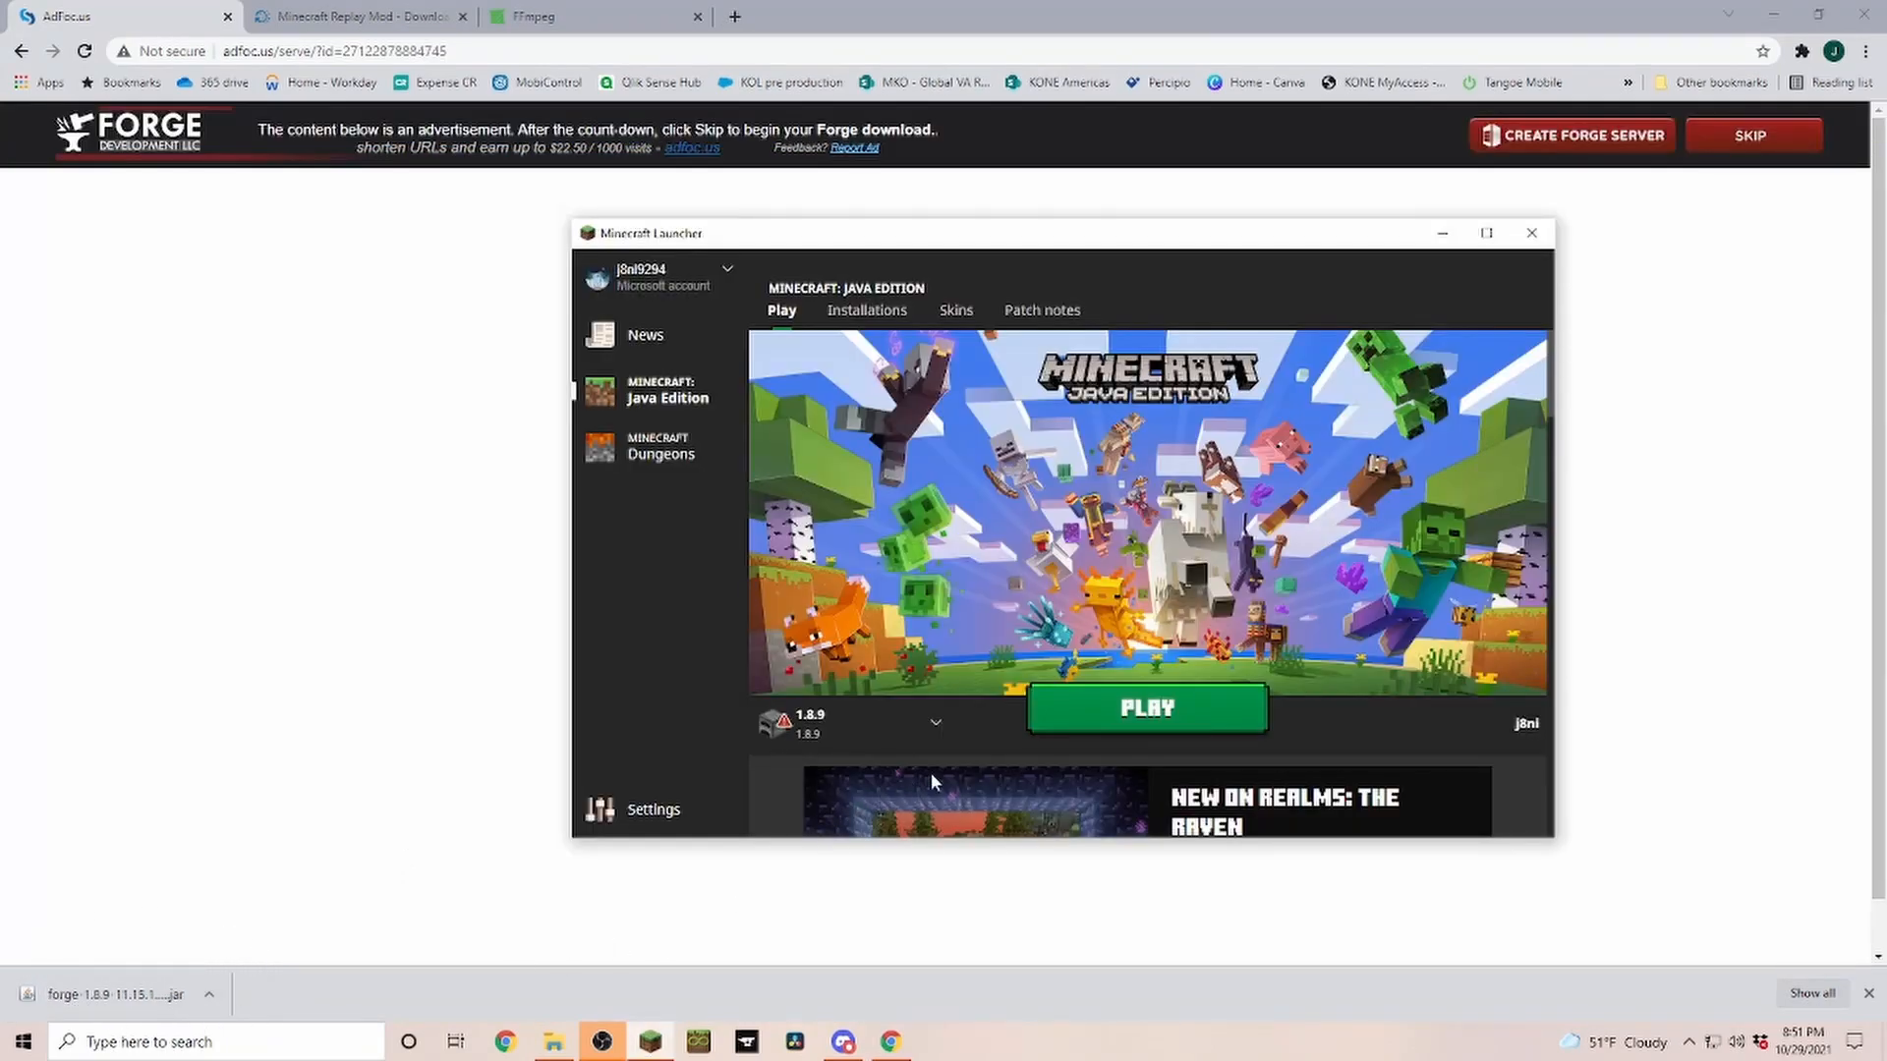
mouse_move(986, 560)
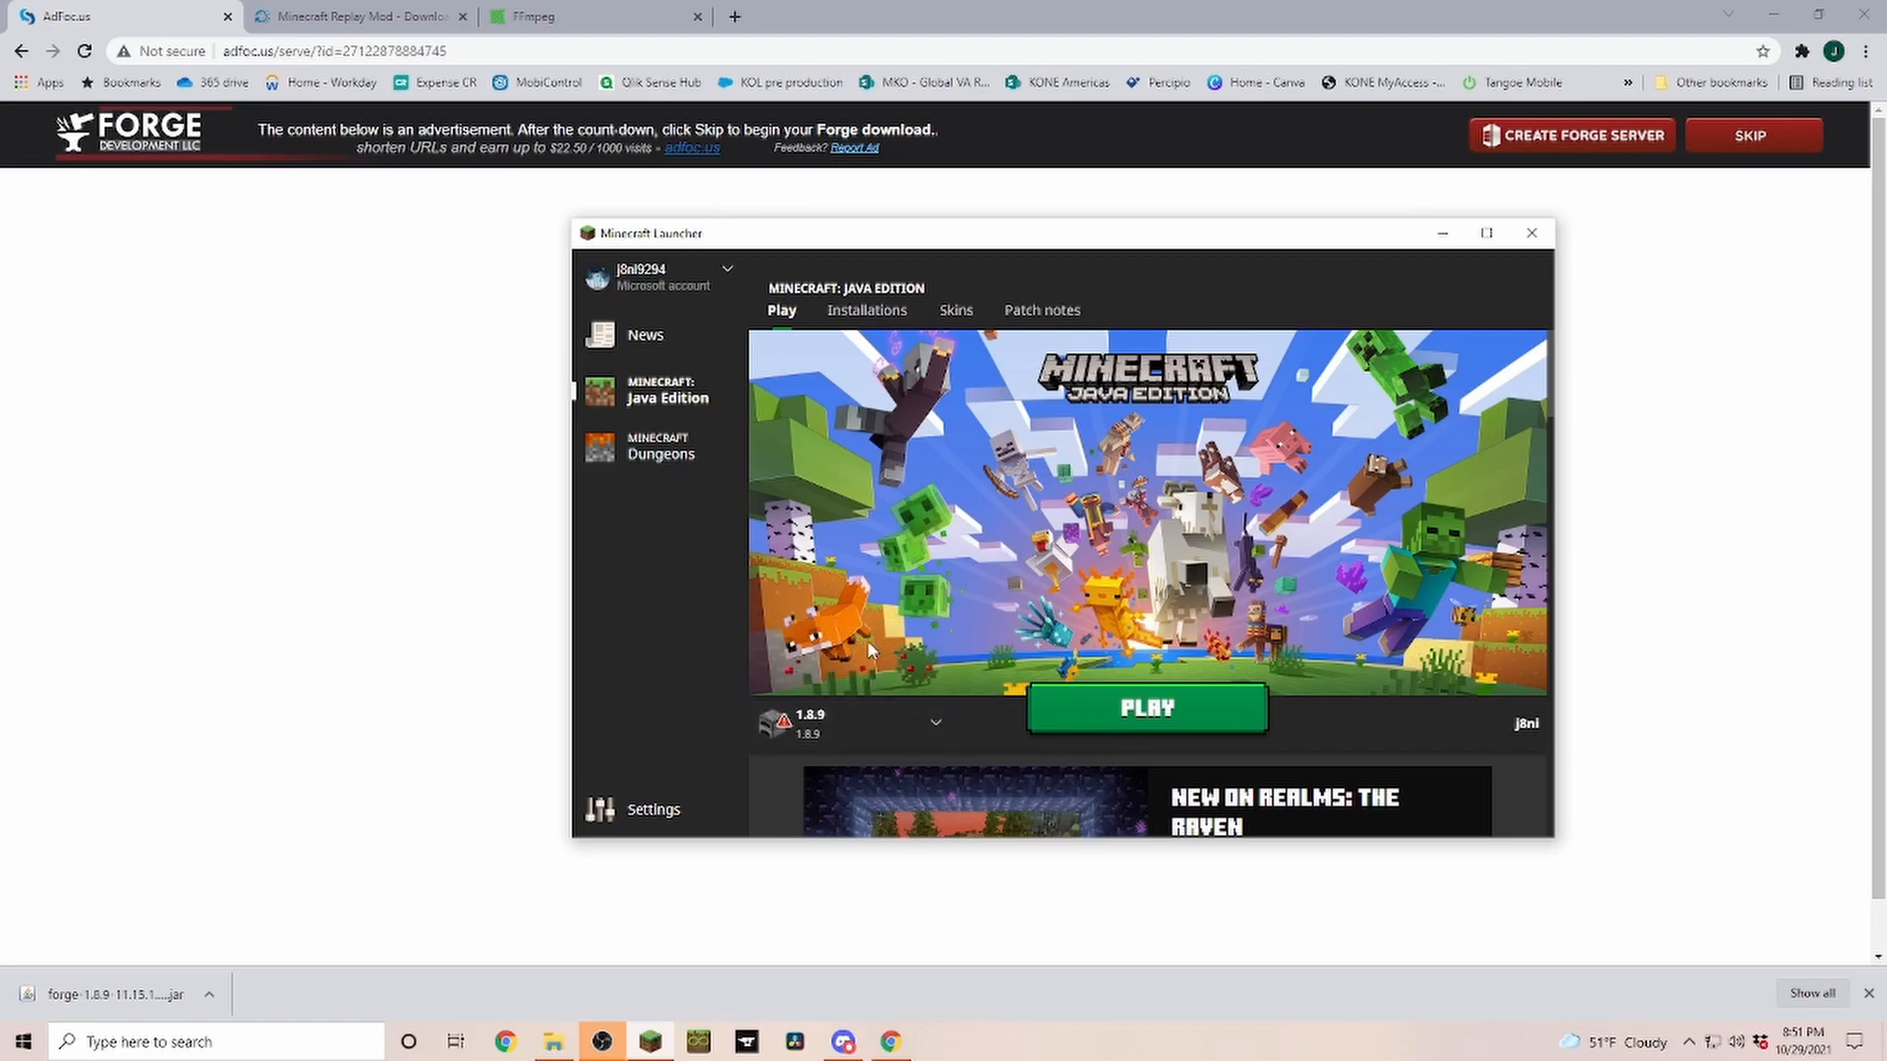
mouse_move(865, 651)
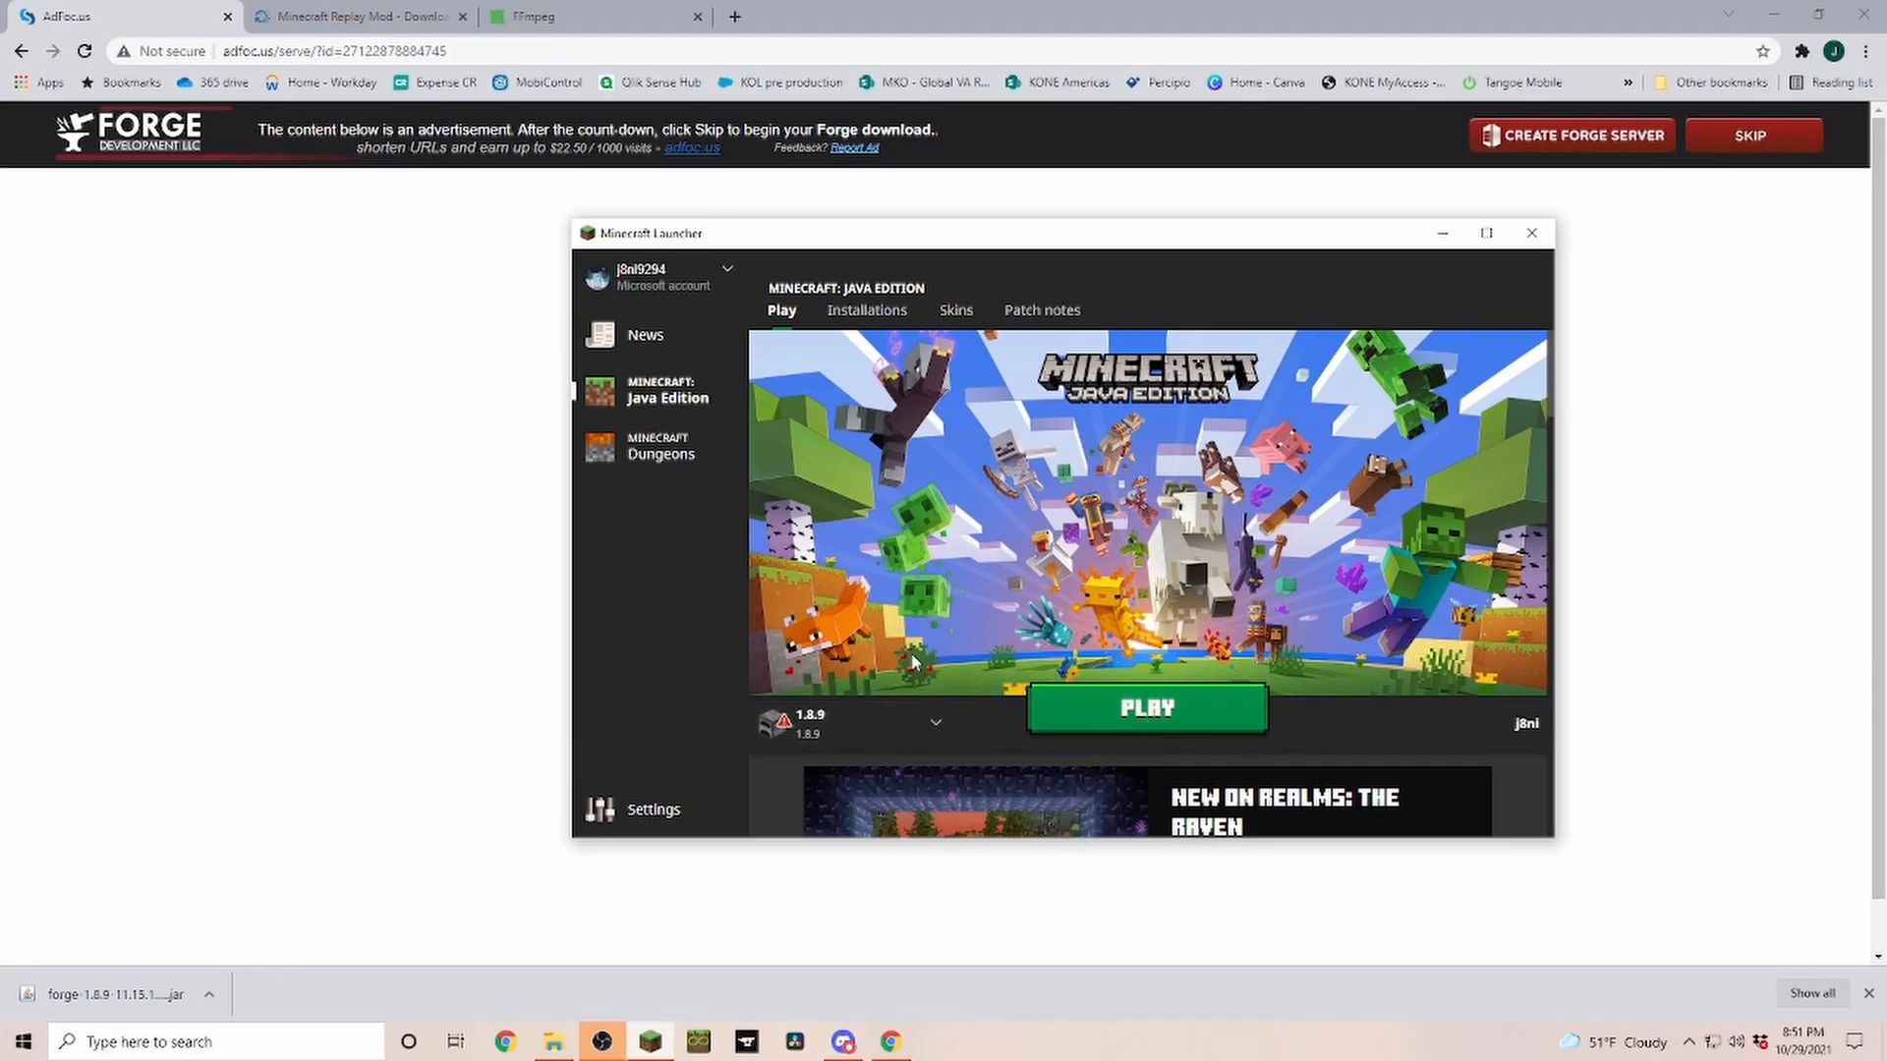
Begin a new launcher installation and browse down its Version list.
left_click(935, 721)
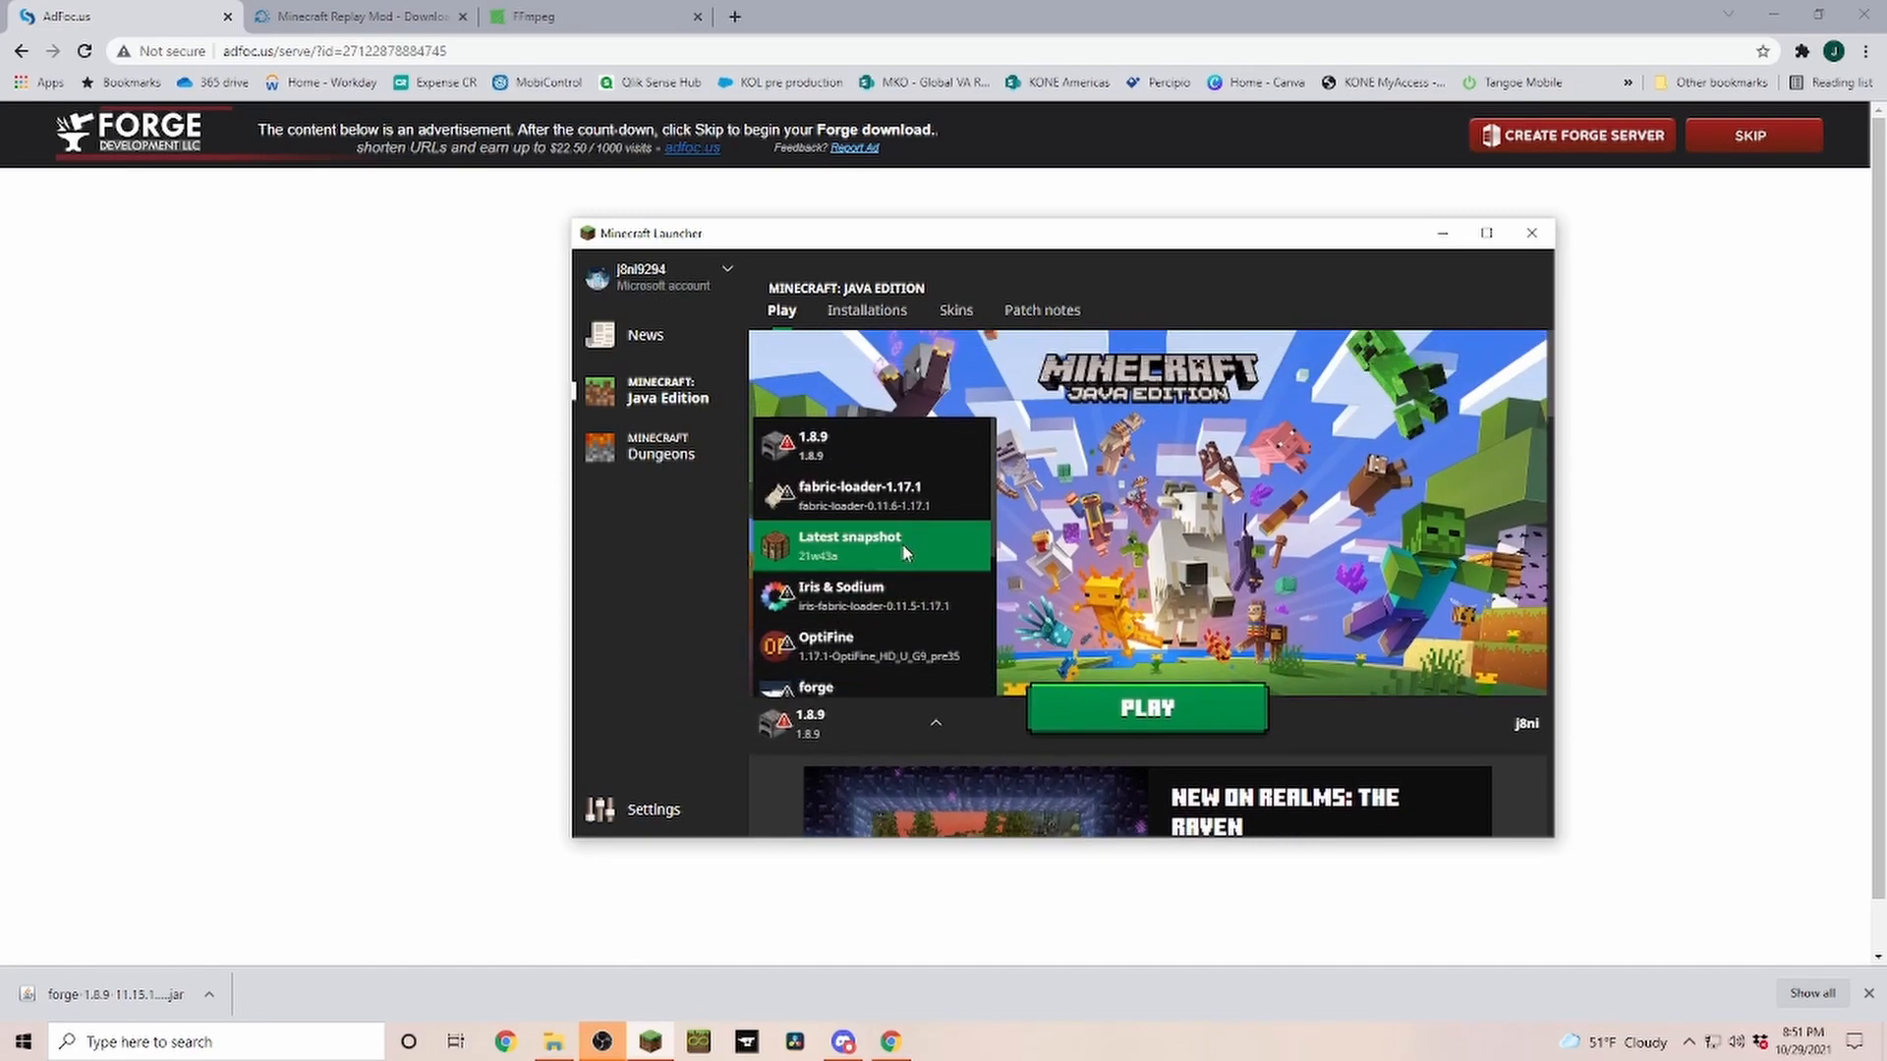
left_click(867, 310)
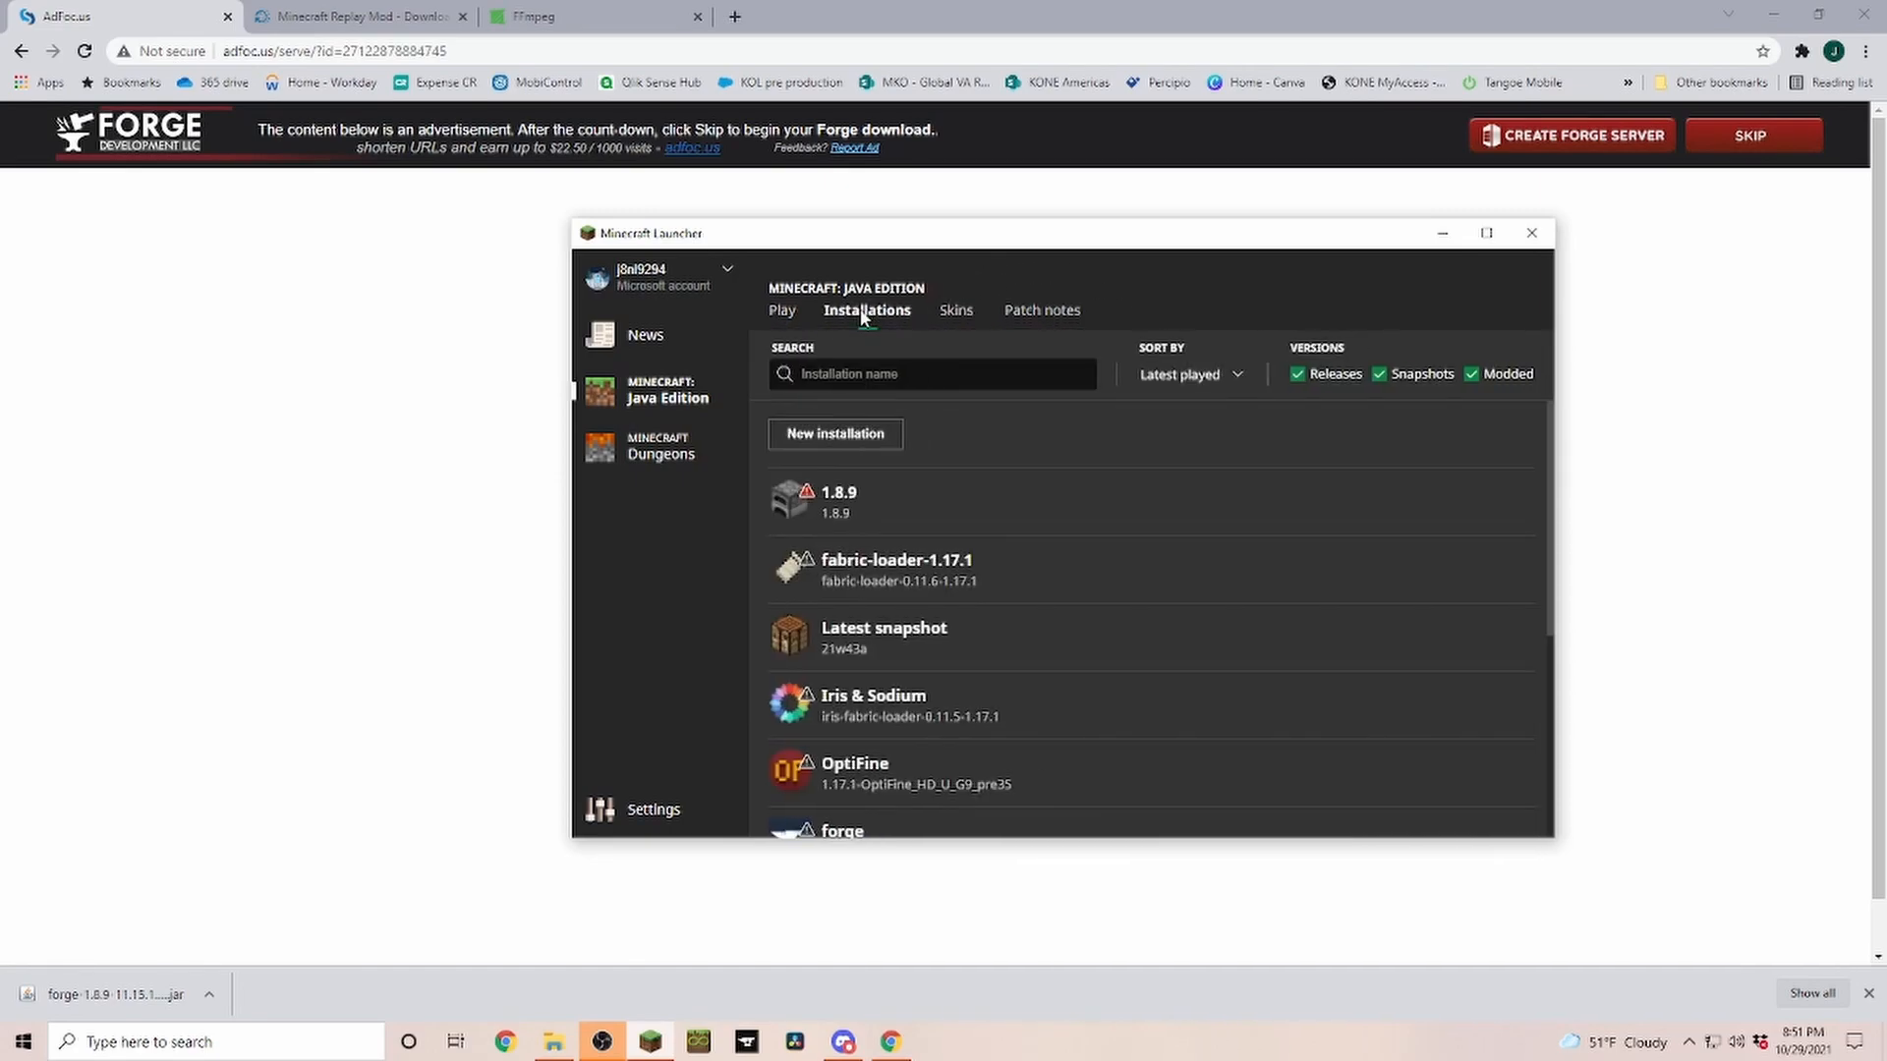
left_click(833, 433)
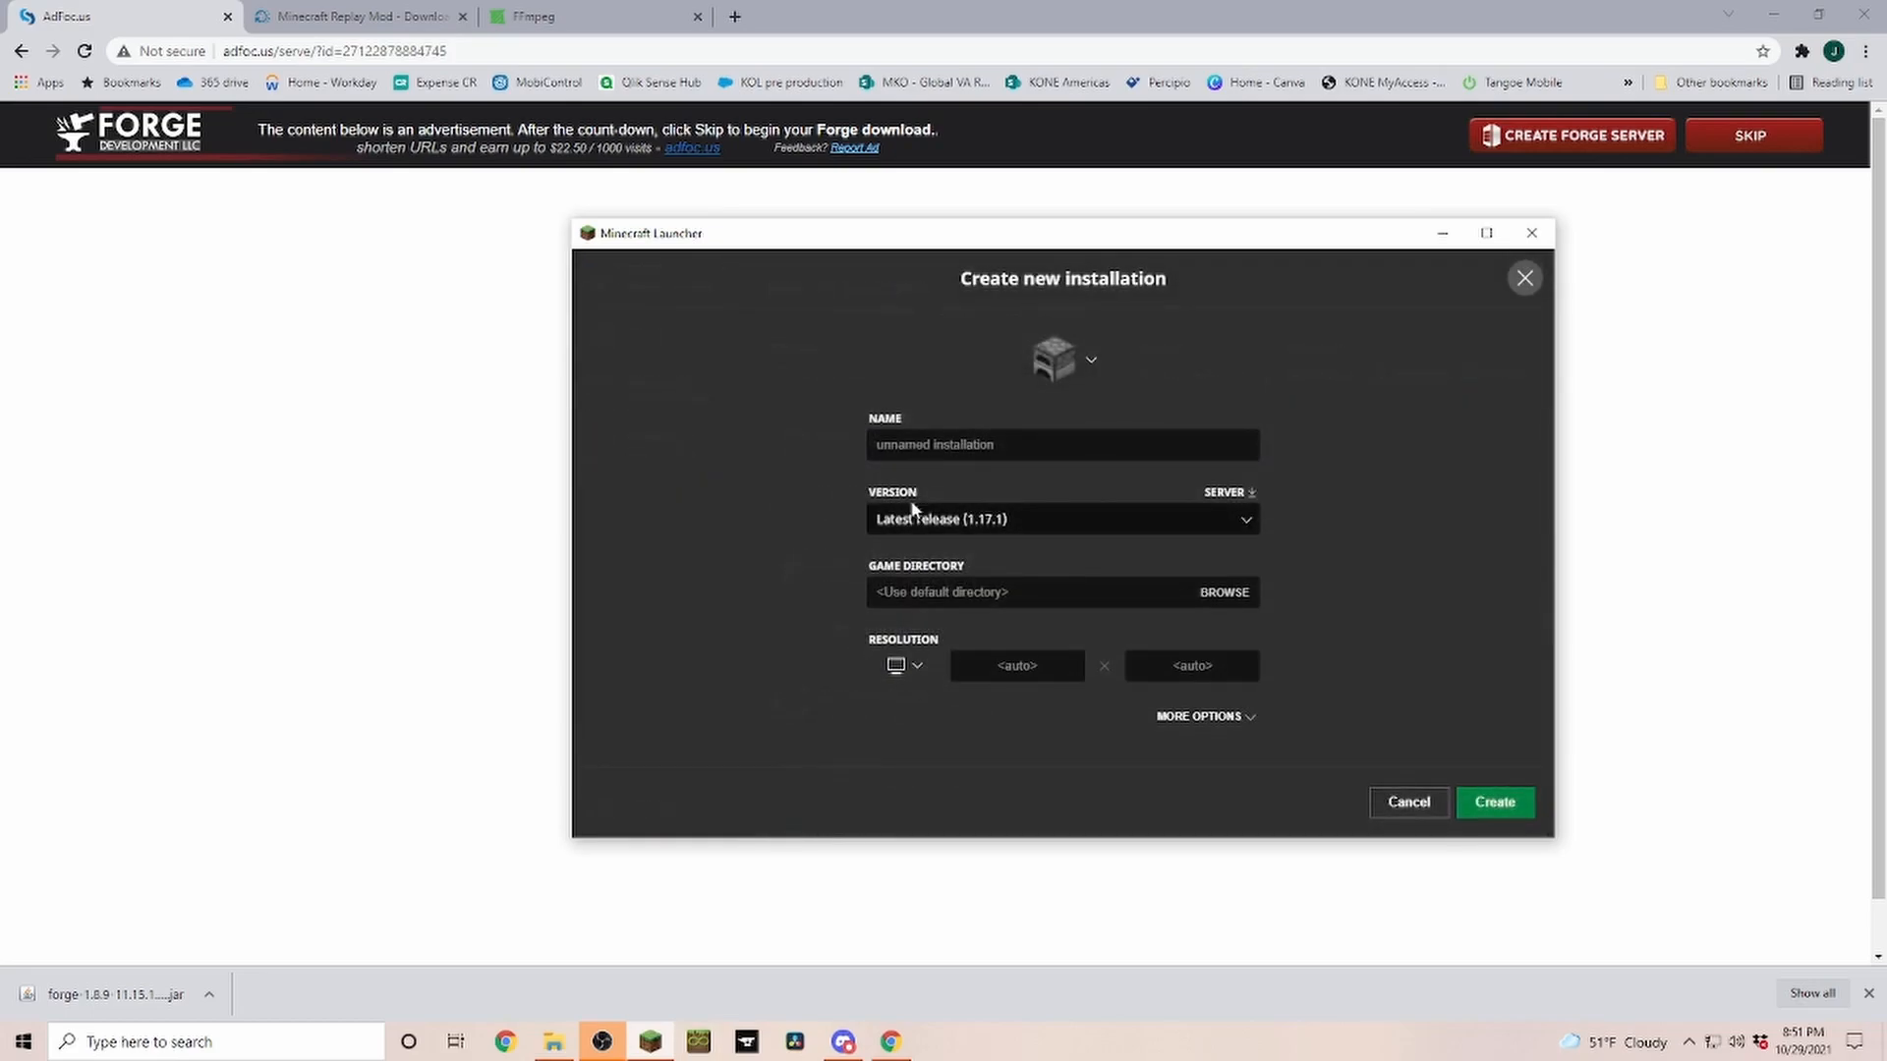
left_click(1059, 519)
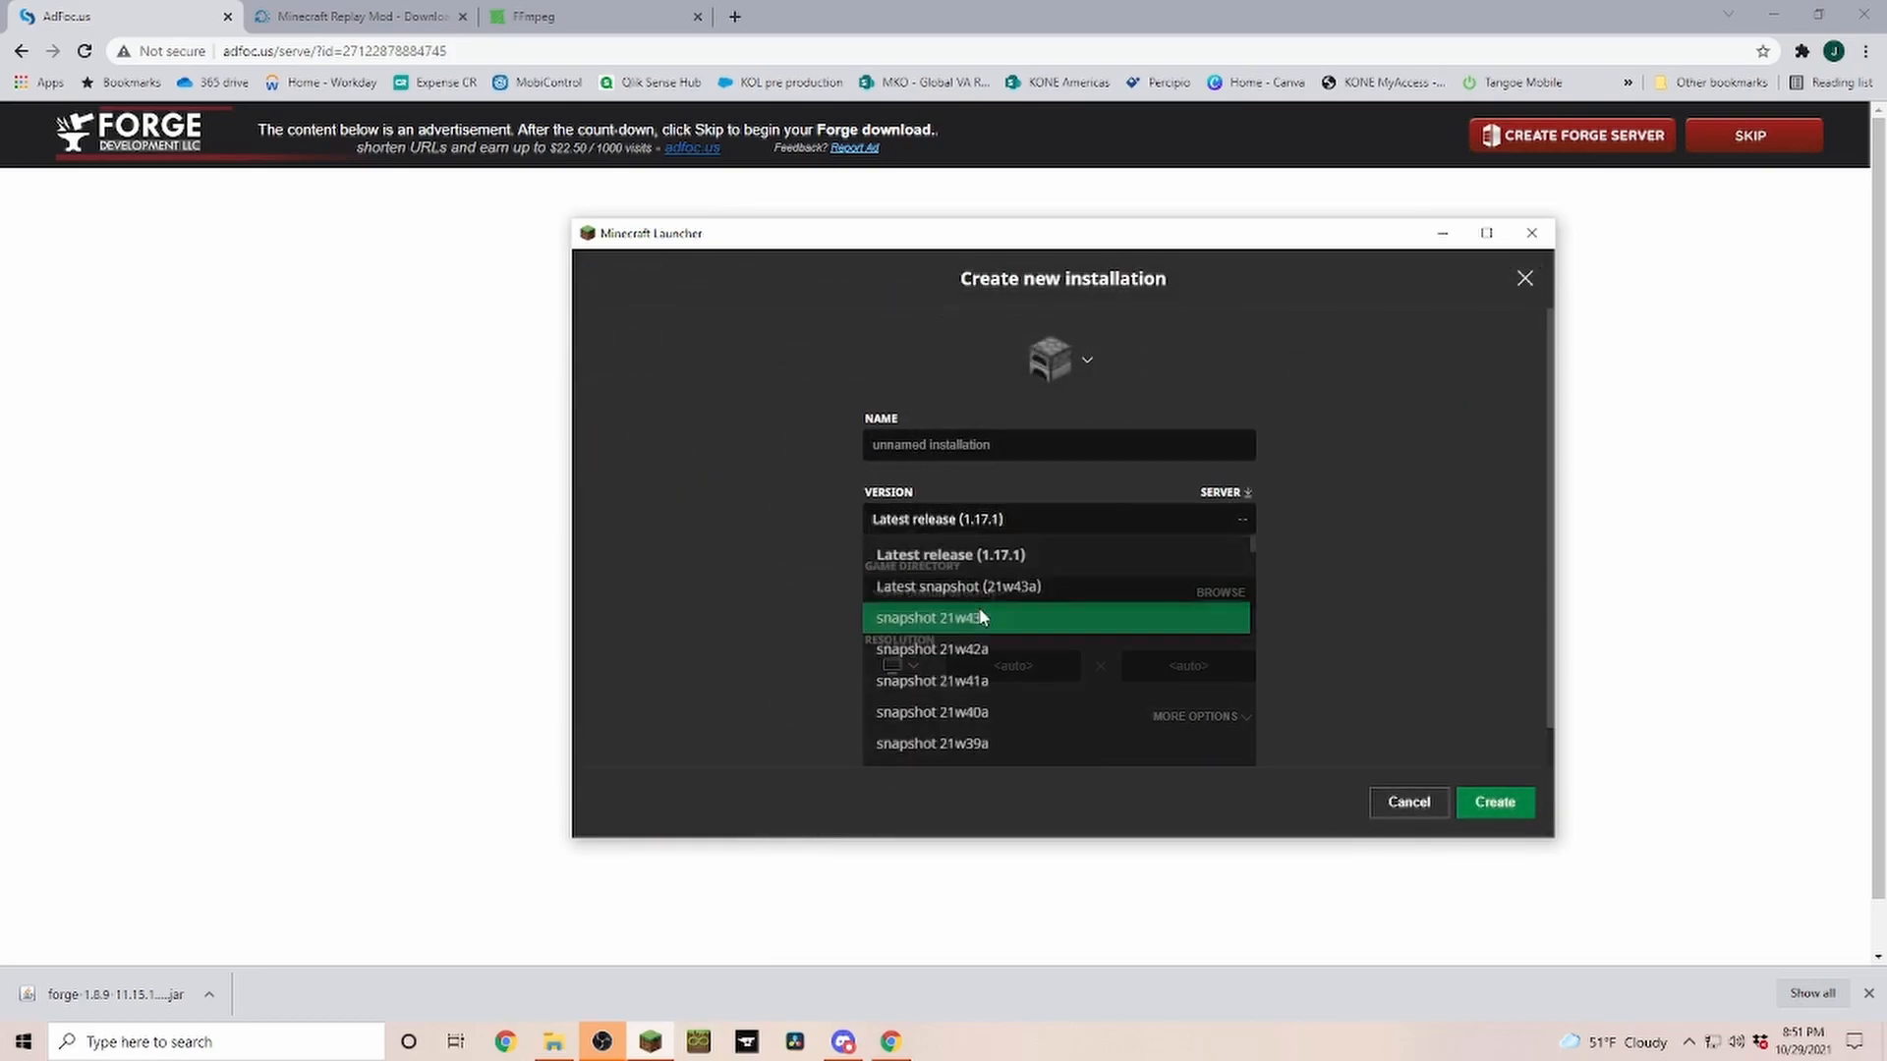
scroll("down", 3)
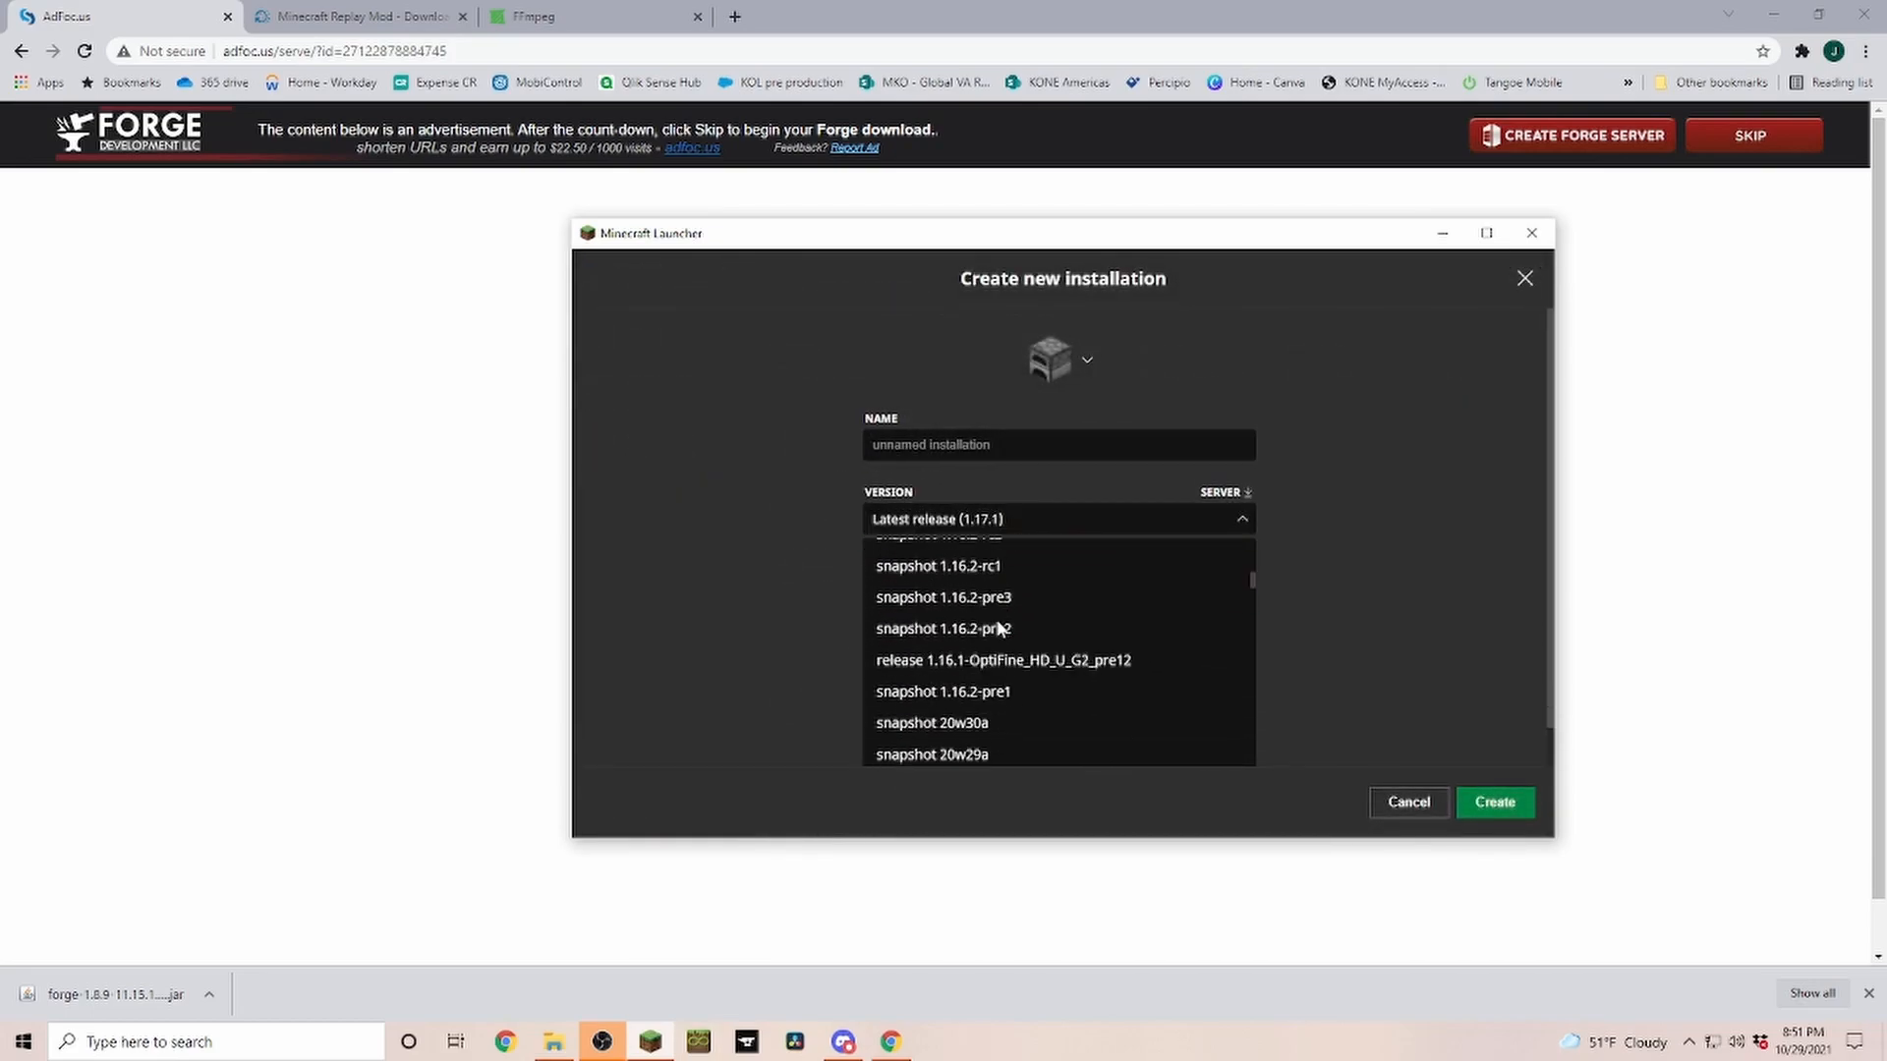
scroll("down", 3)
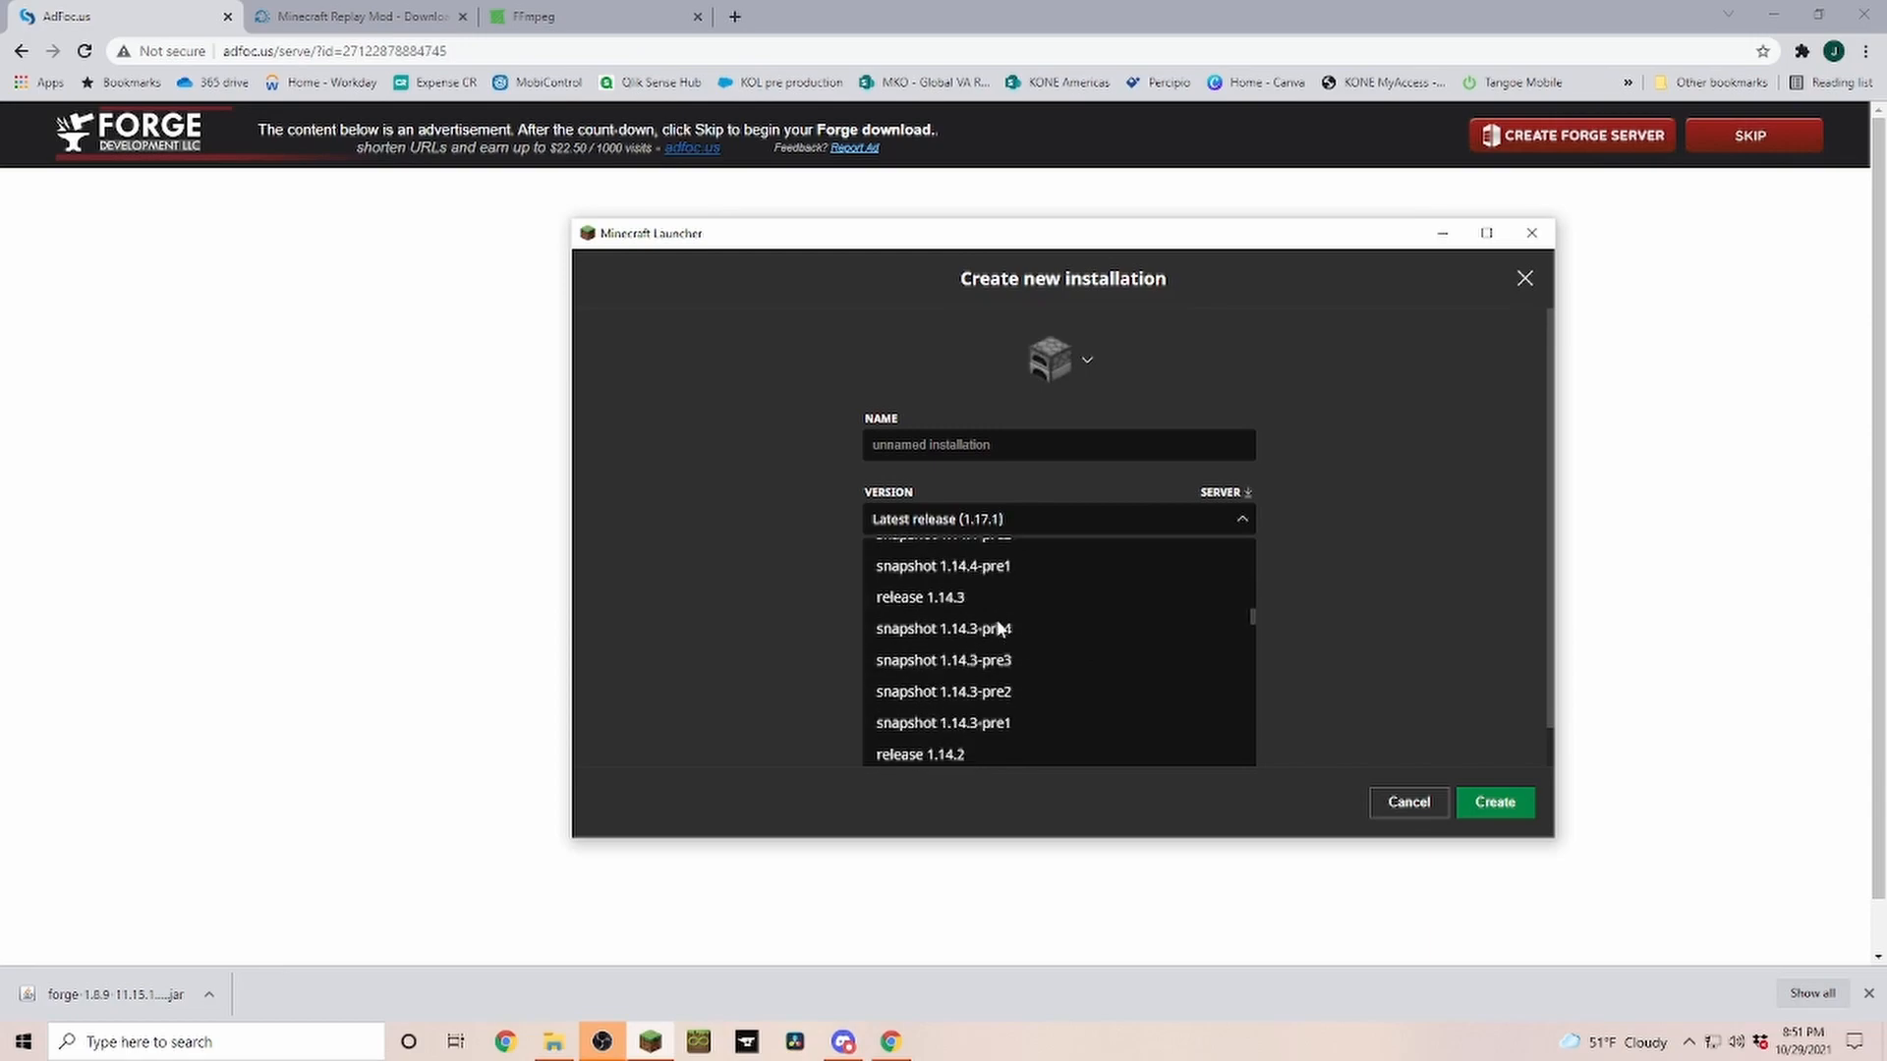
scroll("down", 3)
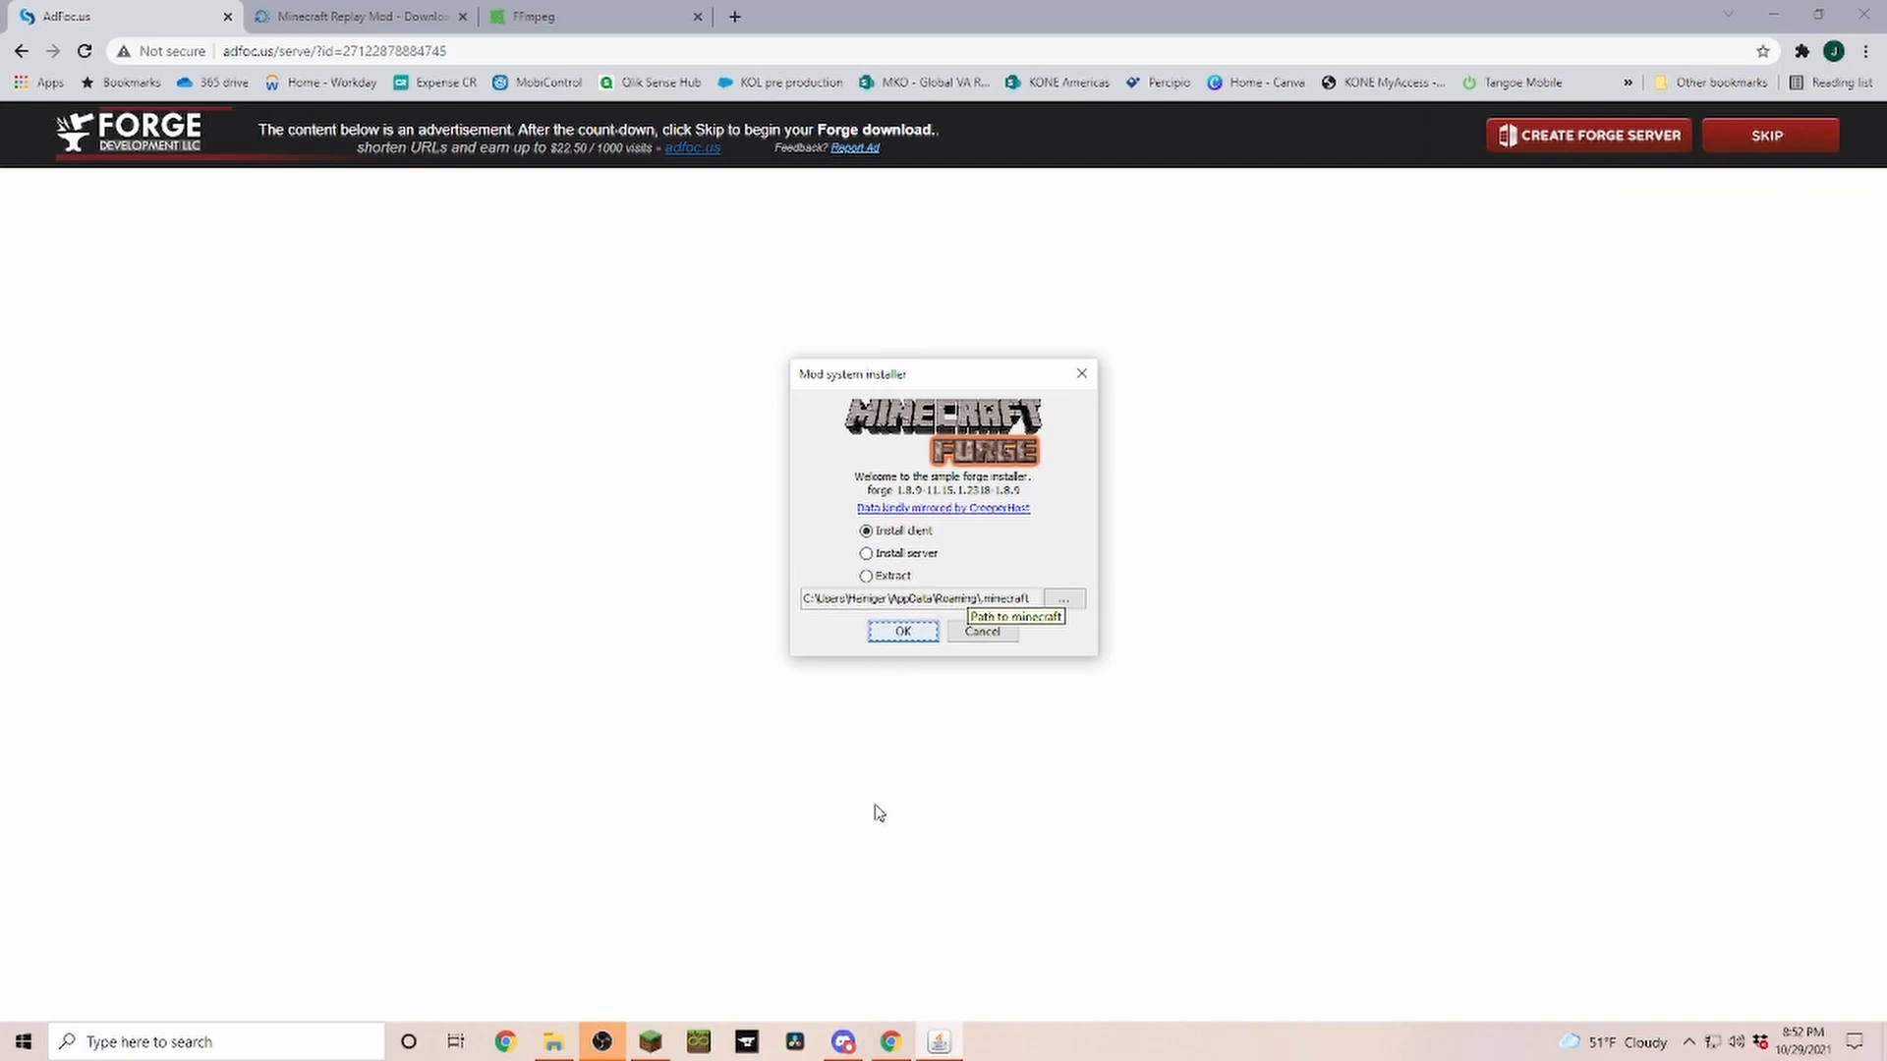
mouse_move(1043, 631)
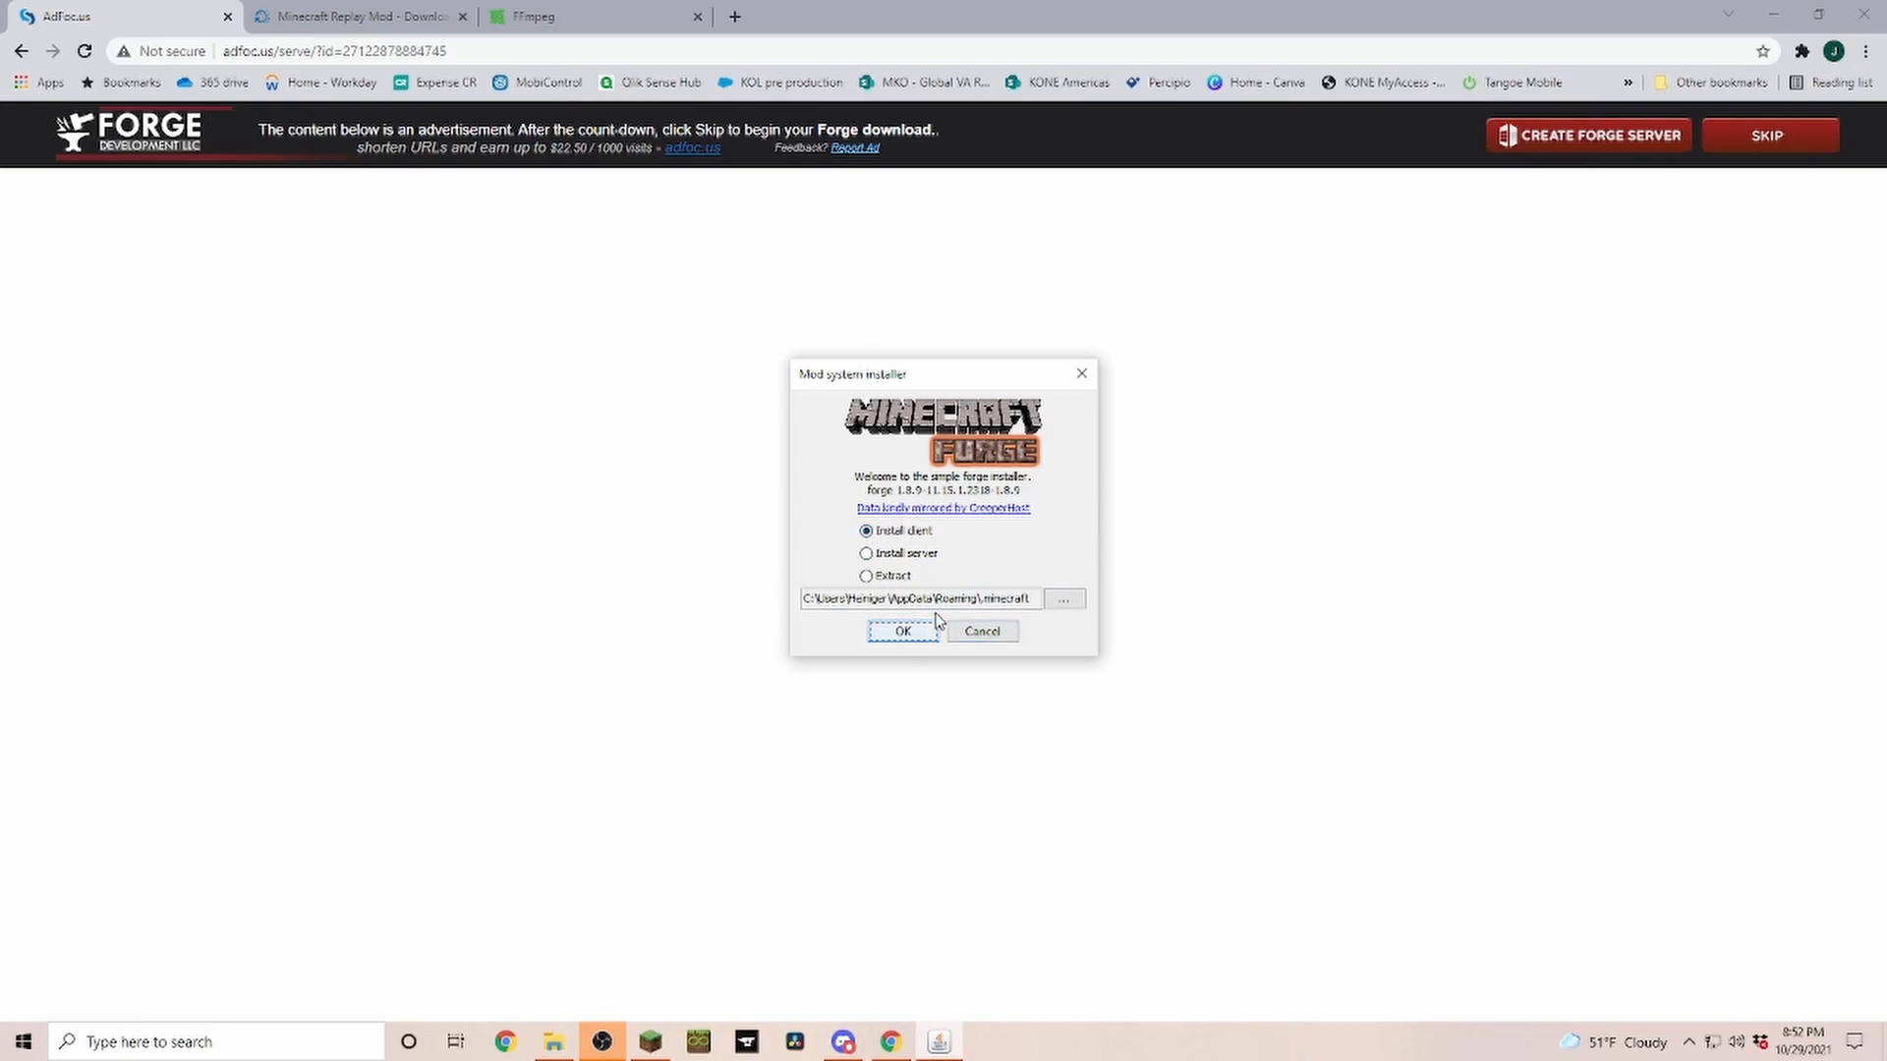
Install the Forge 1.8.9 client to the default folder and confirm the Complete message.
left_click(902, 631)
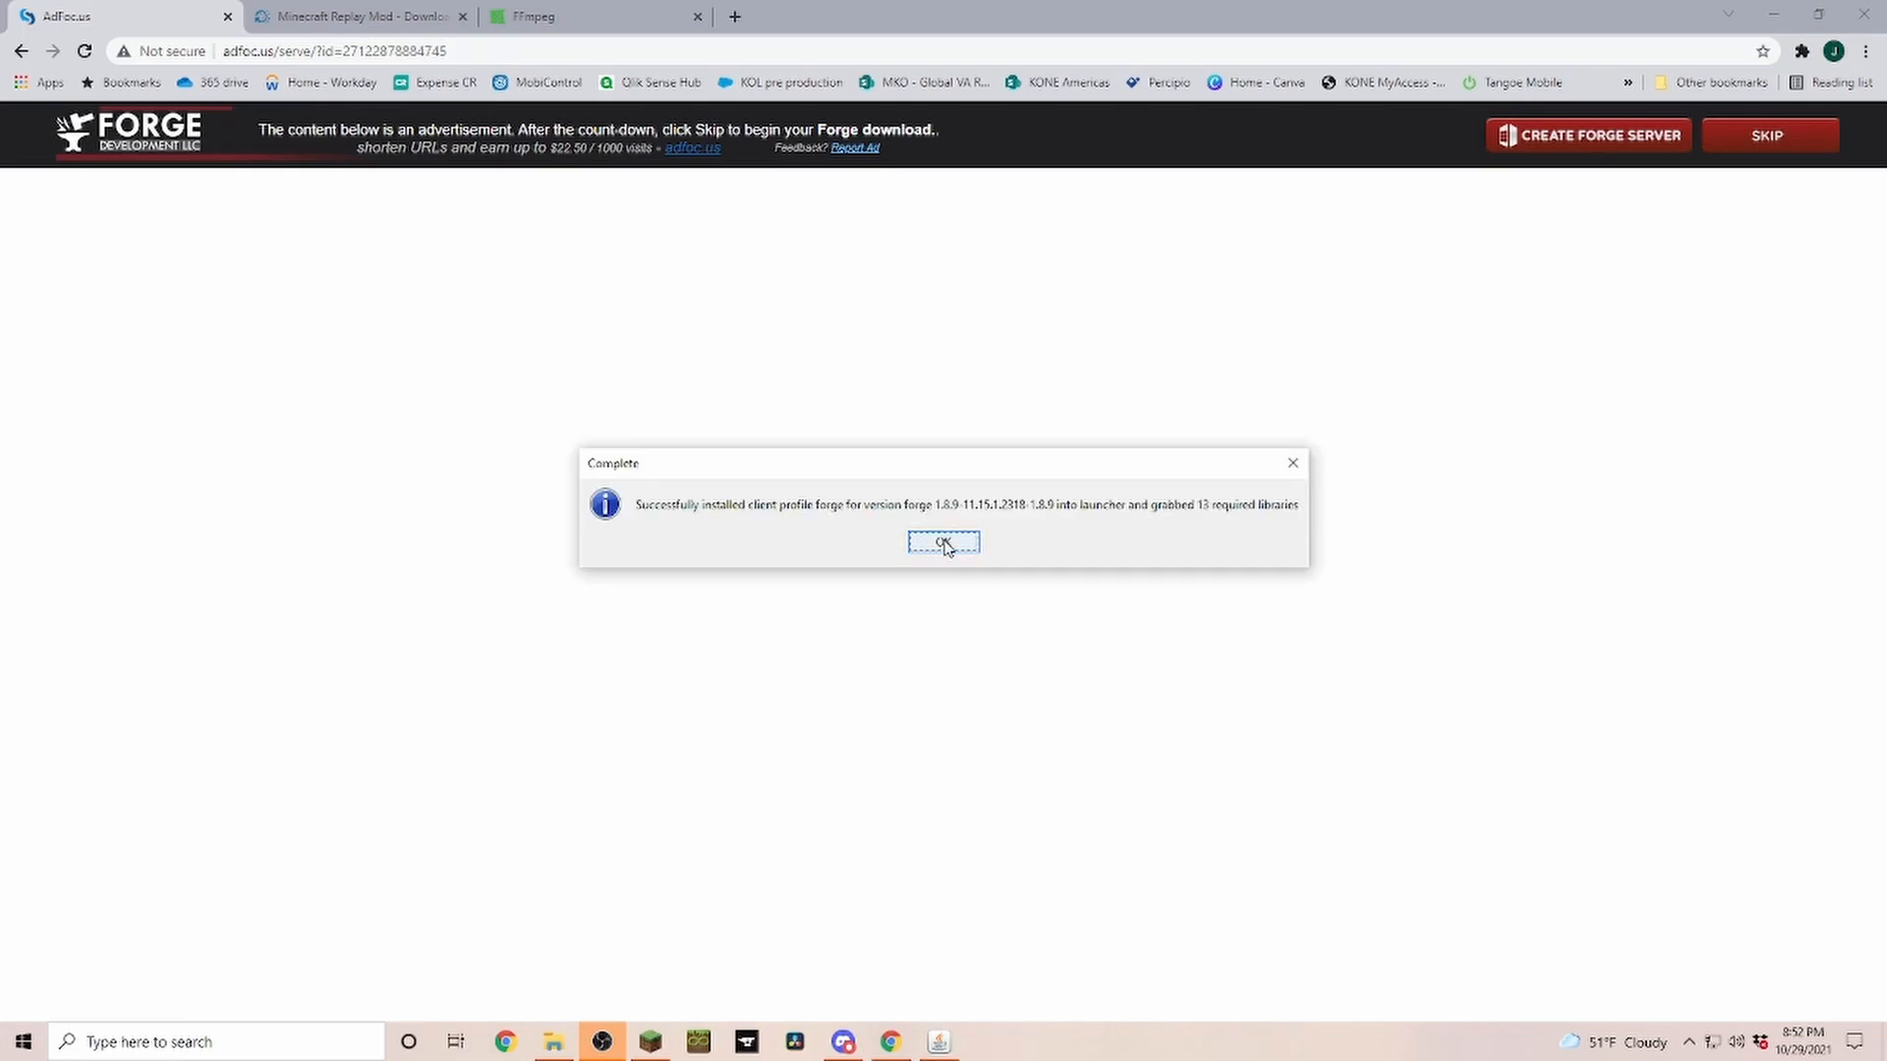
left_click(942, 543)
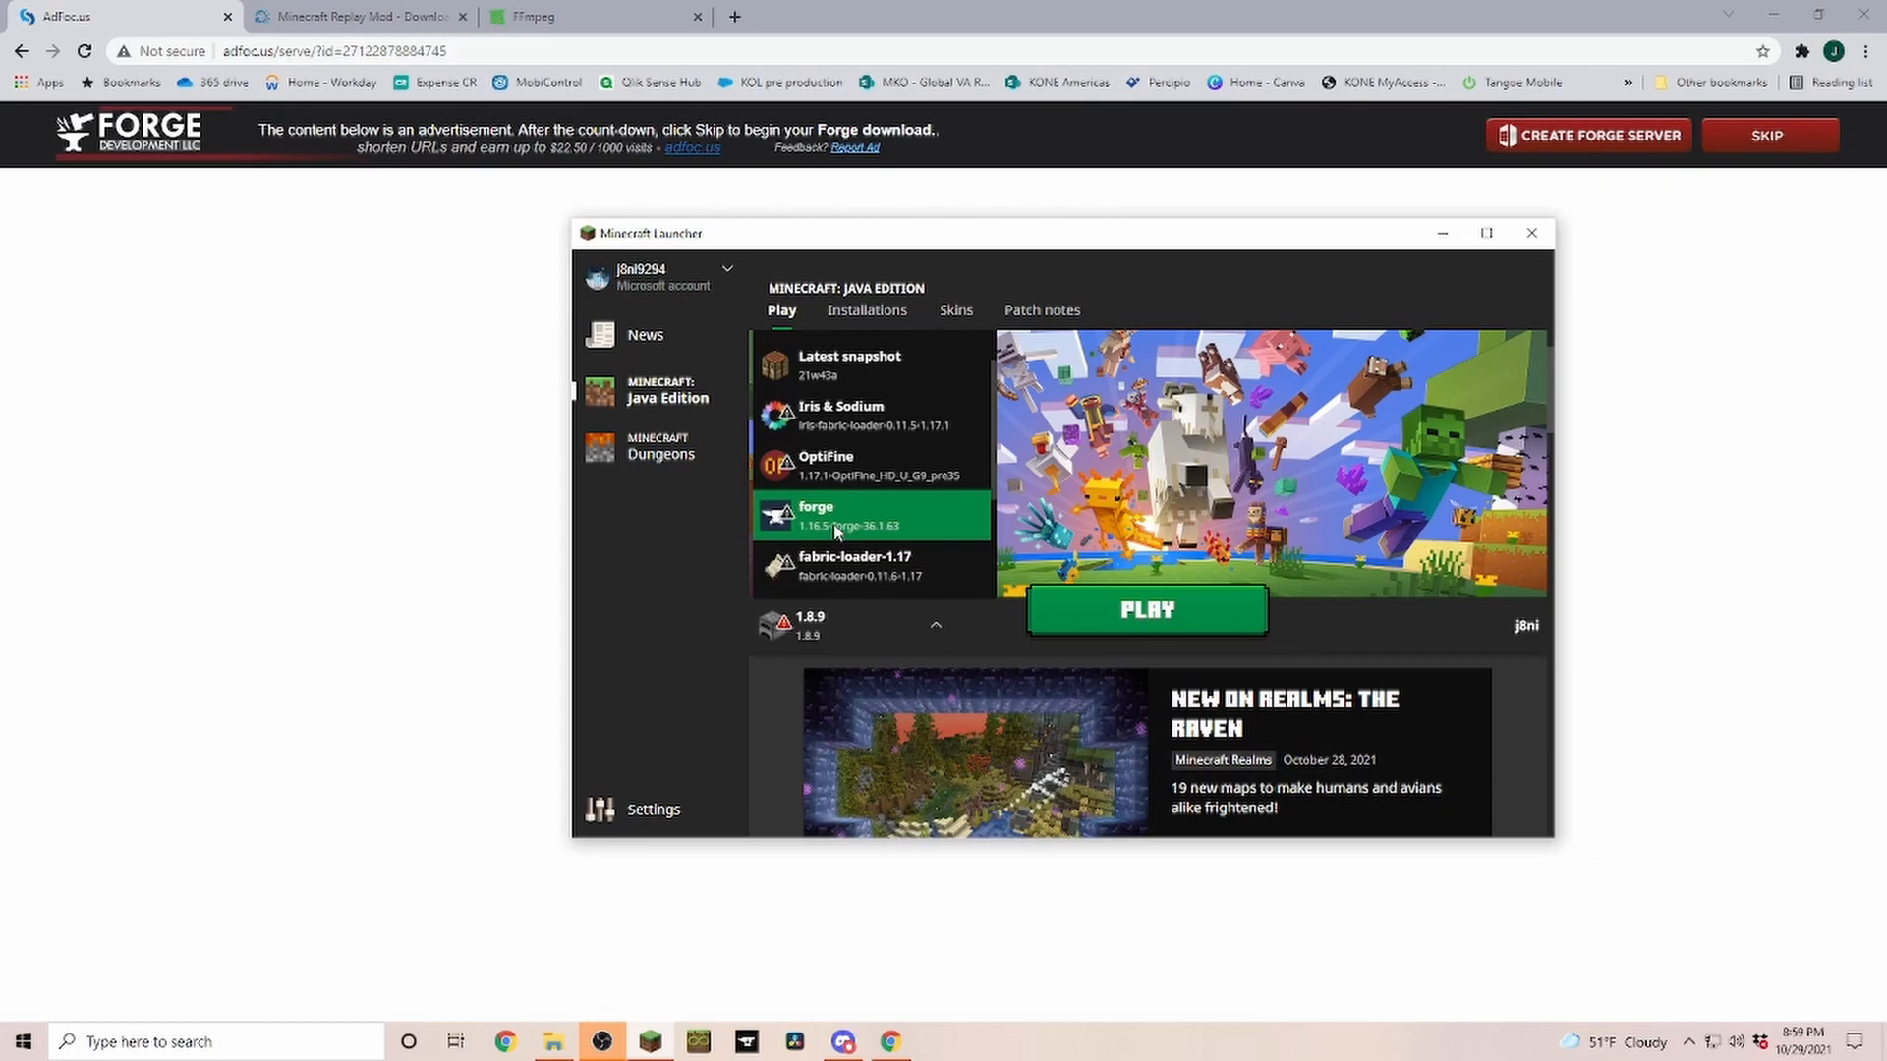
mouse_move(861, 511)
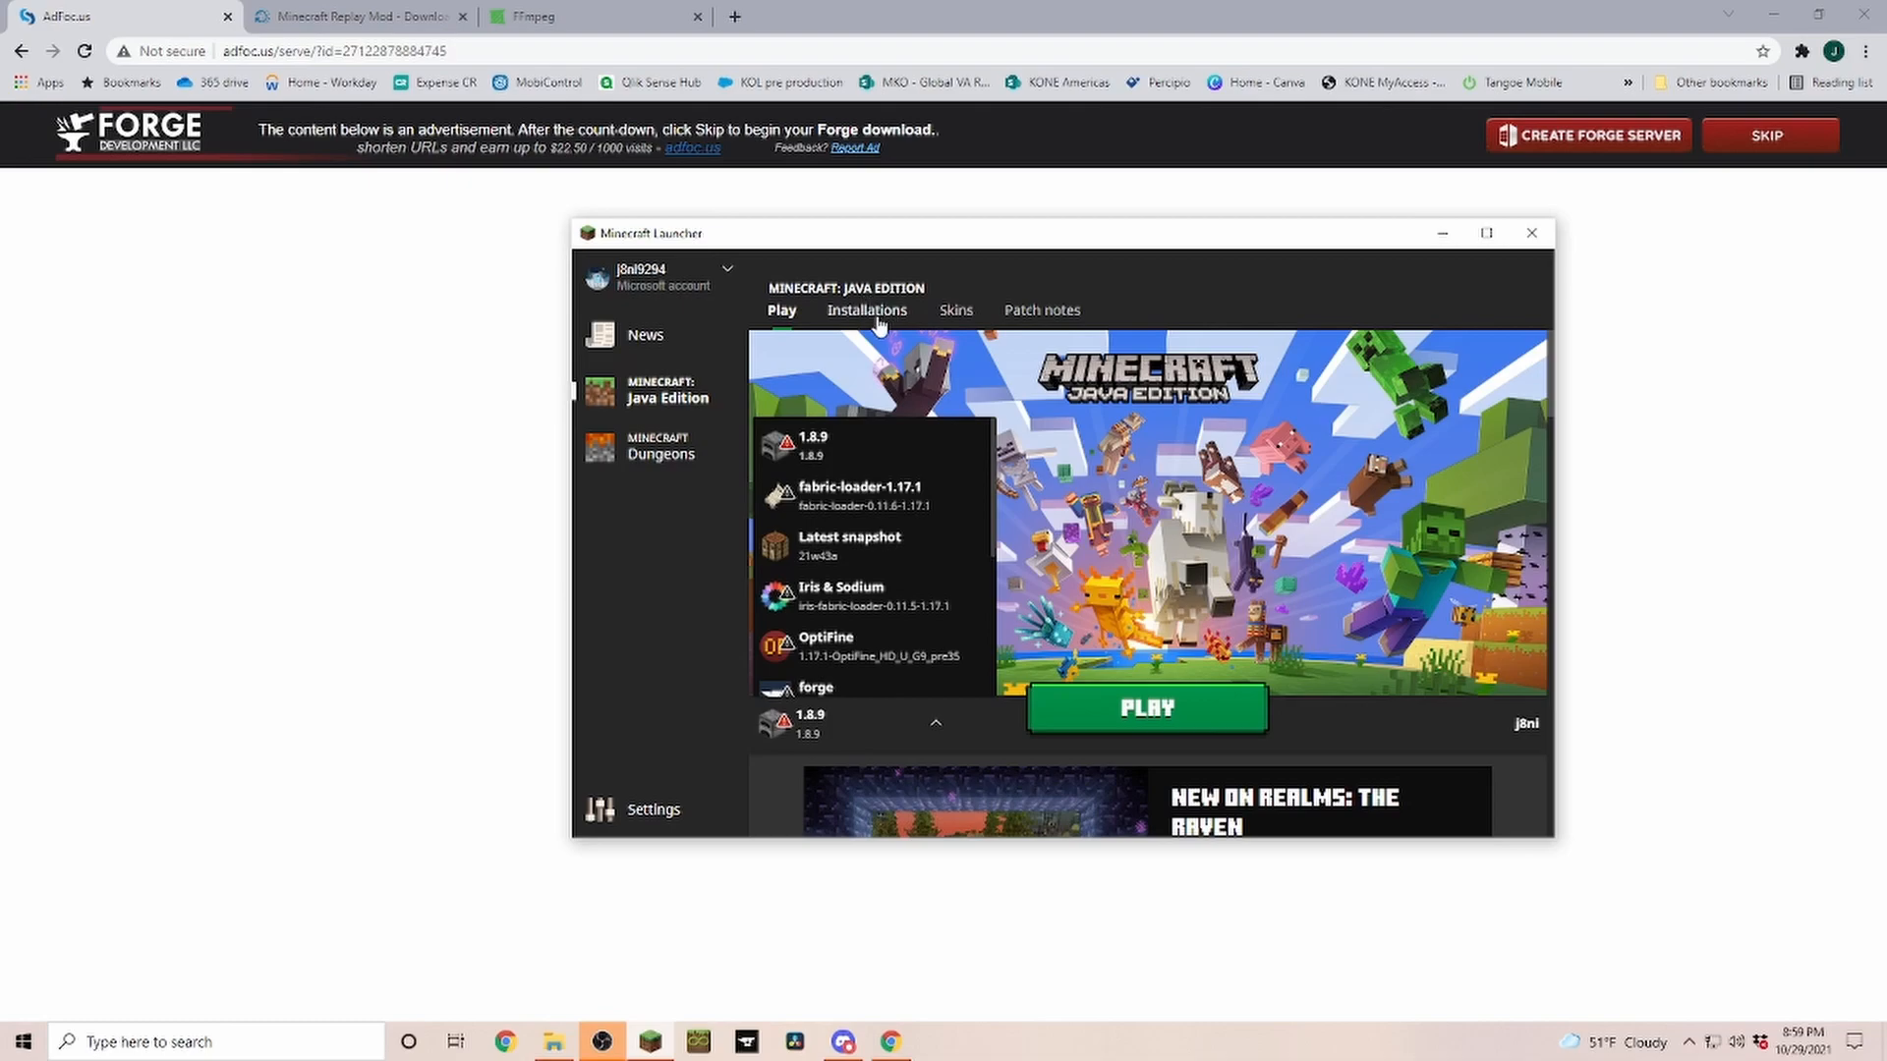
Create installation 'Forge 1.8.9' using release 1.8.9-forge1.8.9-11.15.1.2318-1.8.9.
left_click(867, 308)
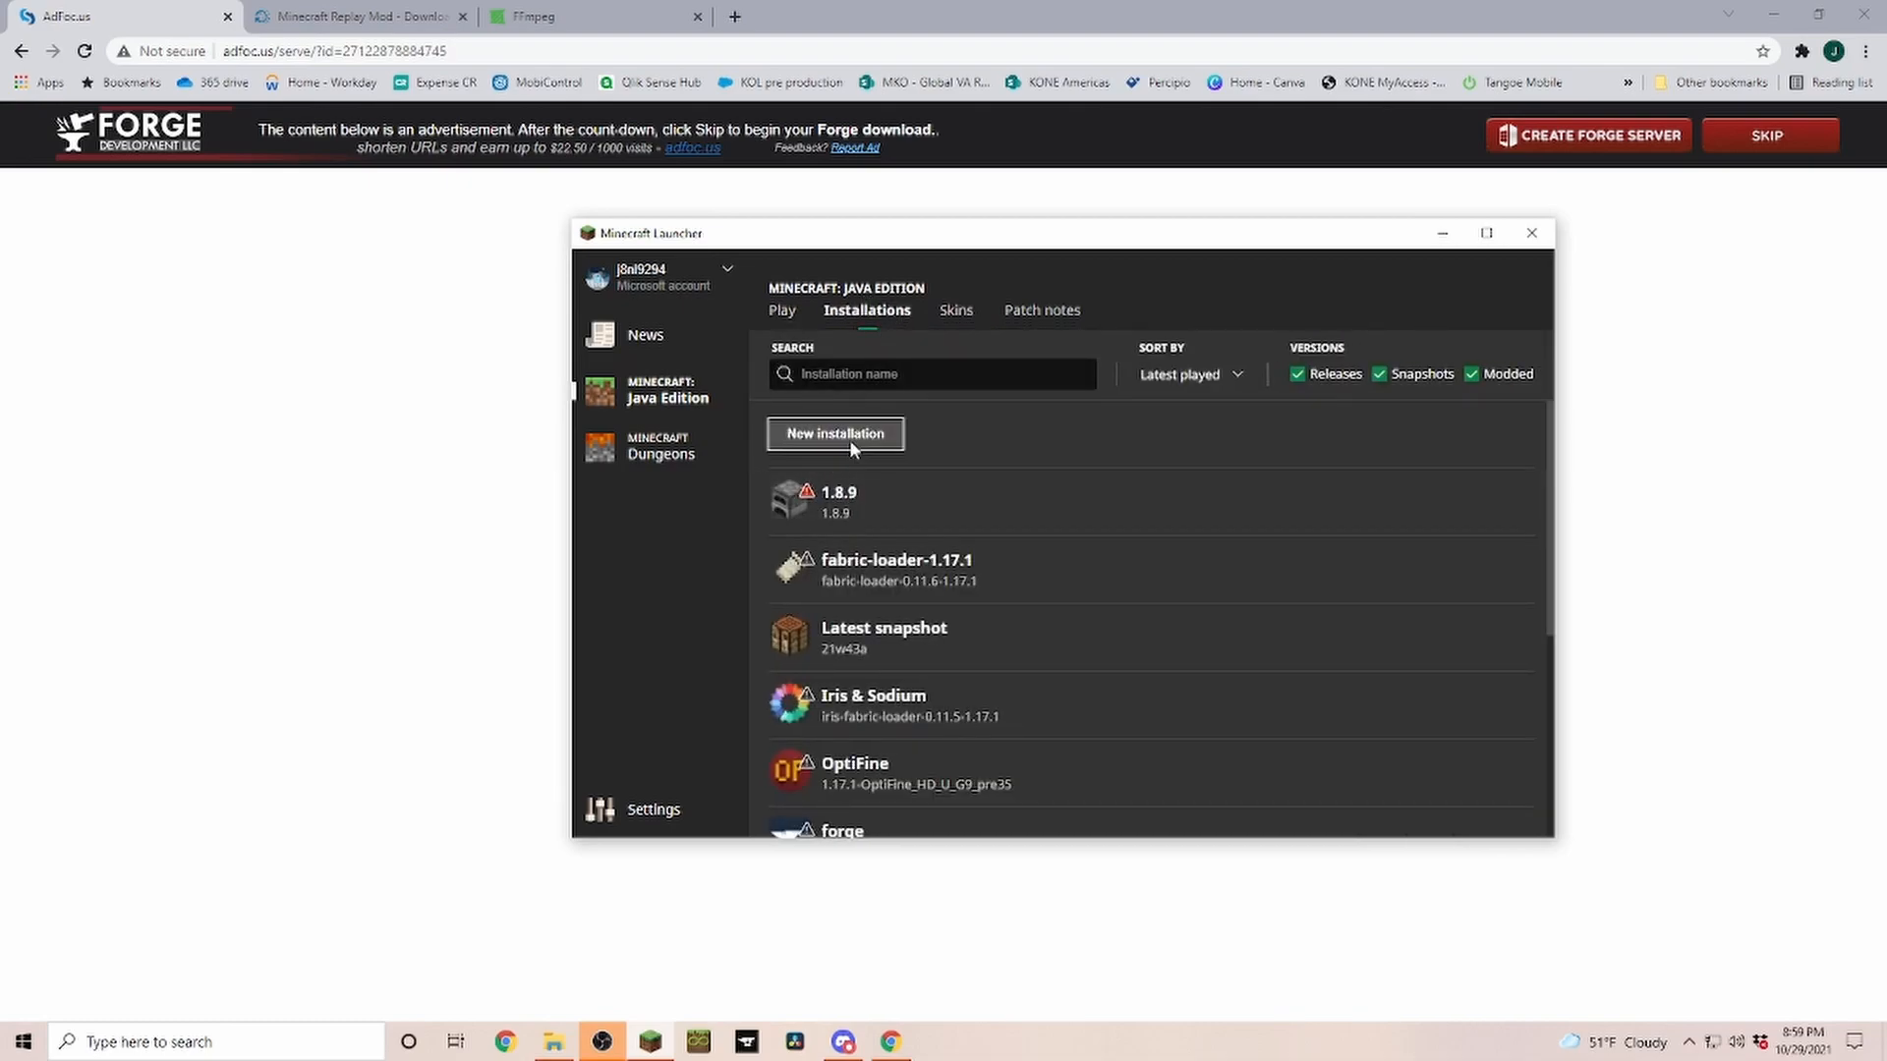
left_click(833, 432)
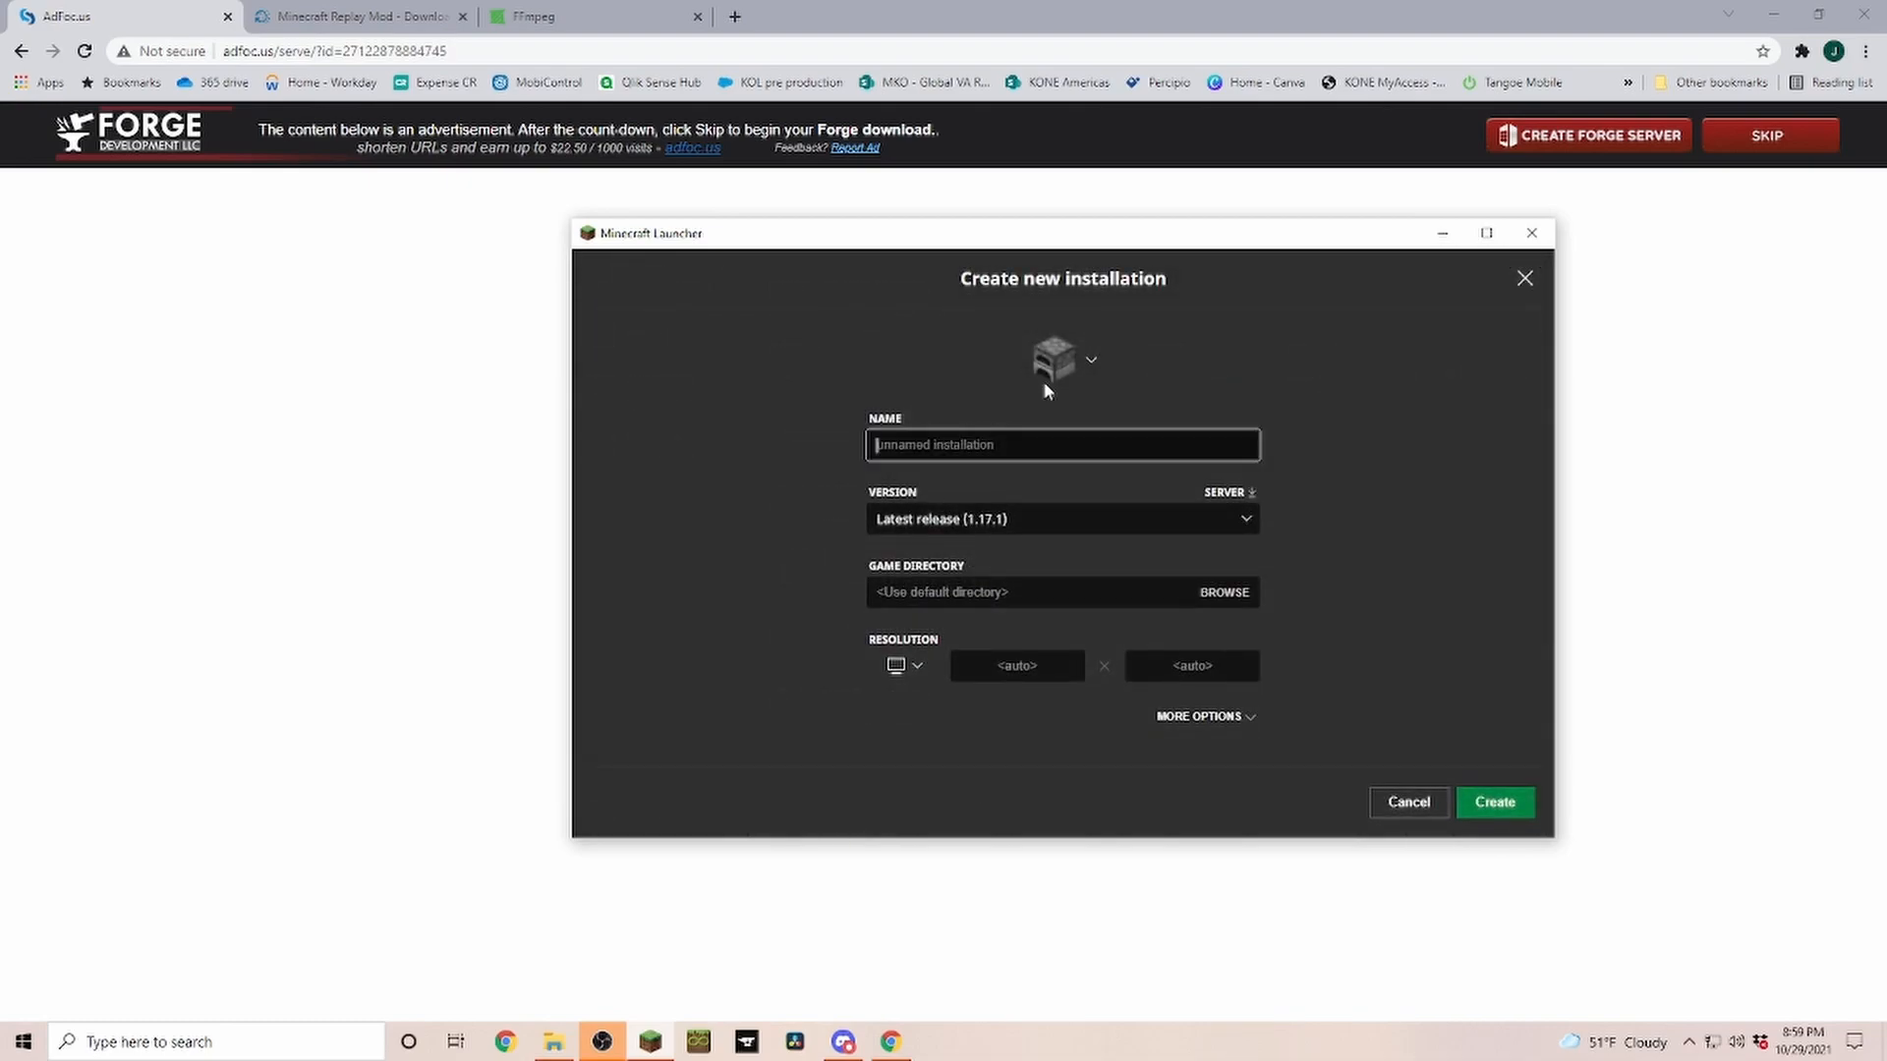
type("Forge 1.8.9")
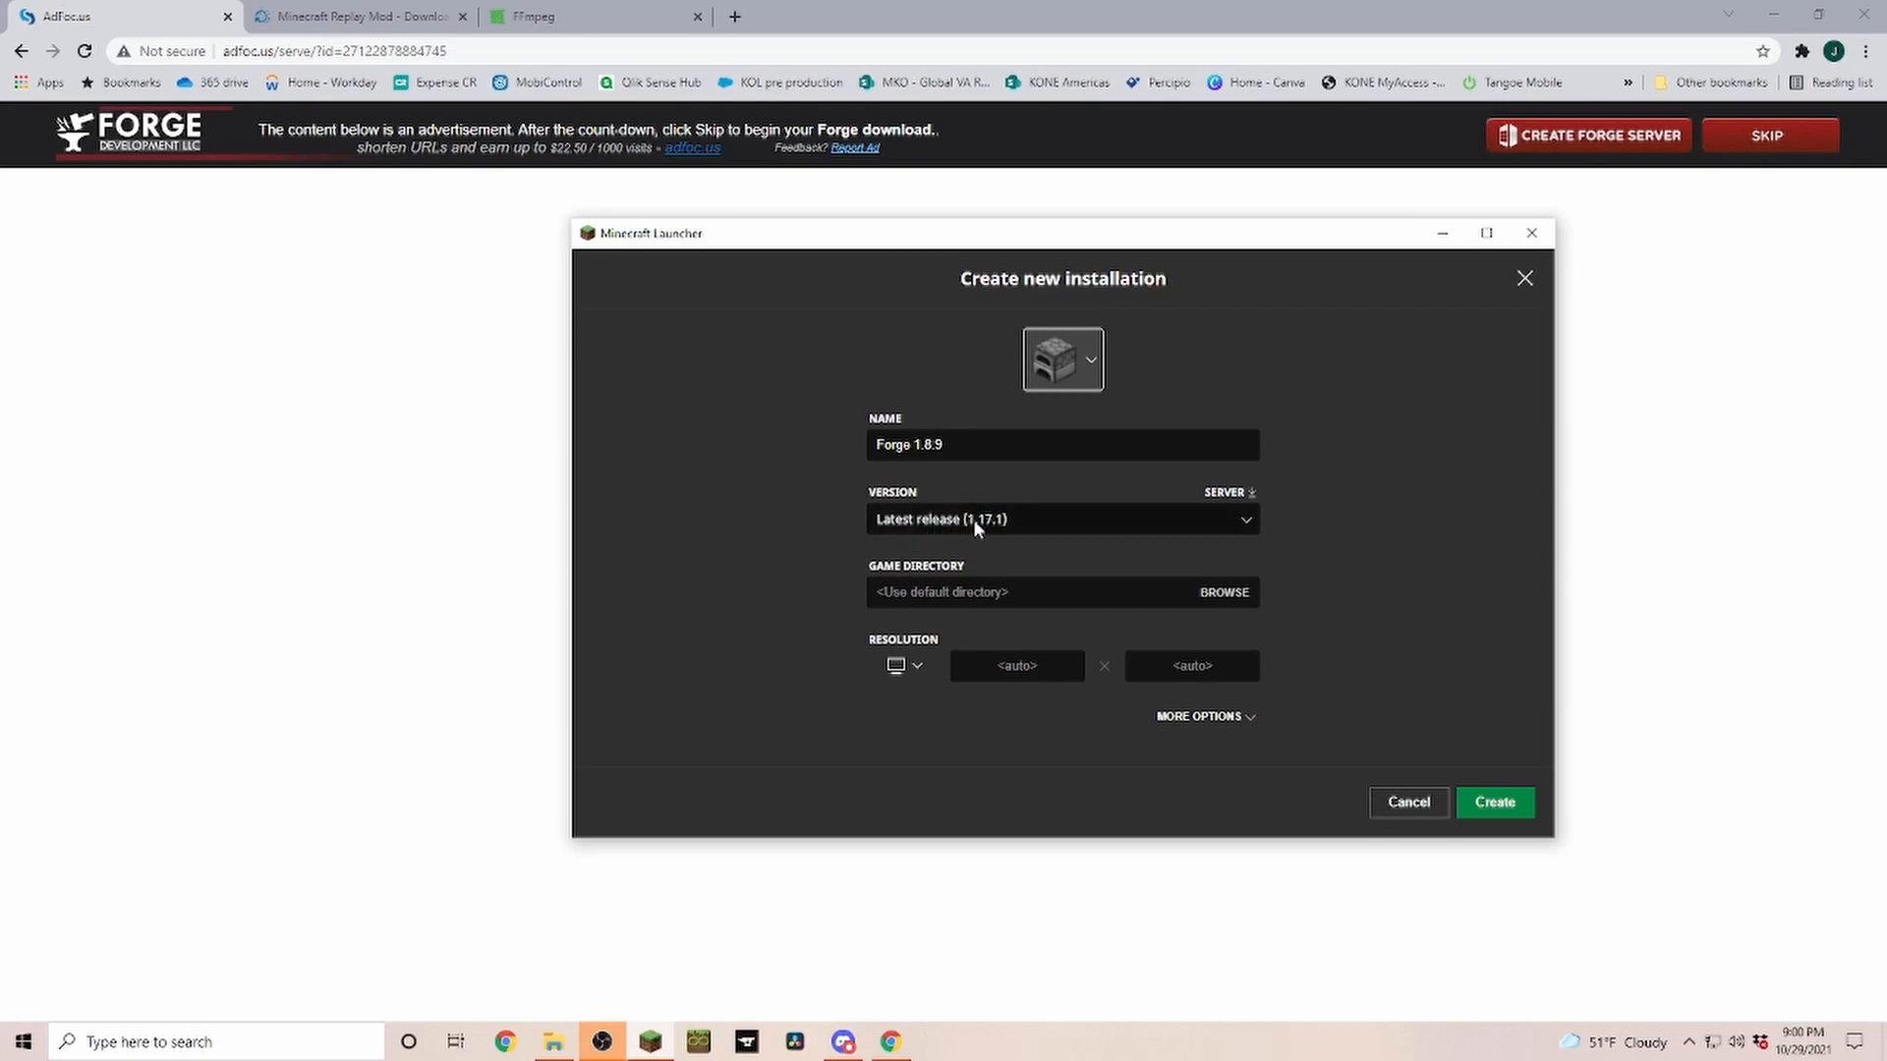
left_click(1062, 519)
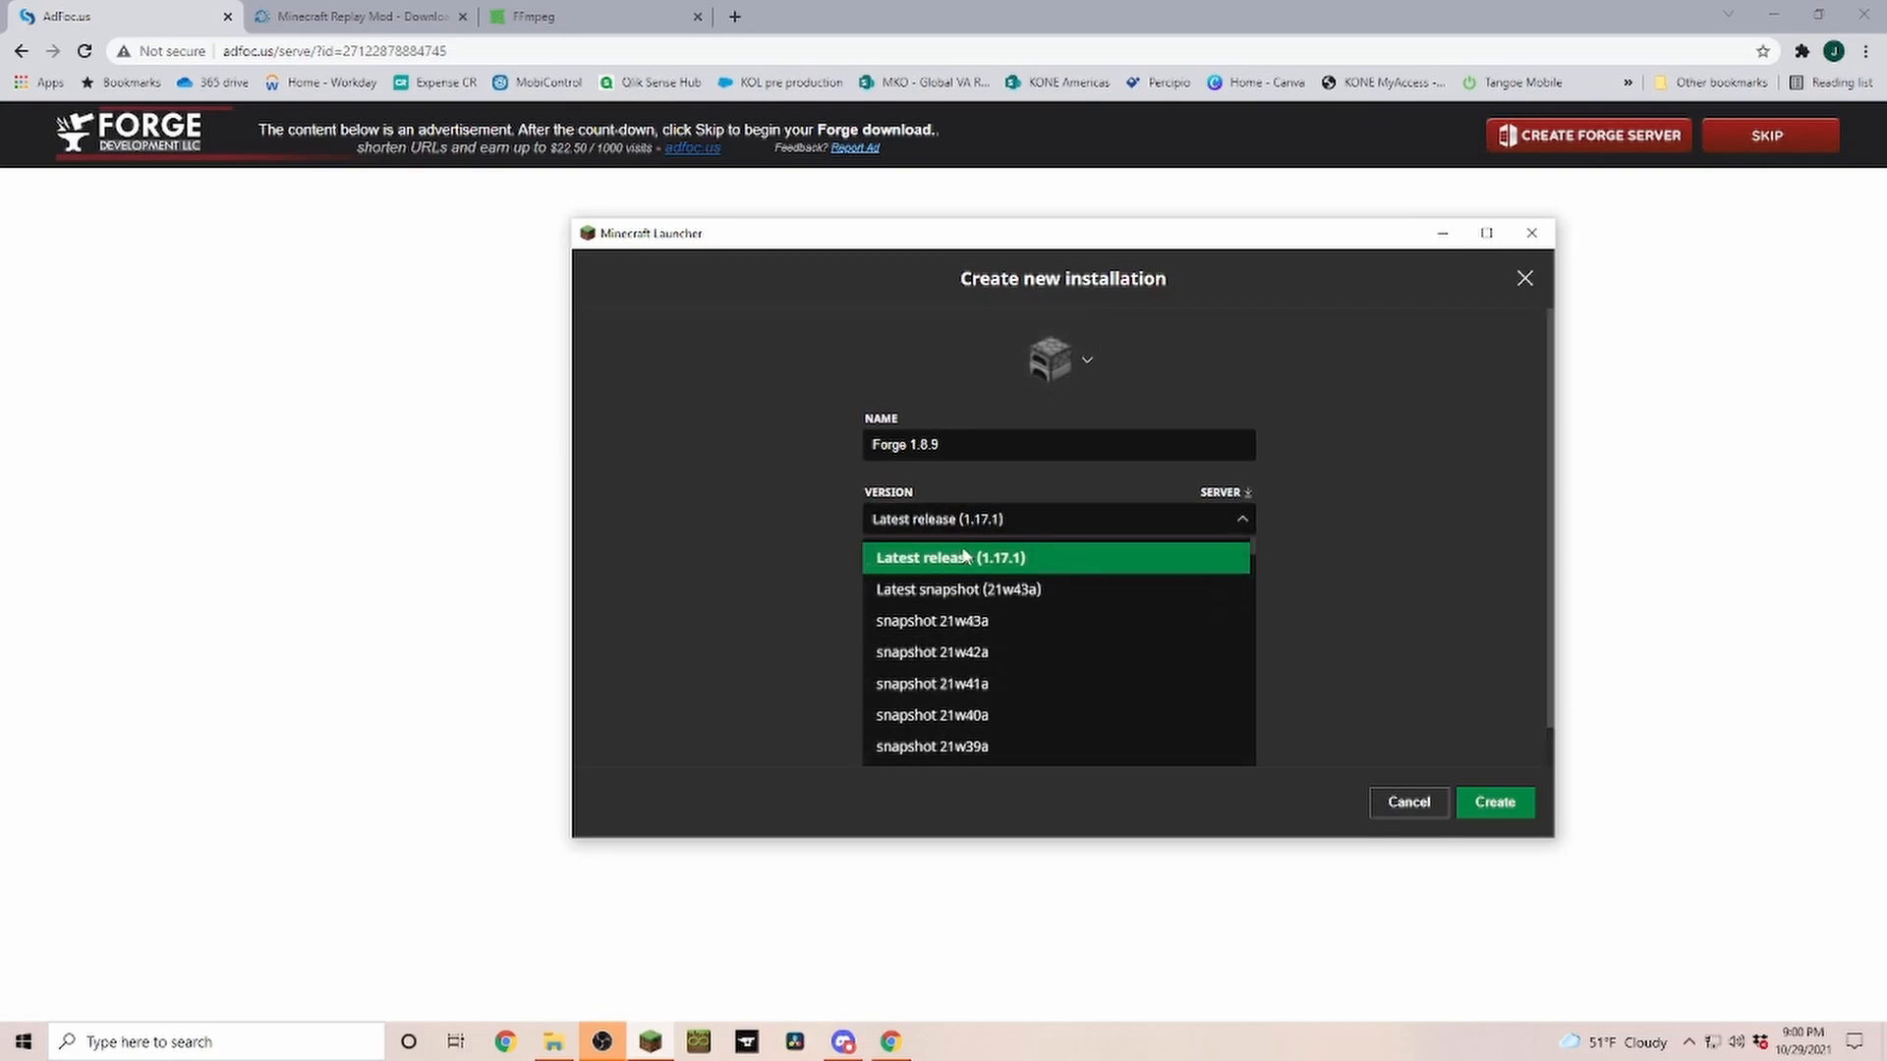
mouse_move(1256, 550)
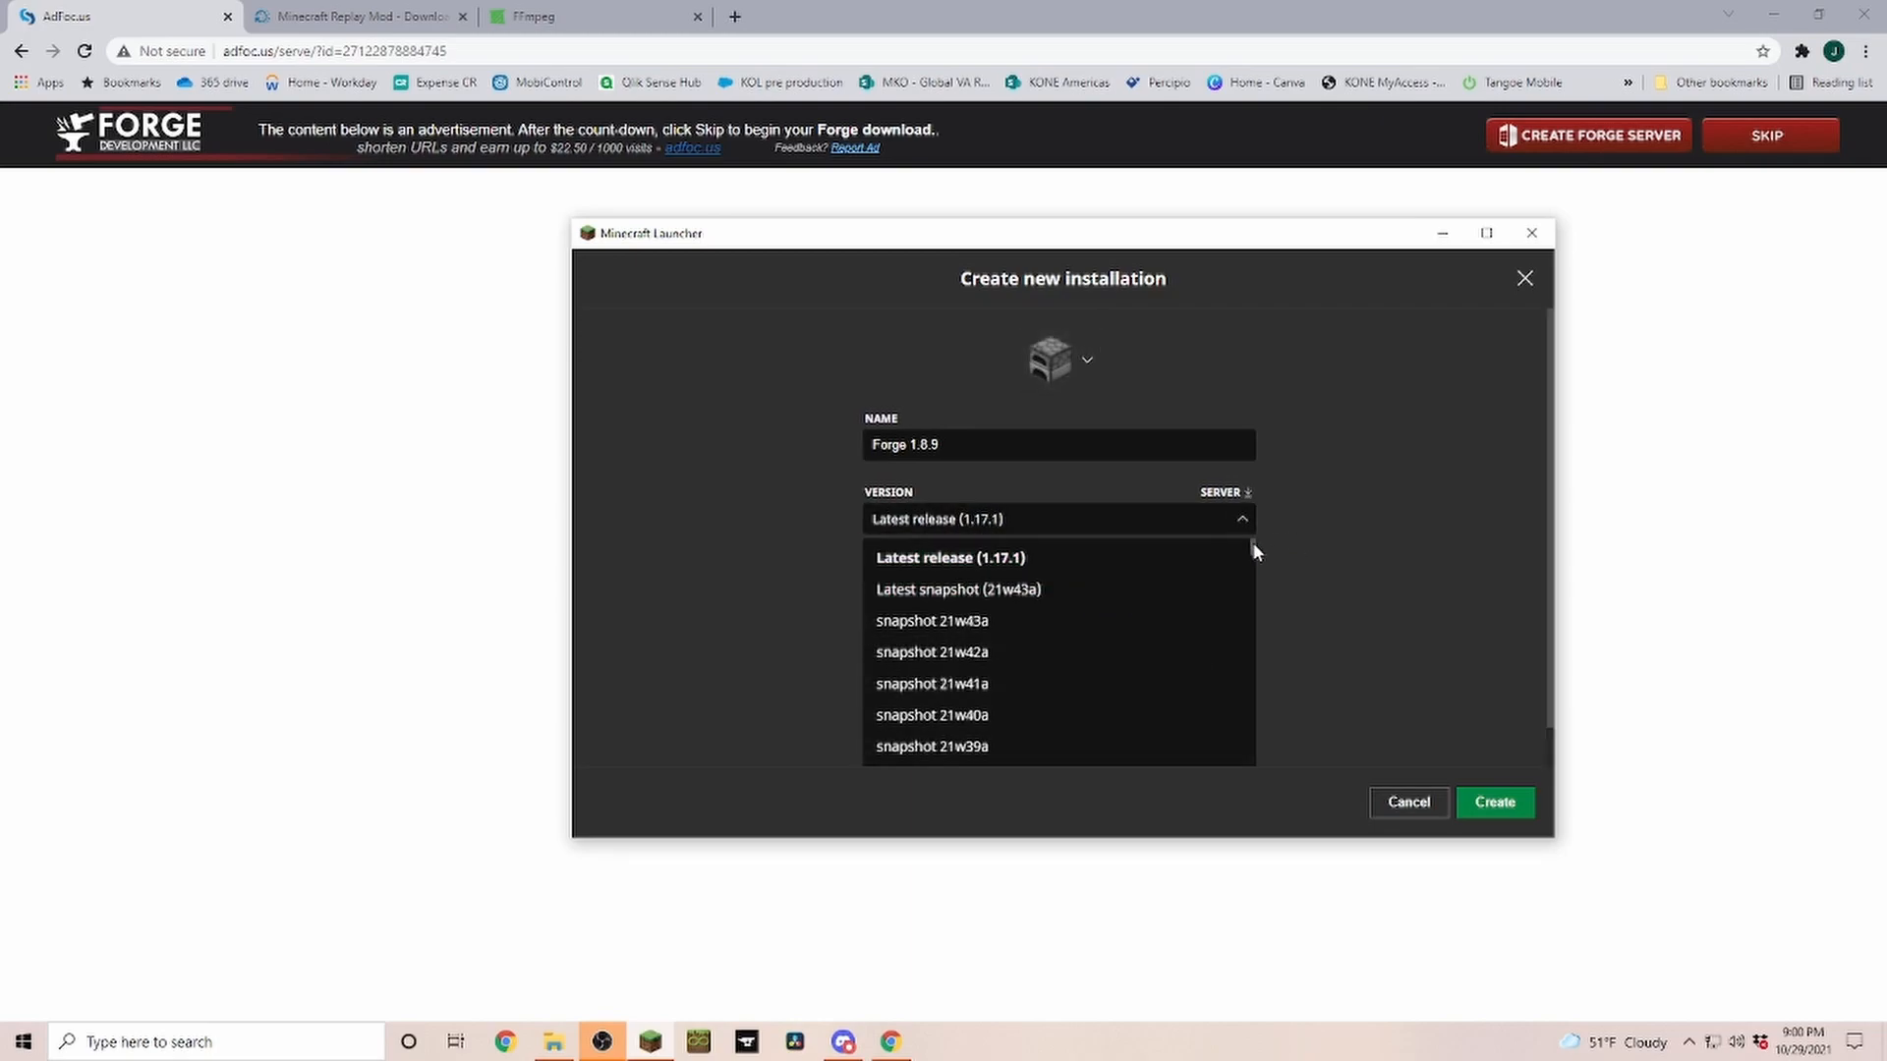
scroll("down", 3)
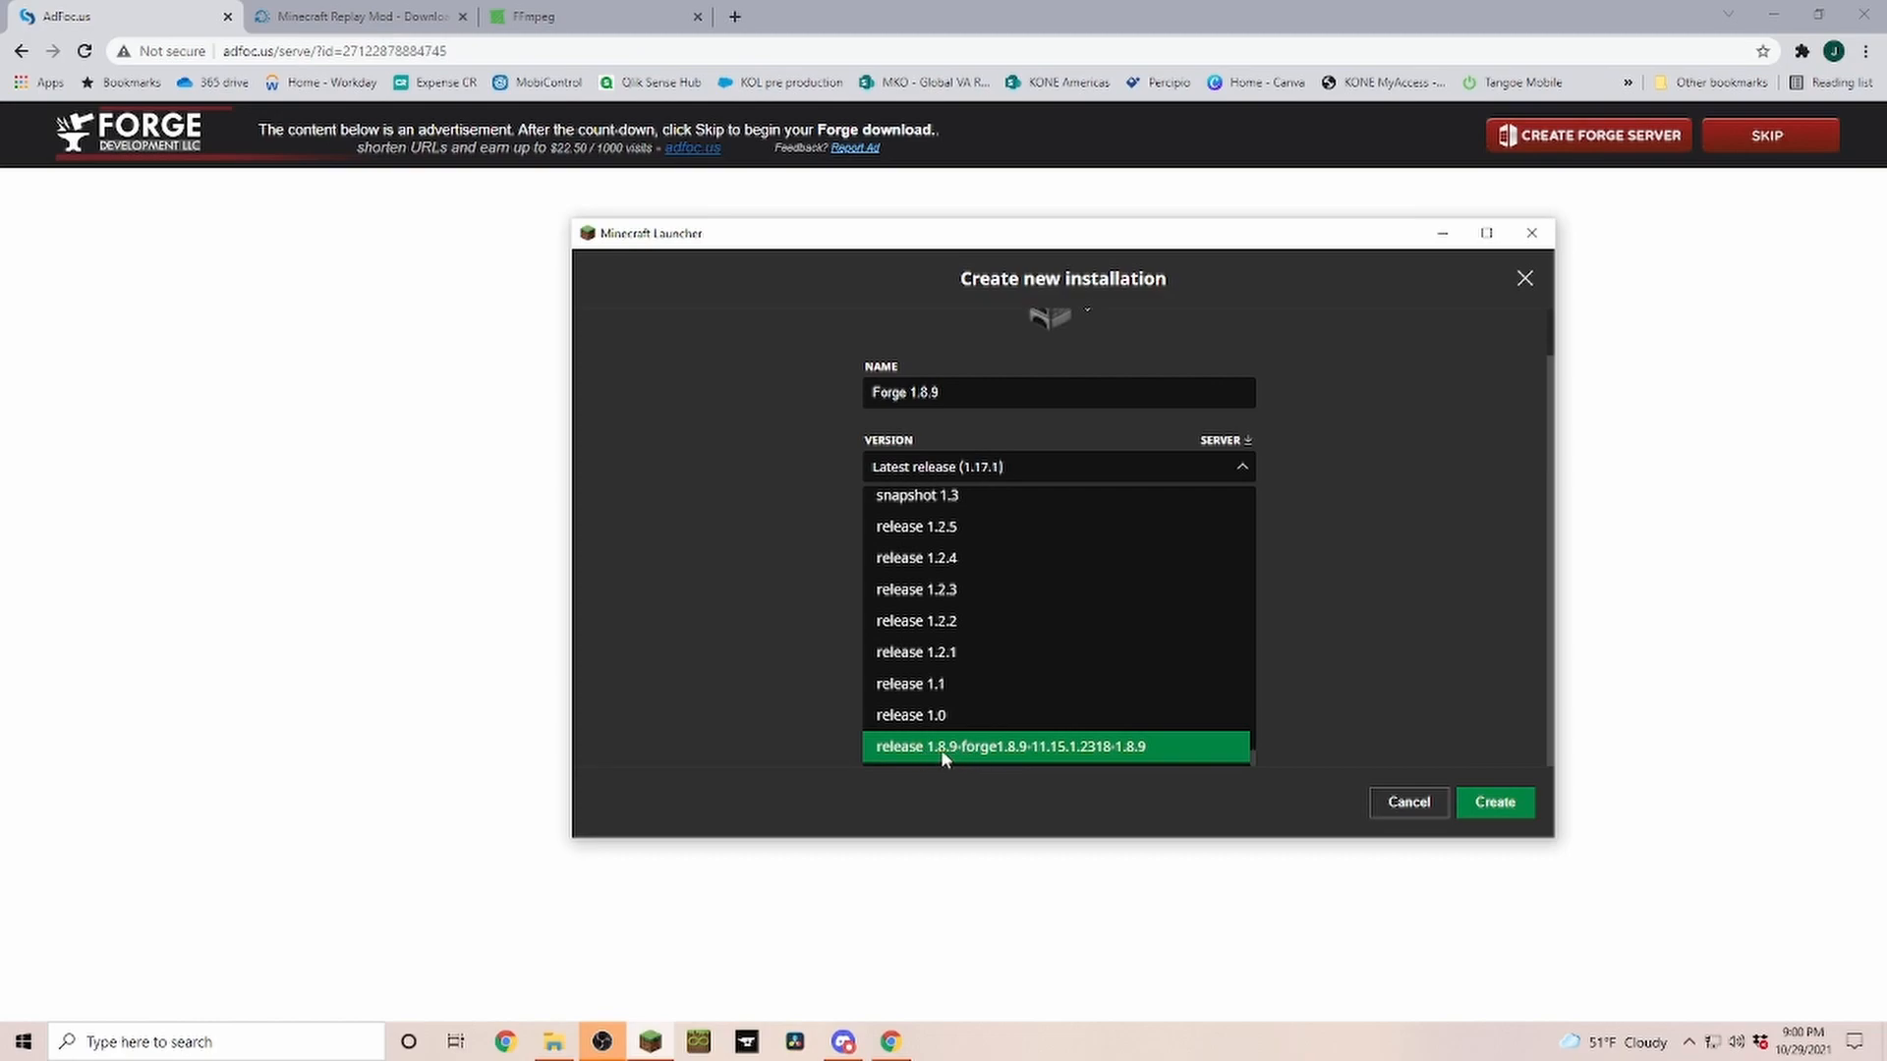
mouse_move(937, 621)
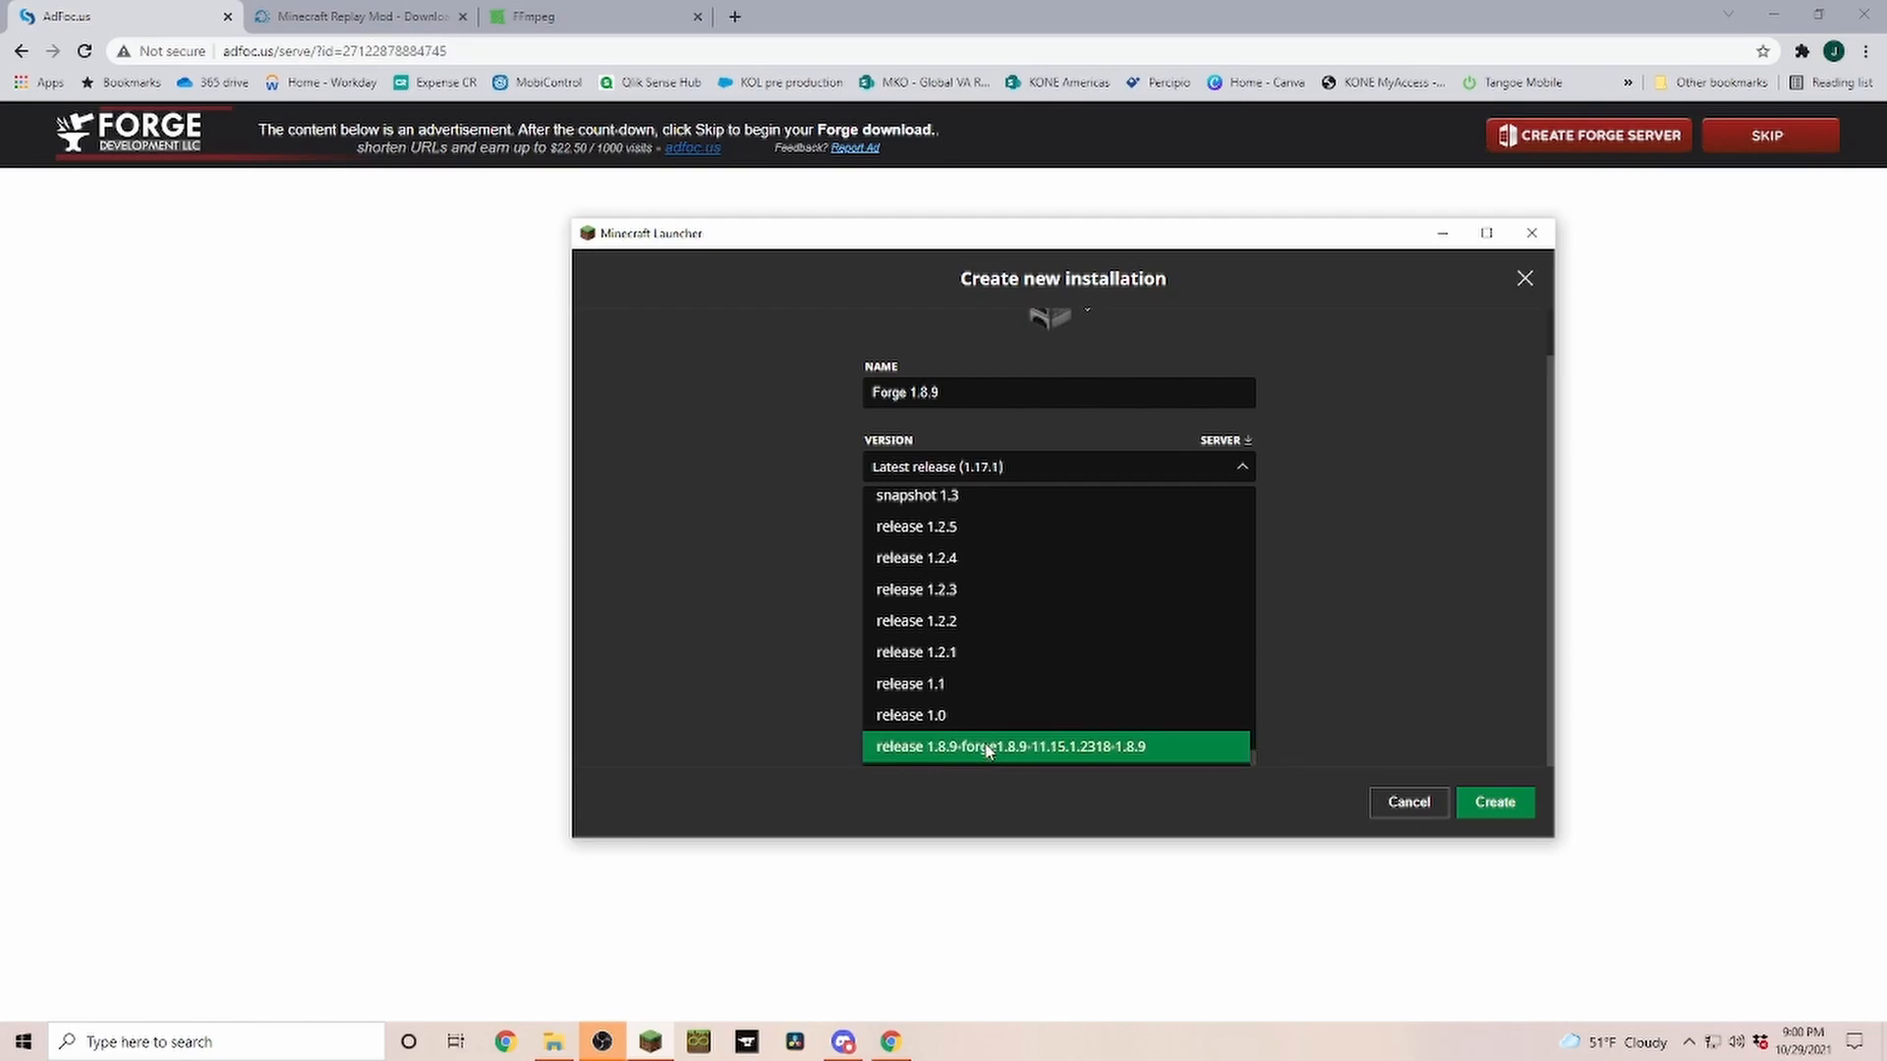
left_click(1006, 747)
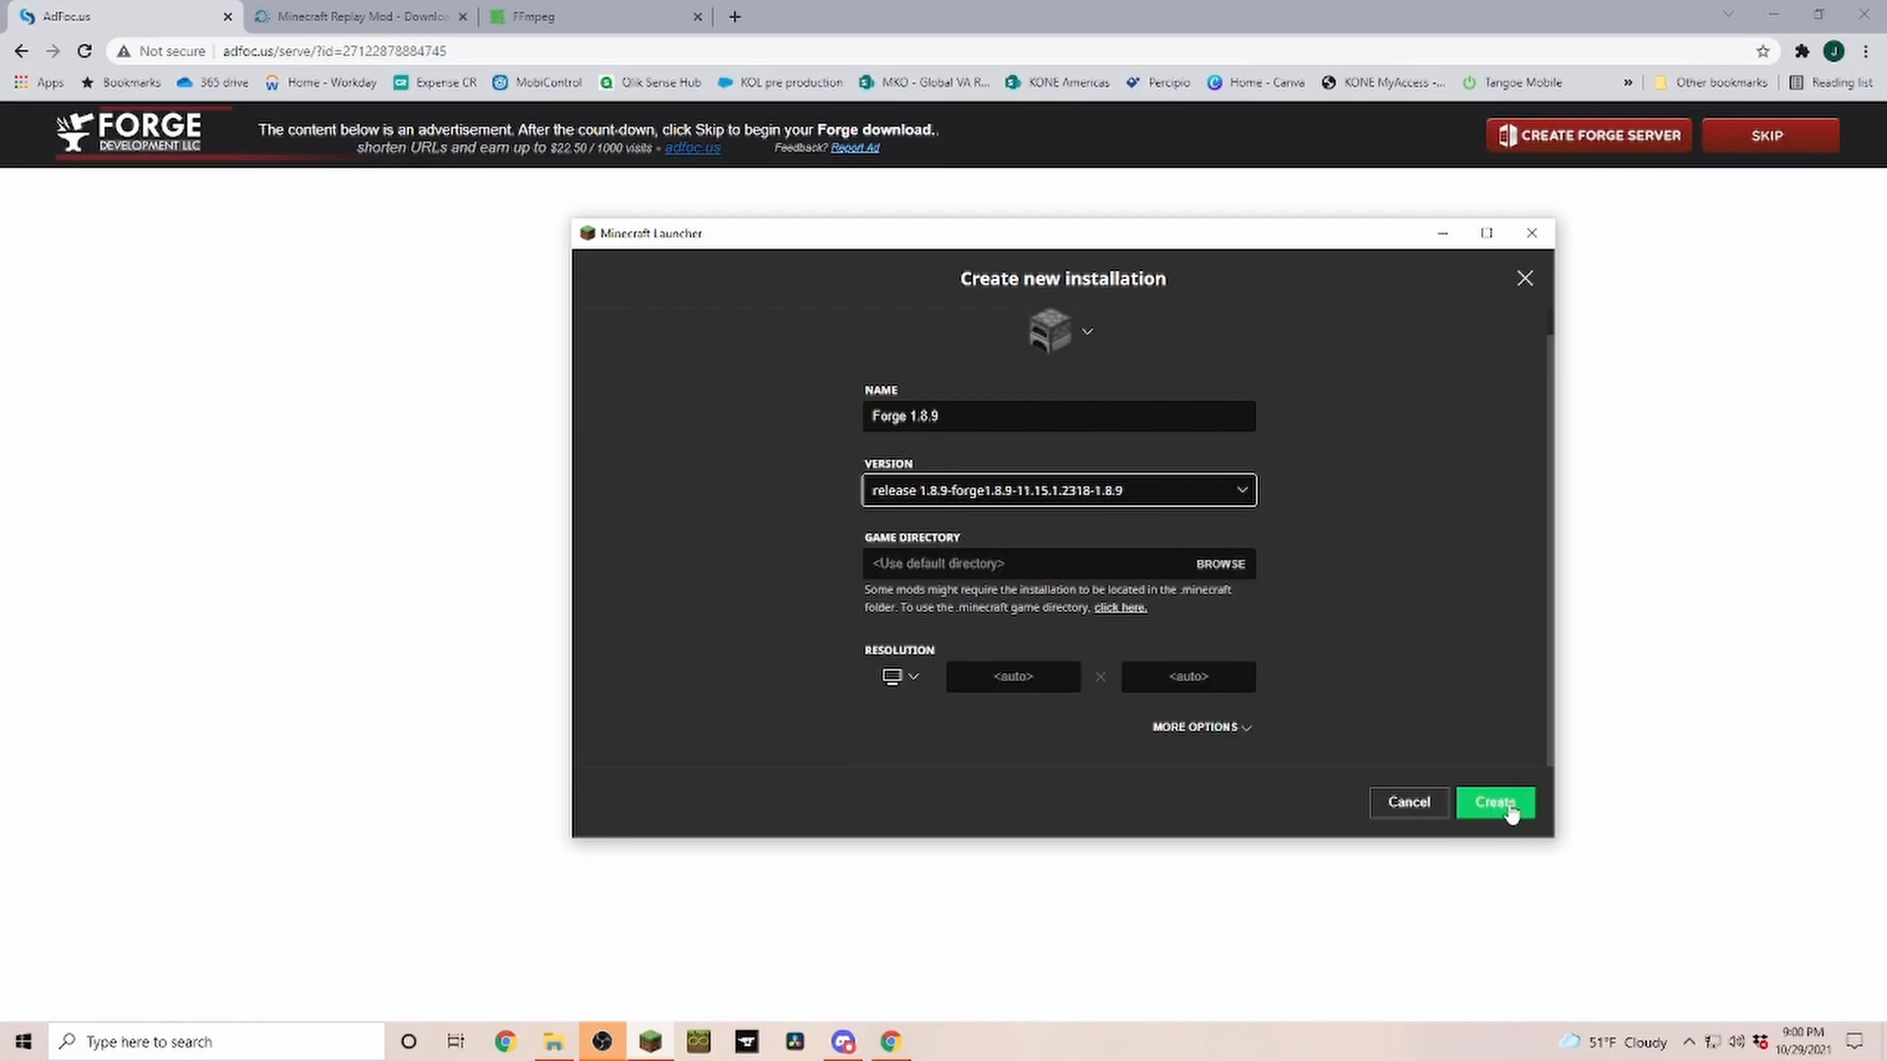
left_click(1494, 802)
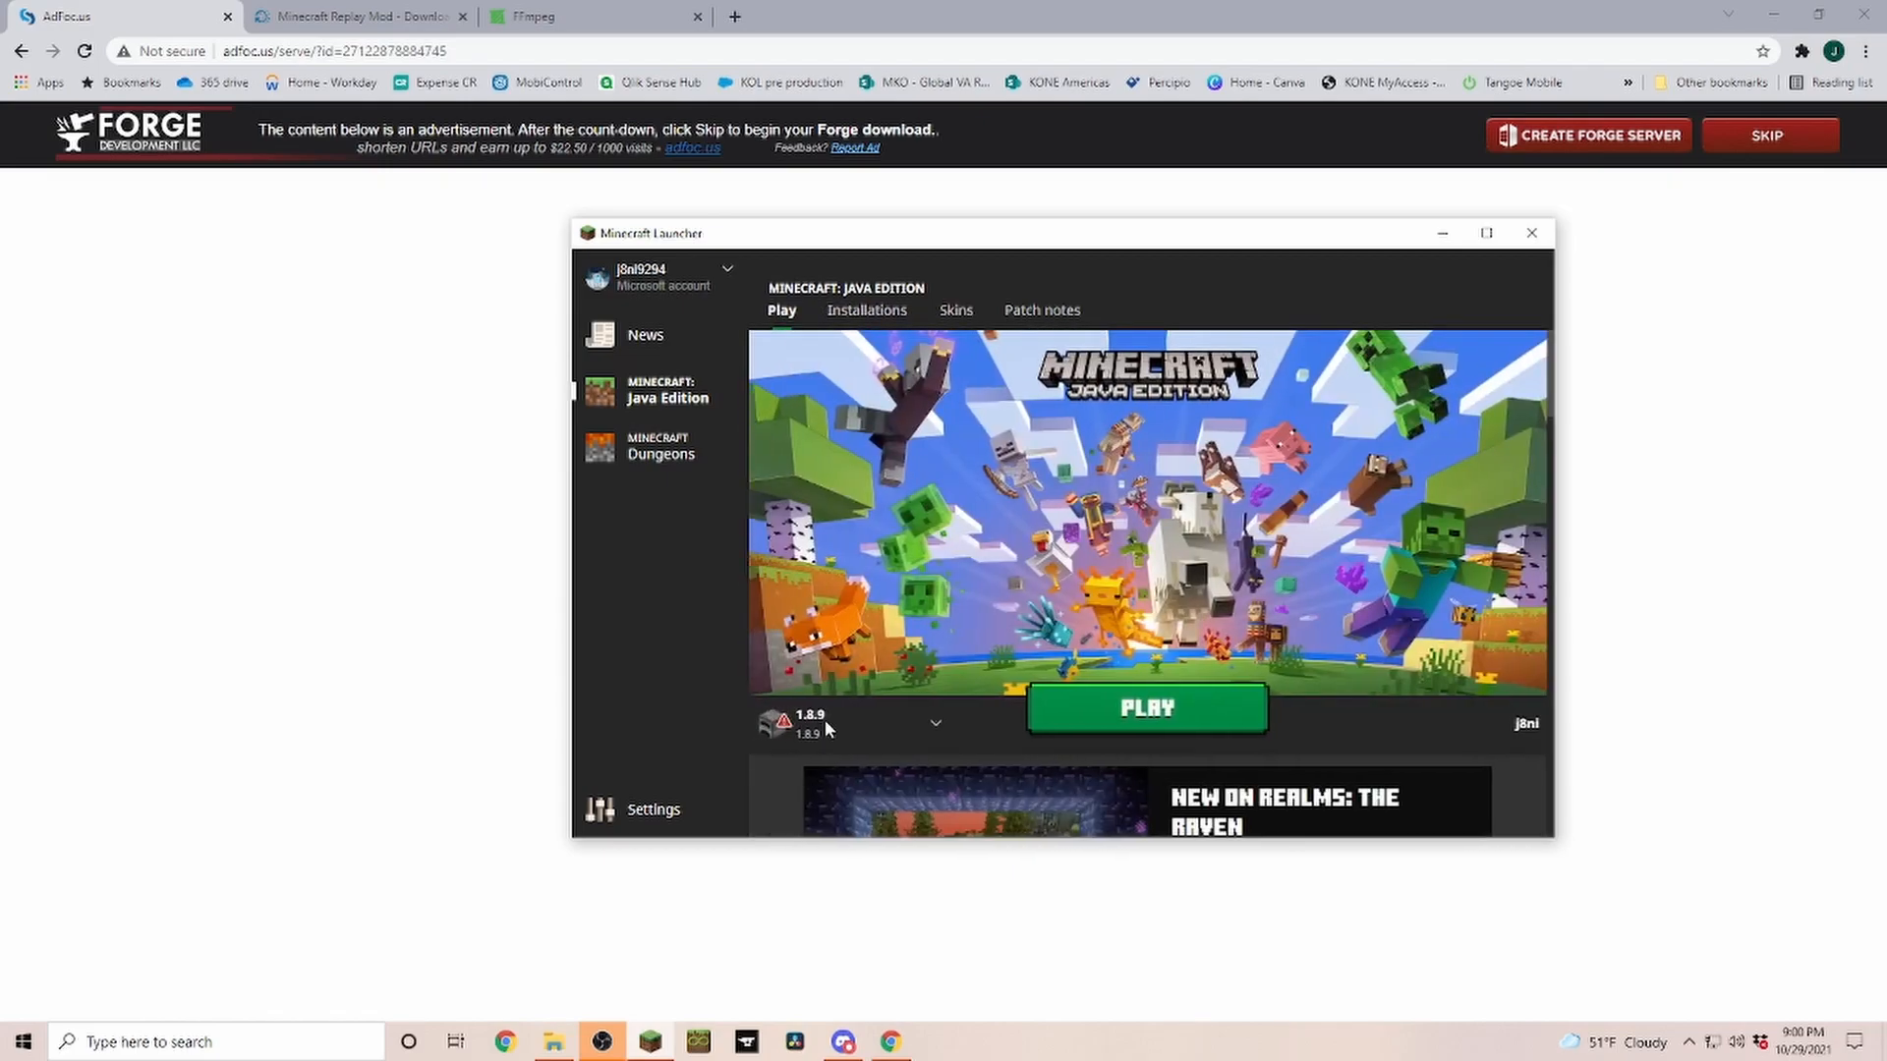
Launch the Forge 1.8.9 installation, accepting the modded-installation warning.
left_click(936, 723)
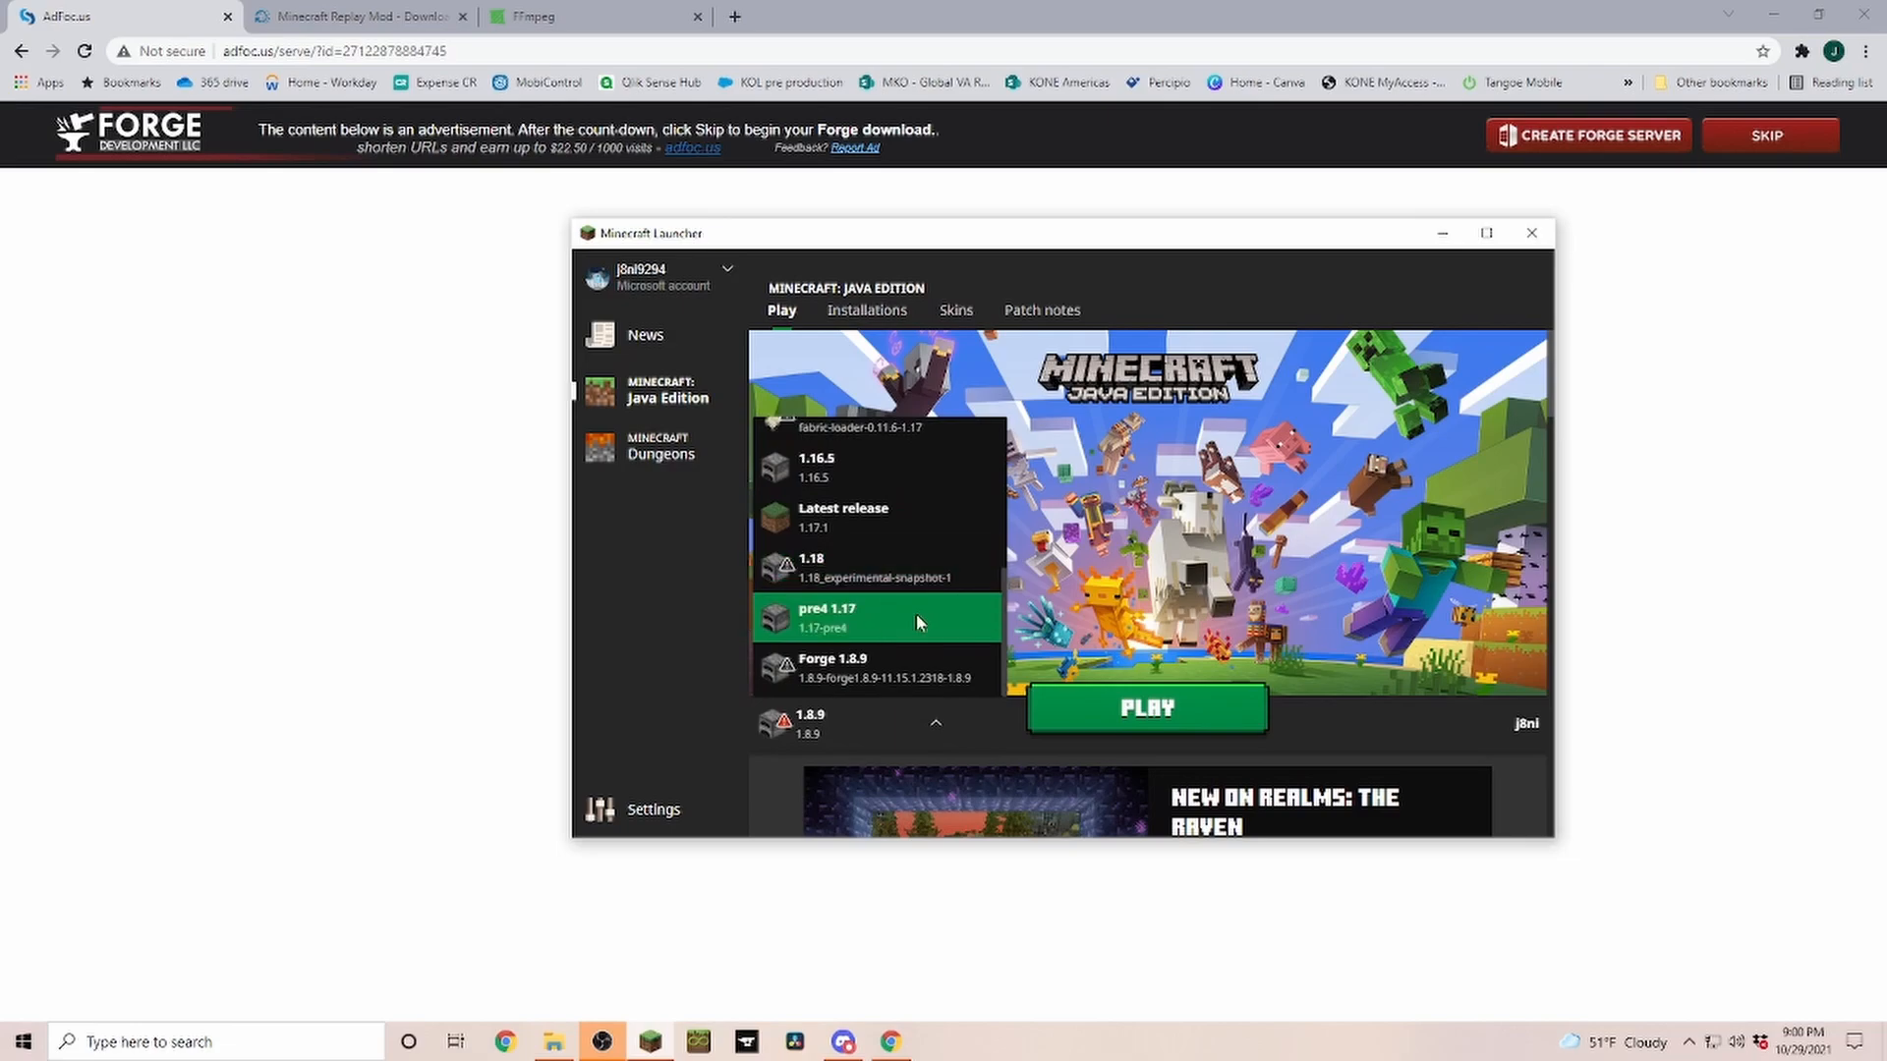
left_click(869, 668)
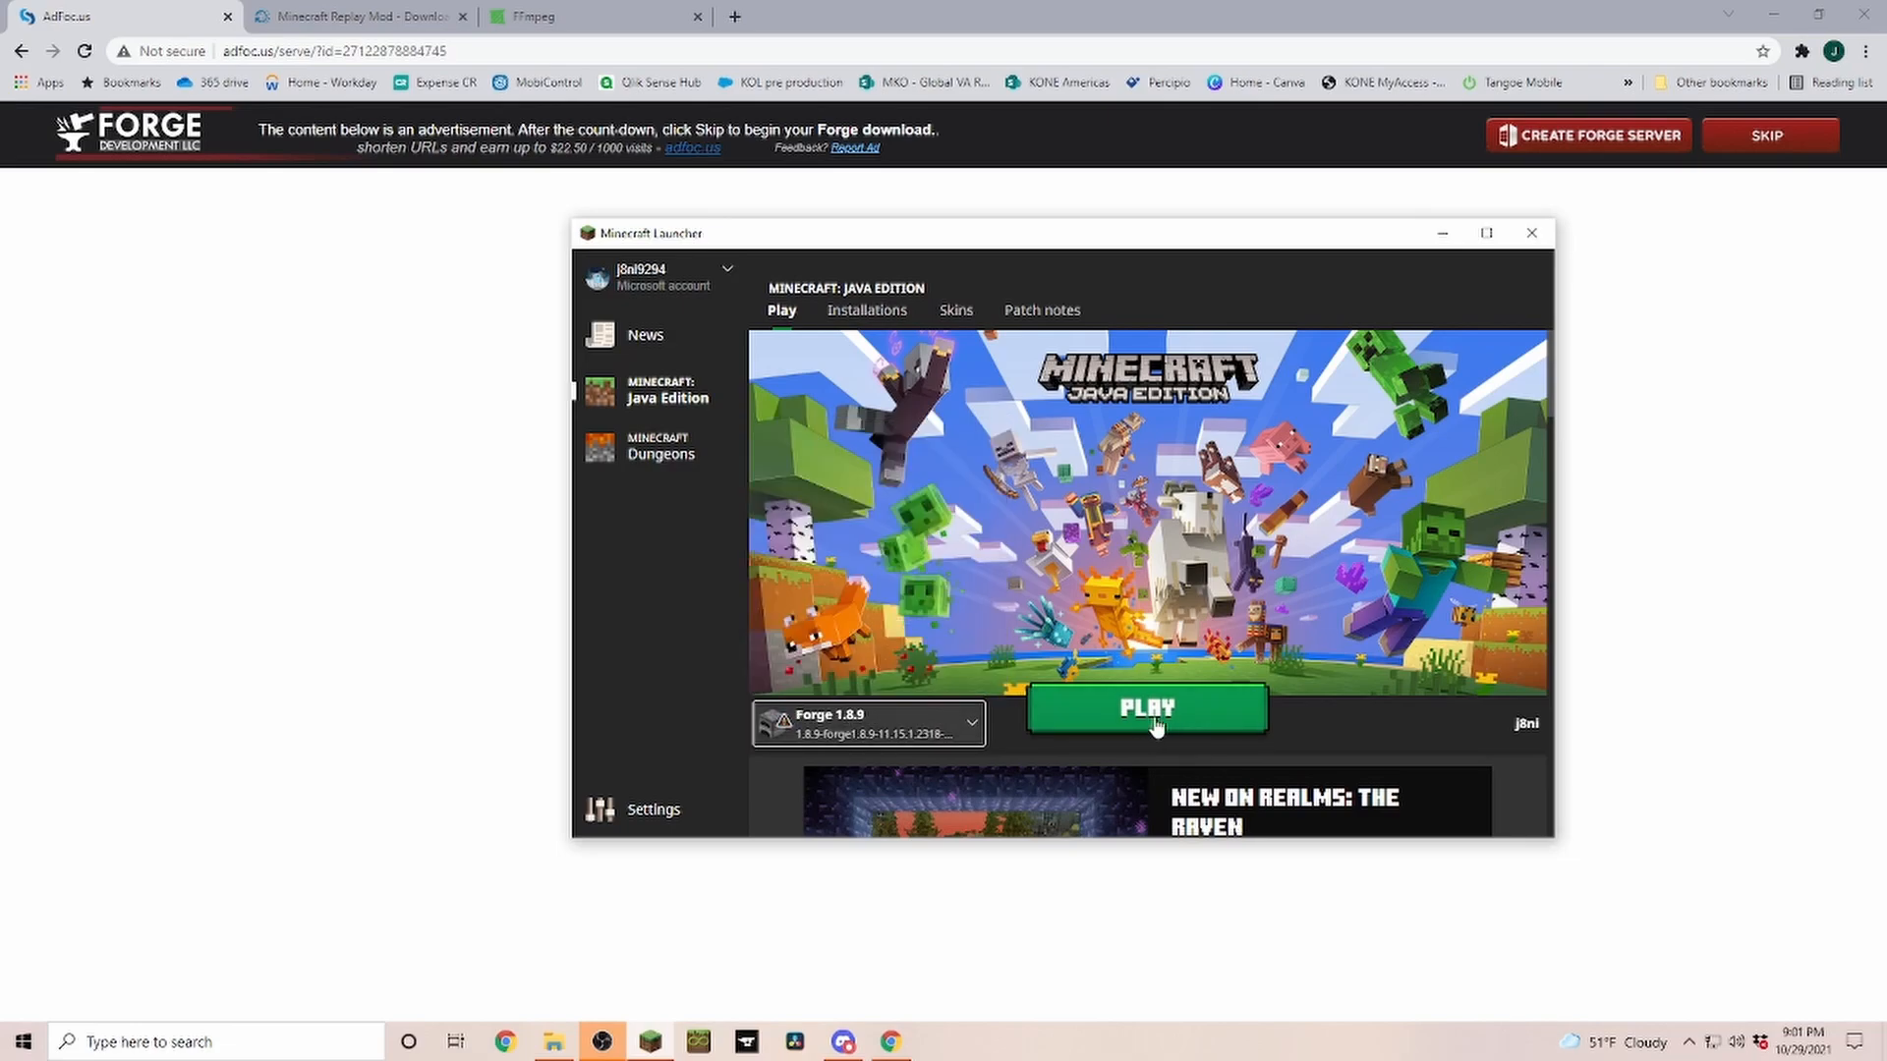
left_click(1144, 709)
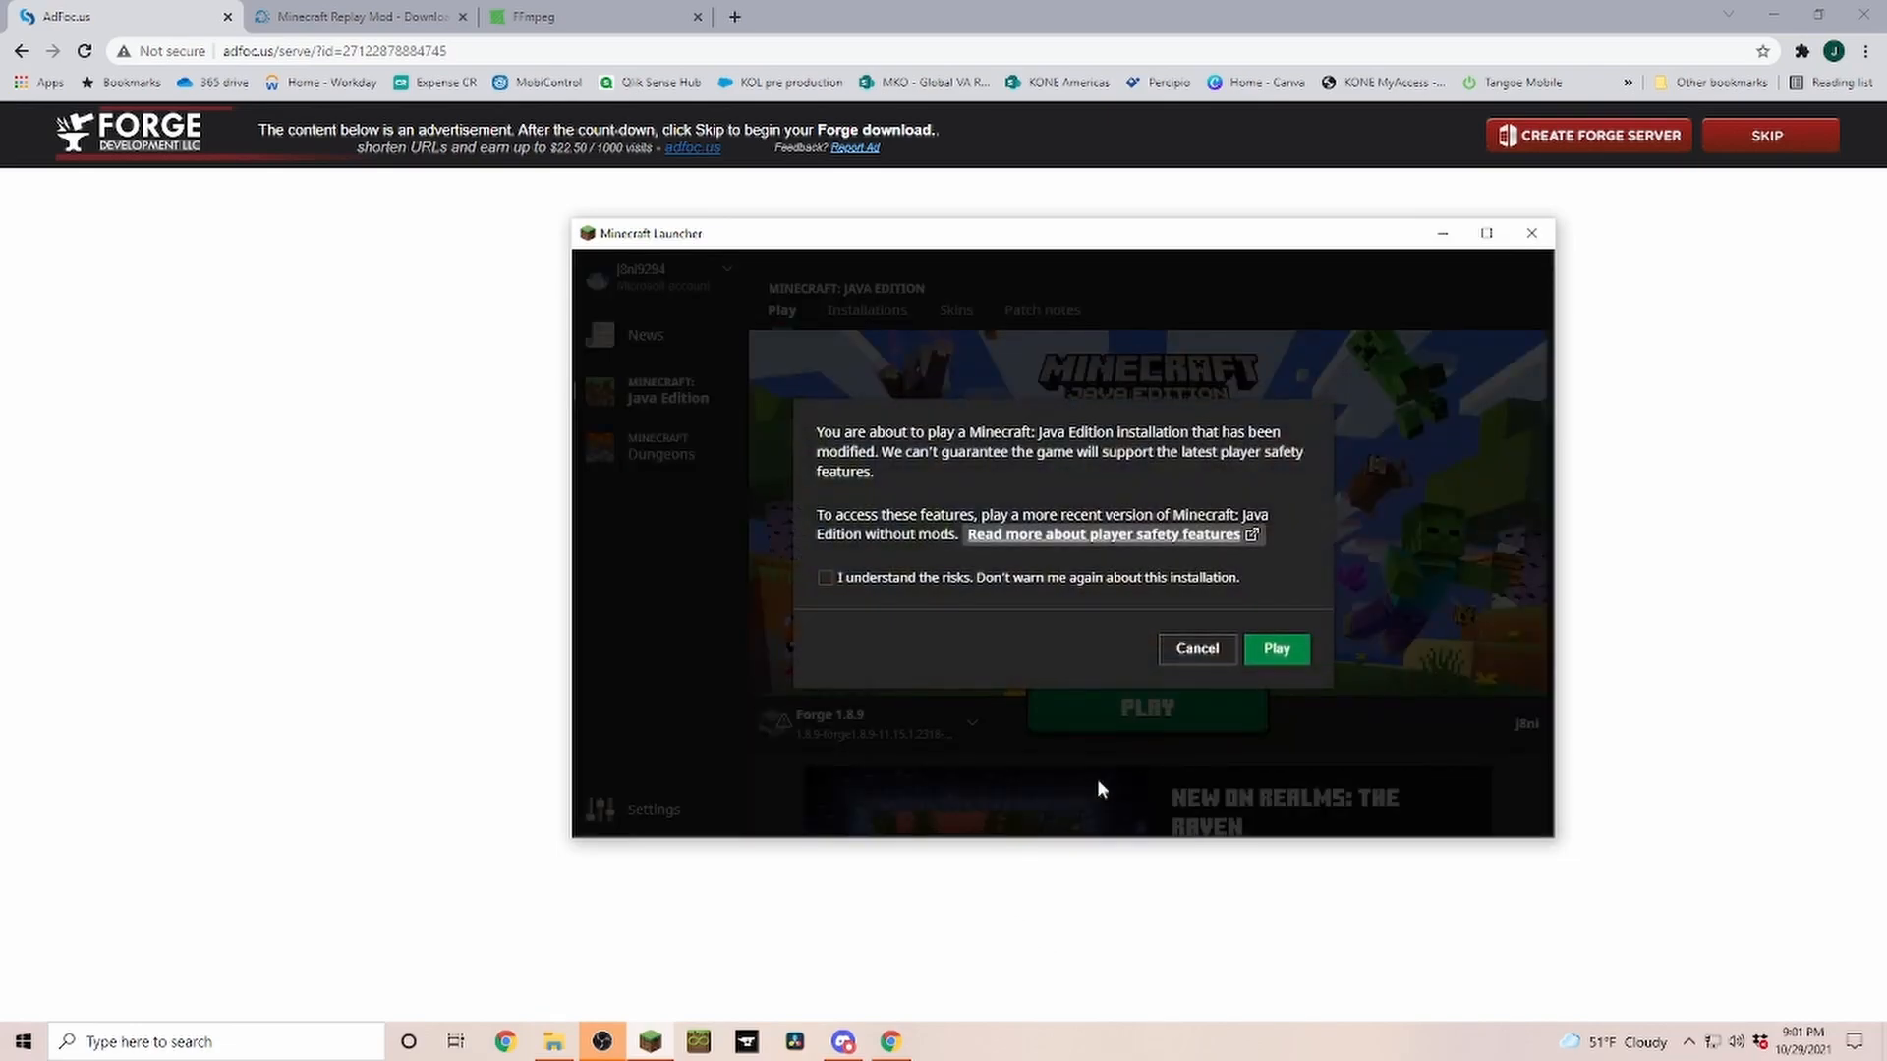
left_click(1275, 648)
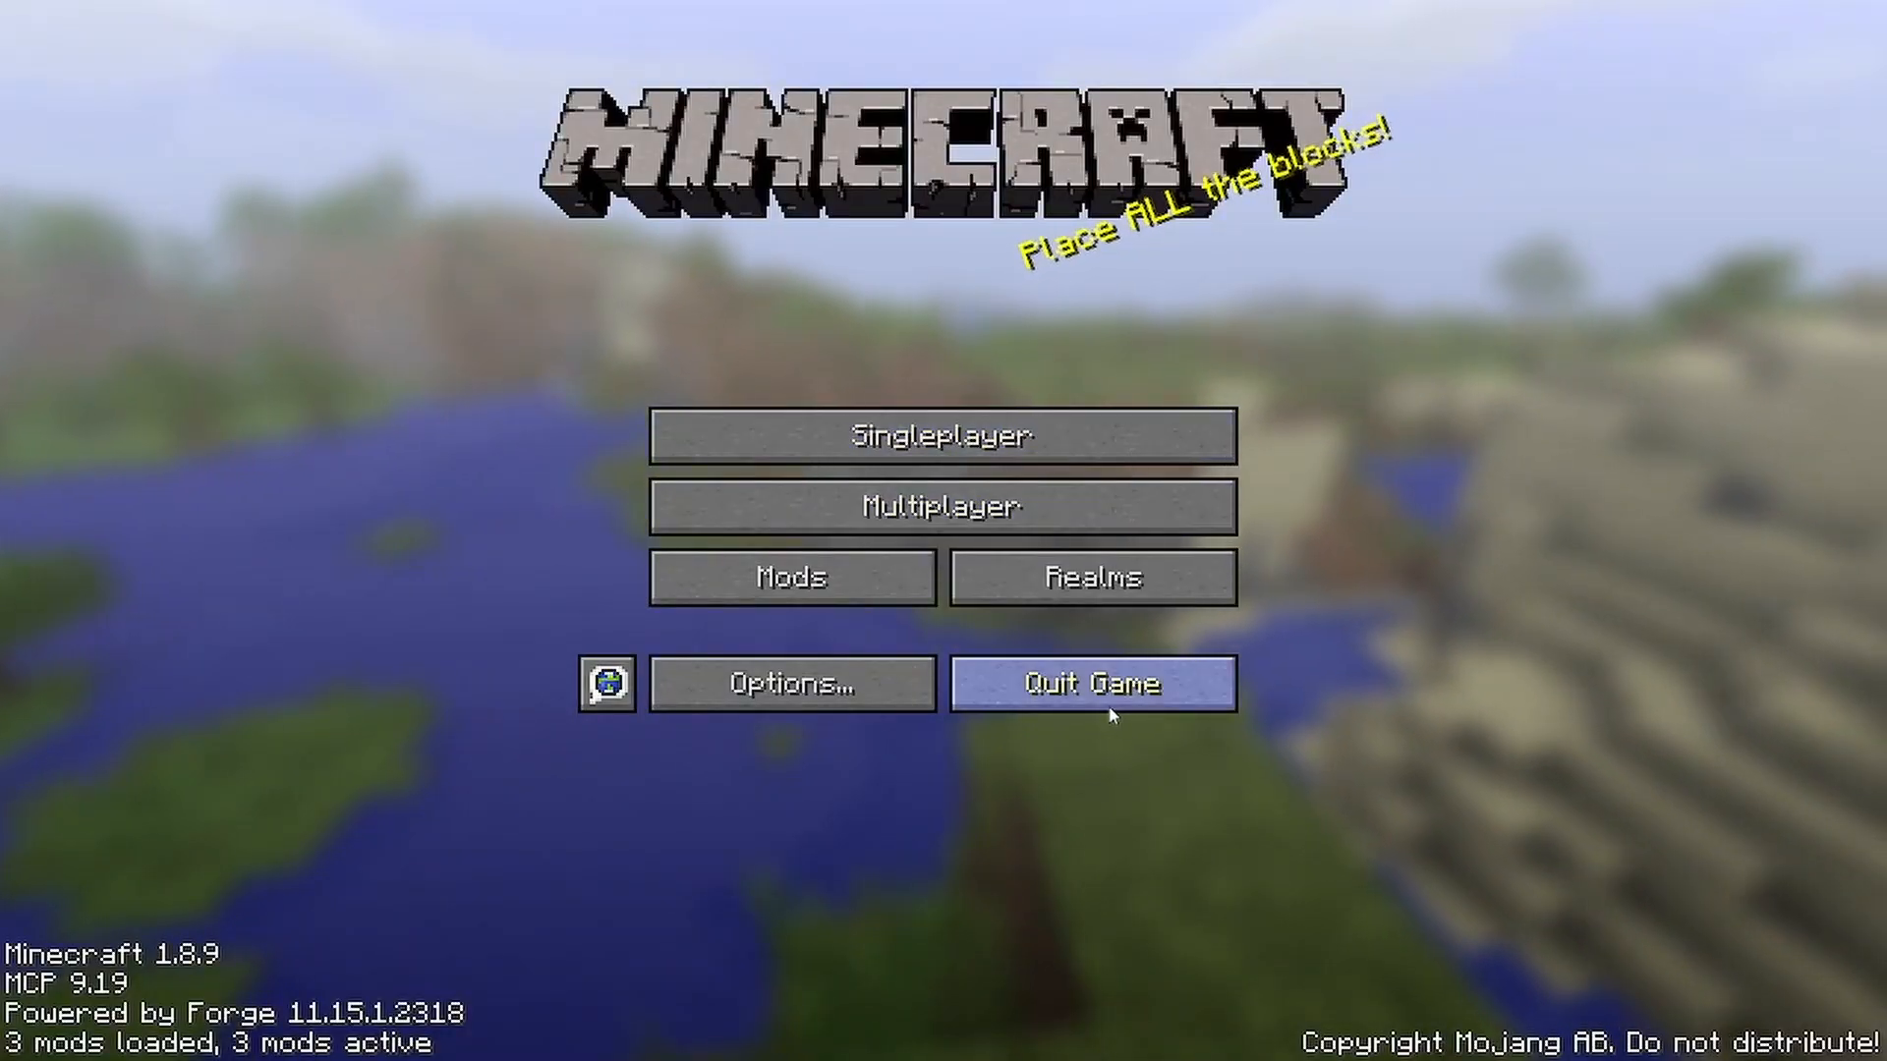
mouse_move(1043, 647)
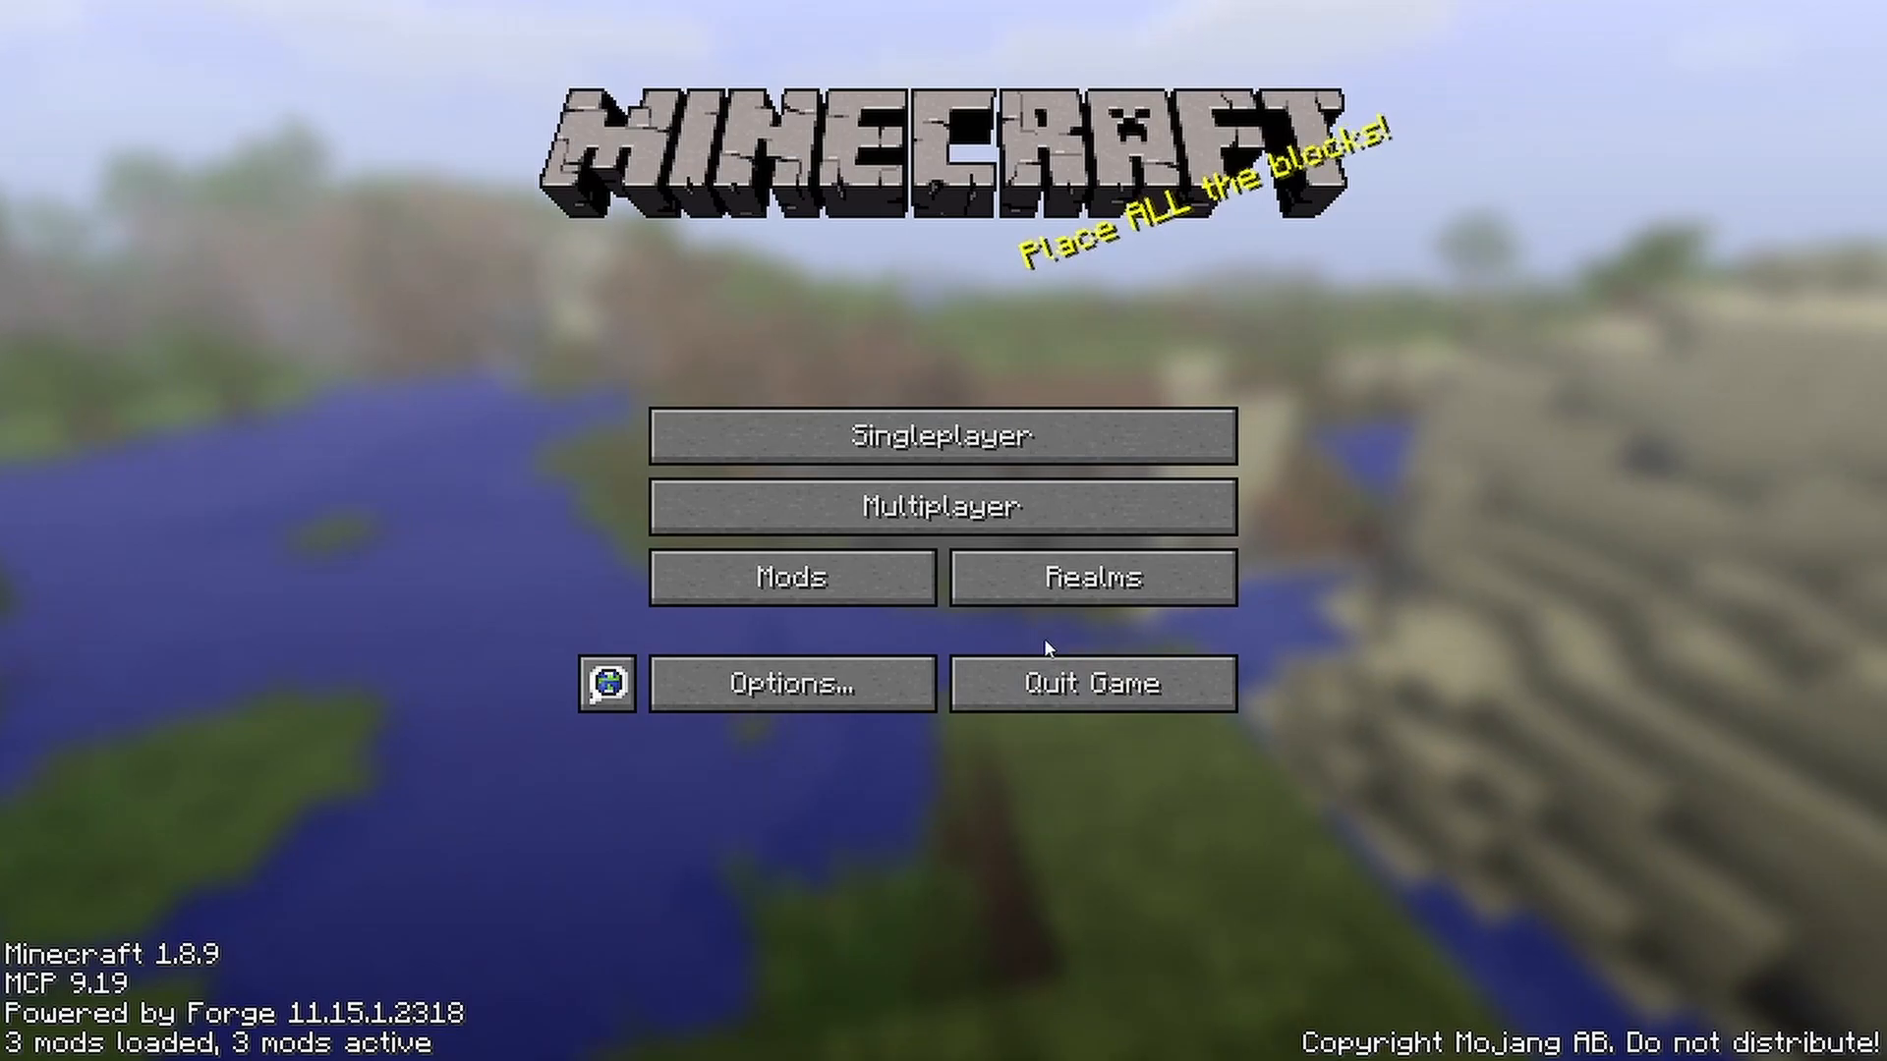
mouse_move(1091, 682)
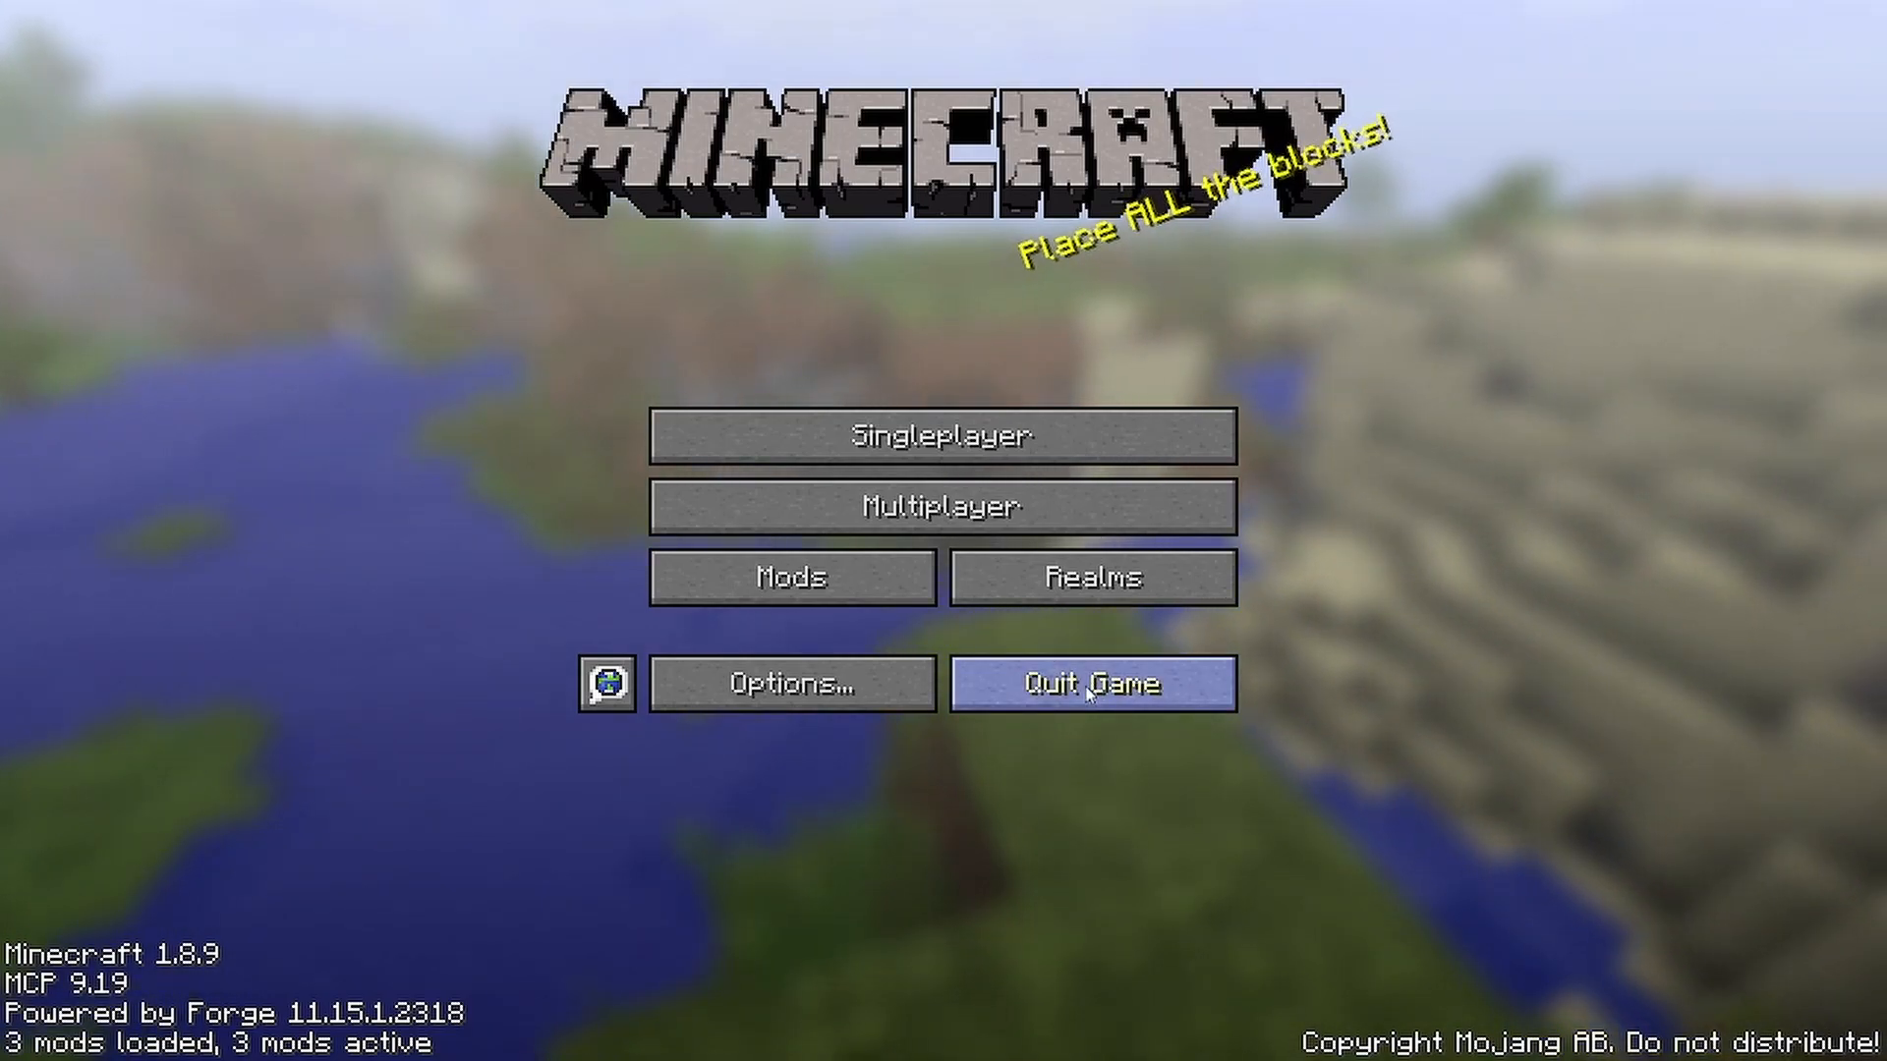
mouse_move(1092, 713)
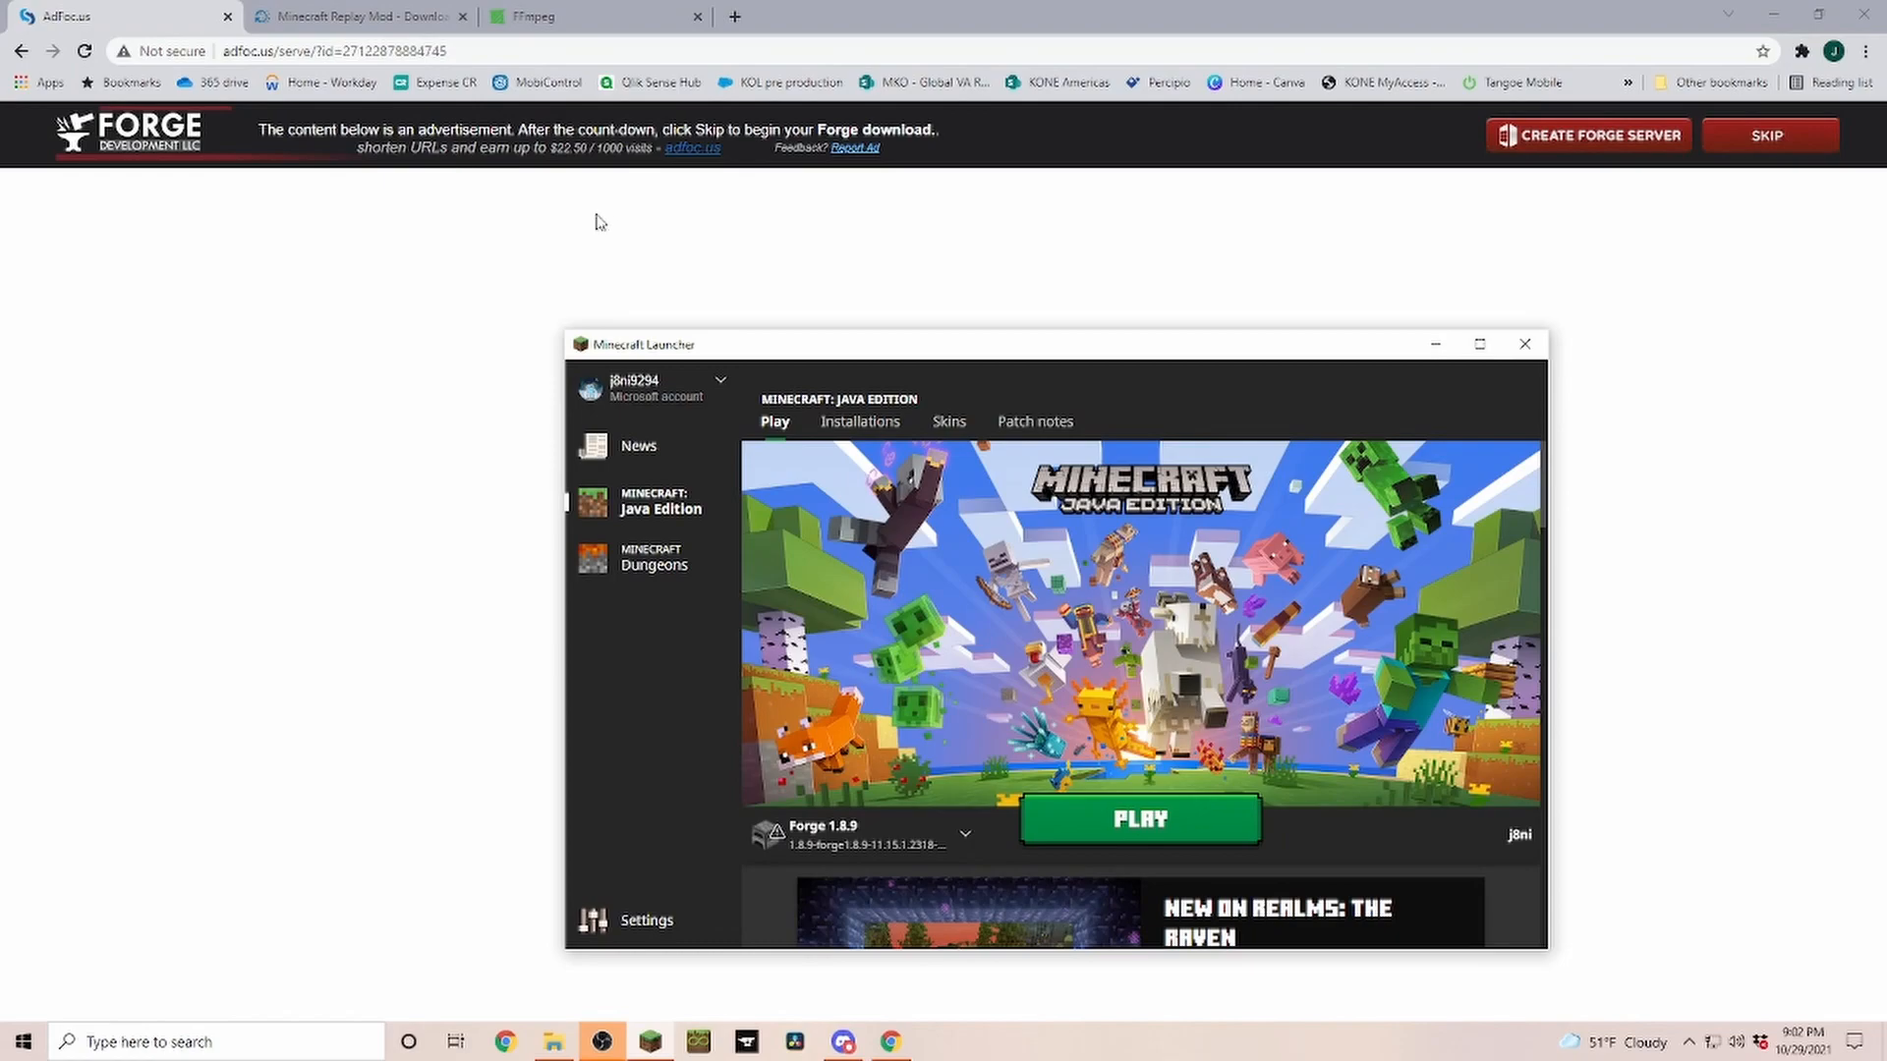
mouse_move(792, 240)
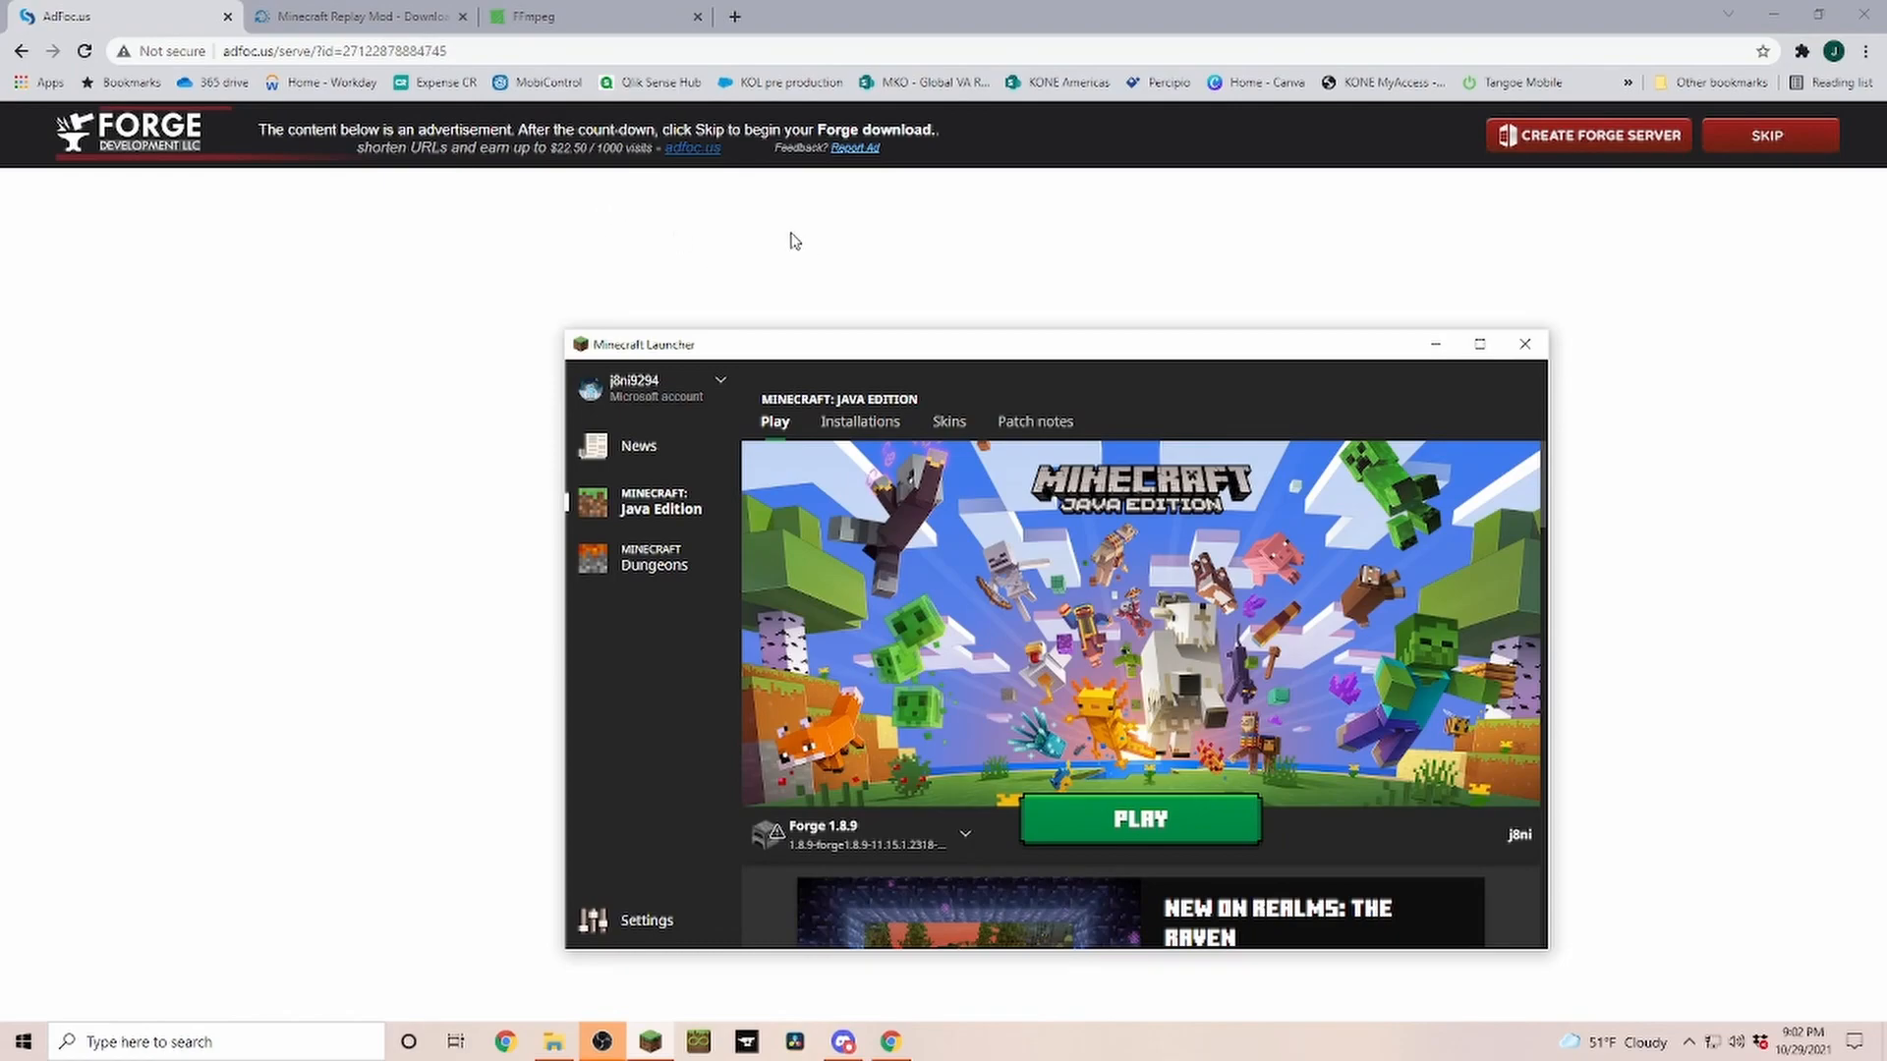
Download the Replay Mod jar from the Minecraft 1.8.9 (requires Forge) row.
left_click(357, 16)
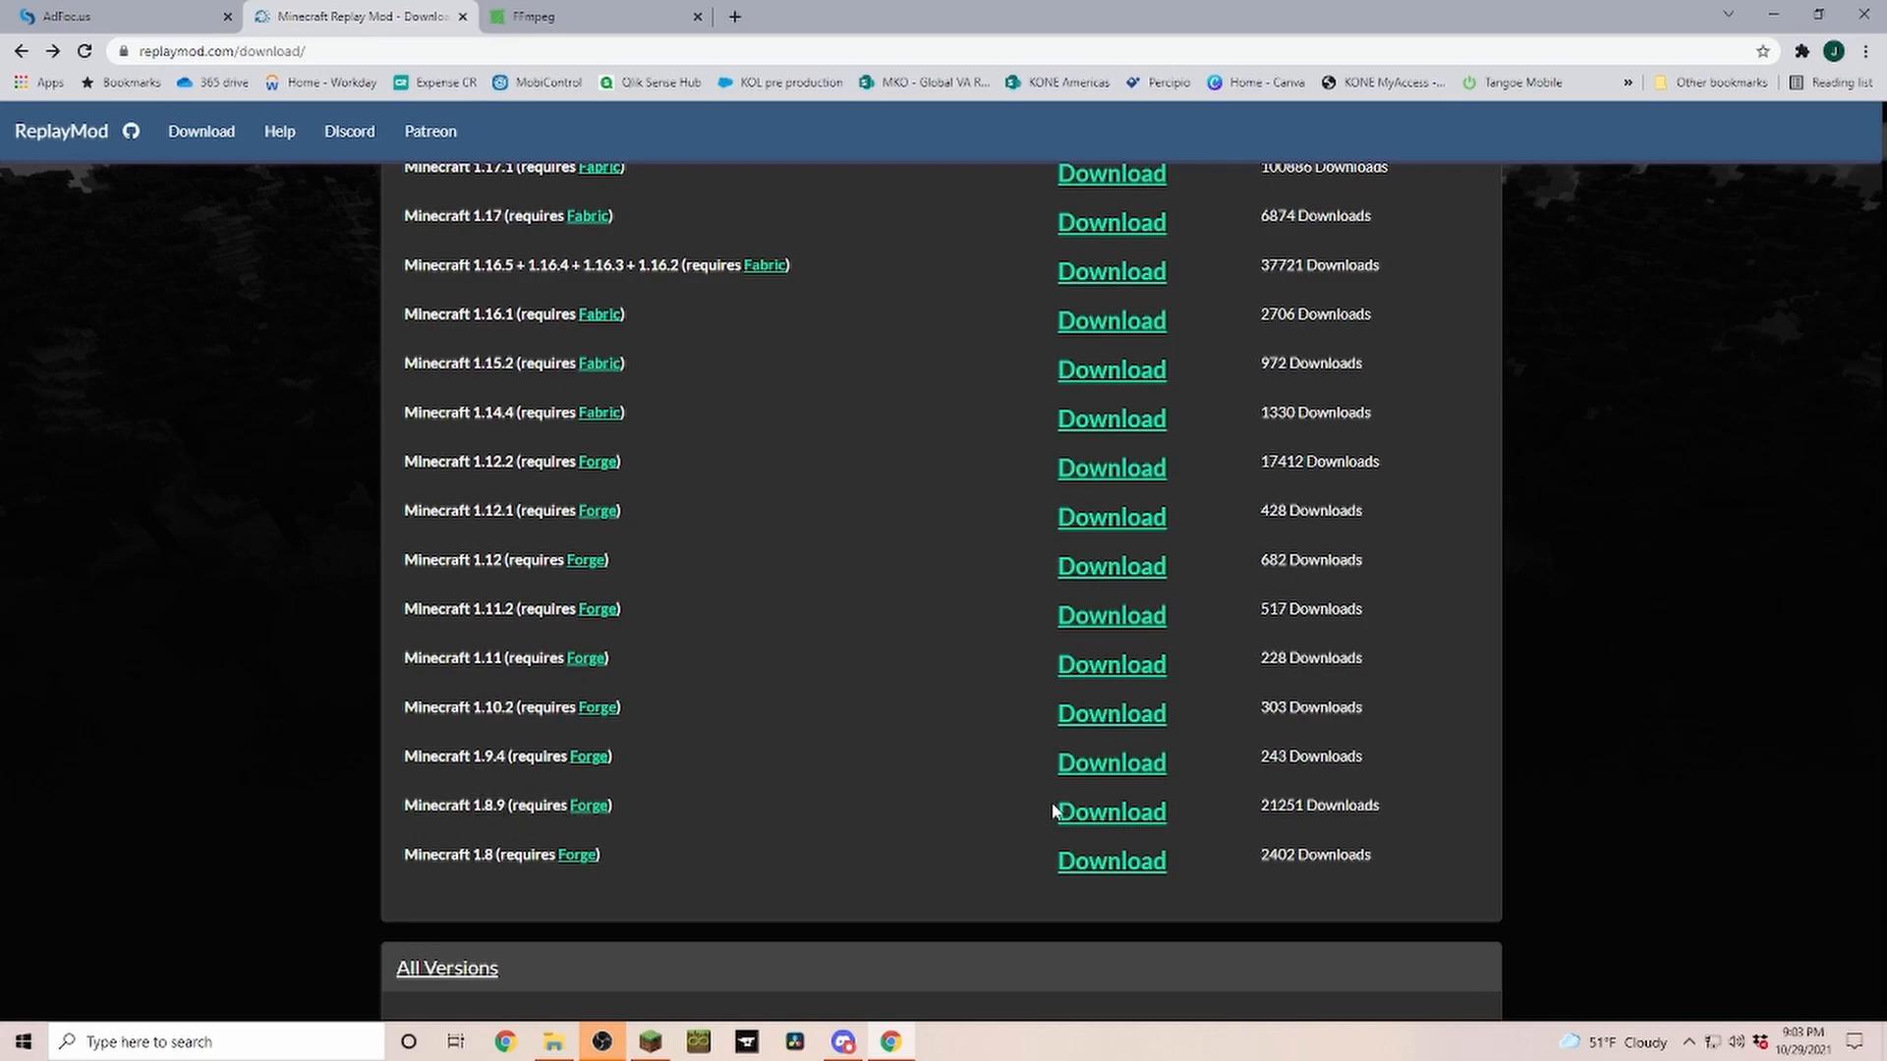
left_click(1109, 812)
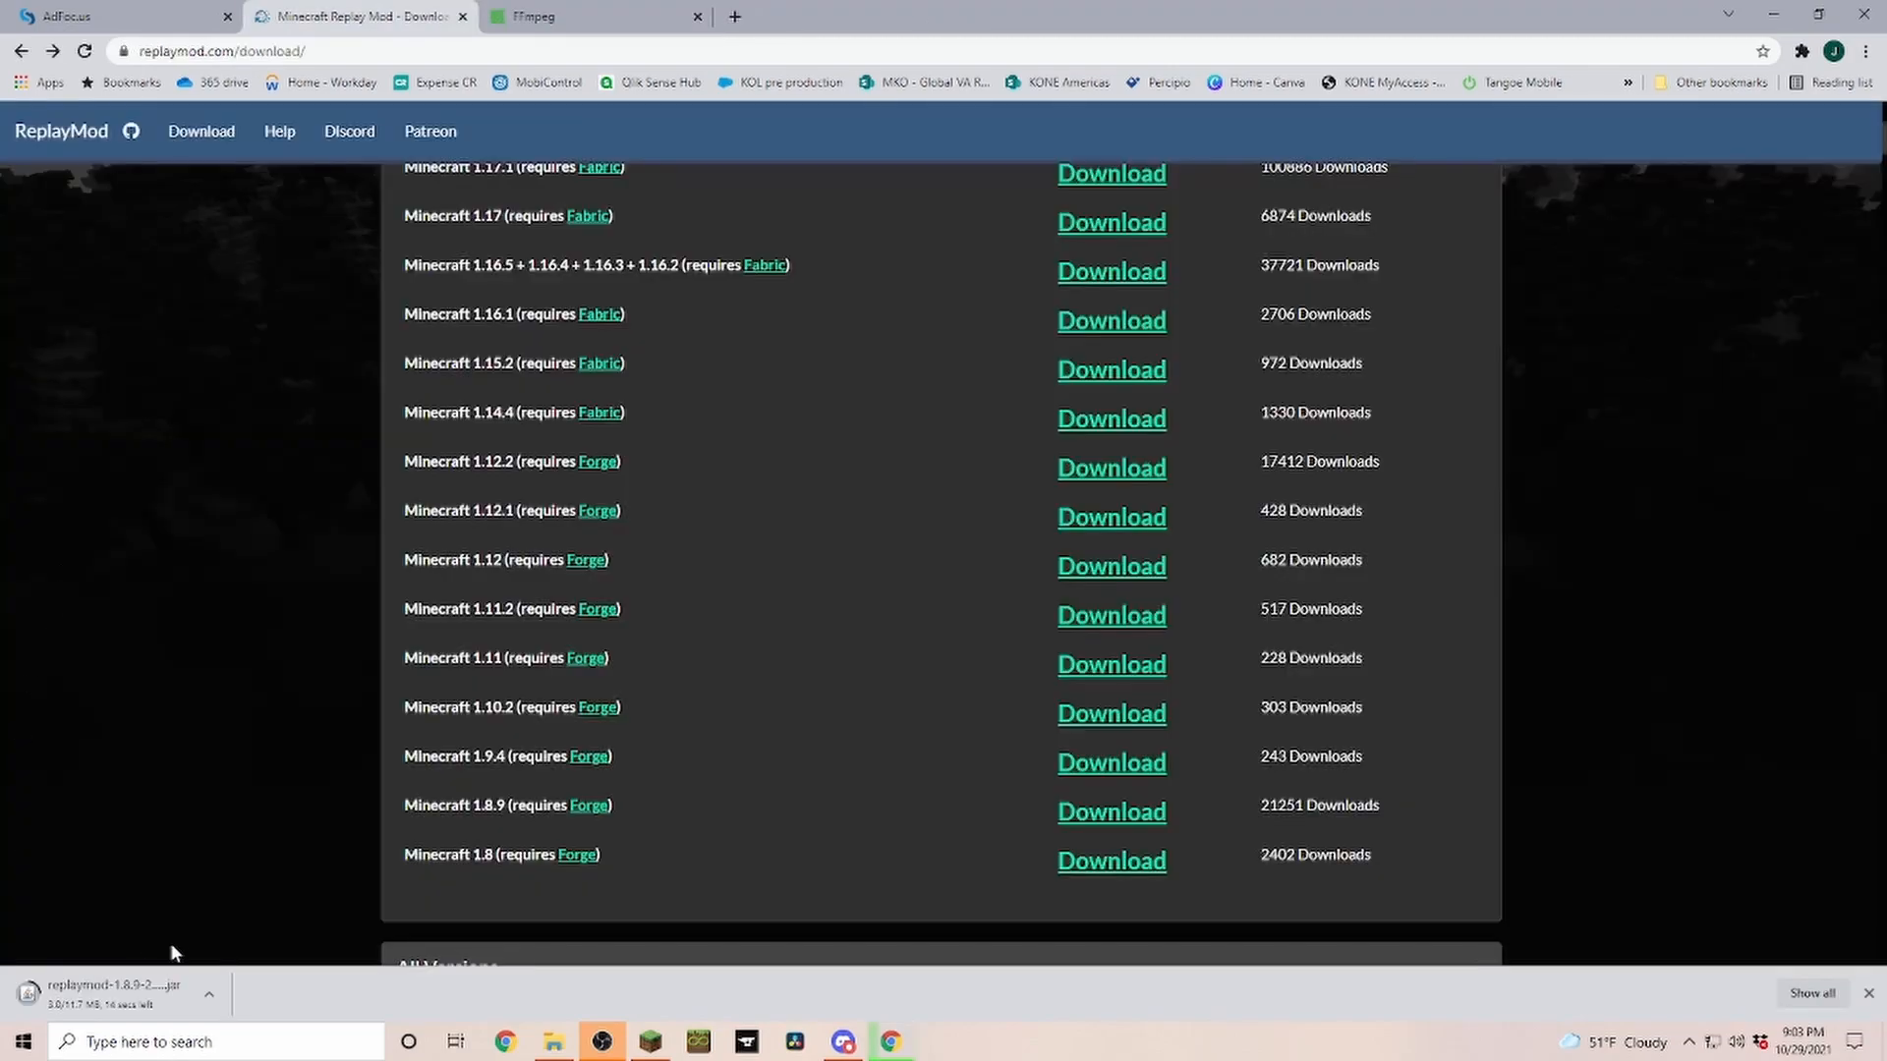
mouse_move(324, 1021)
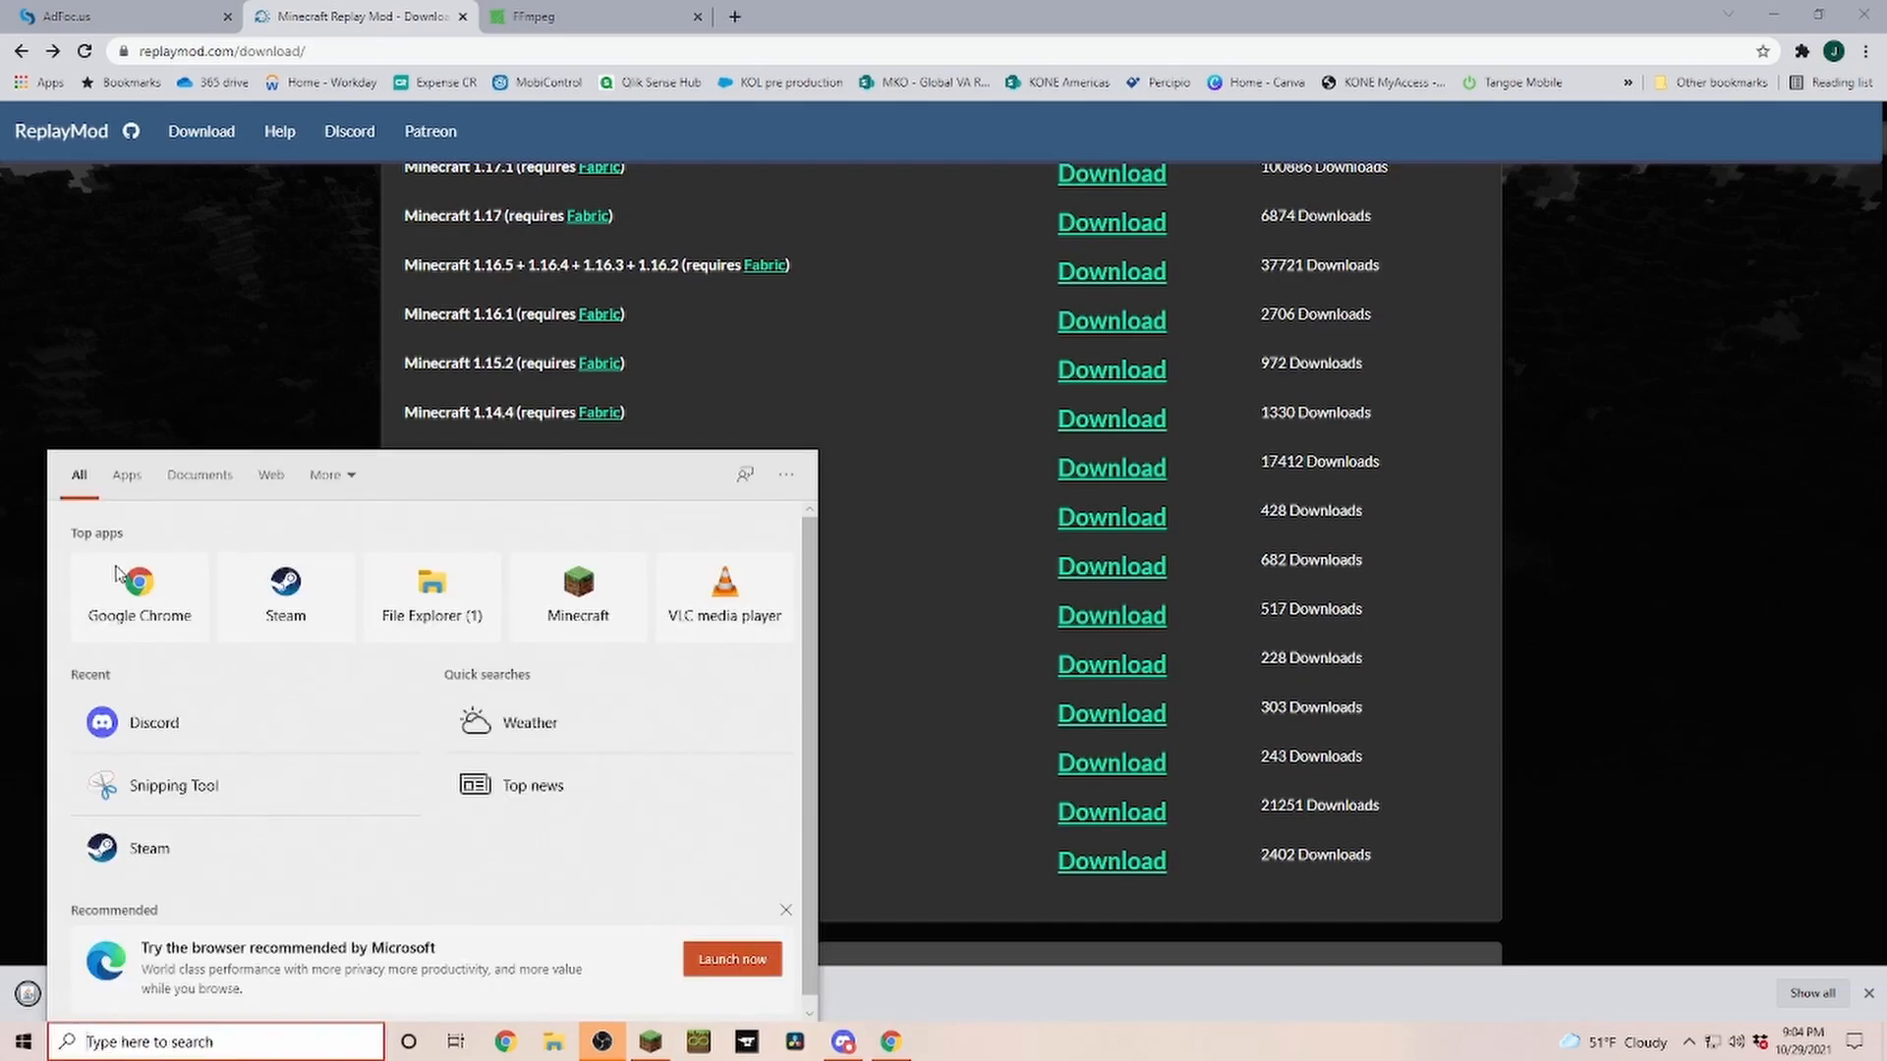
Navigate via %appdata% into the .minecraft mods folder.
type("%appdat%")
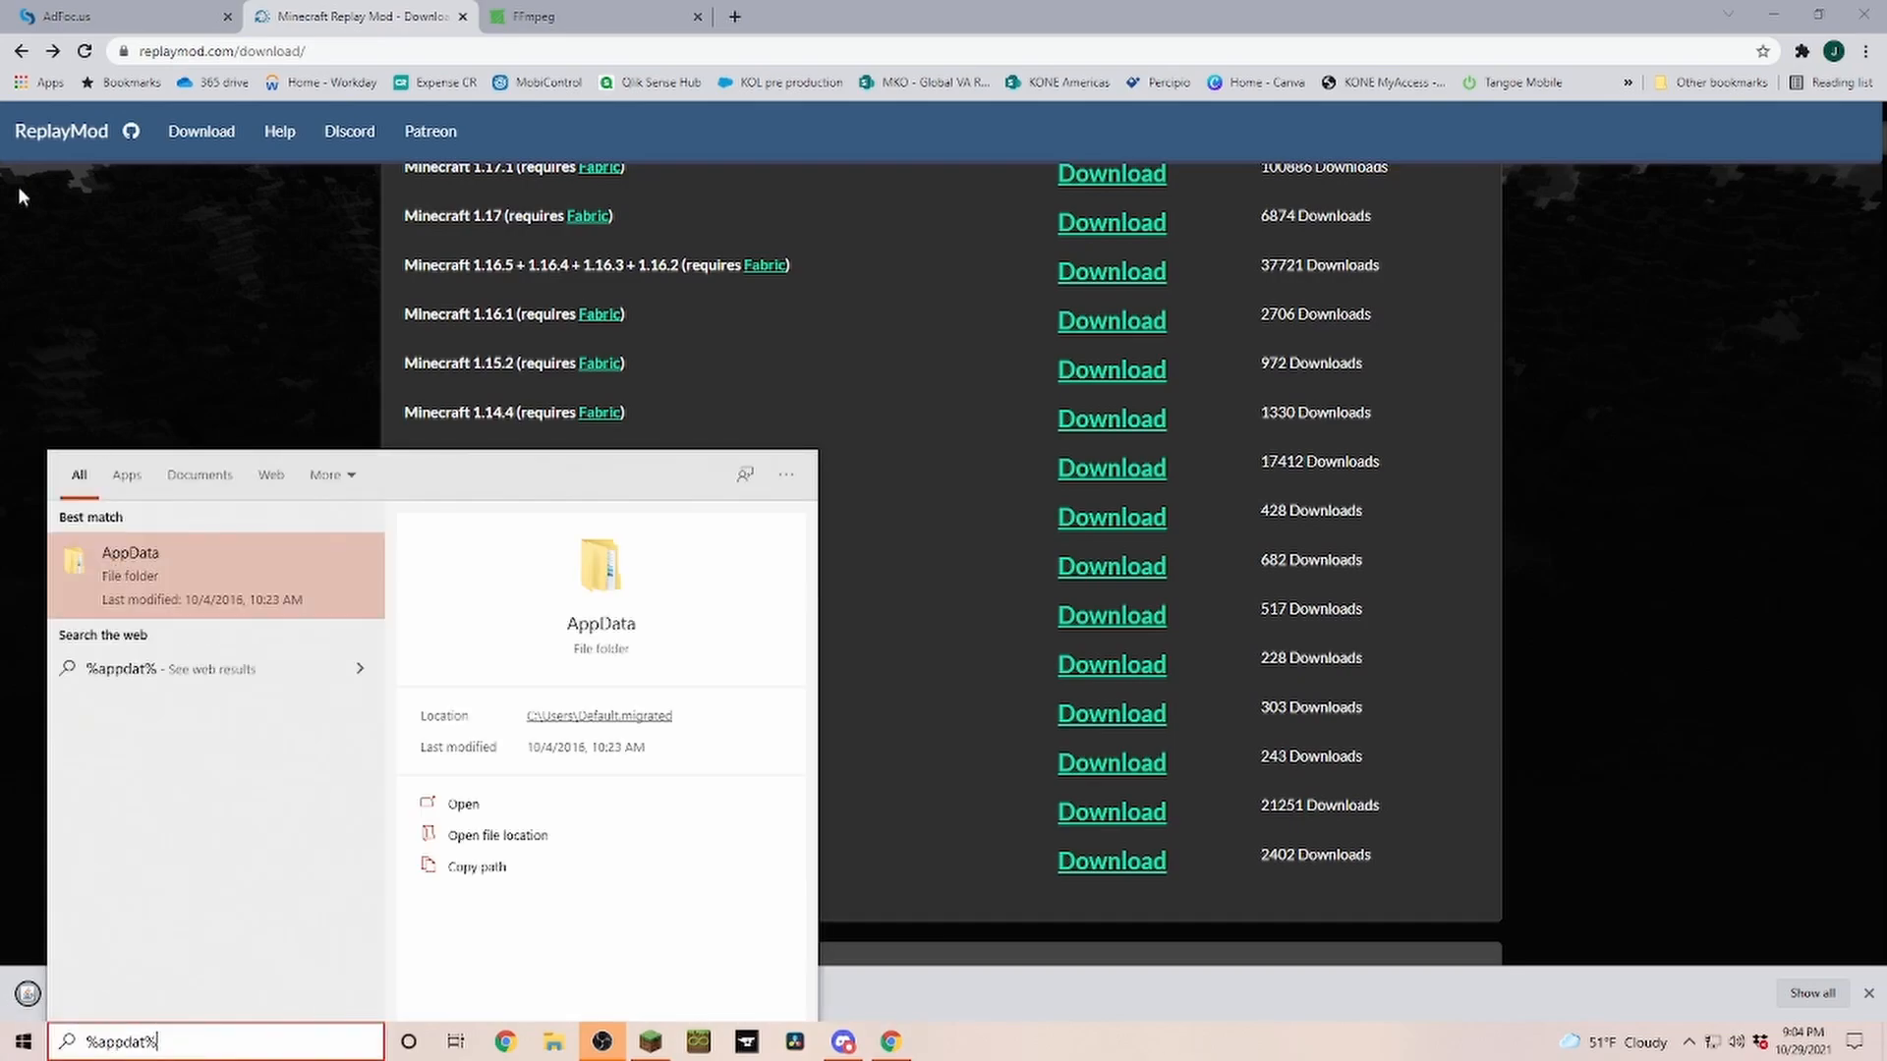
left_click(462, 804)
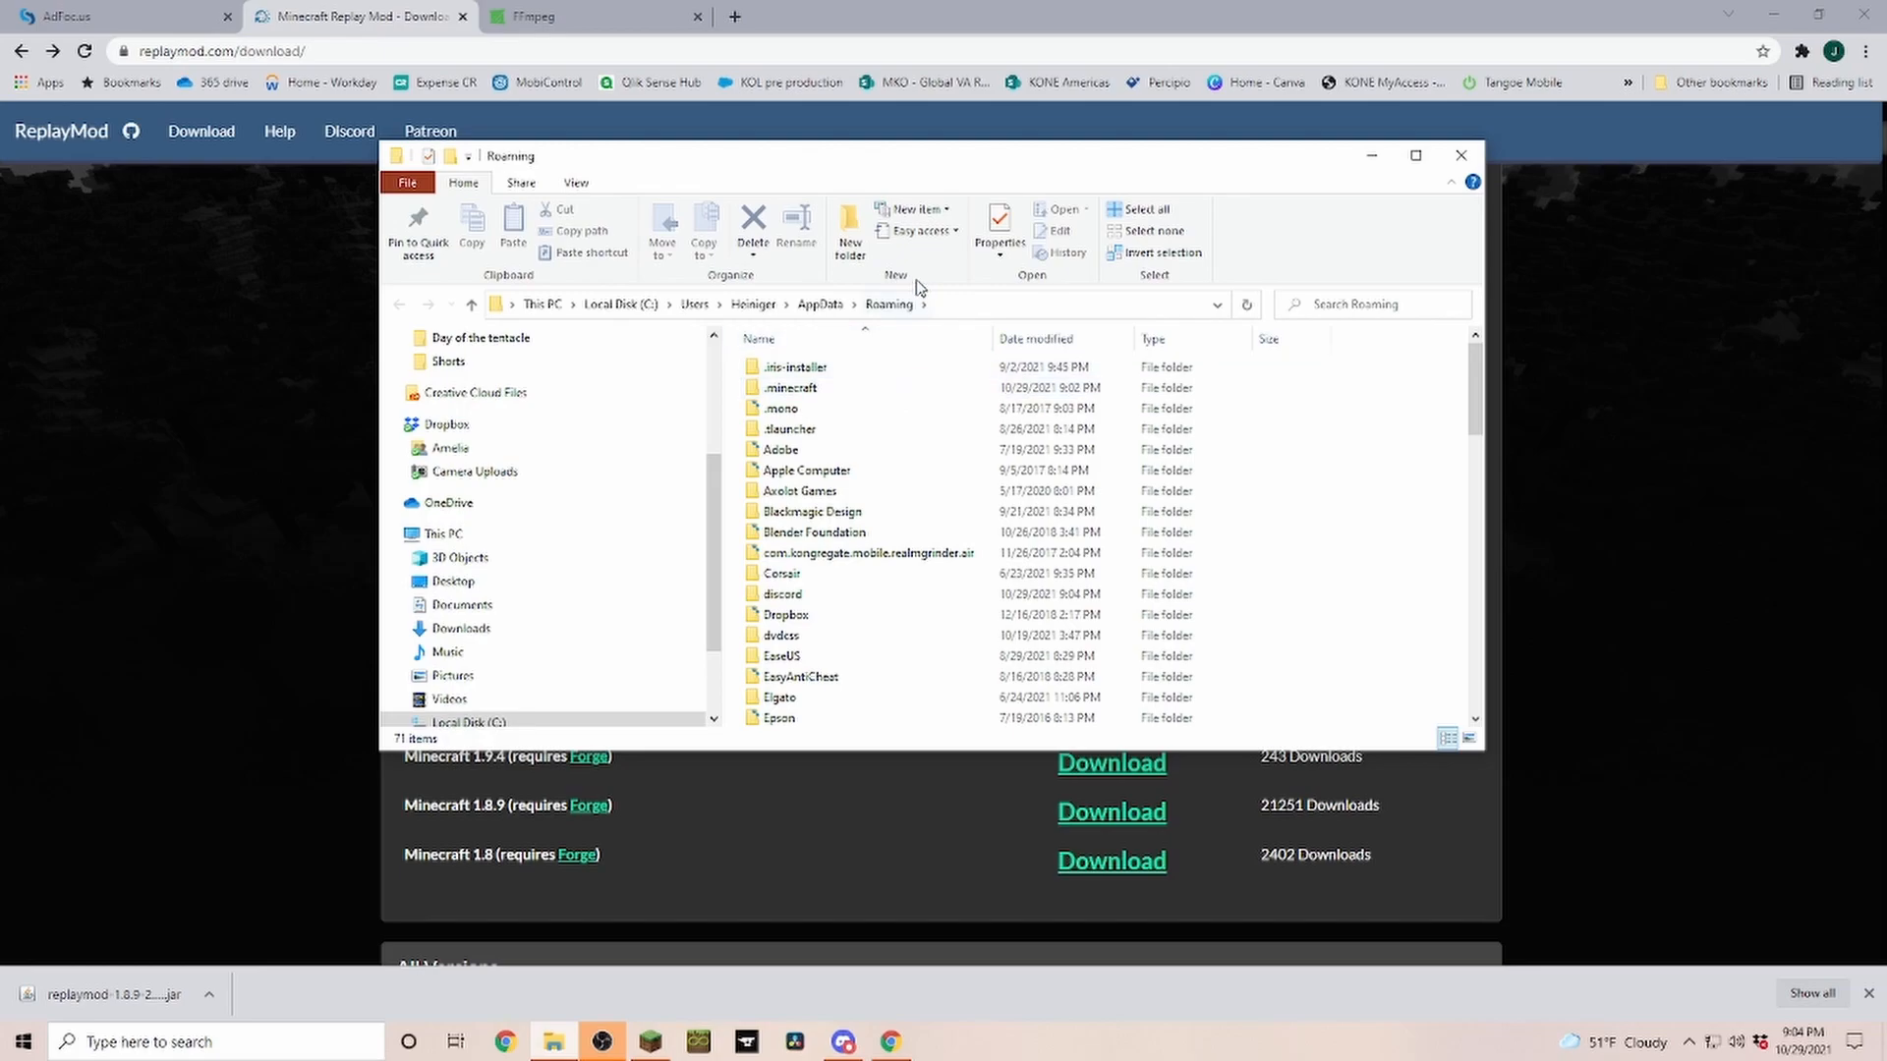
mouse_move(790, 387)
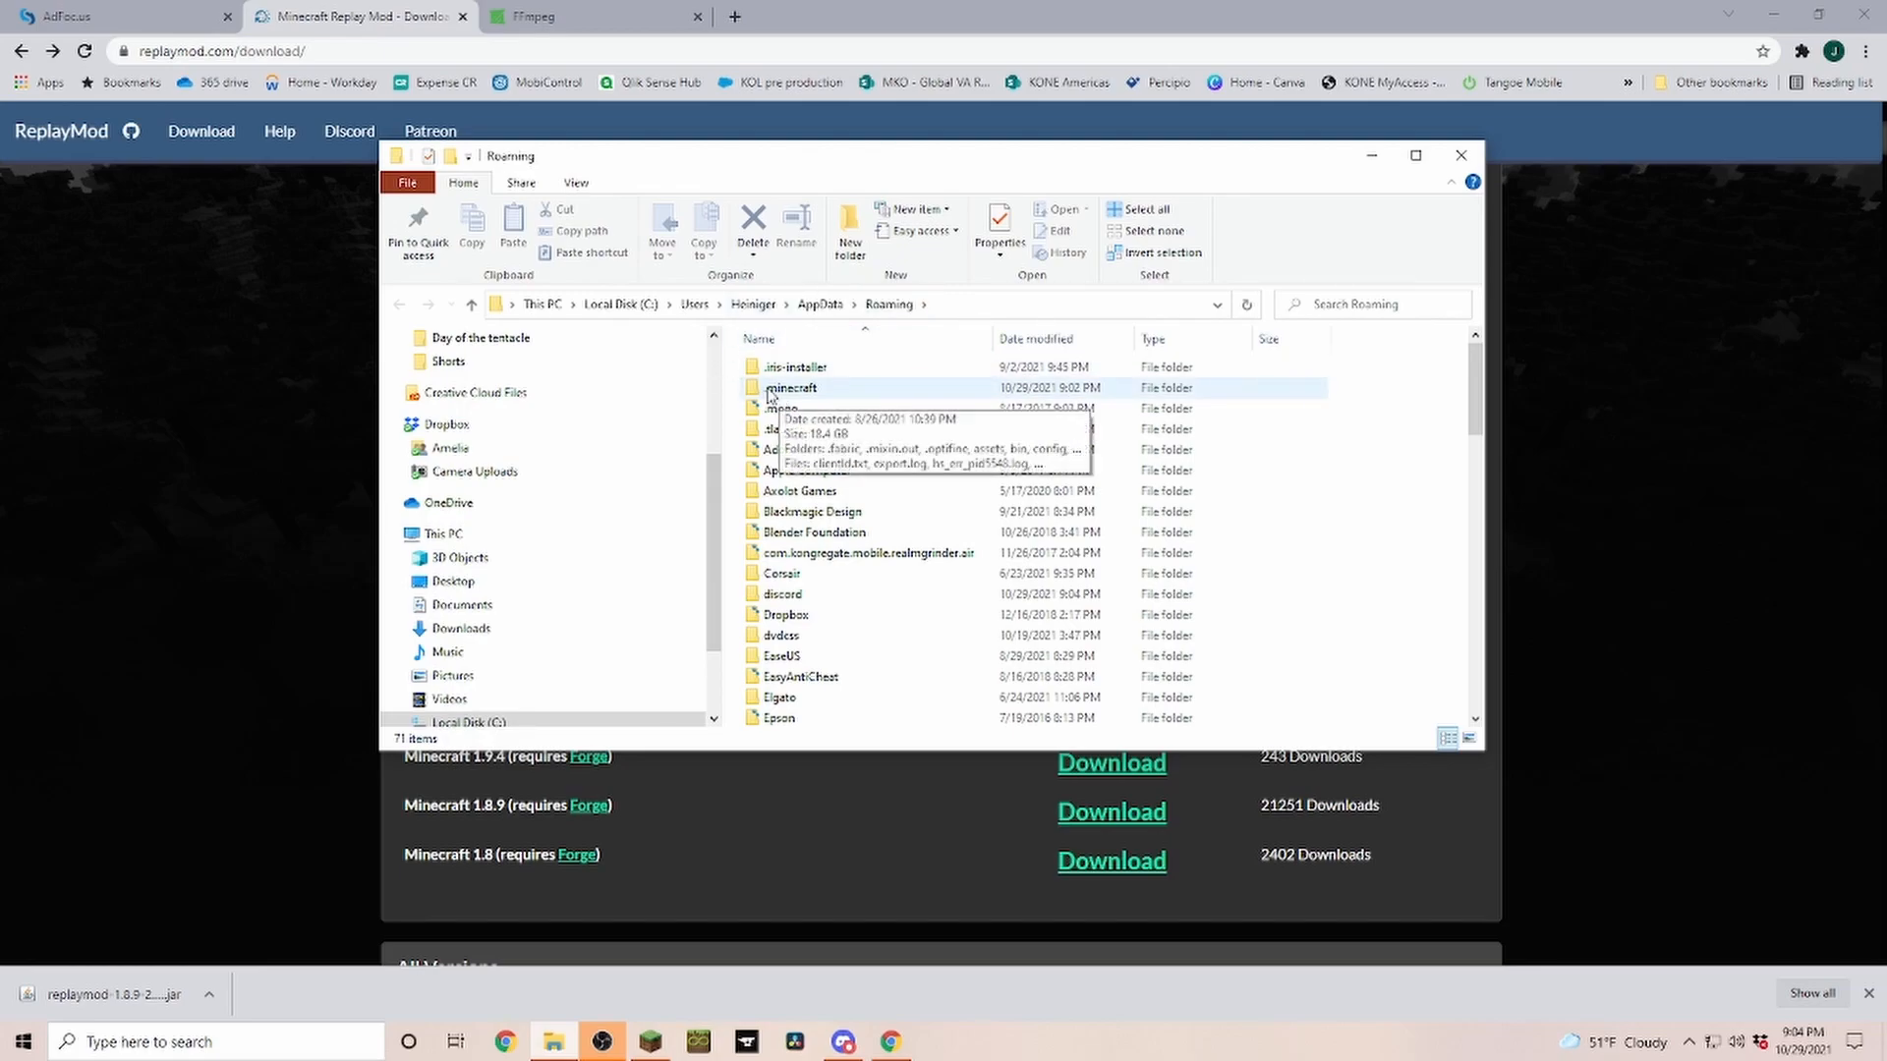
double_click(792, 387)
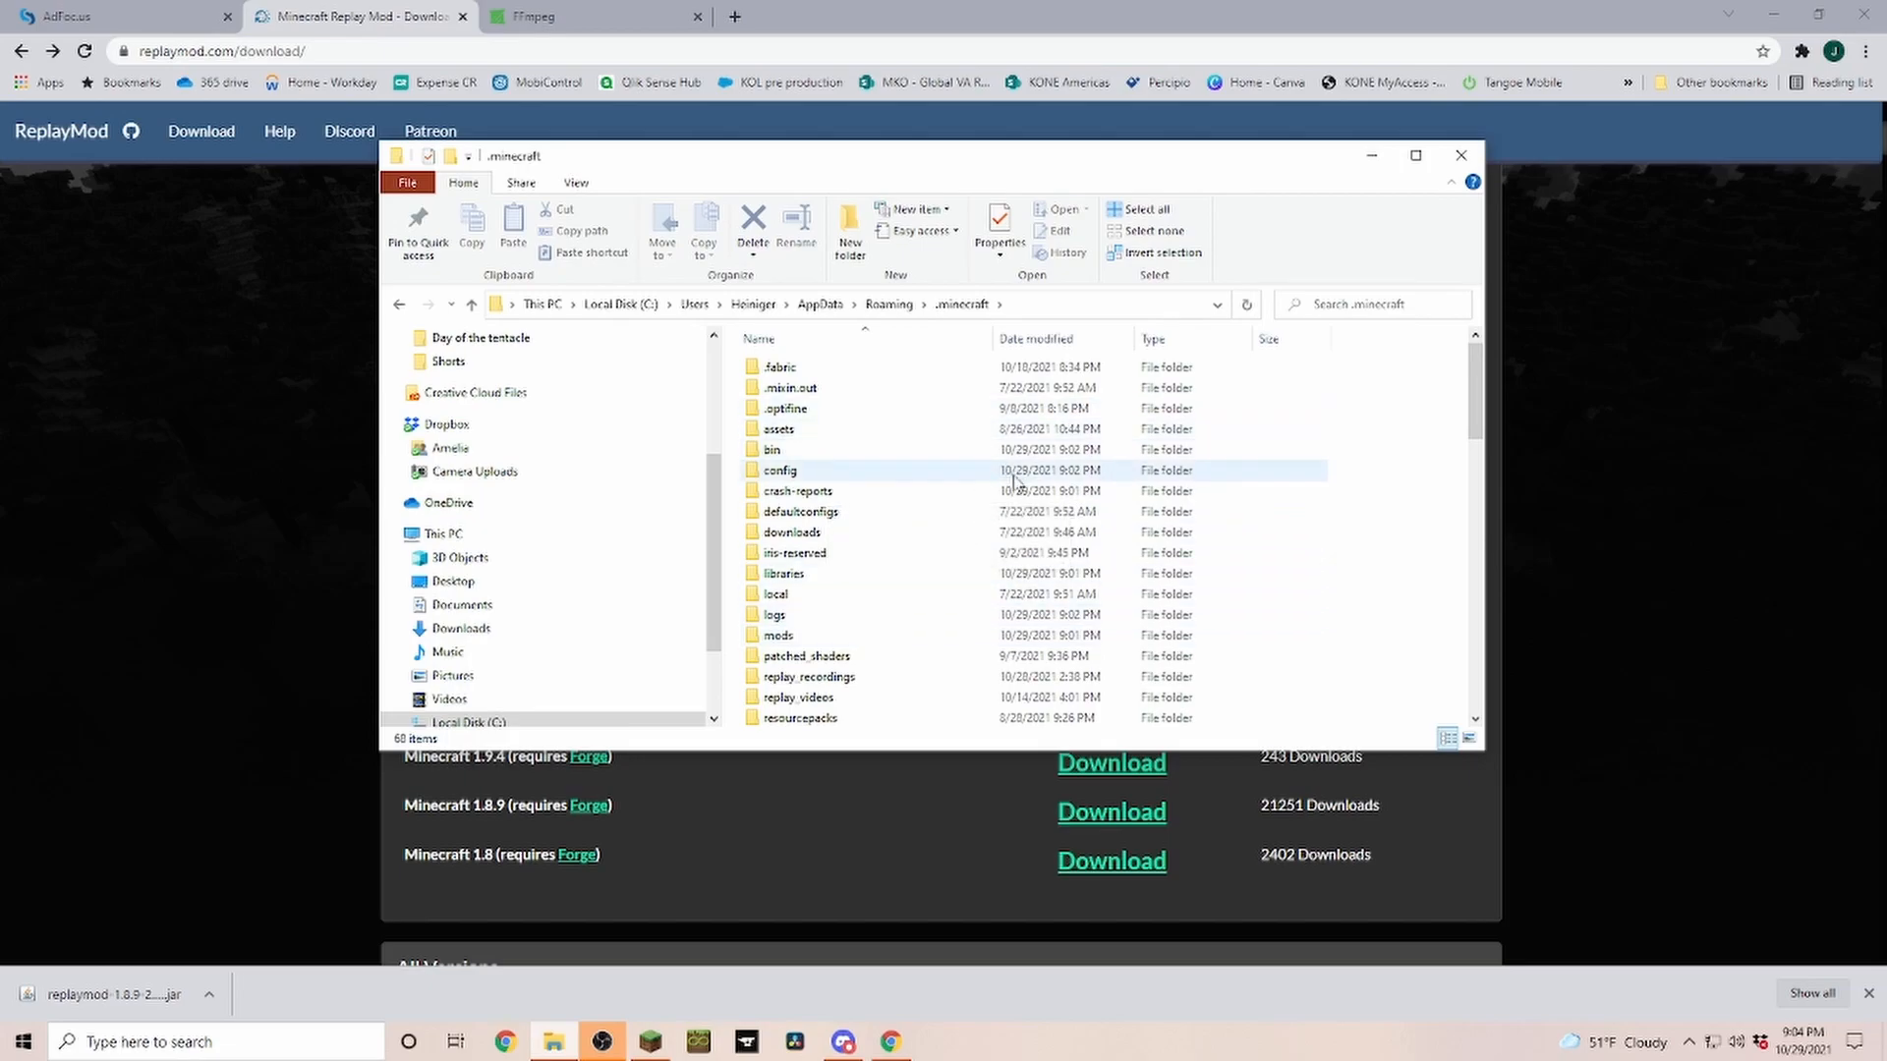
left_click(794, 552)
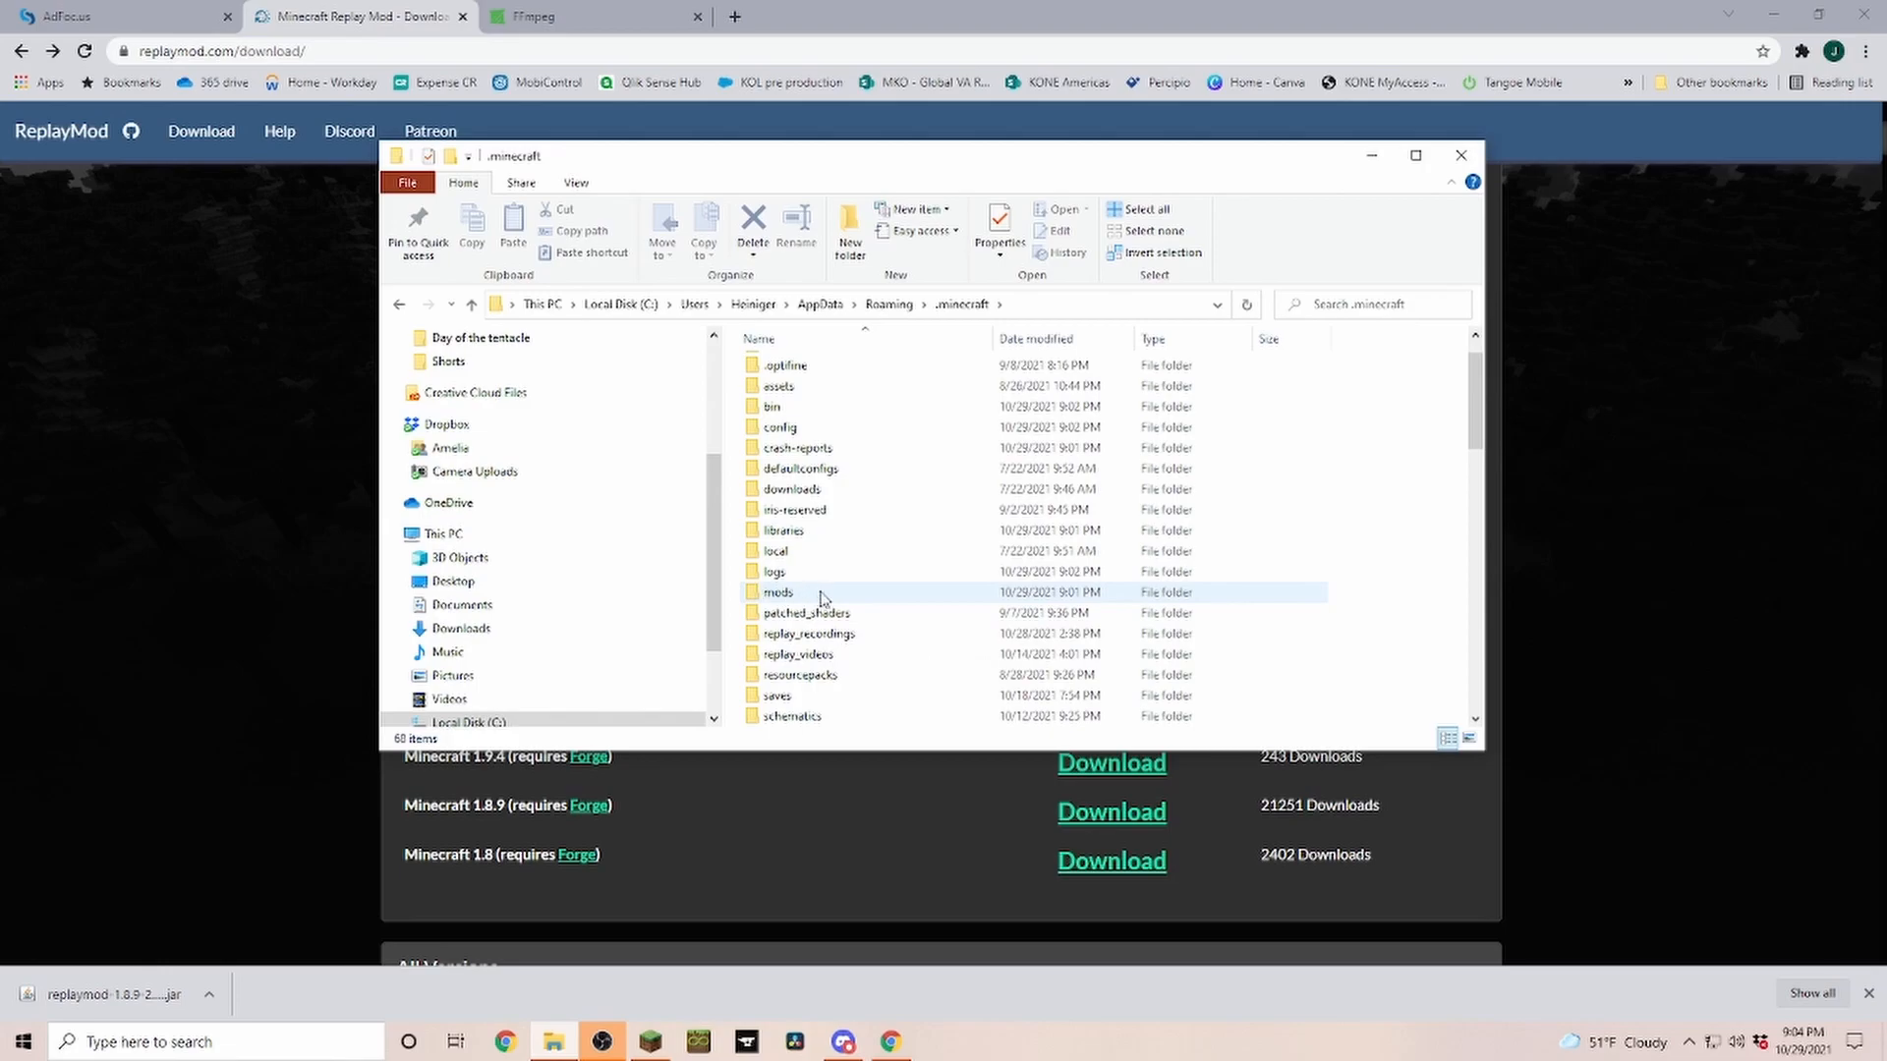
mouse_move(780, 604)
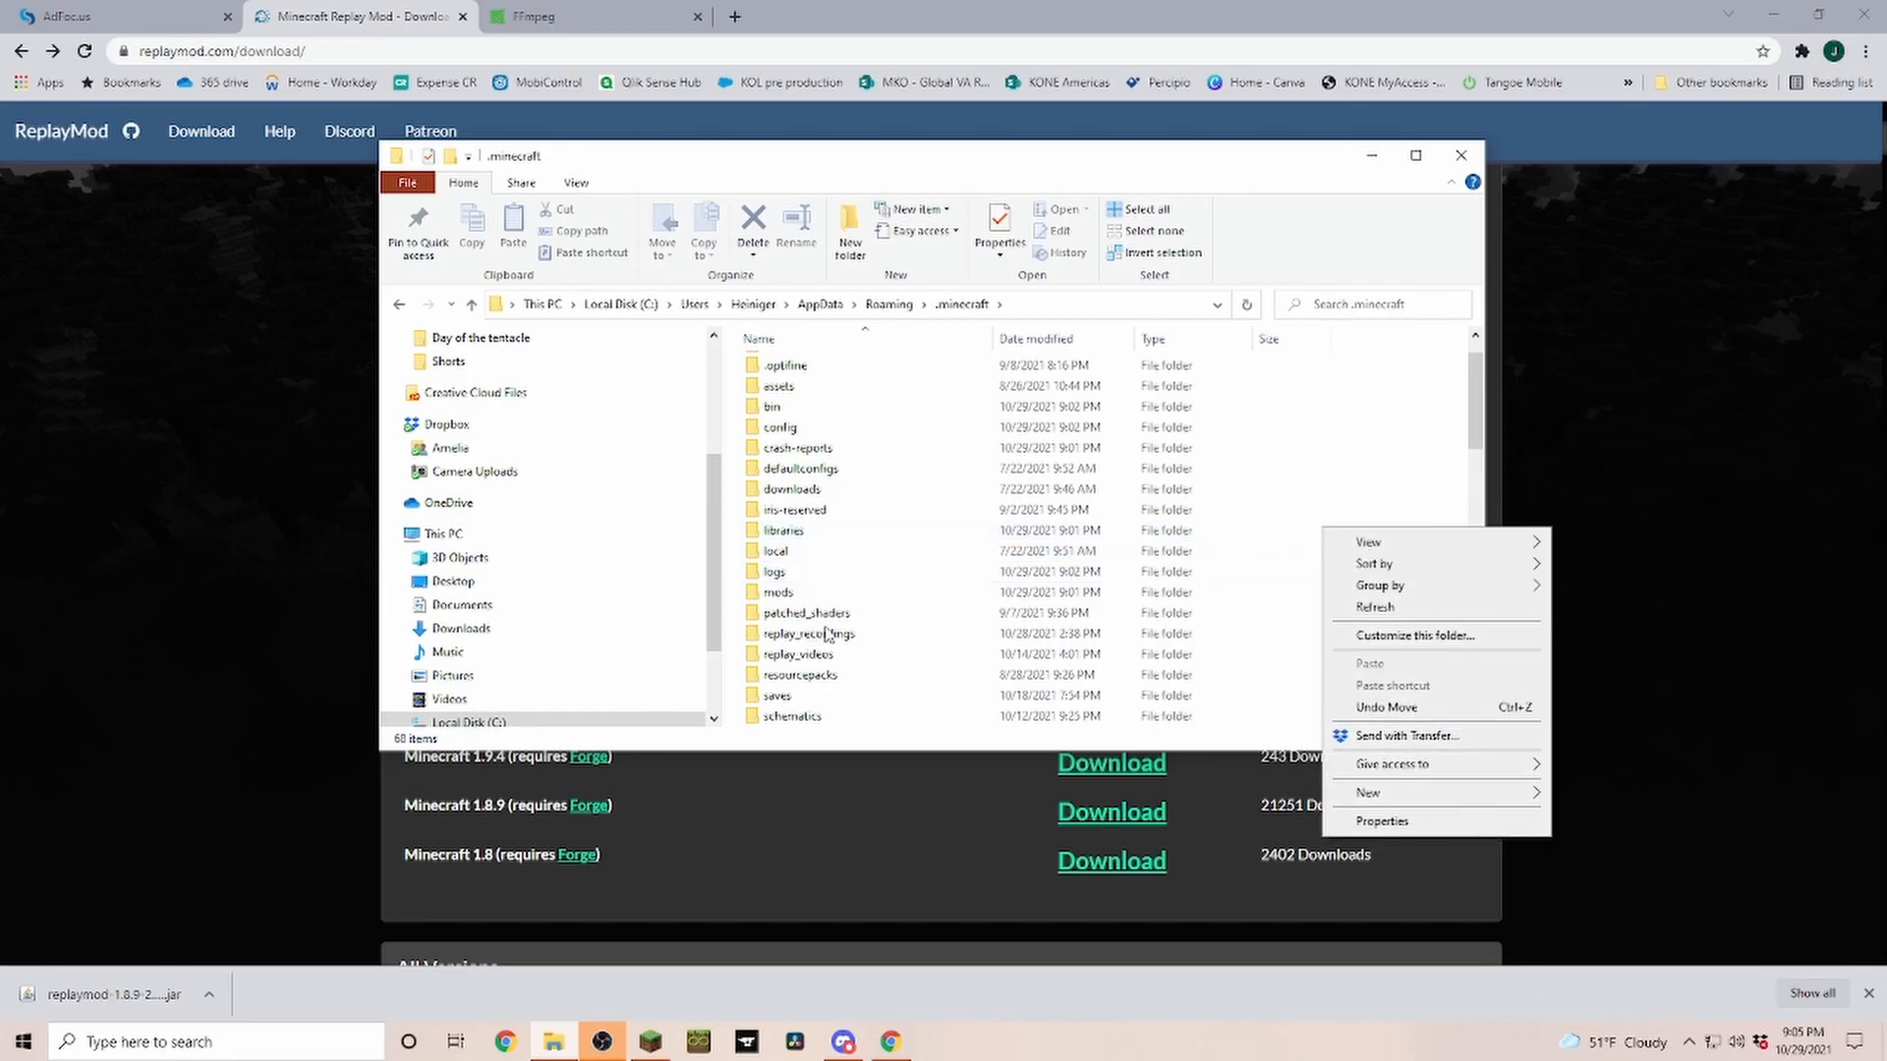
left_click(779, 592)
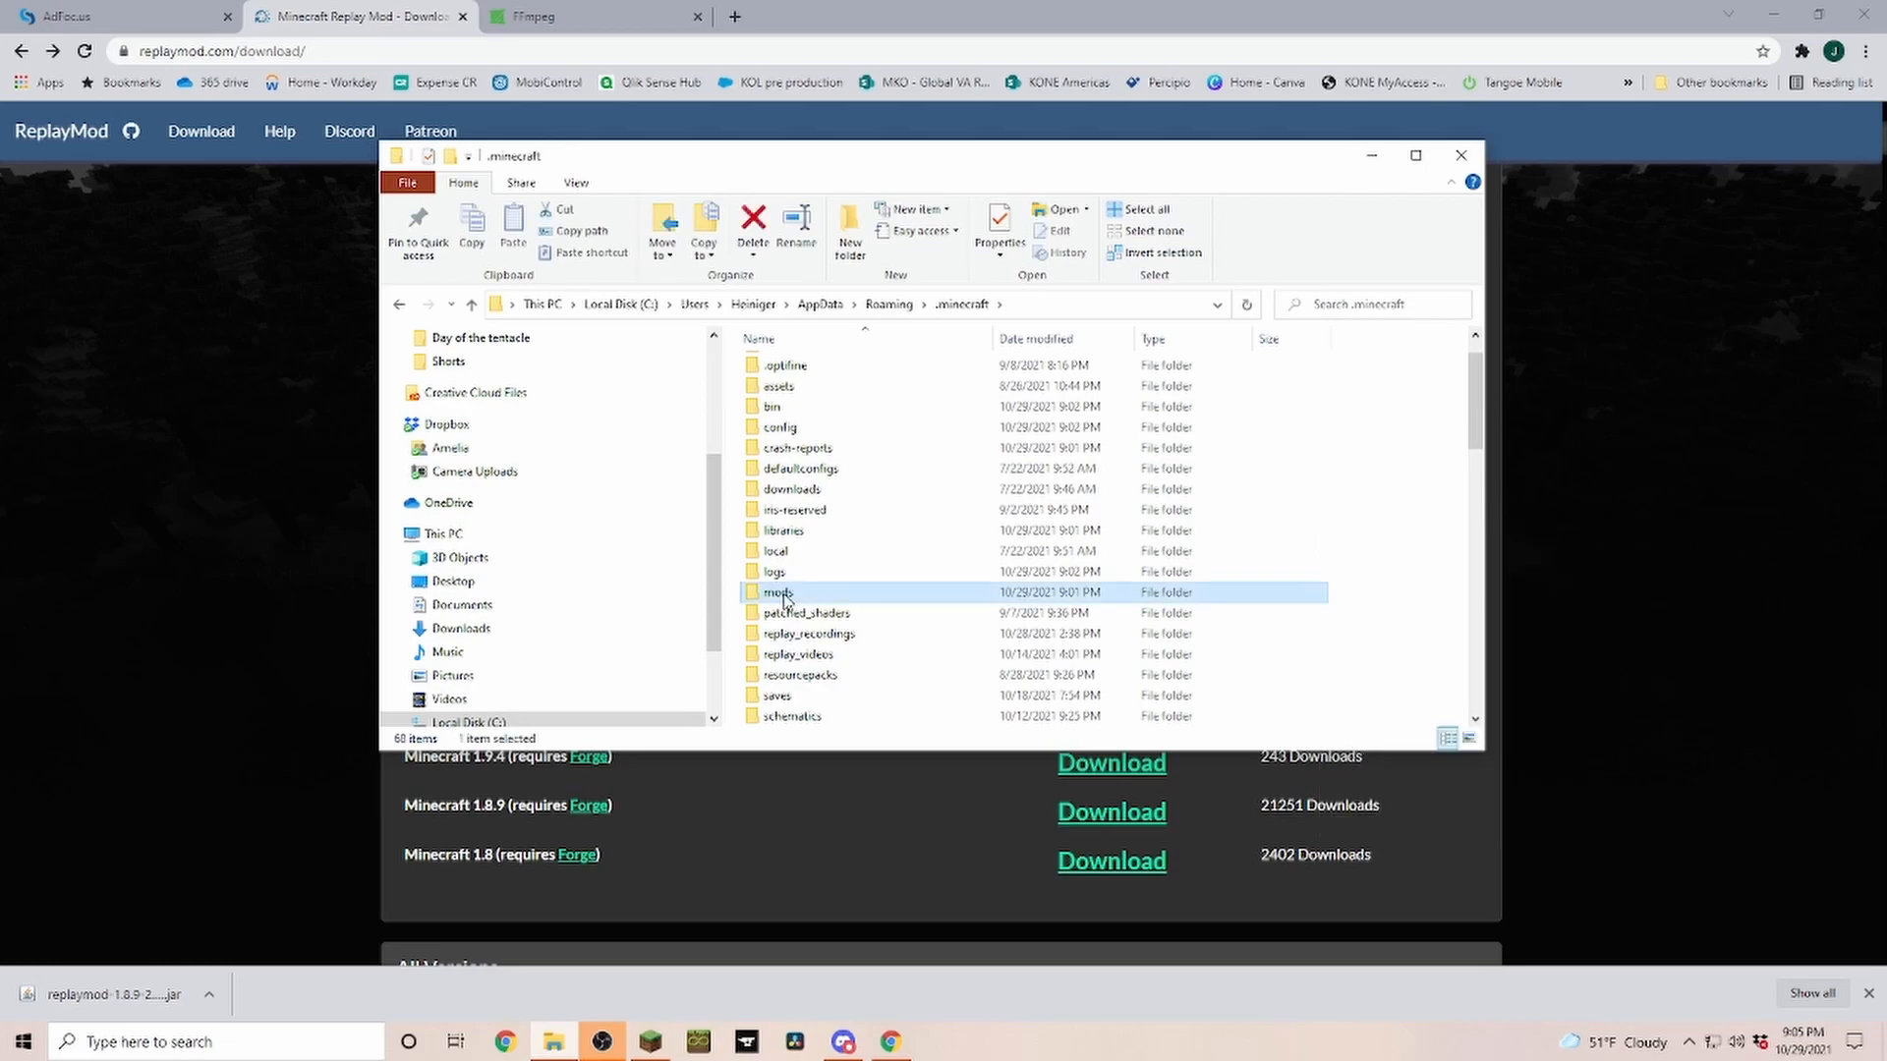
double_click(778, 592)
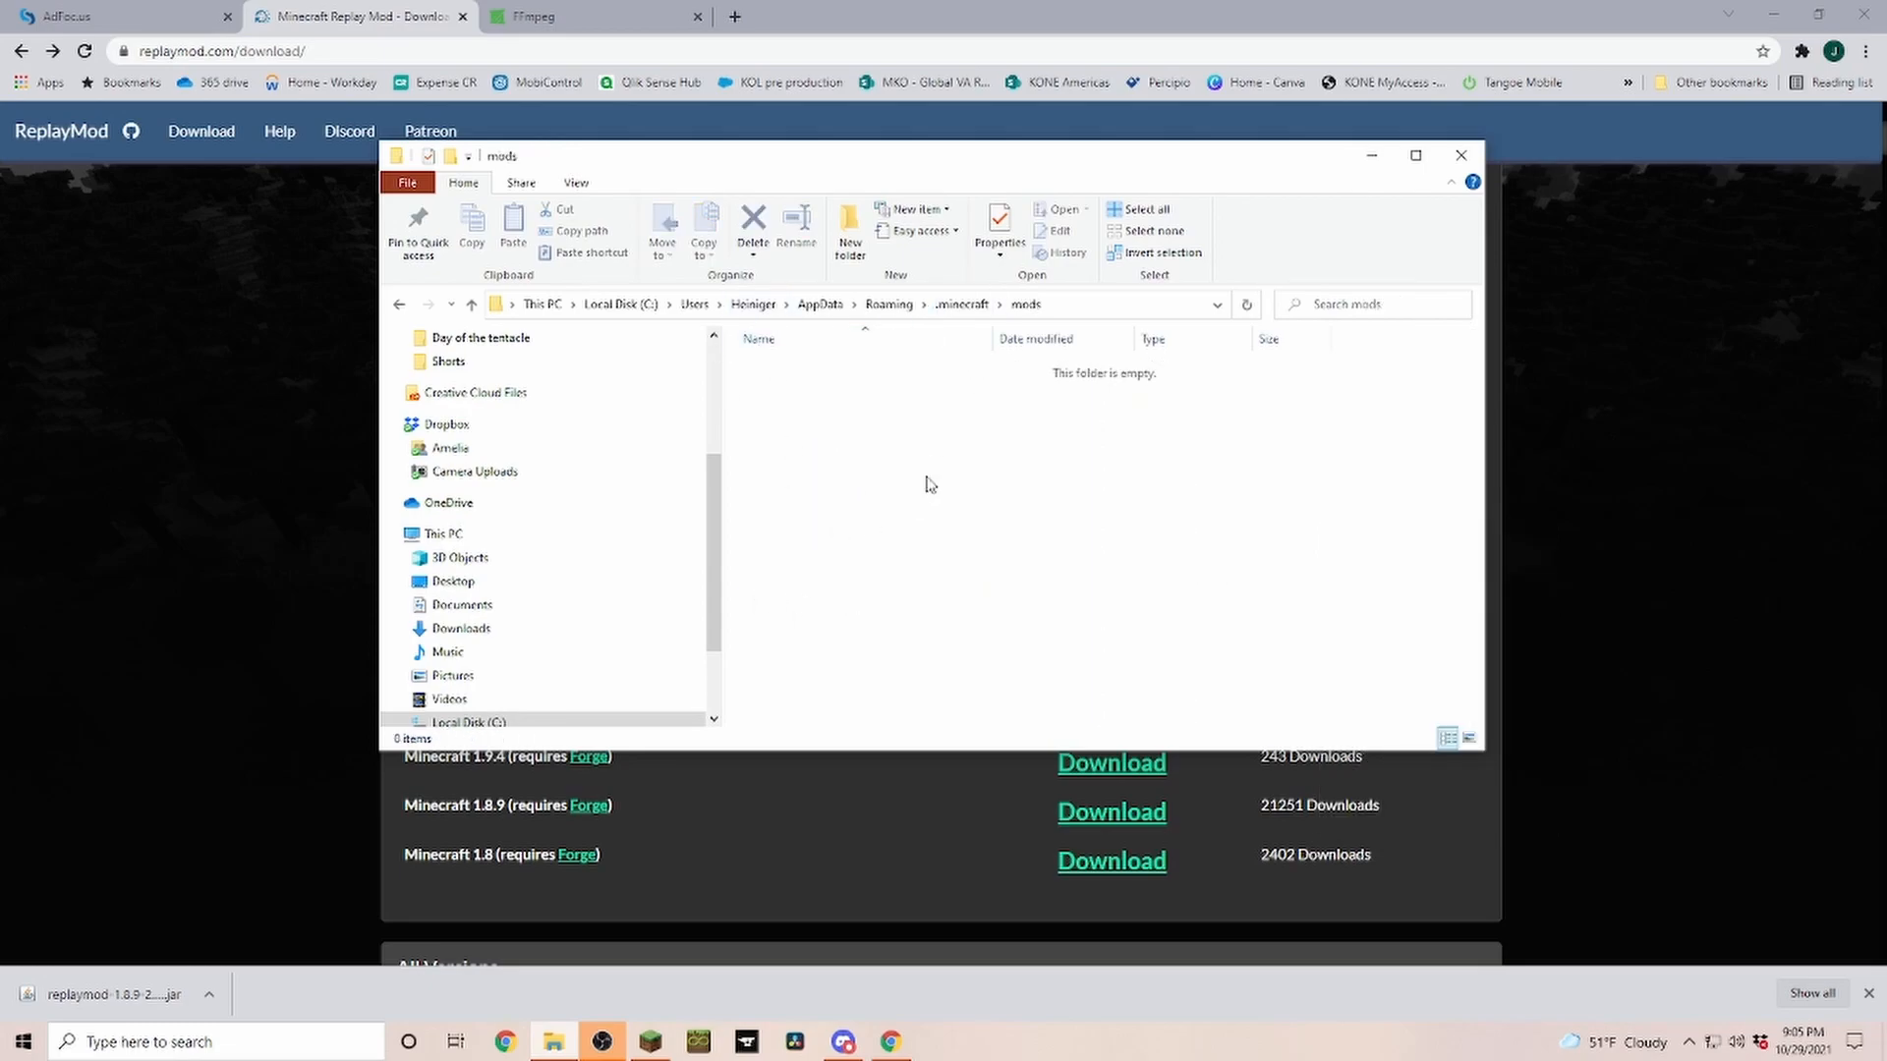
mouse_move(851, 432)
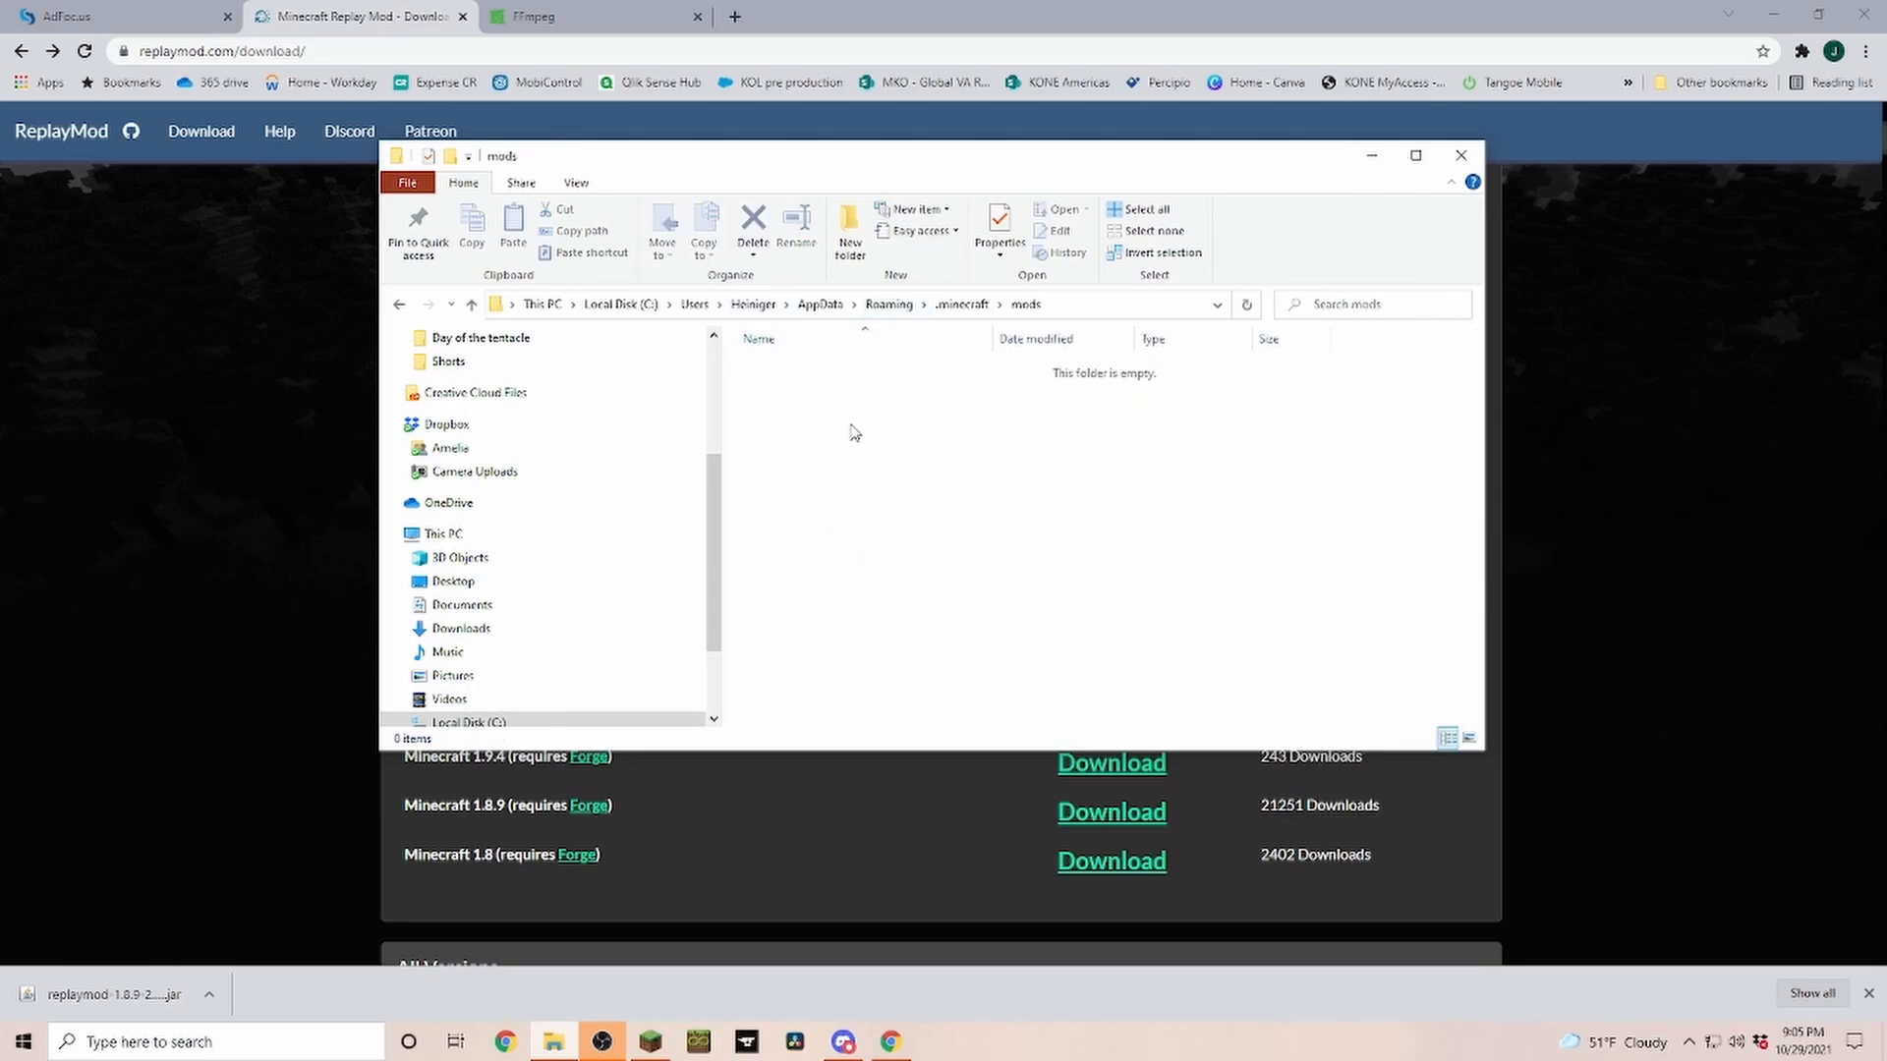
Create a new folder named 1.8.9 inside mods and enter it.
right_click(855, 432)
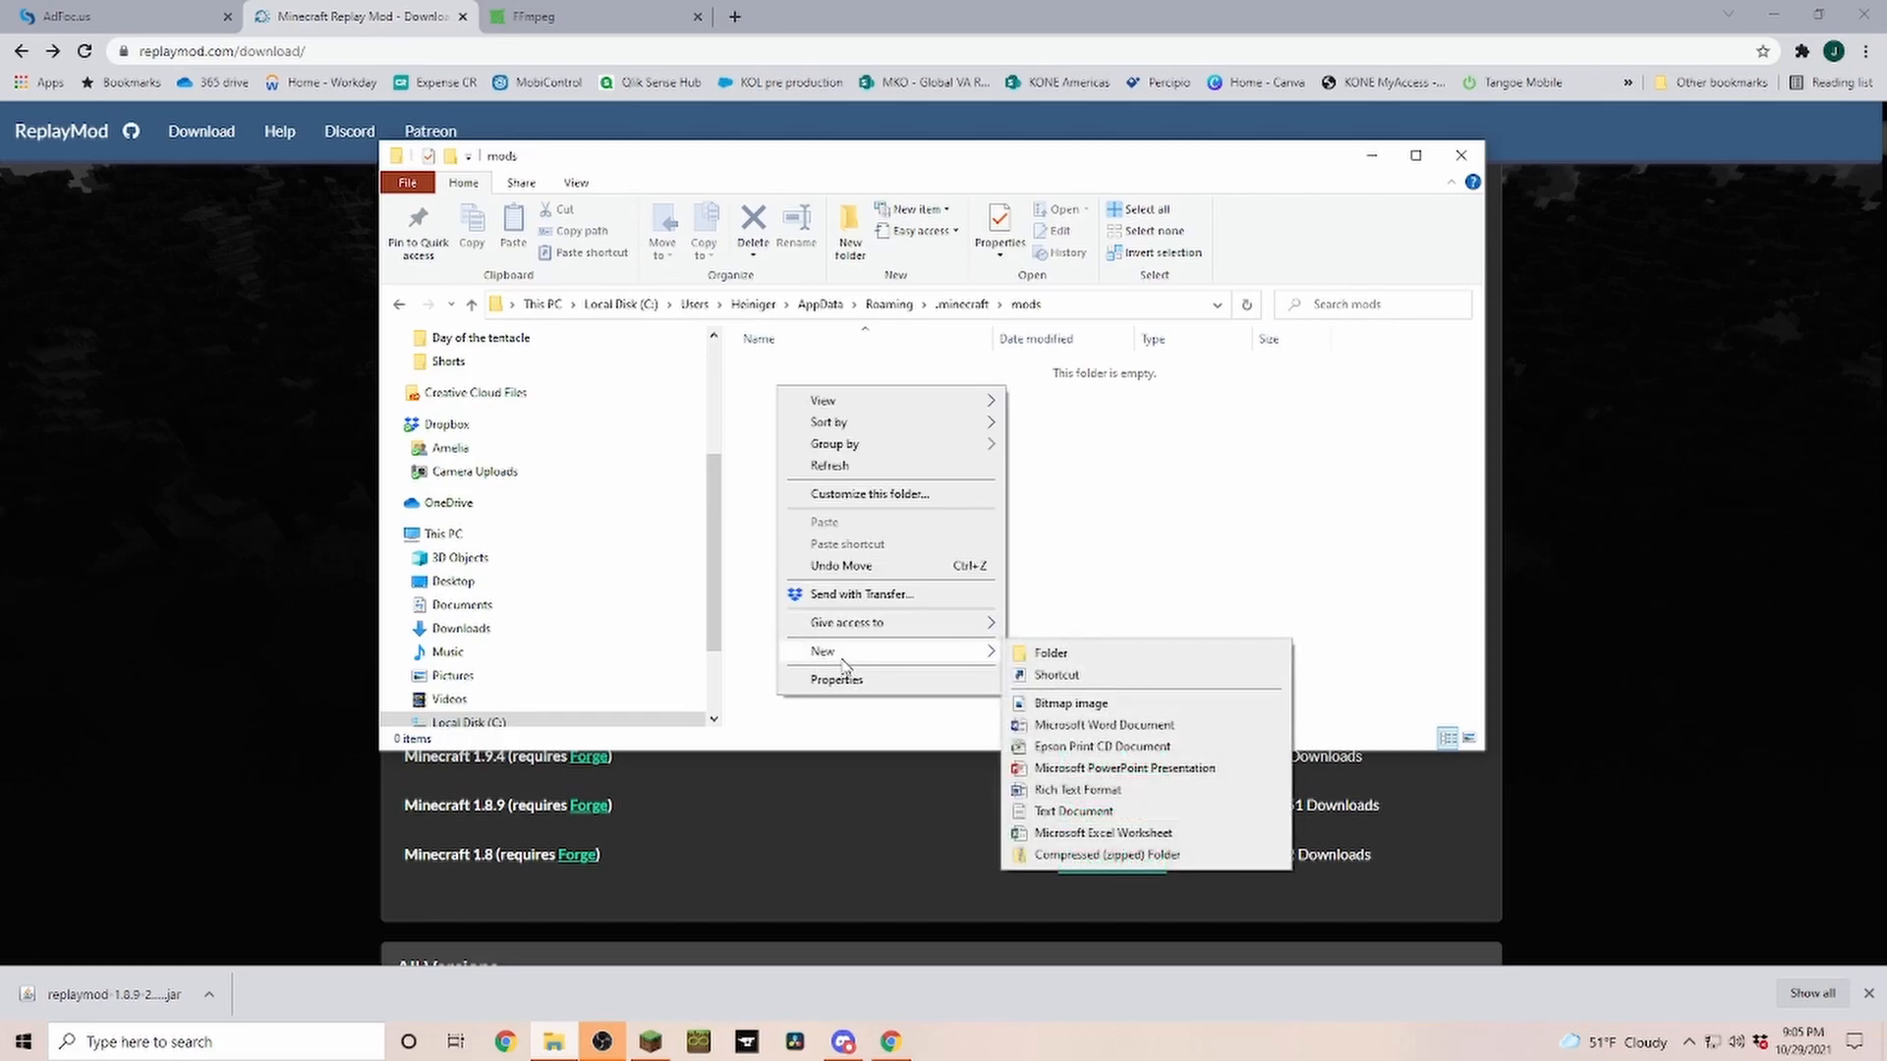
left_click(1050, 652)
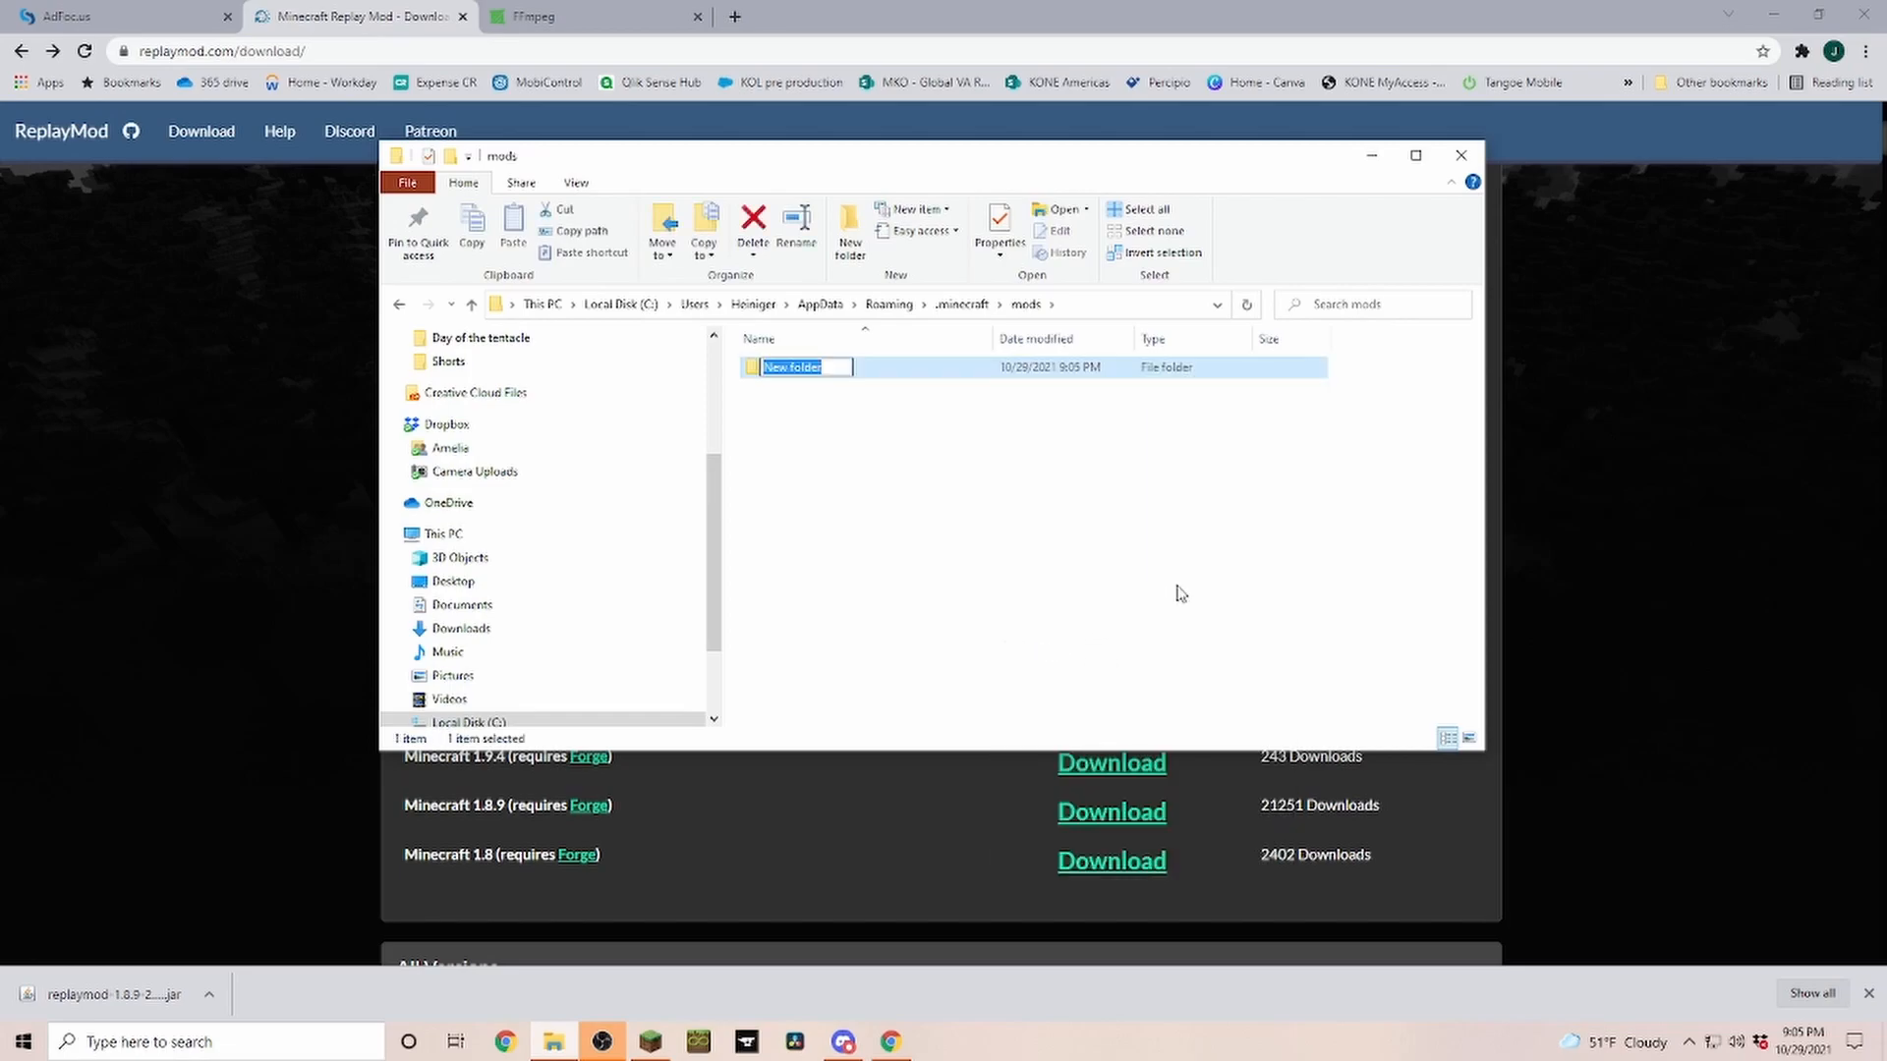
mouse_move(1191, 397)
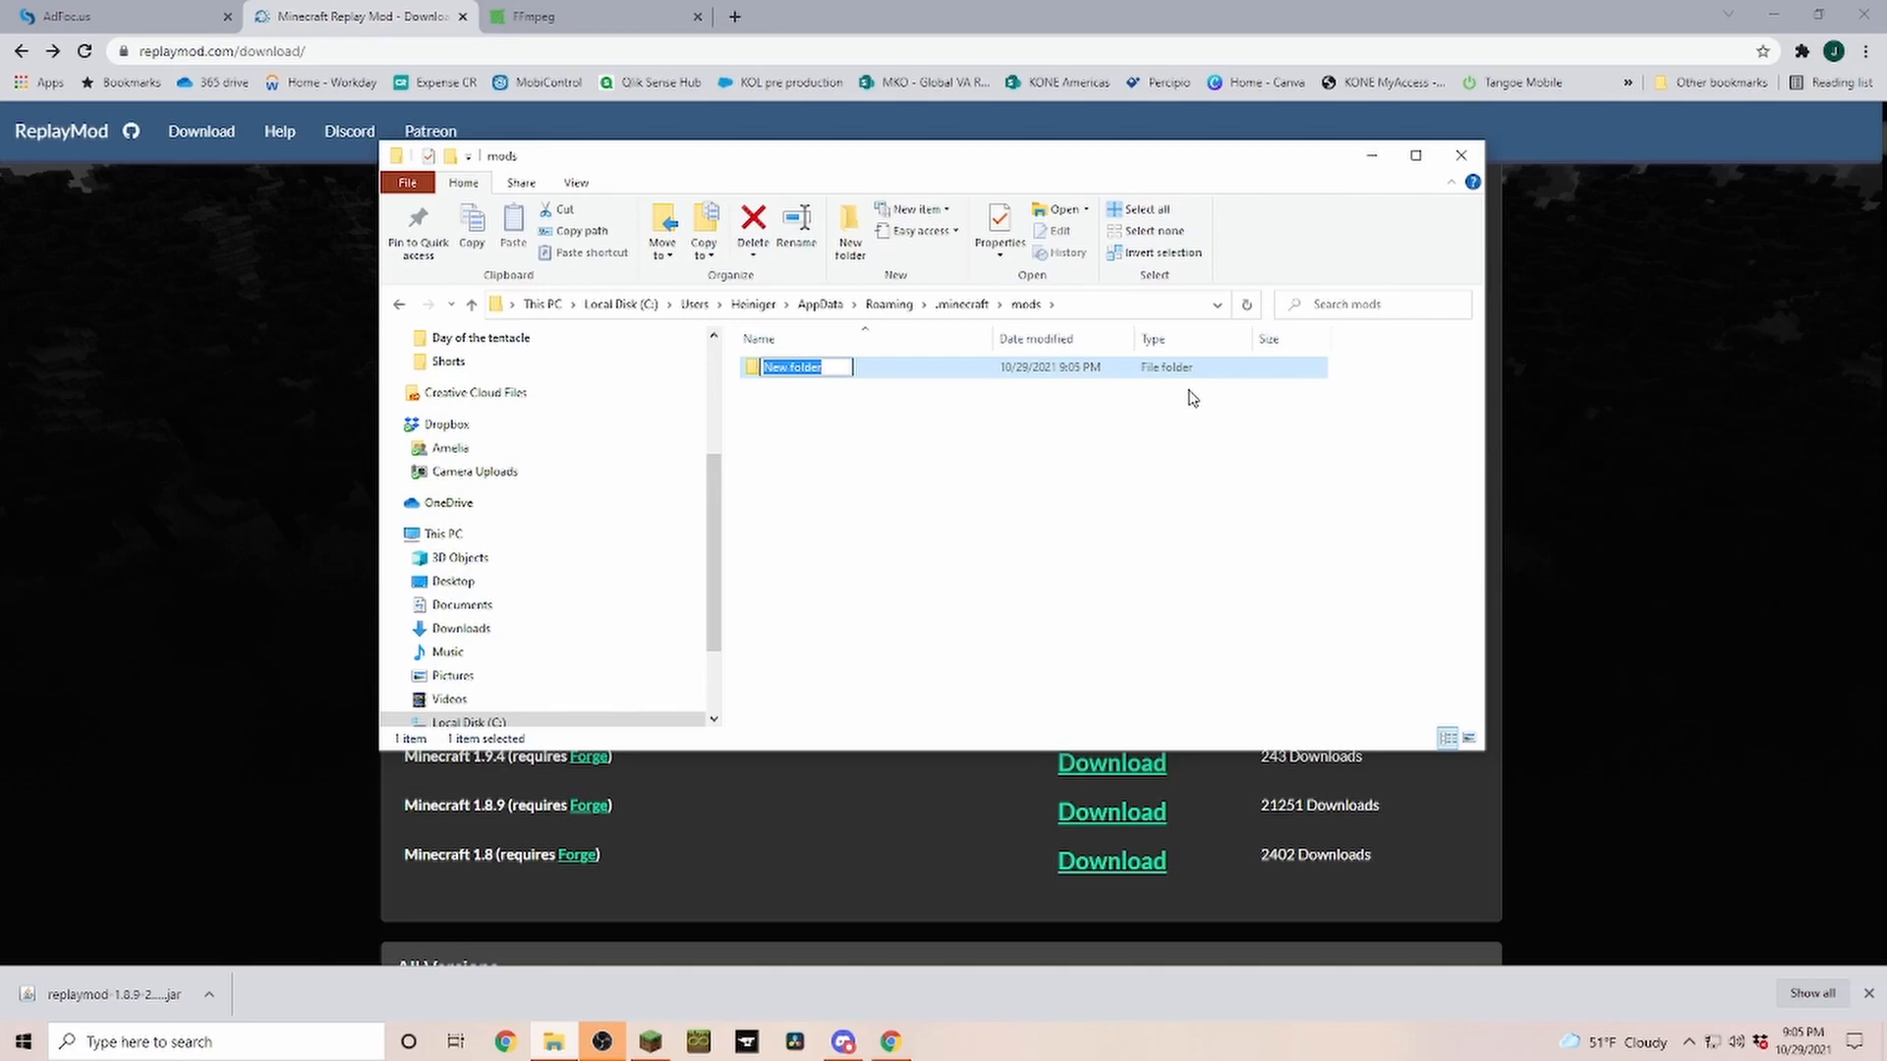
type("1.8.9")
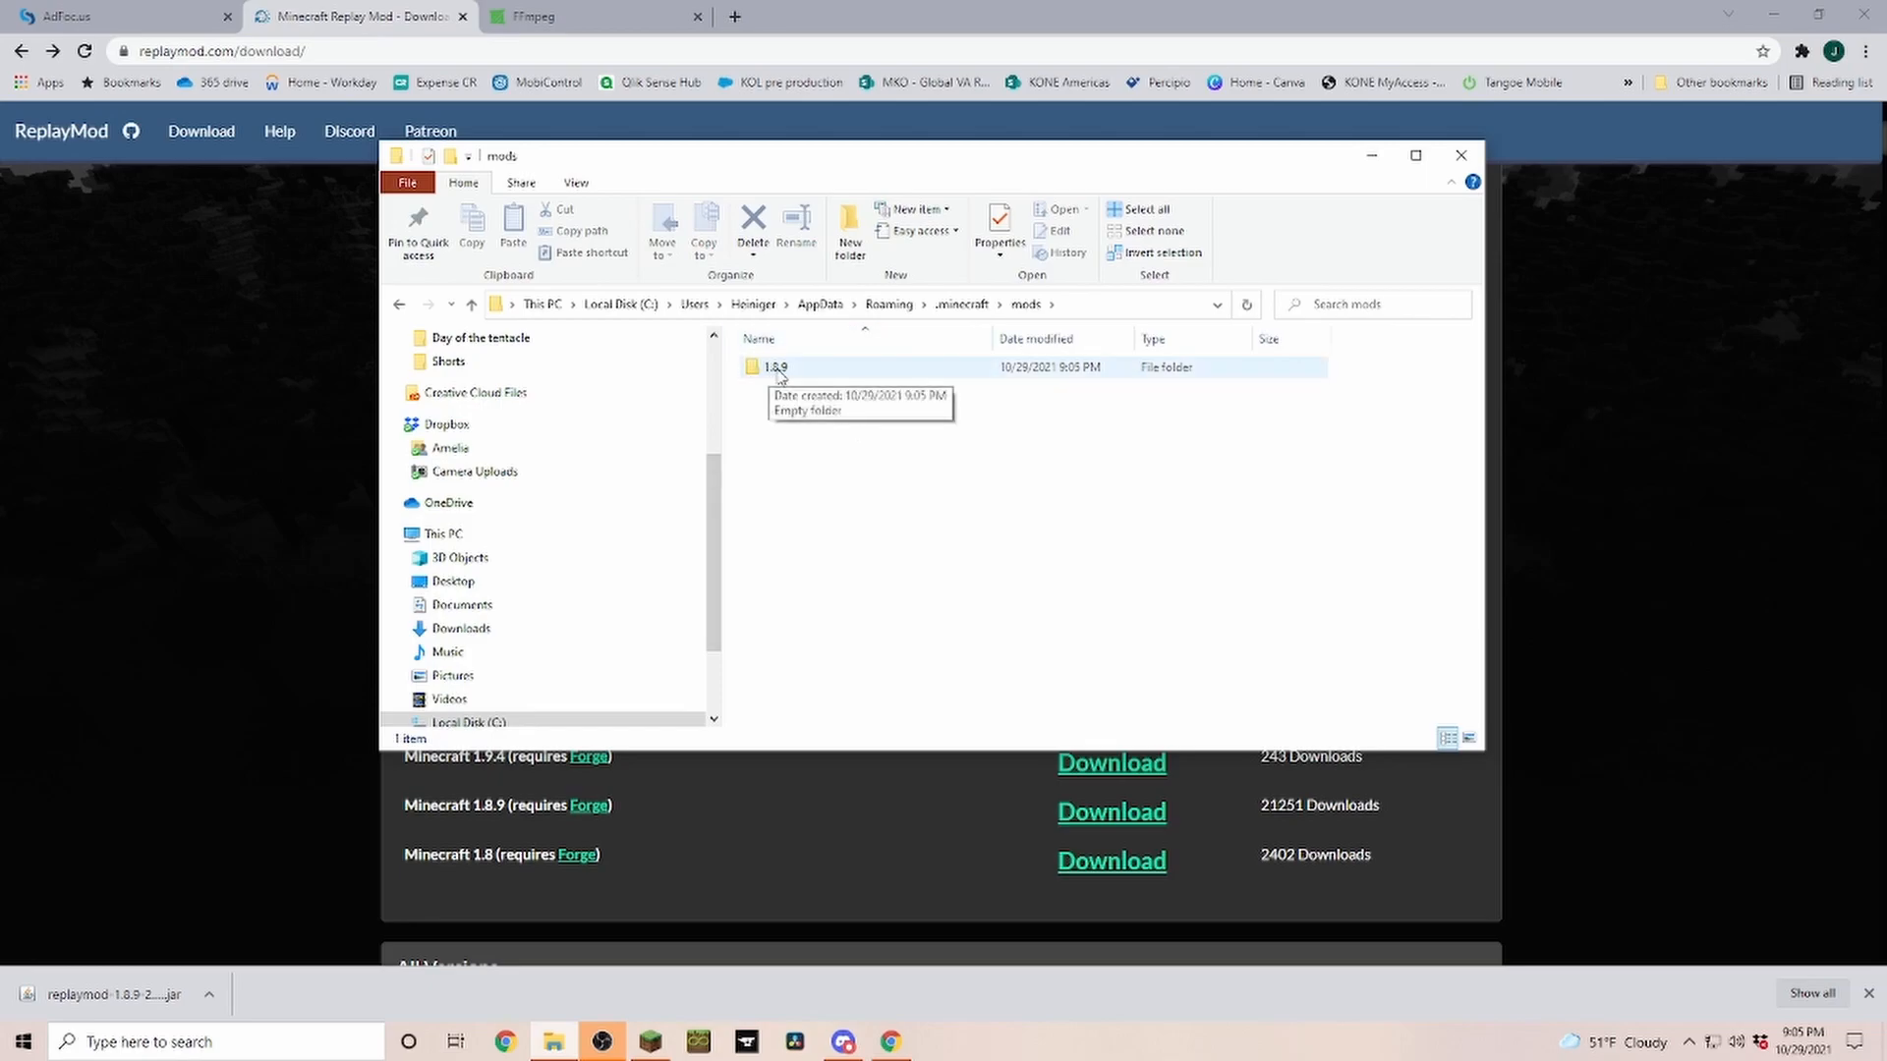
double_click(776, 367)
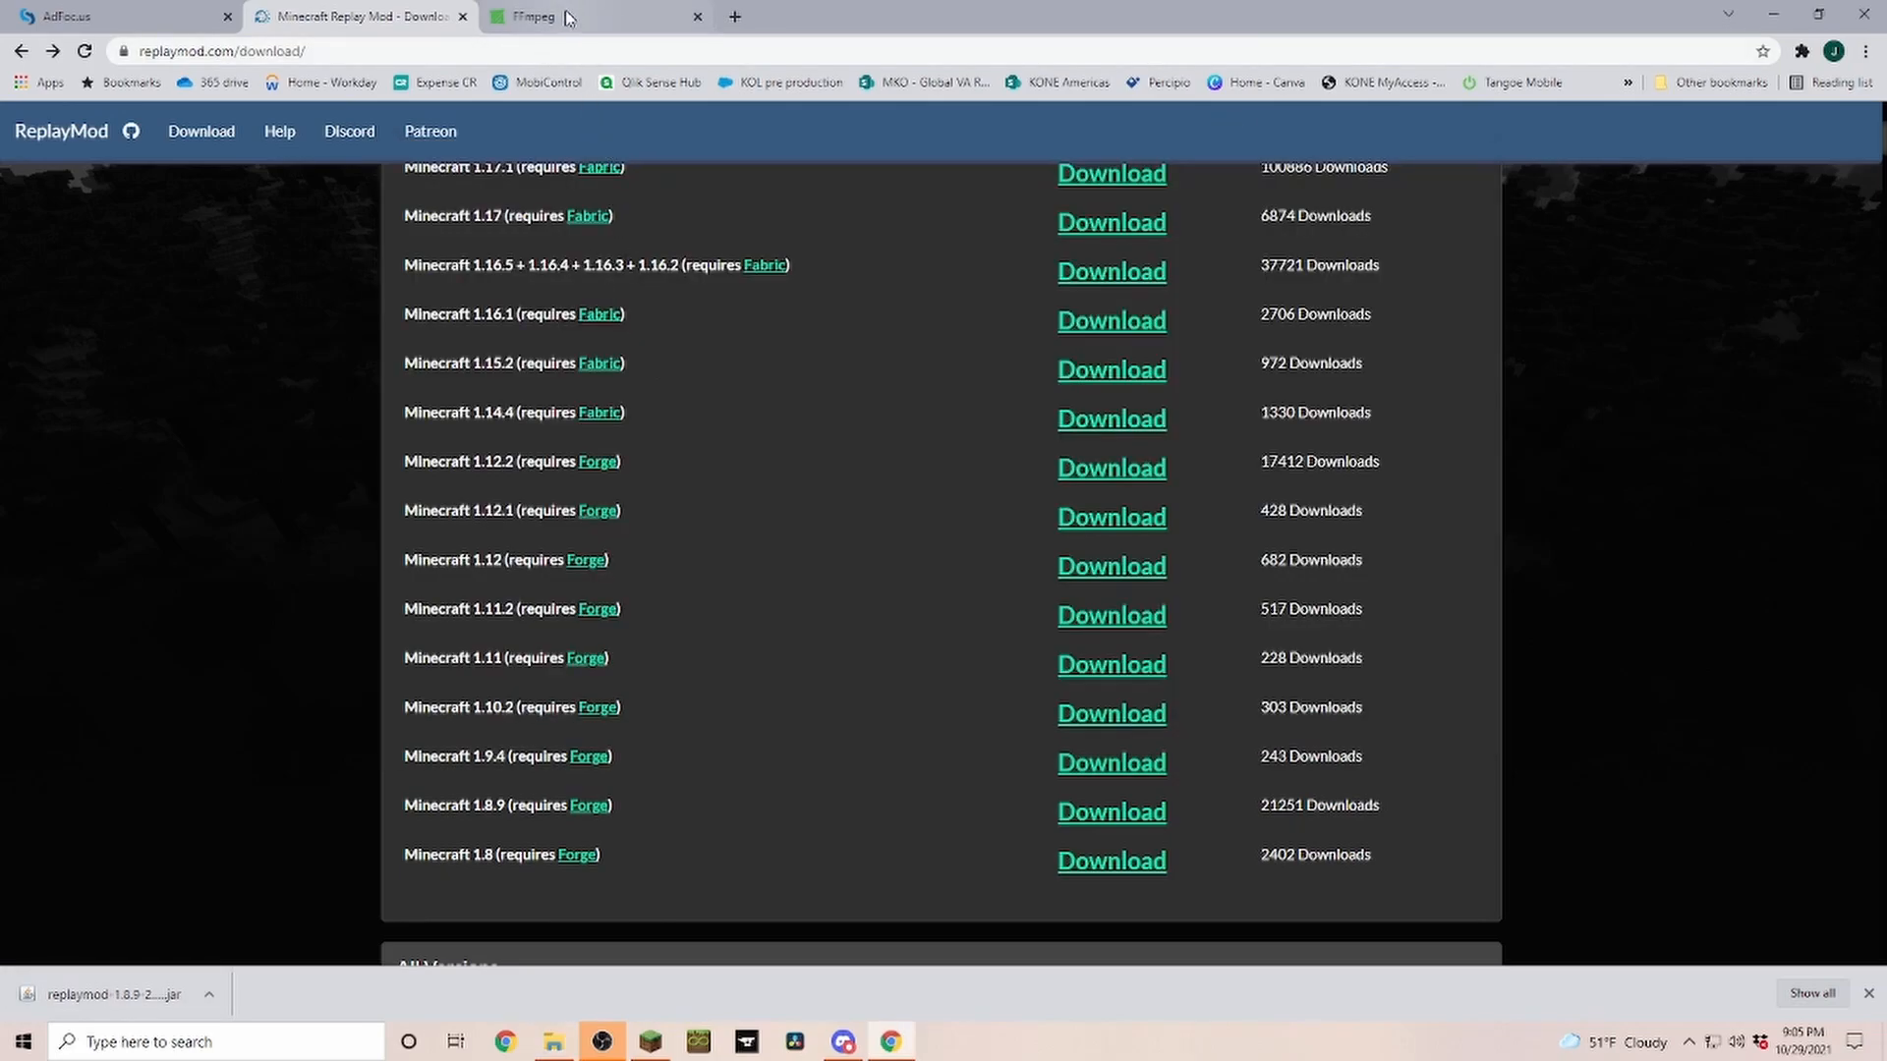
From the FFmpeg Windows download sources, grab a git master 7z build from gyan.dev.
left_click(589, 16)
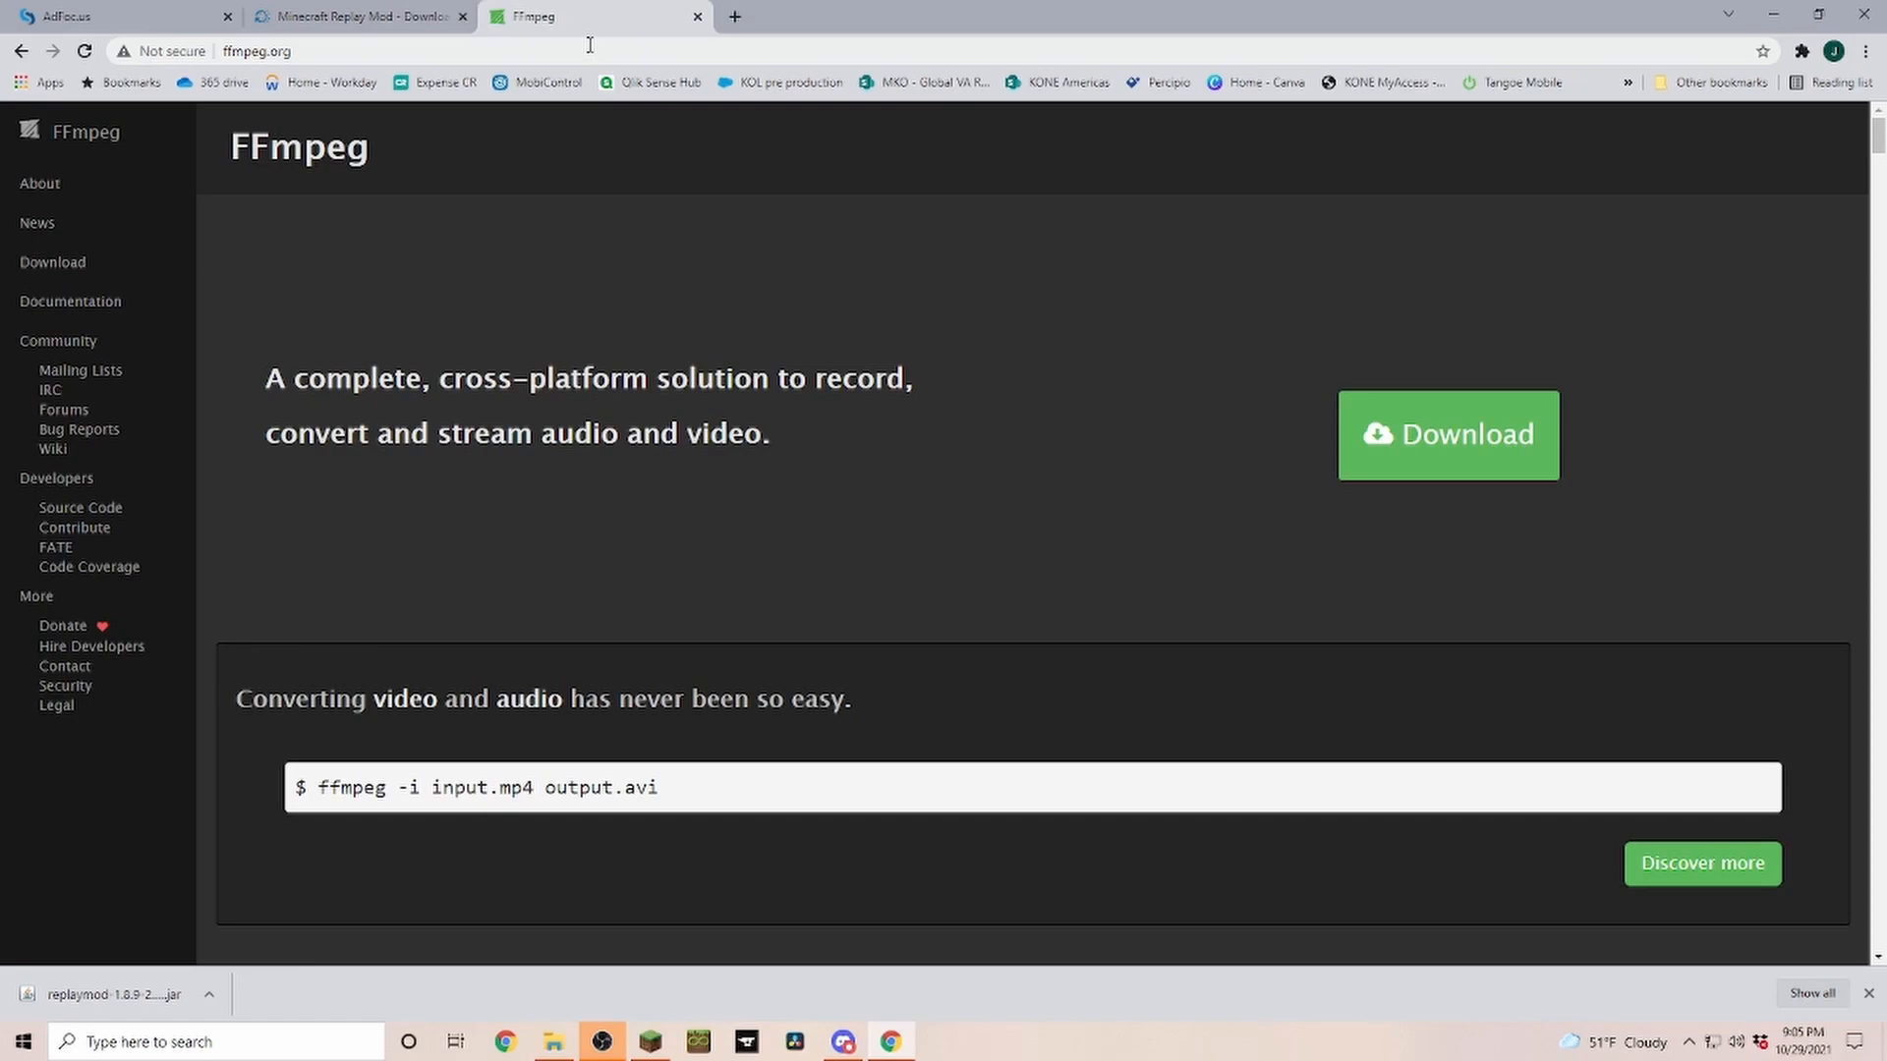
mouse_move(454, 342)
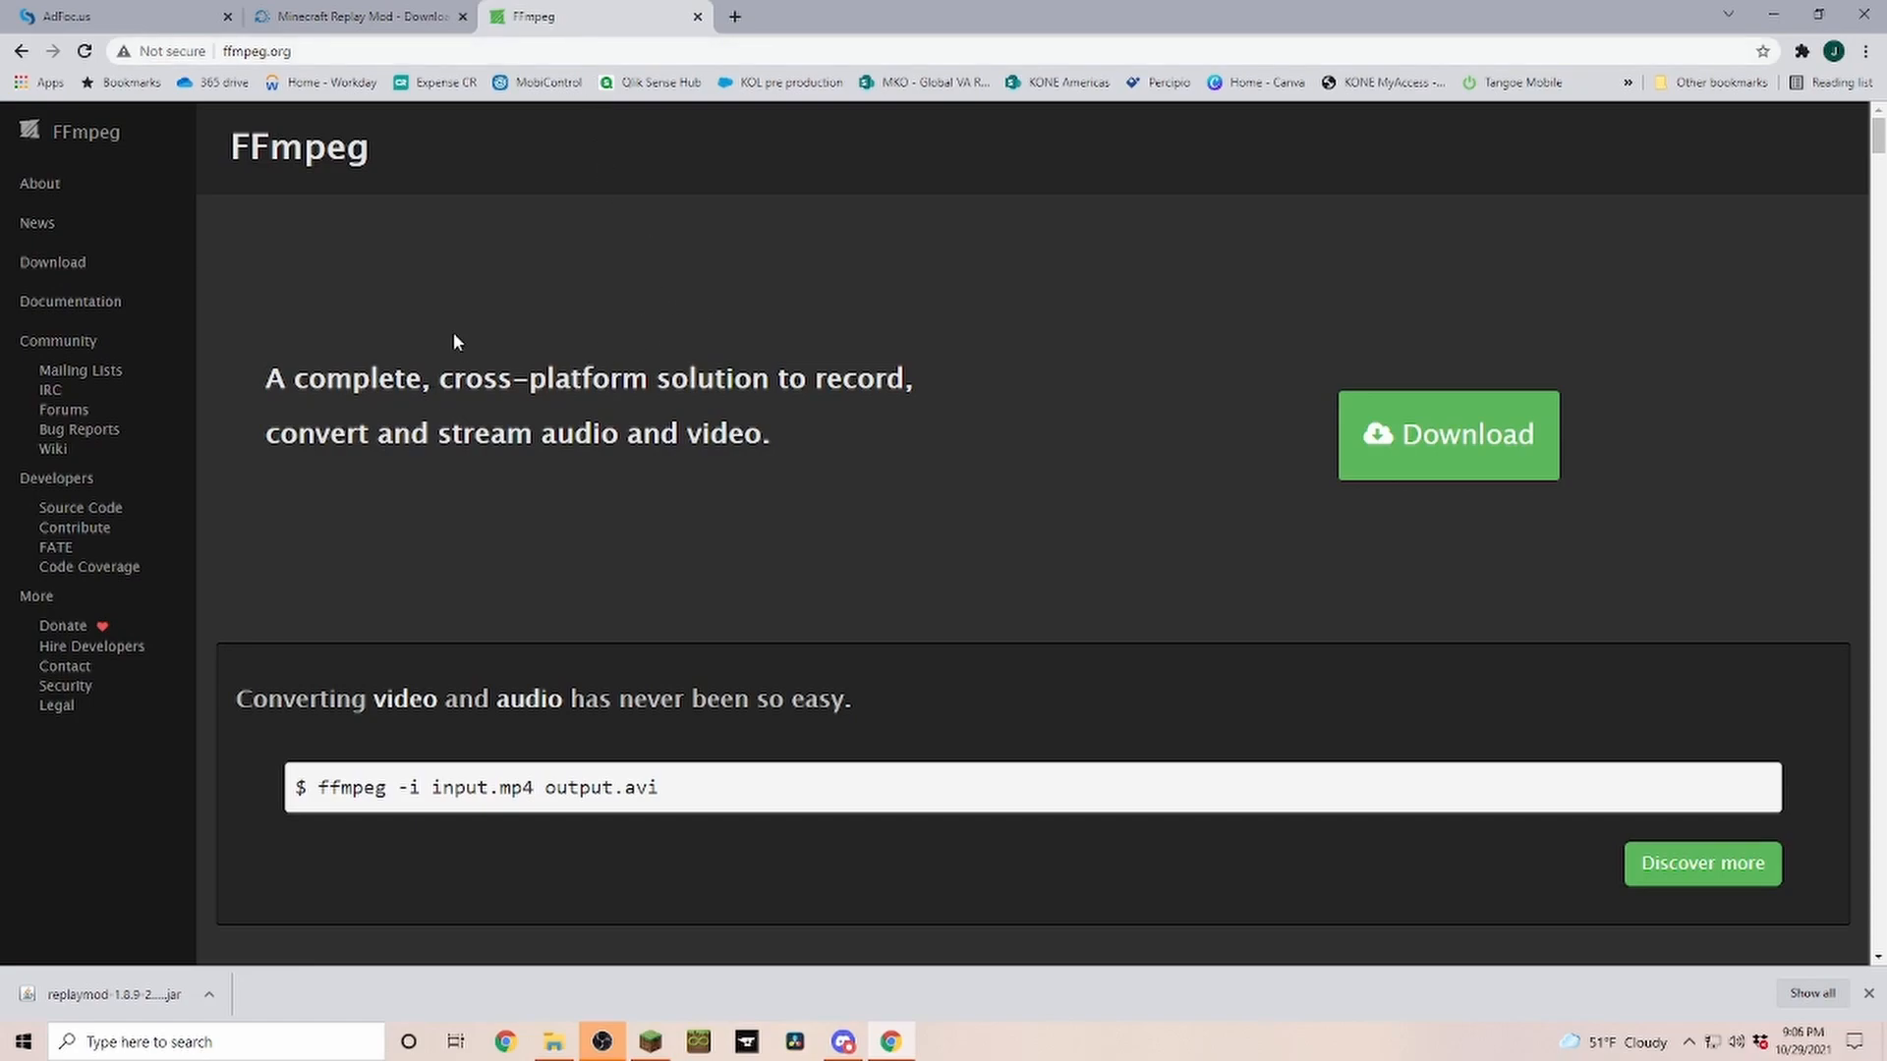
mouse_move(1323, 596)
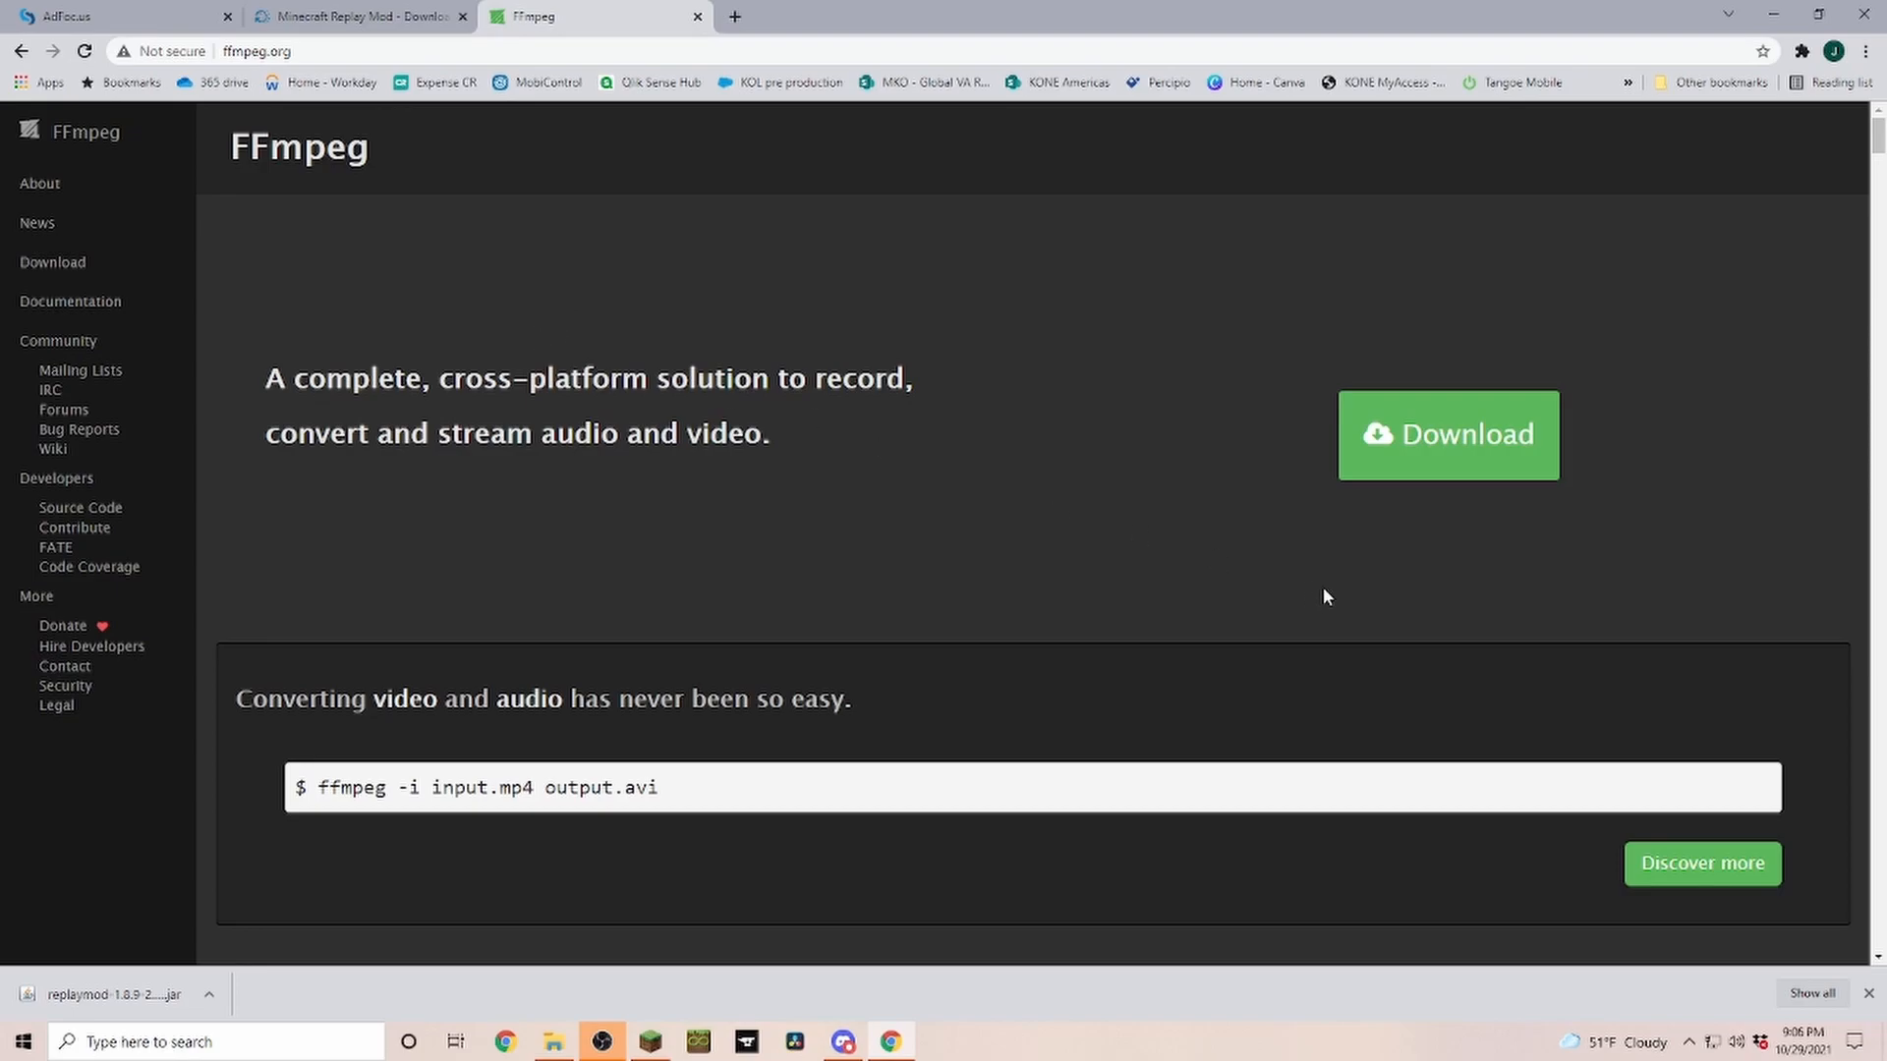
left_click(1447, 434)
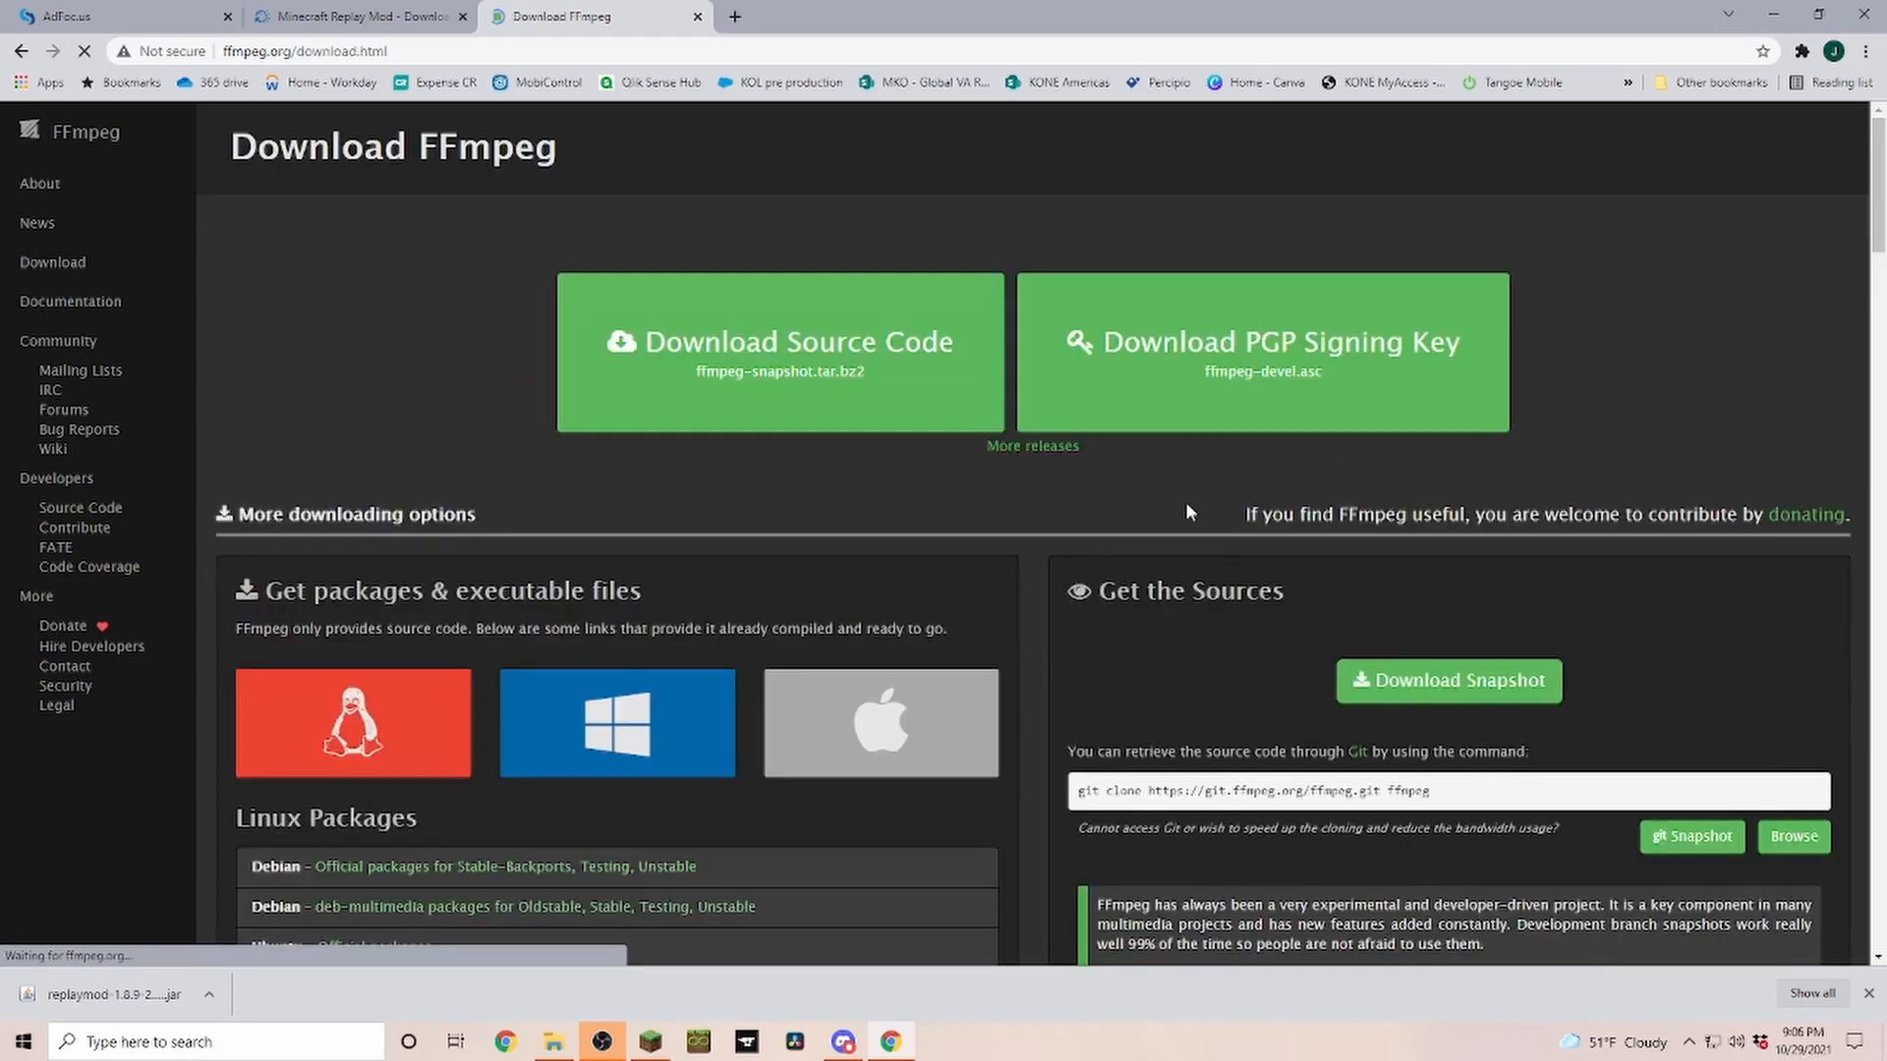
left_click(617, 721)
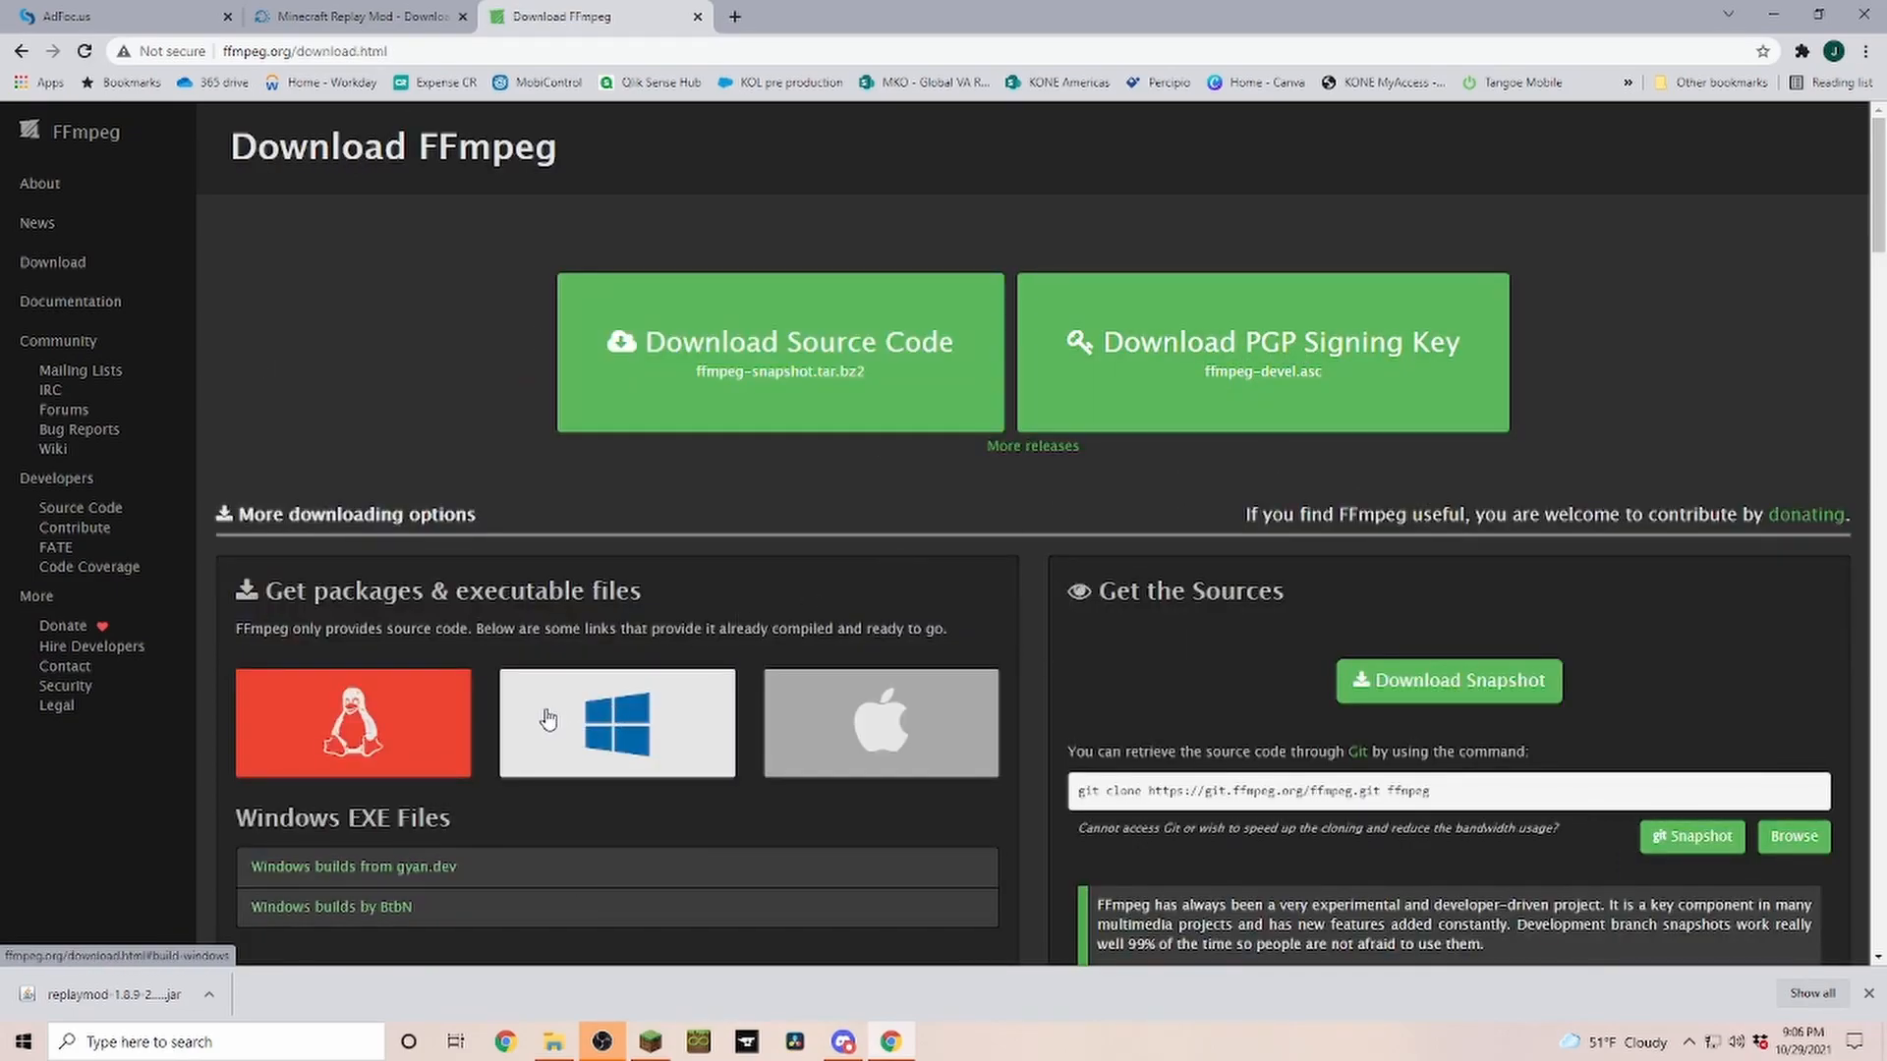
scroll("down", 3)
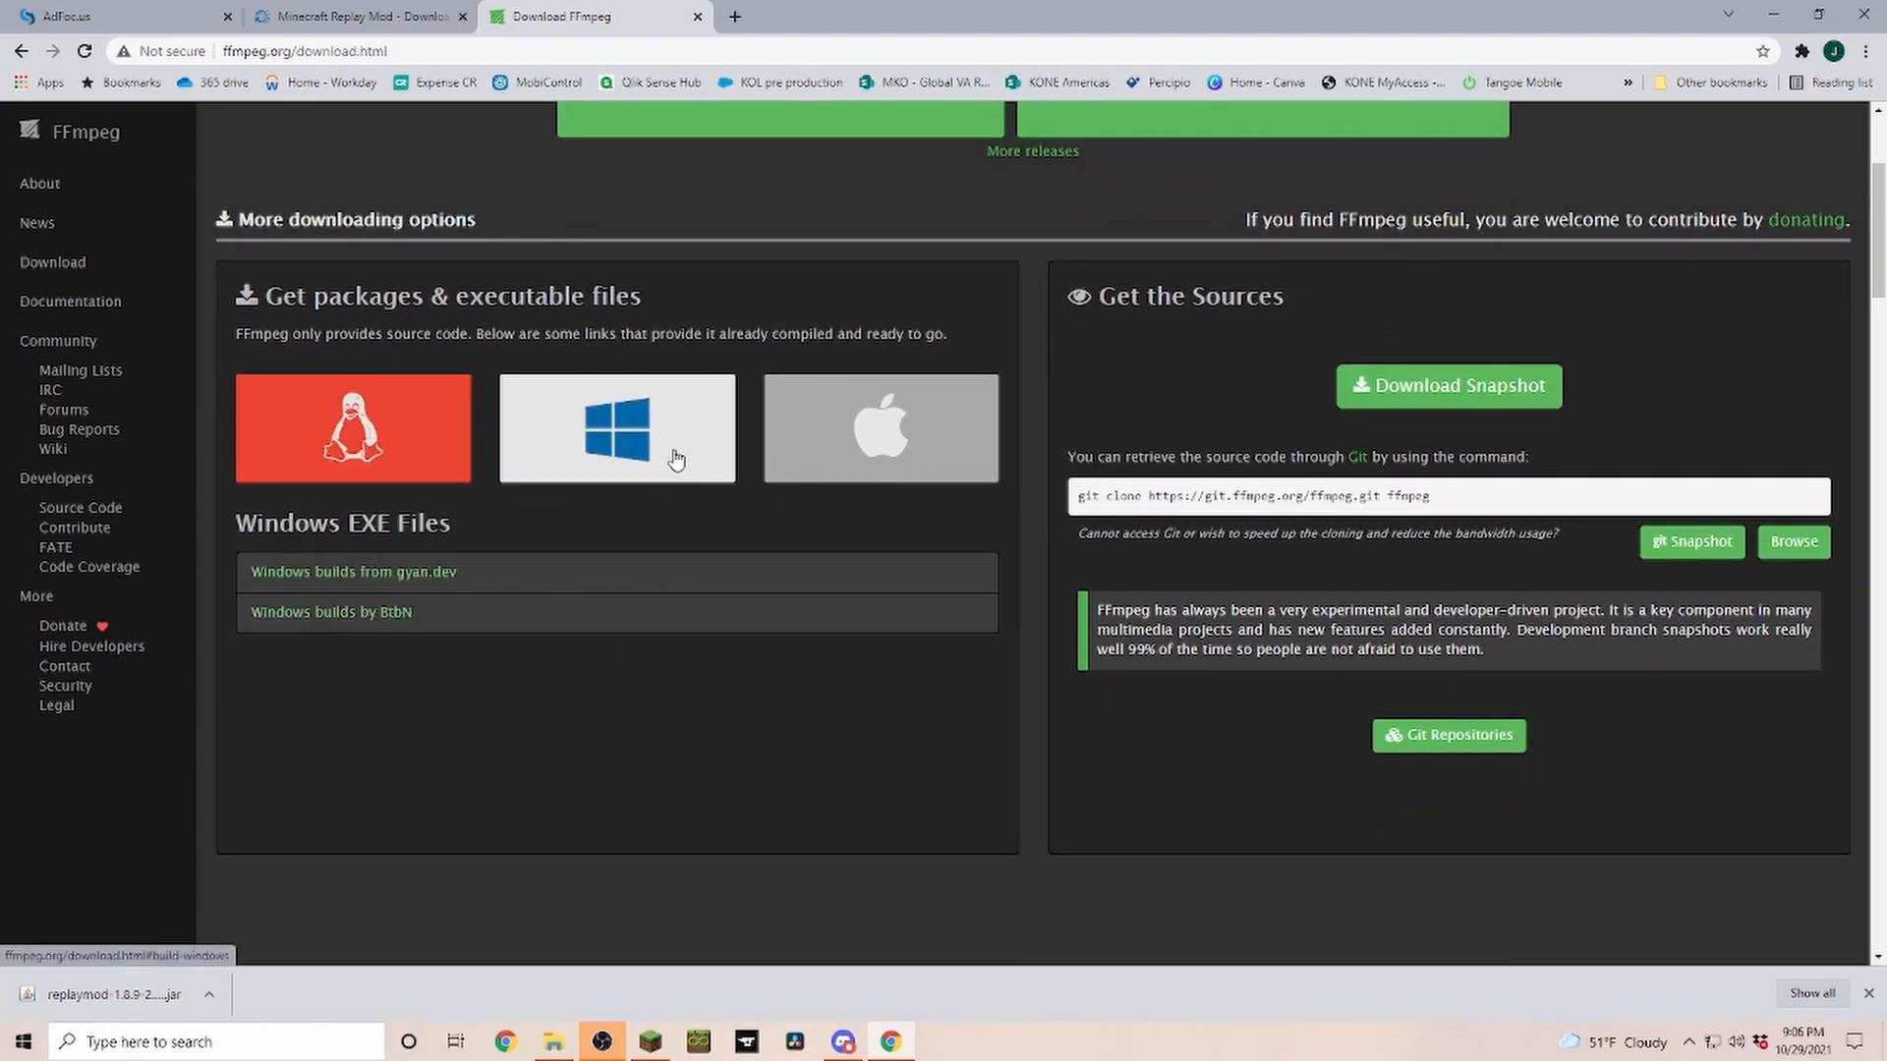
mouse_move(352, 572)
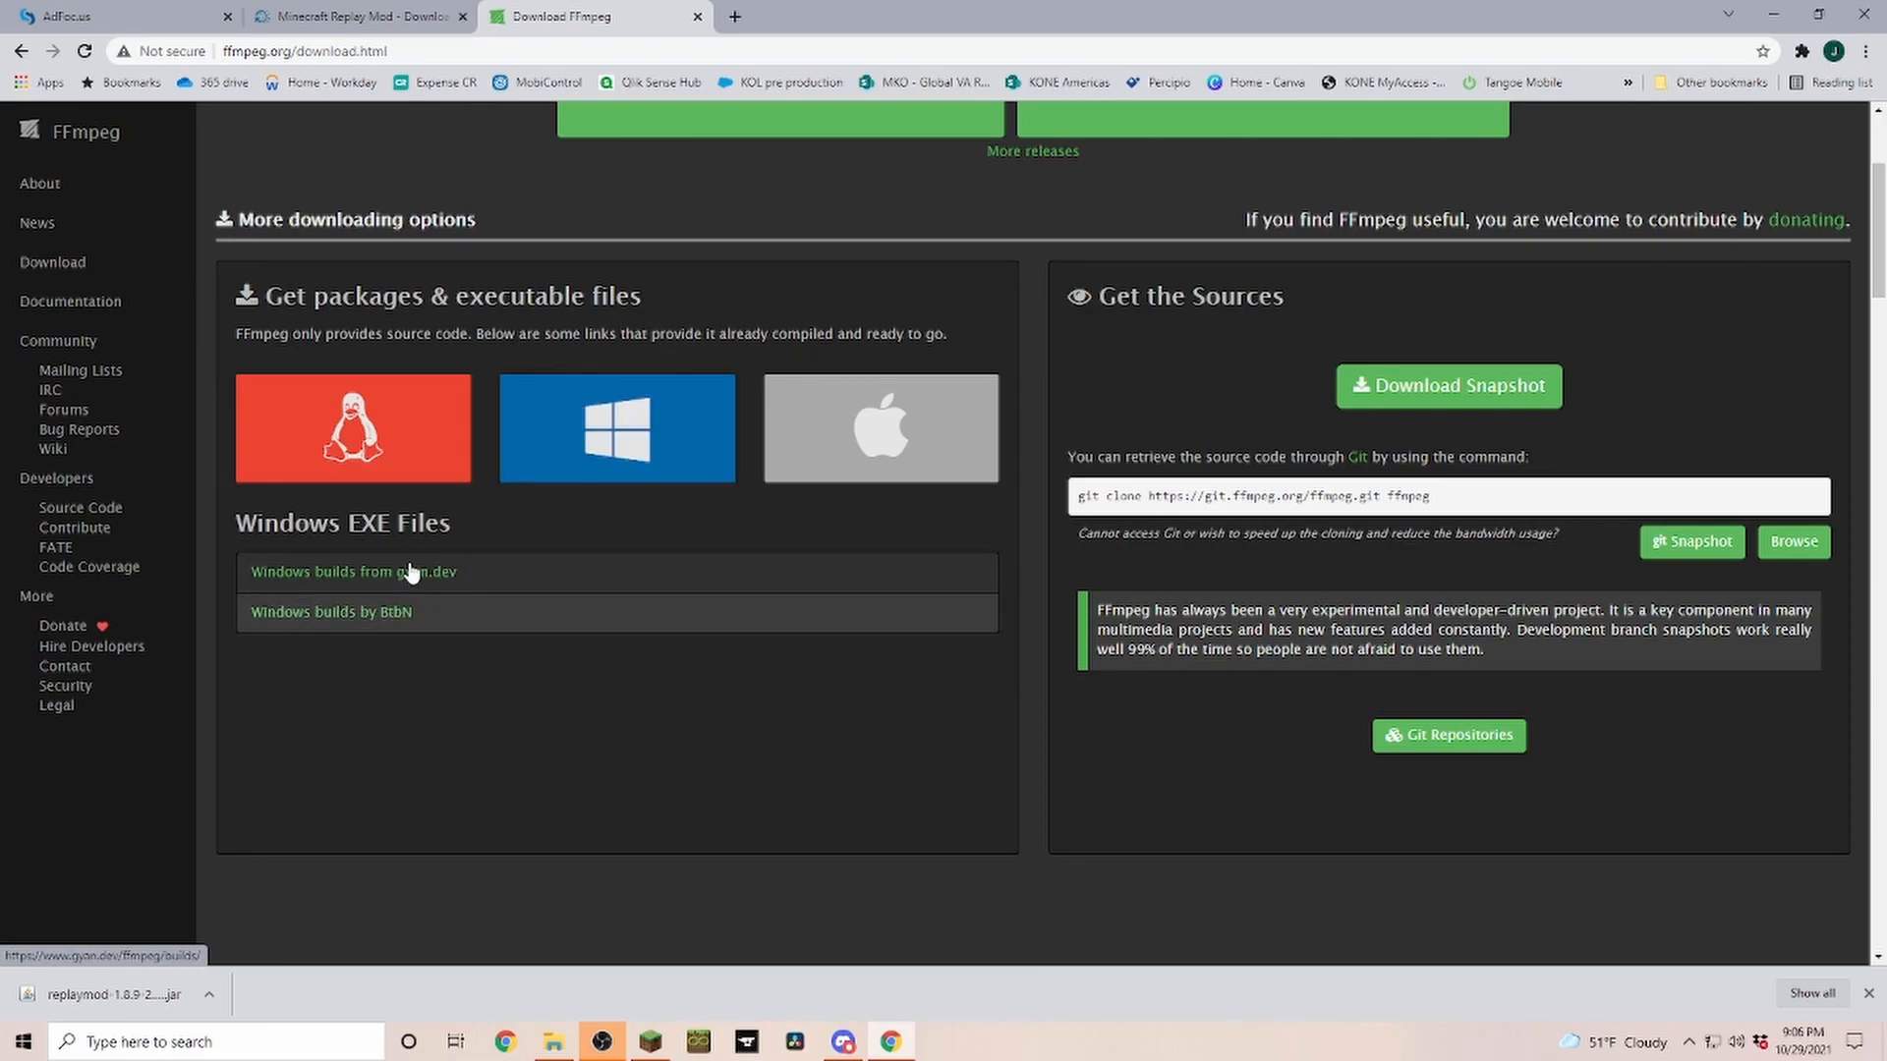
mouse_move(338, 588)
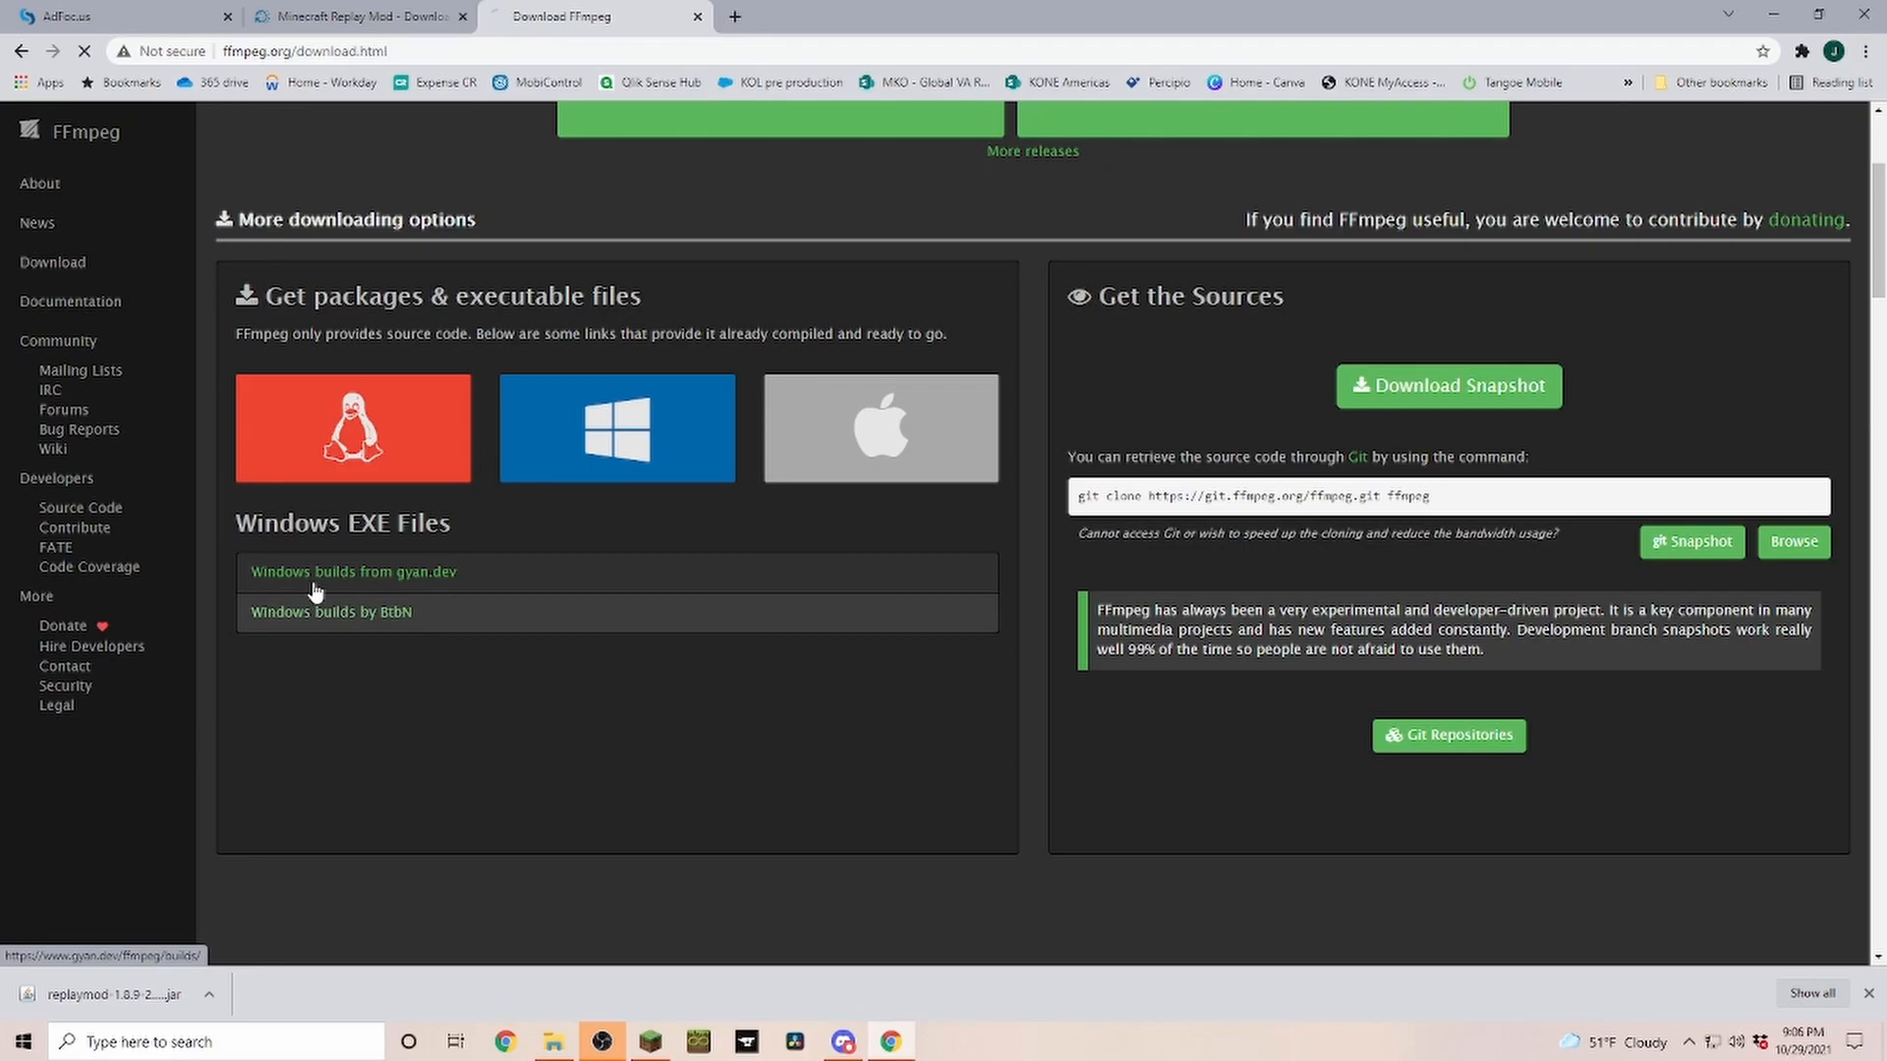
left_click(353, 572)
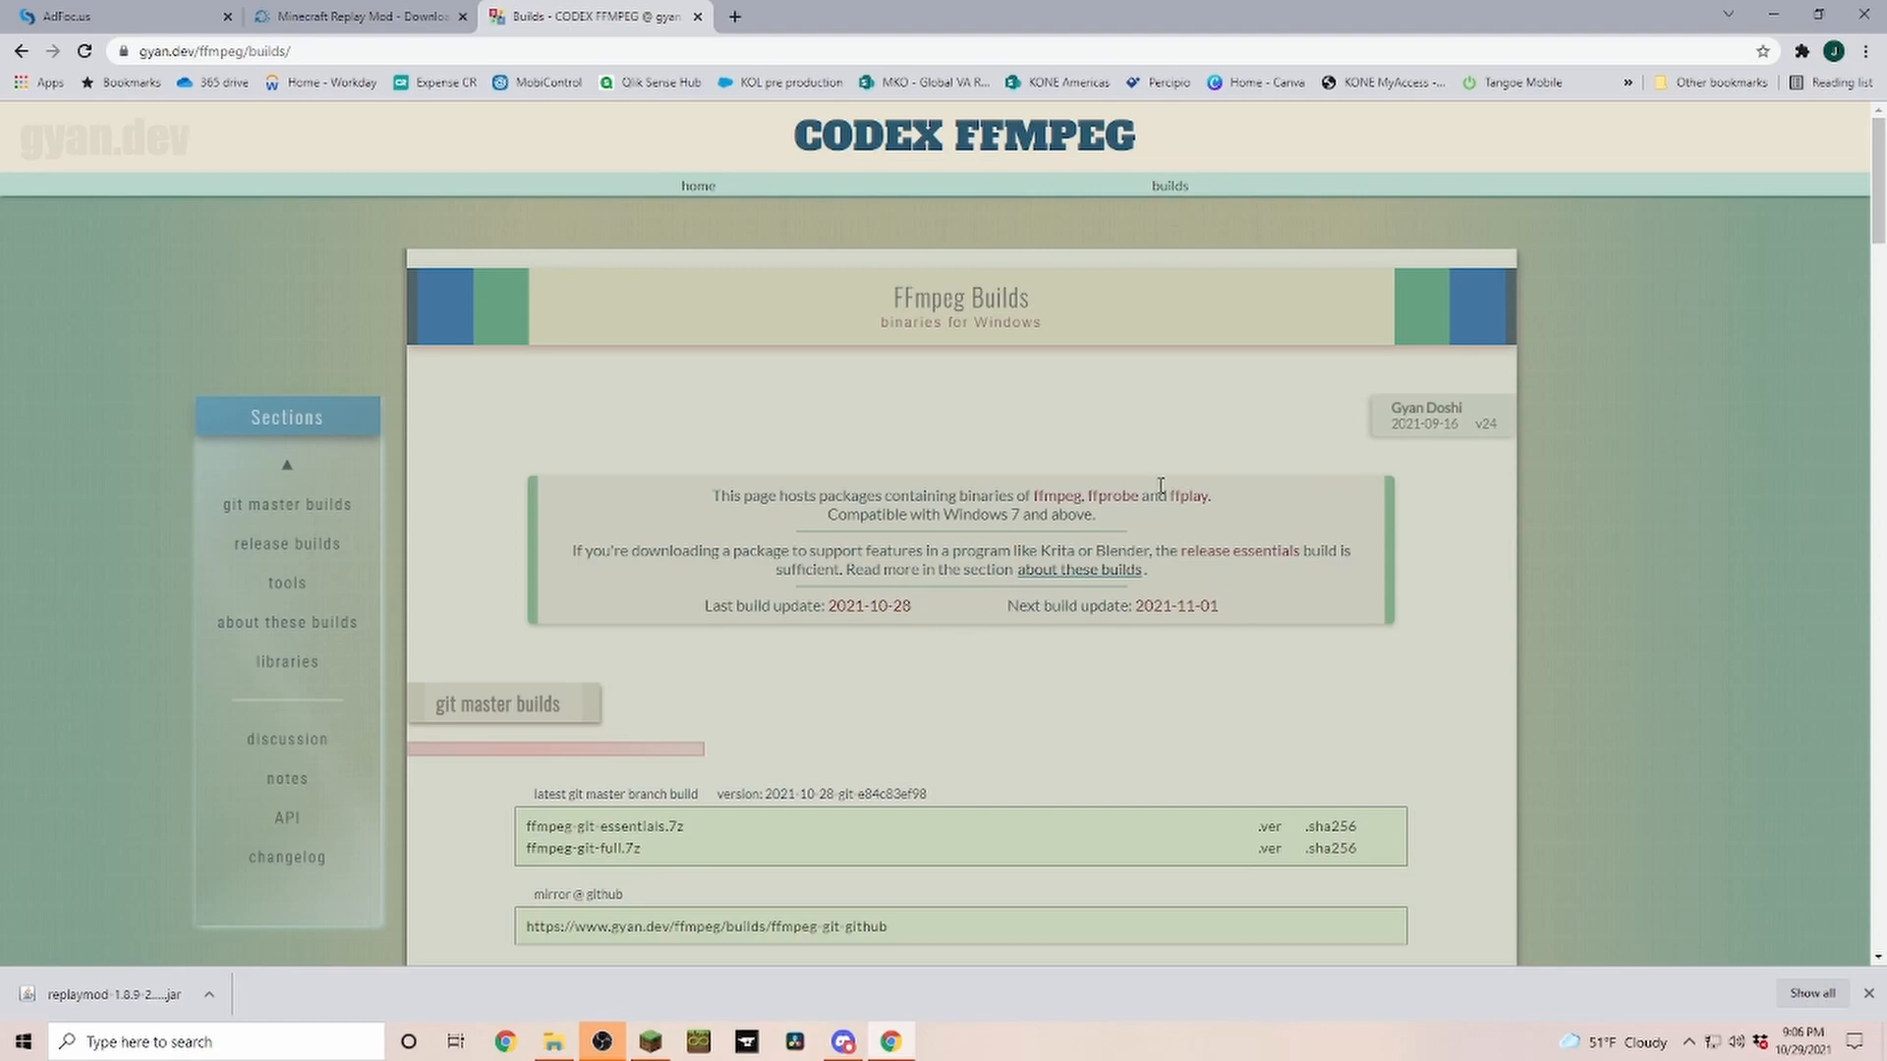
mouse_move(627, 855)
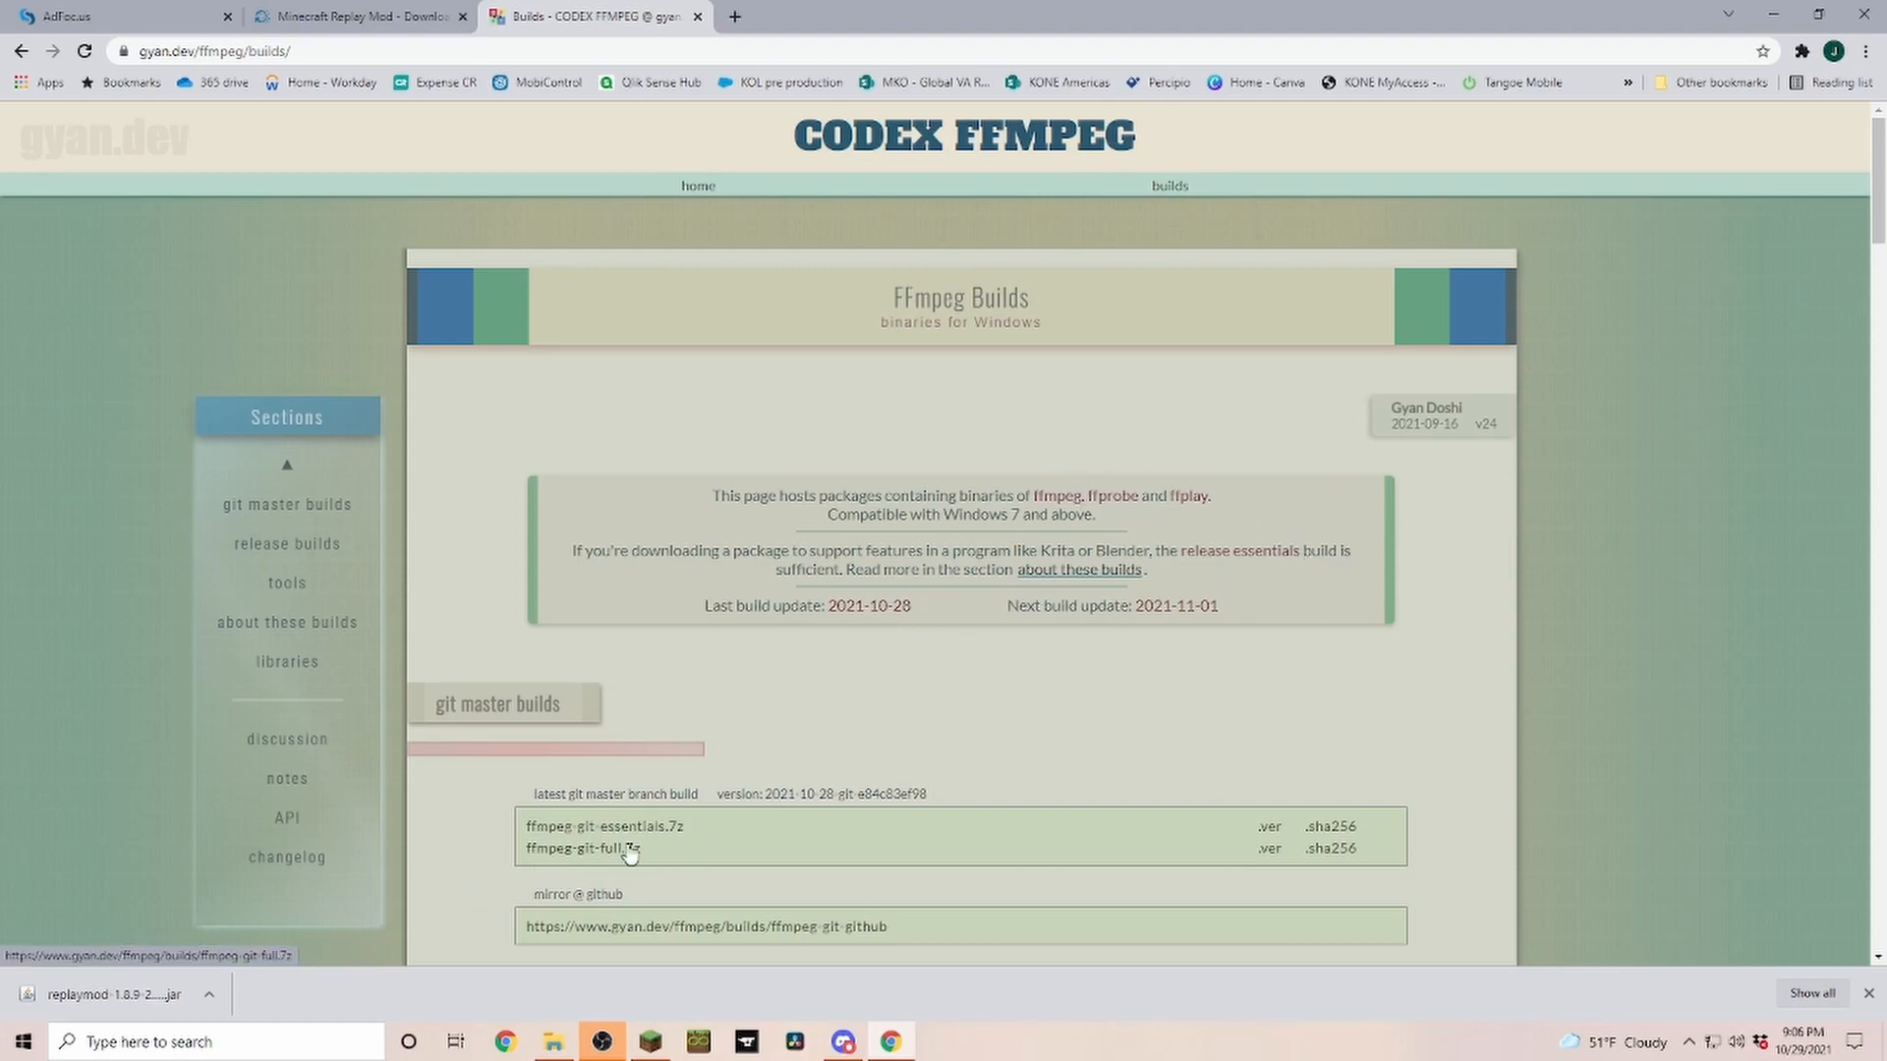
mouse_move(586, 835)
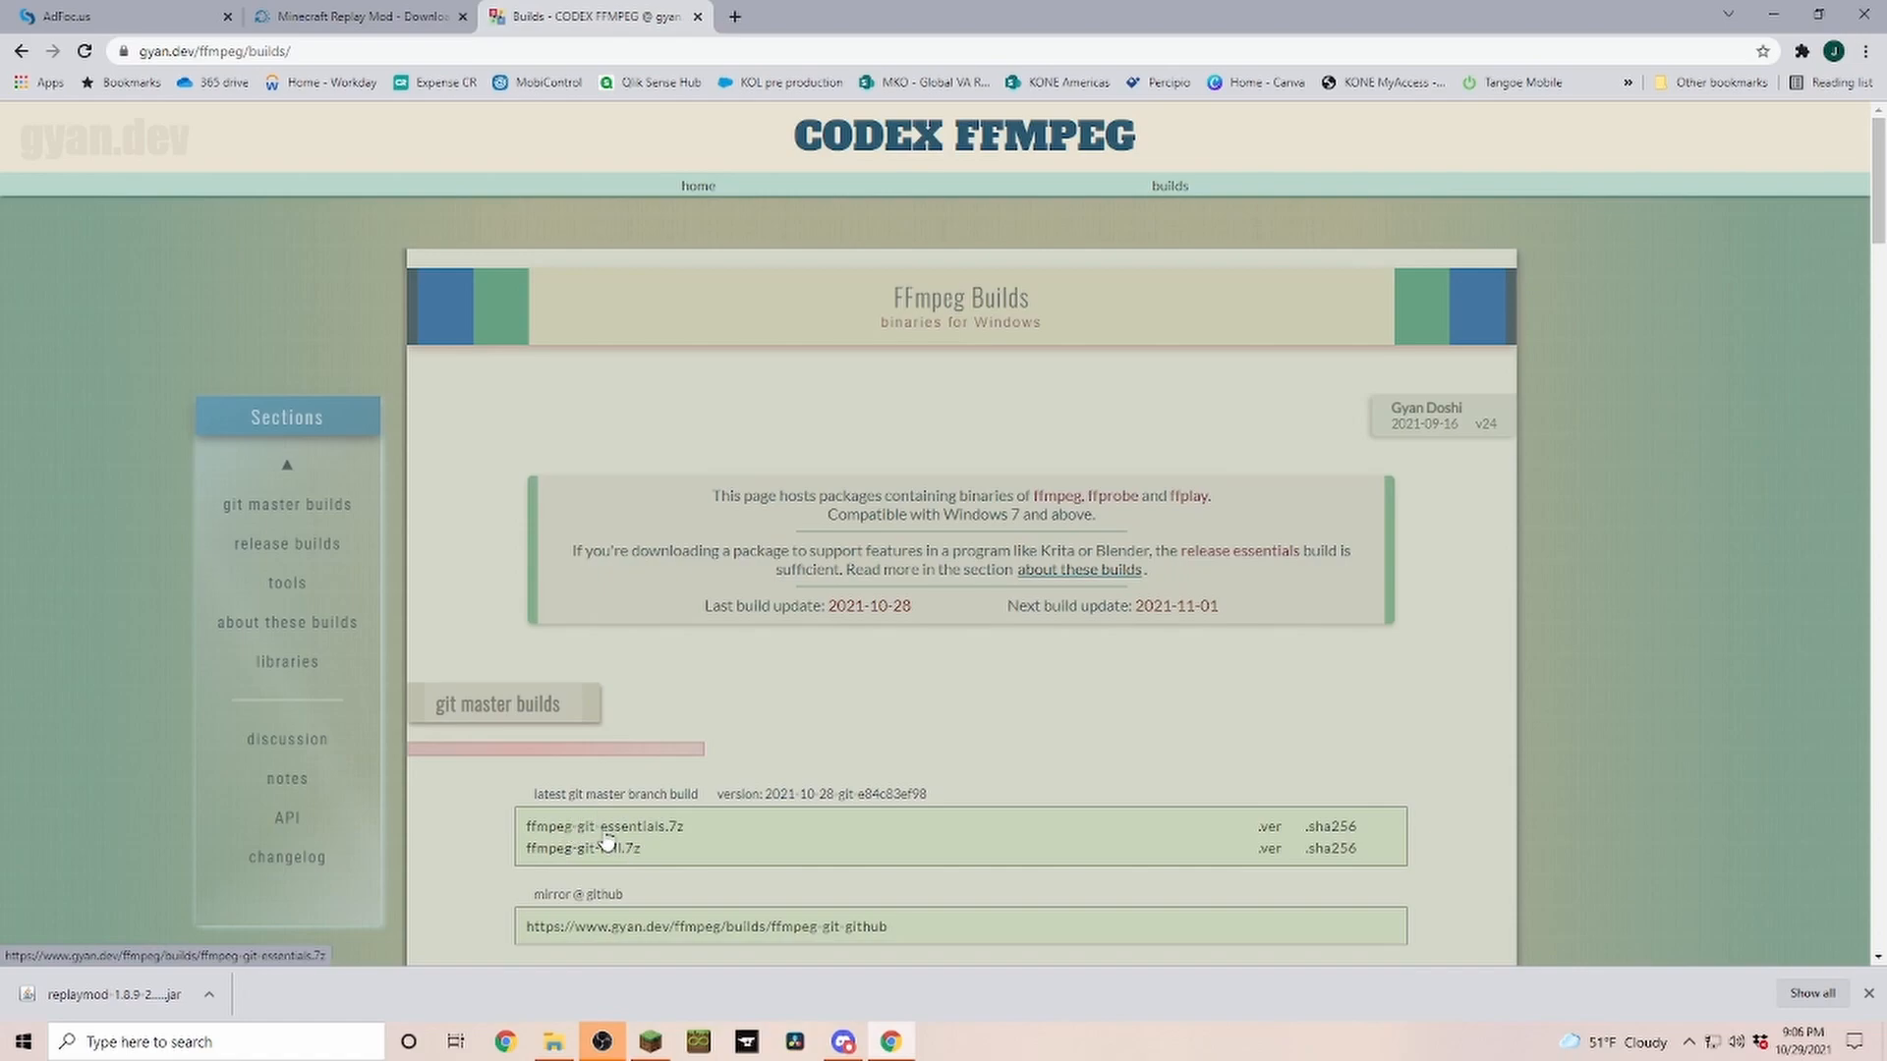
left_click(582, 849)
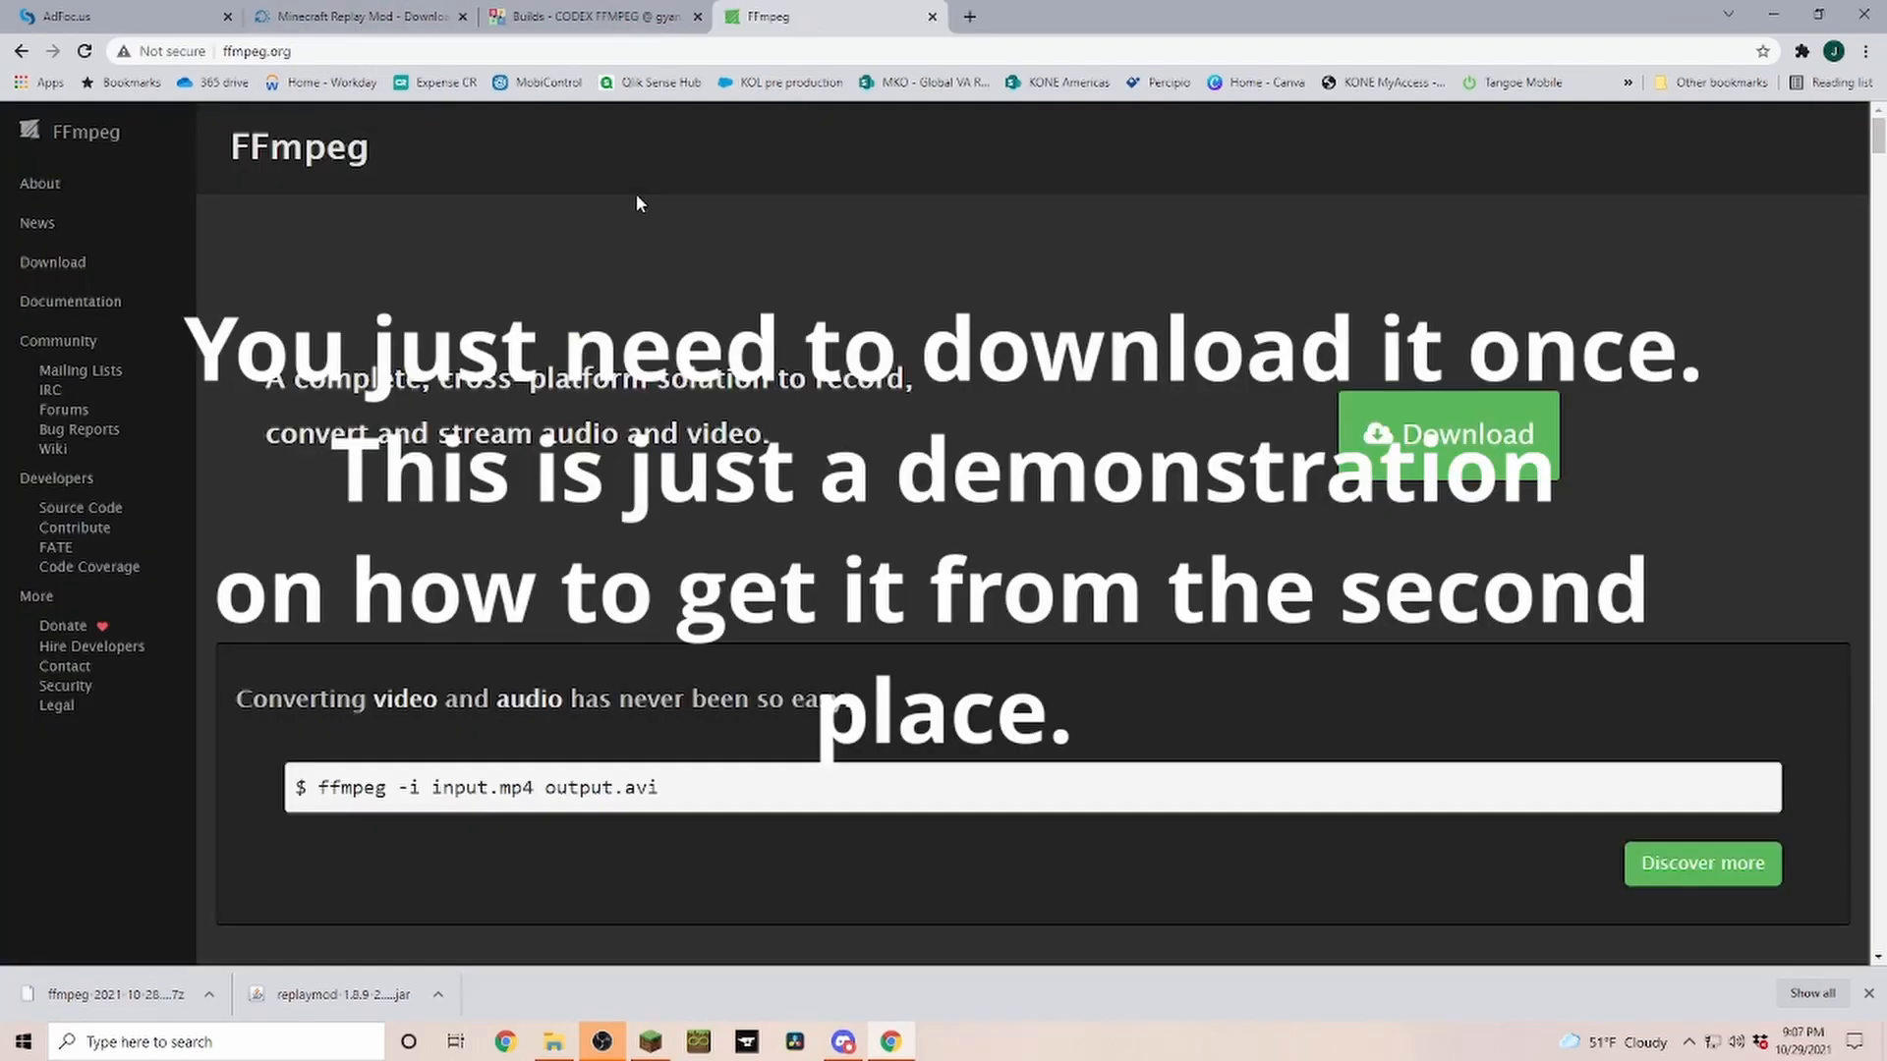
From the BtbN FFmpeg-Builds releases, download the win64 gpl shared zip.
left_click(1446, 434)
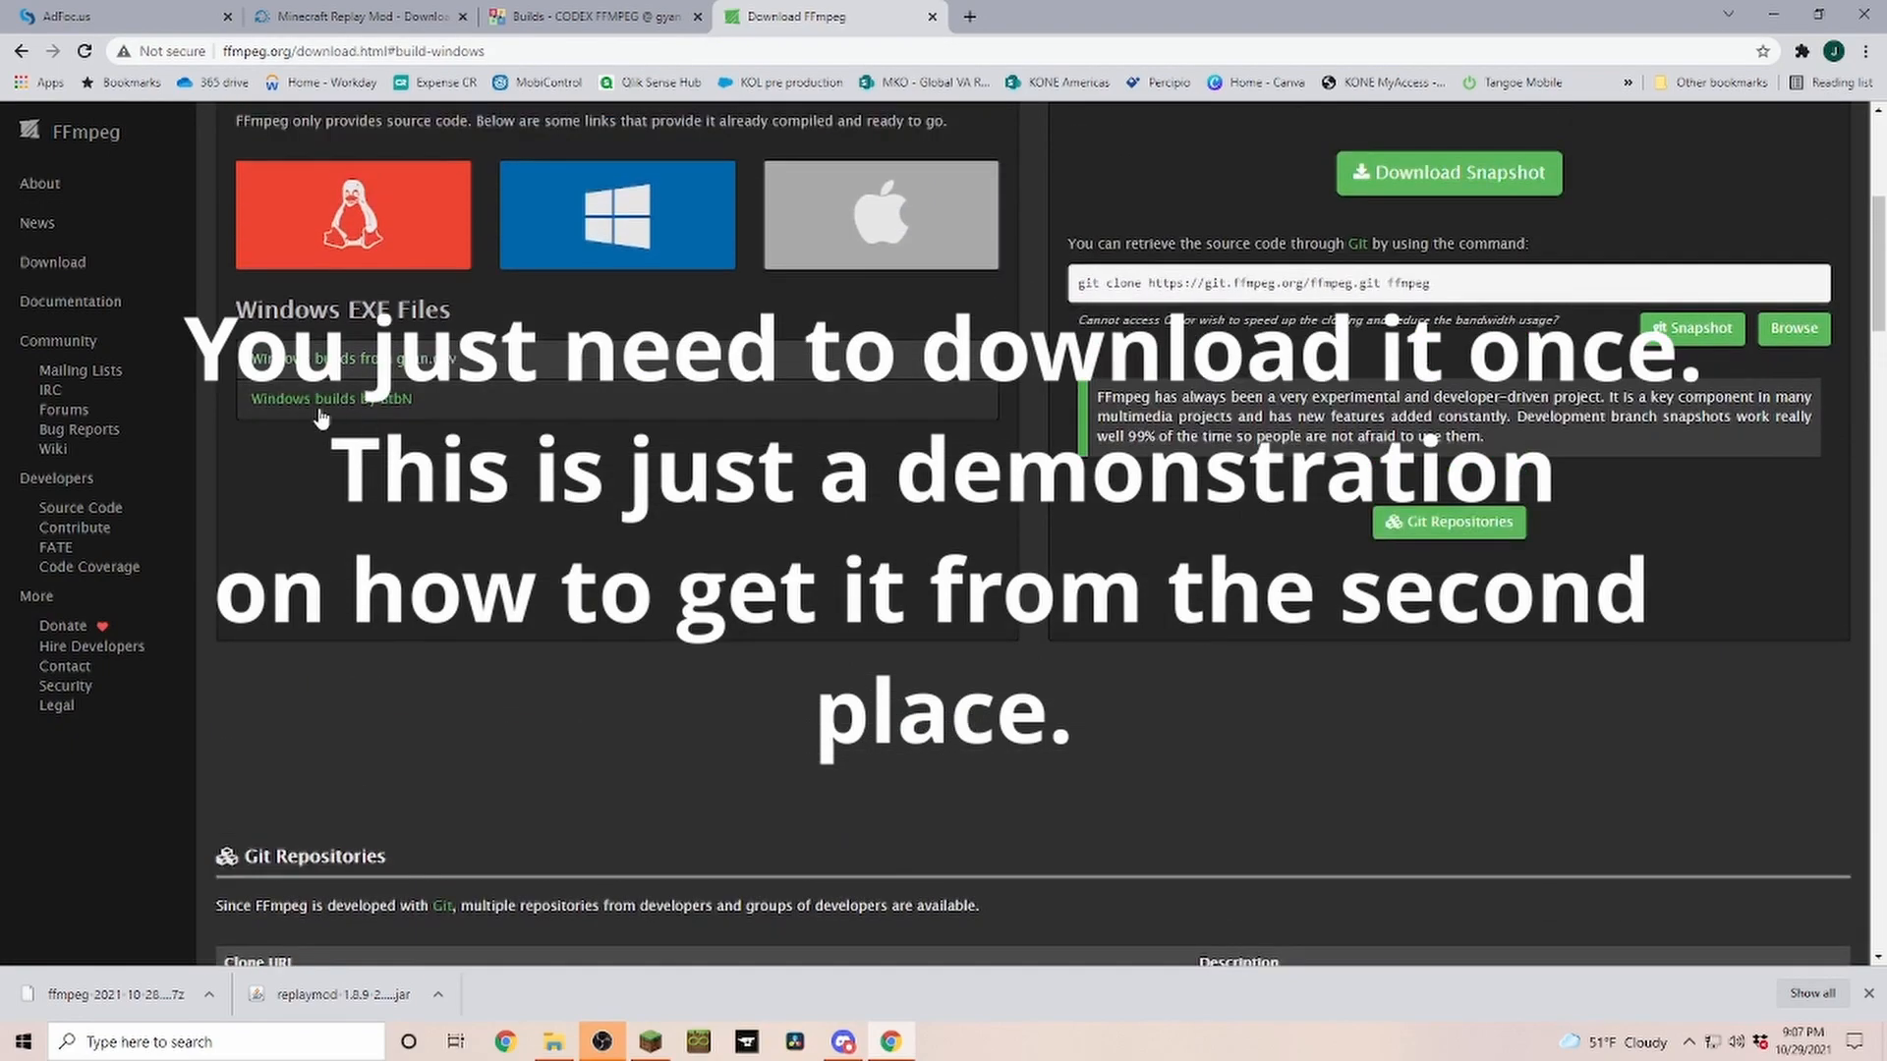
left_click(332, 399)
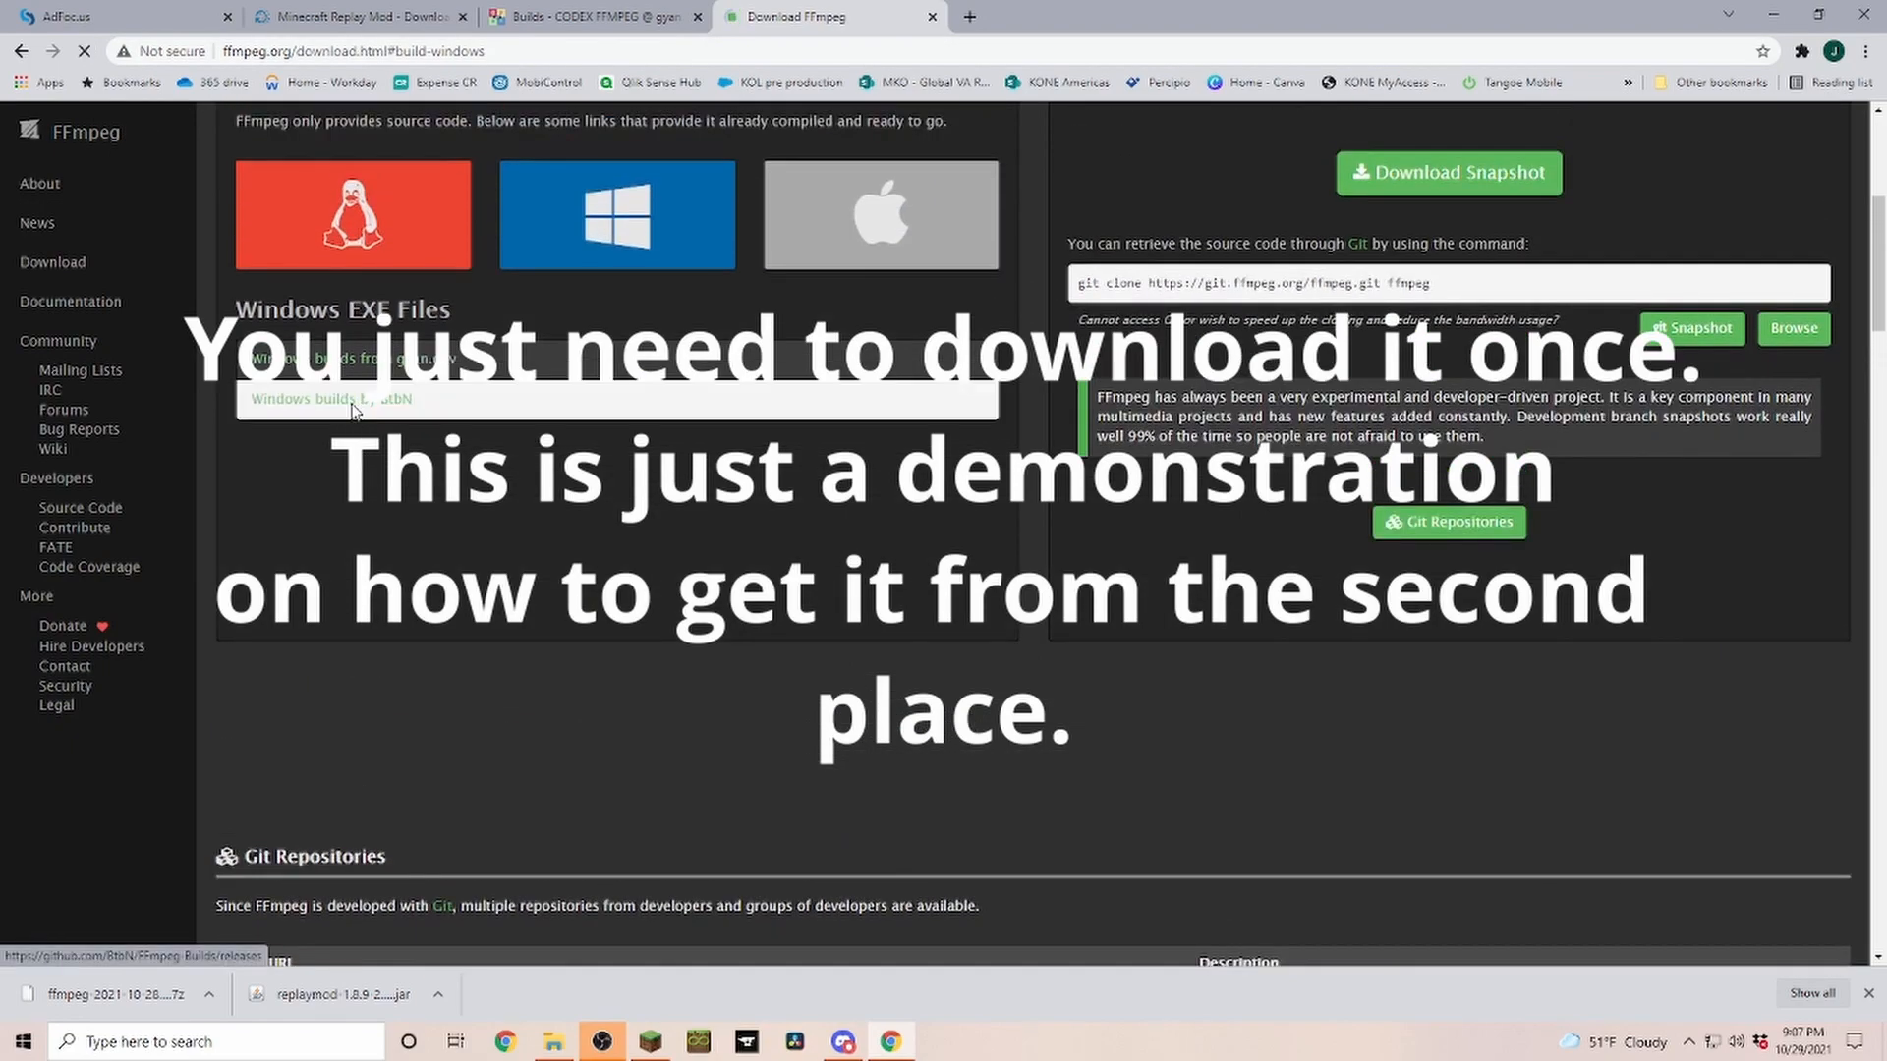
left_click(332, 399)
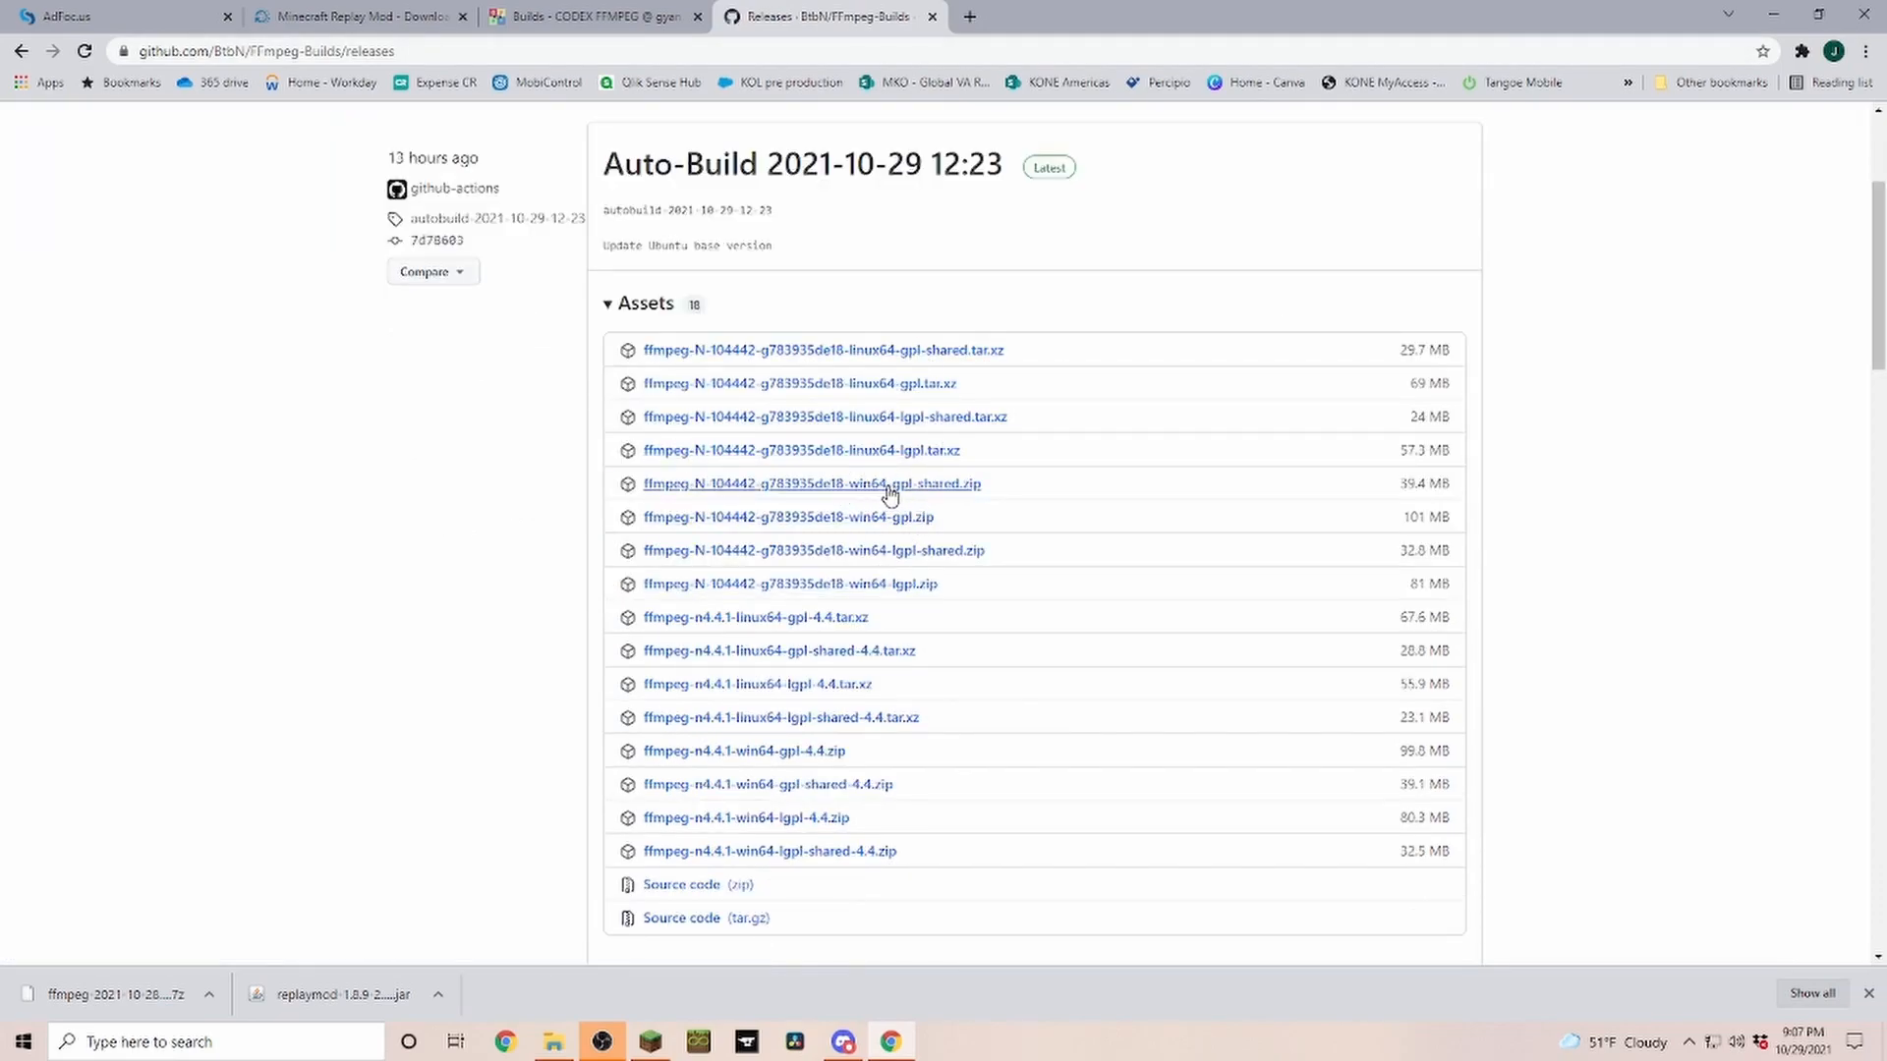
mouse_move(863, 574)
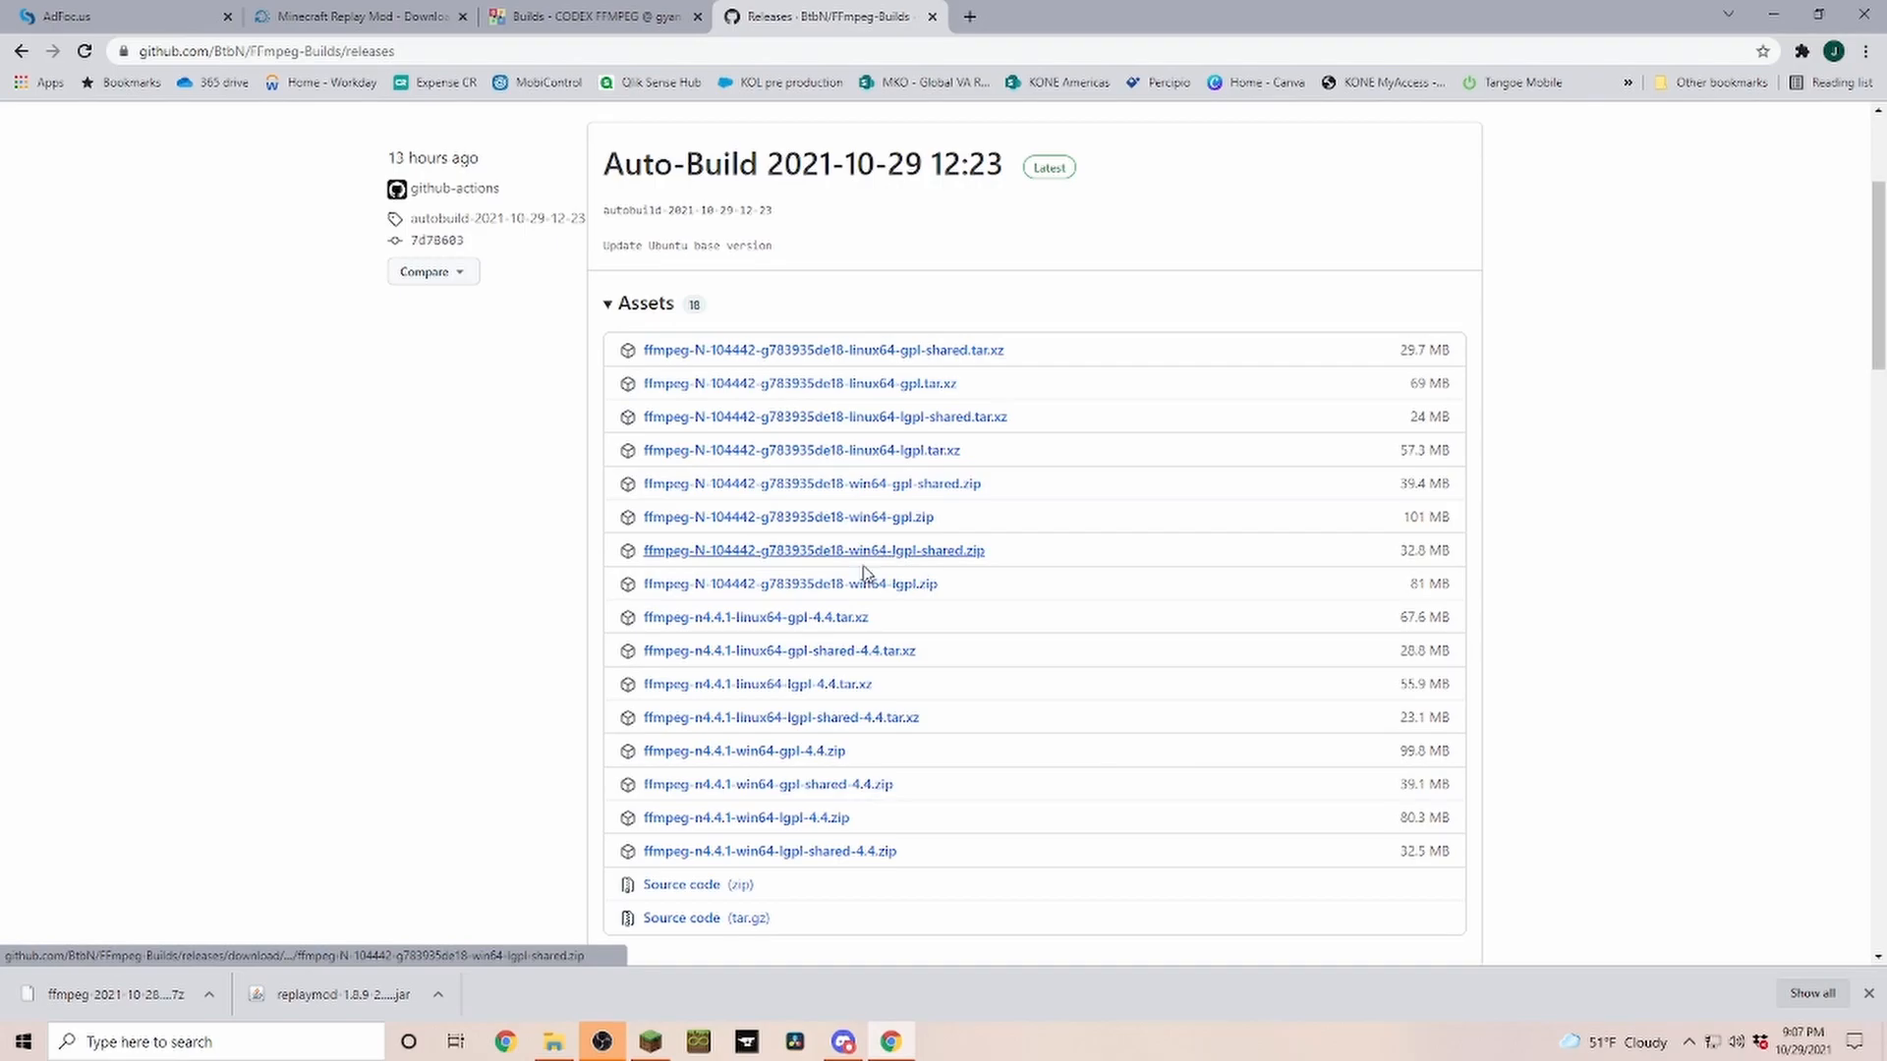
mouse_move(849, 532)
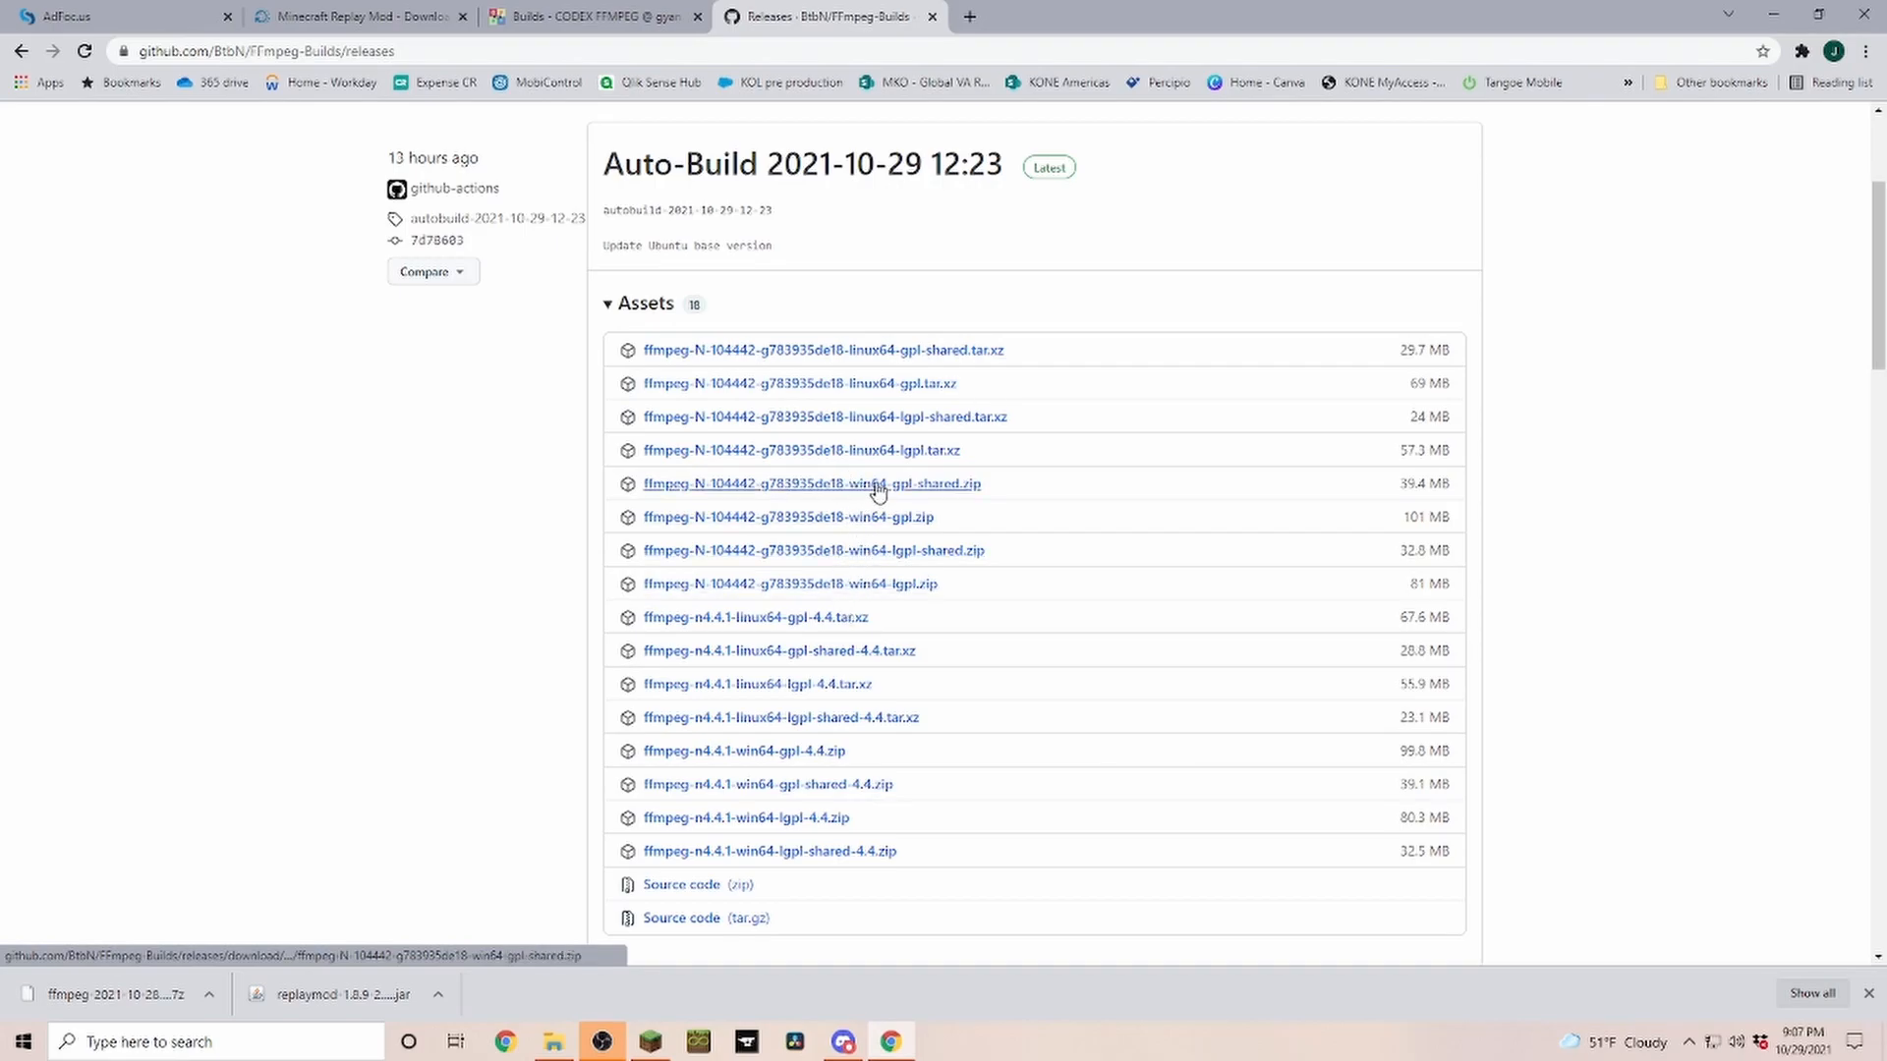
mouse_move(843, 489)
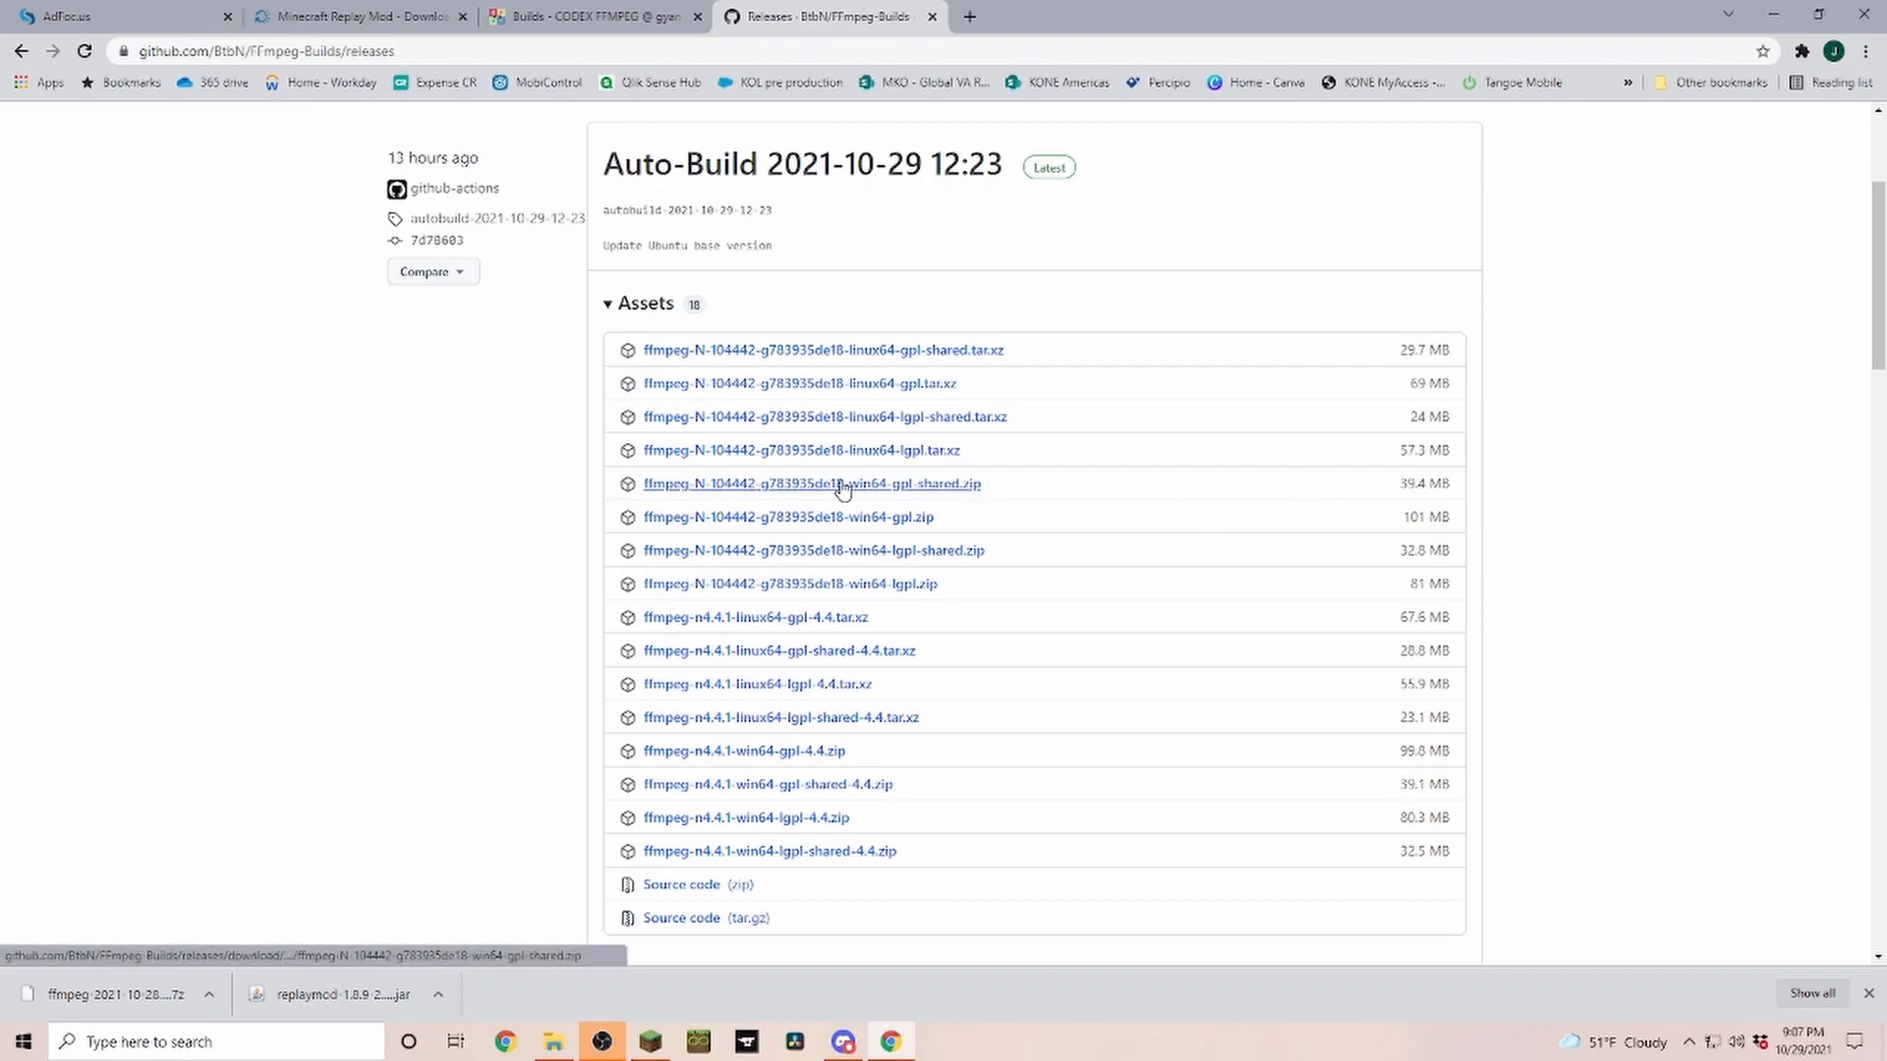
left_click(812, 483)
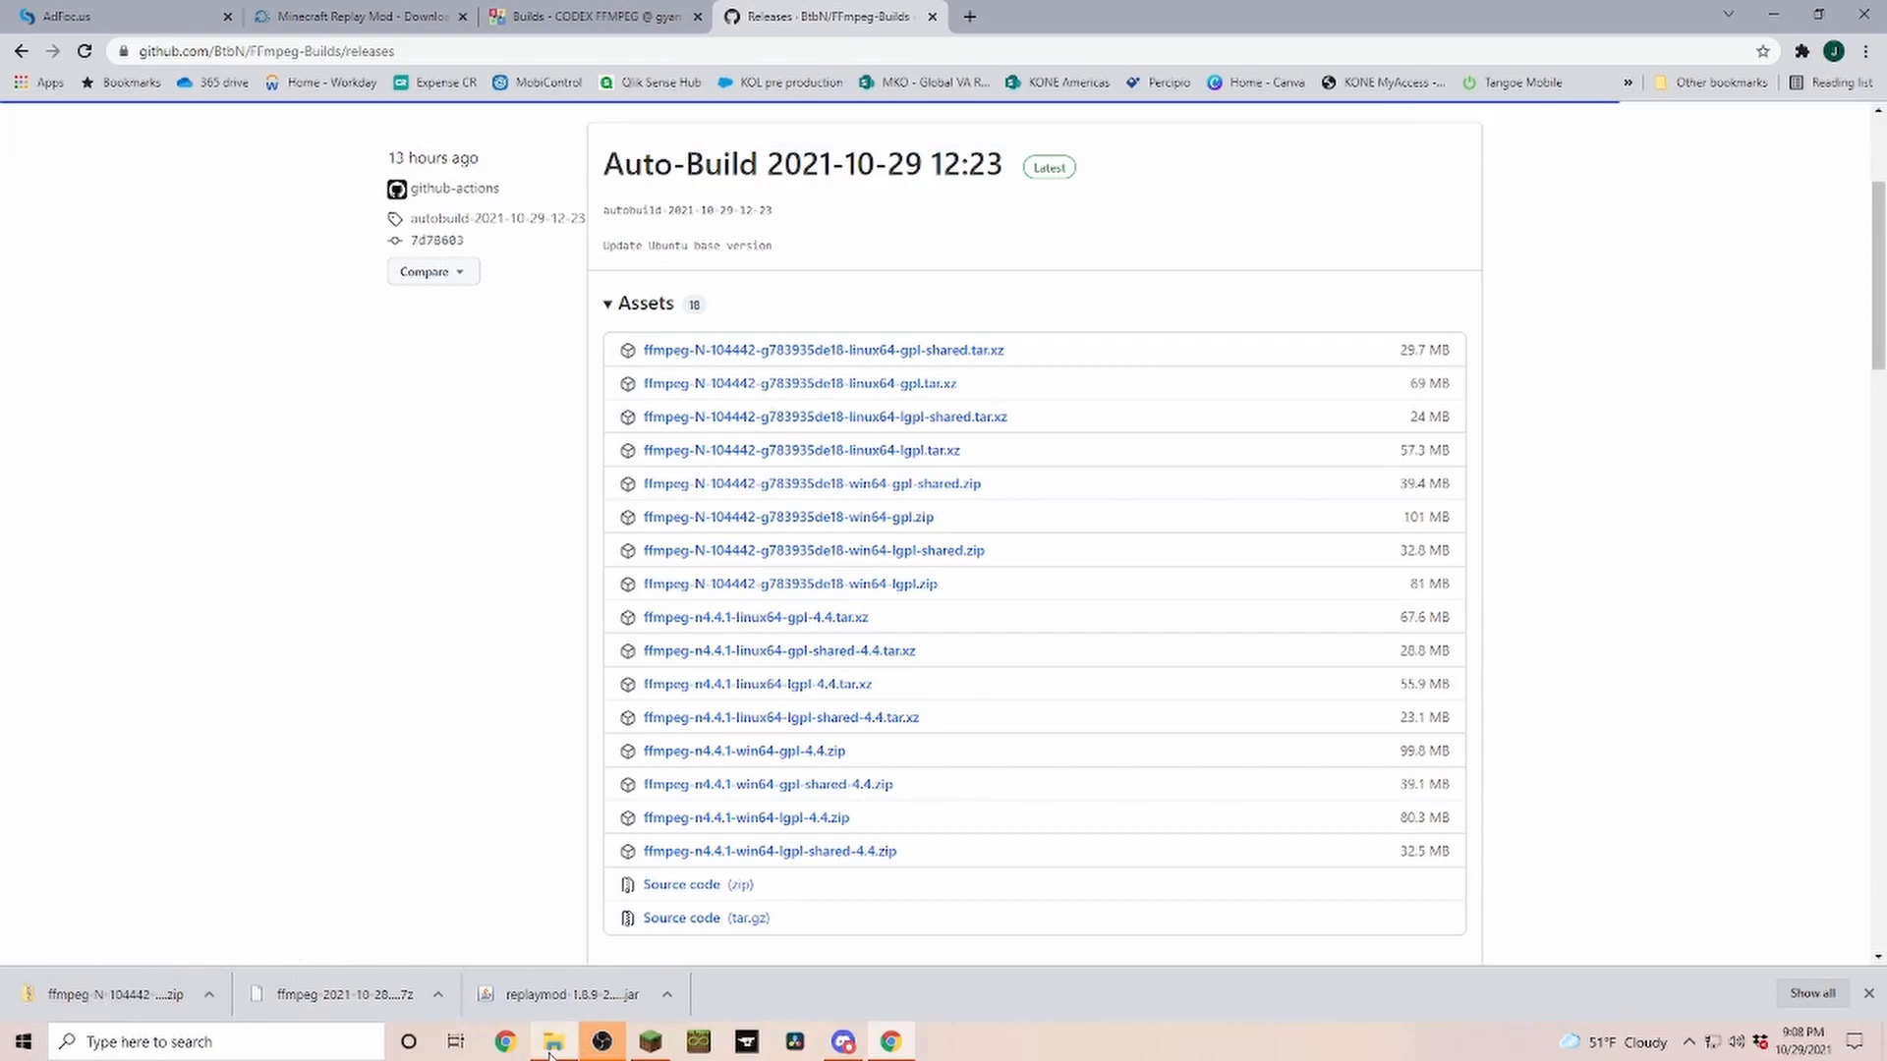
Move the downloaded FFmpeg zip into the Videos (V:) drive.
left_click(553, 1042)
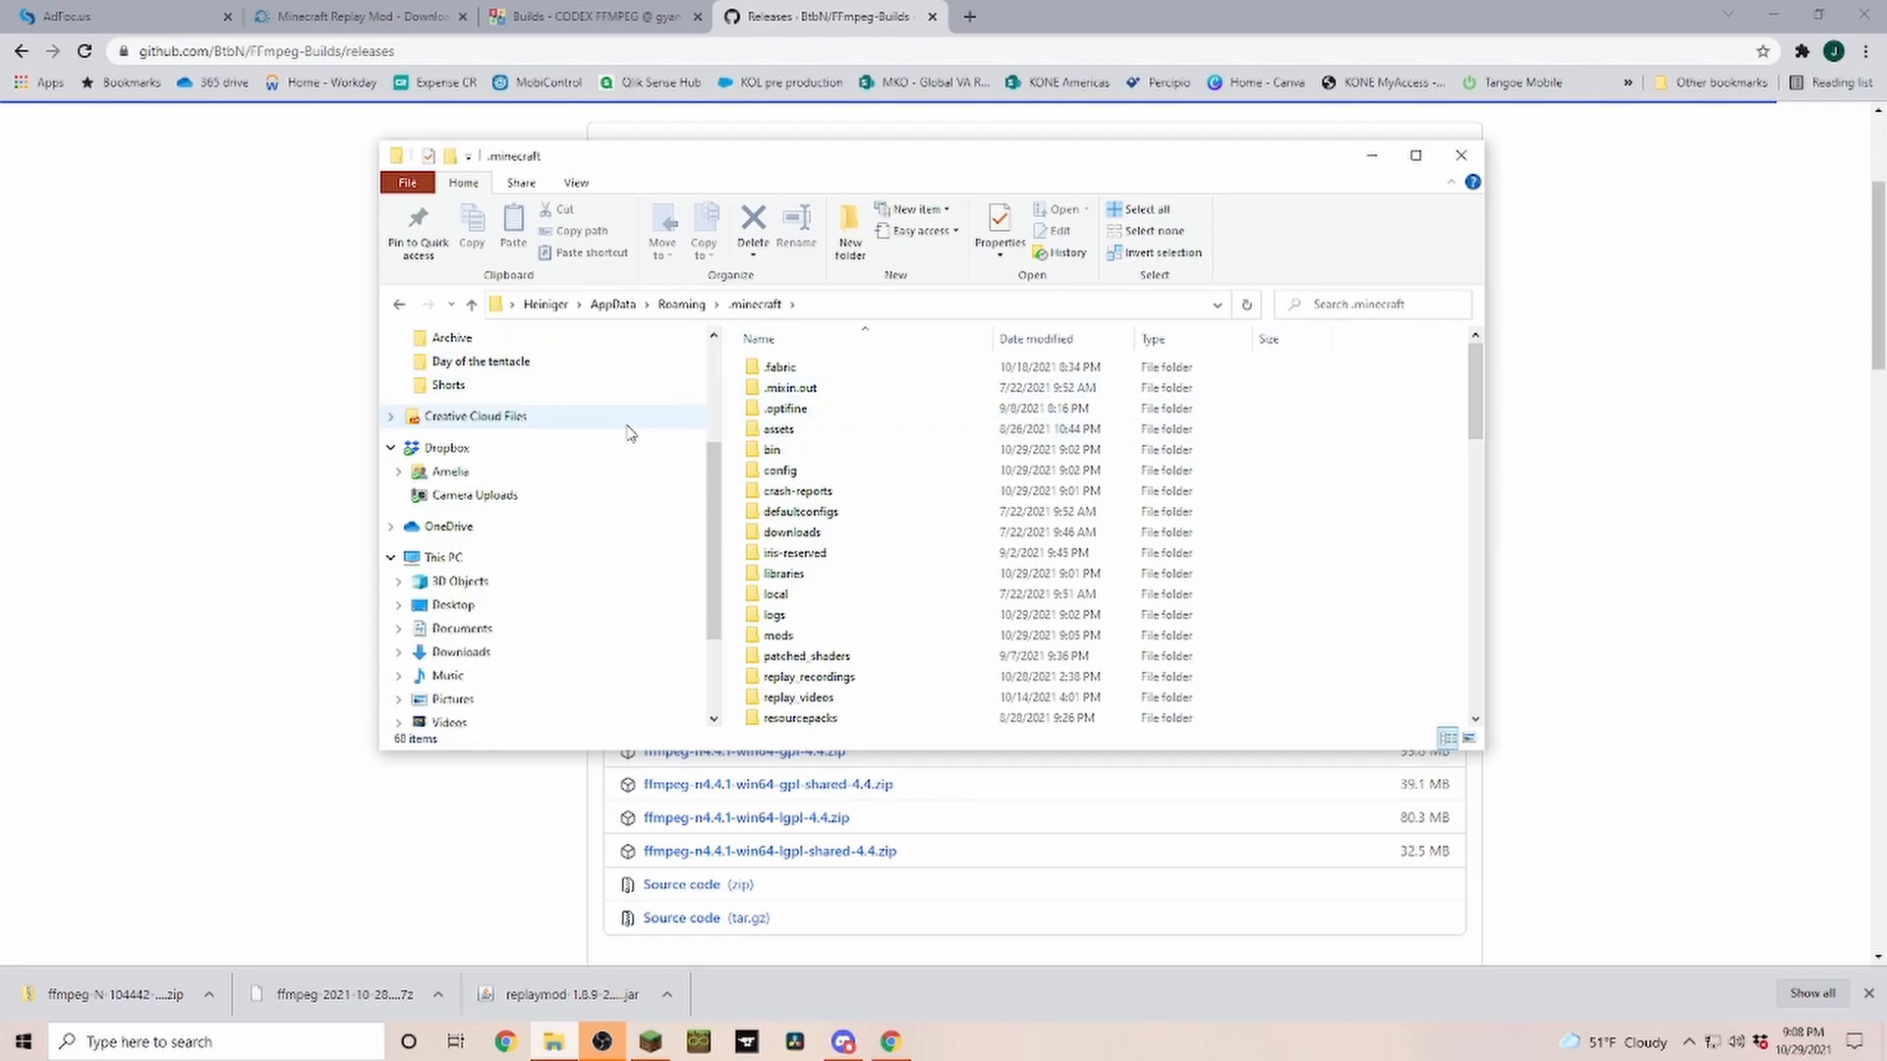
scroll("down", 3)
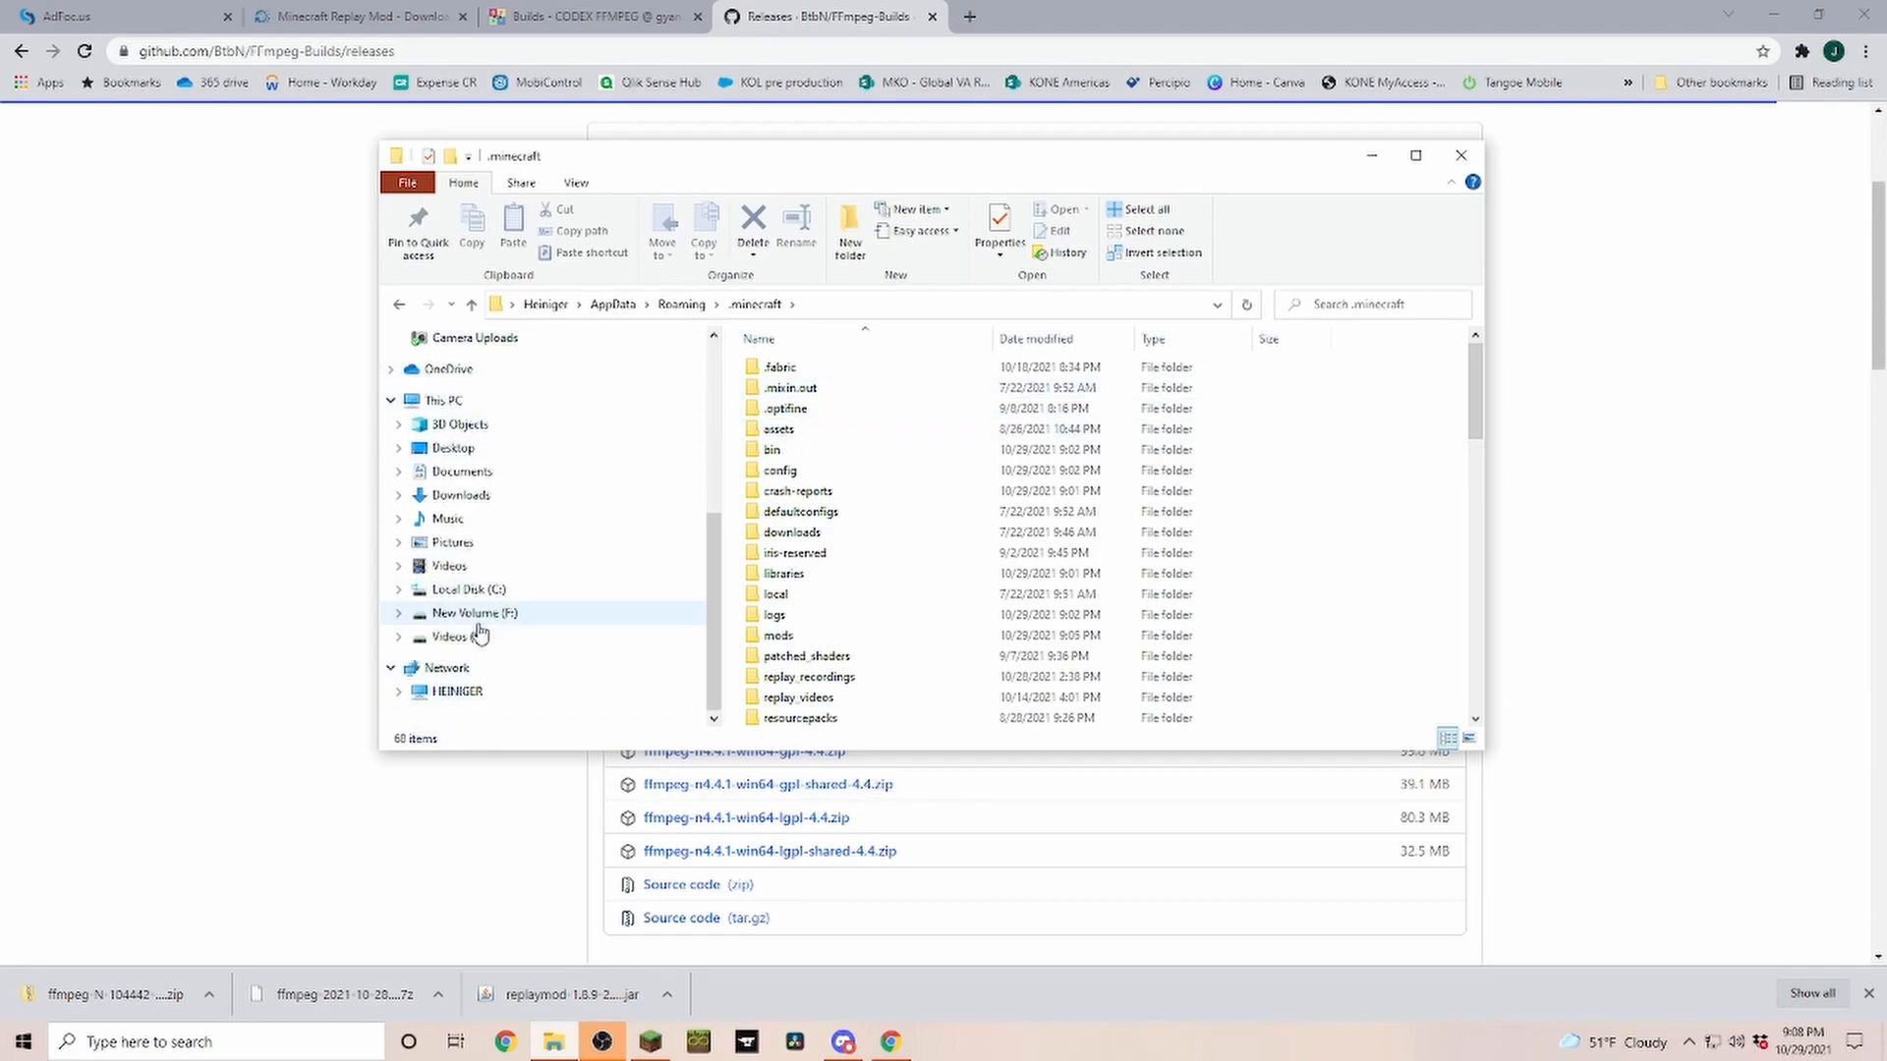
left_click(454, 637)
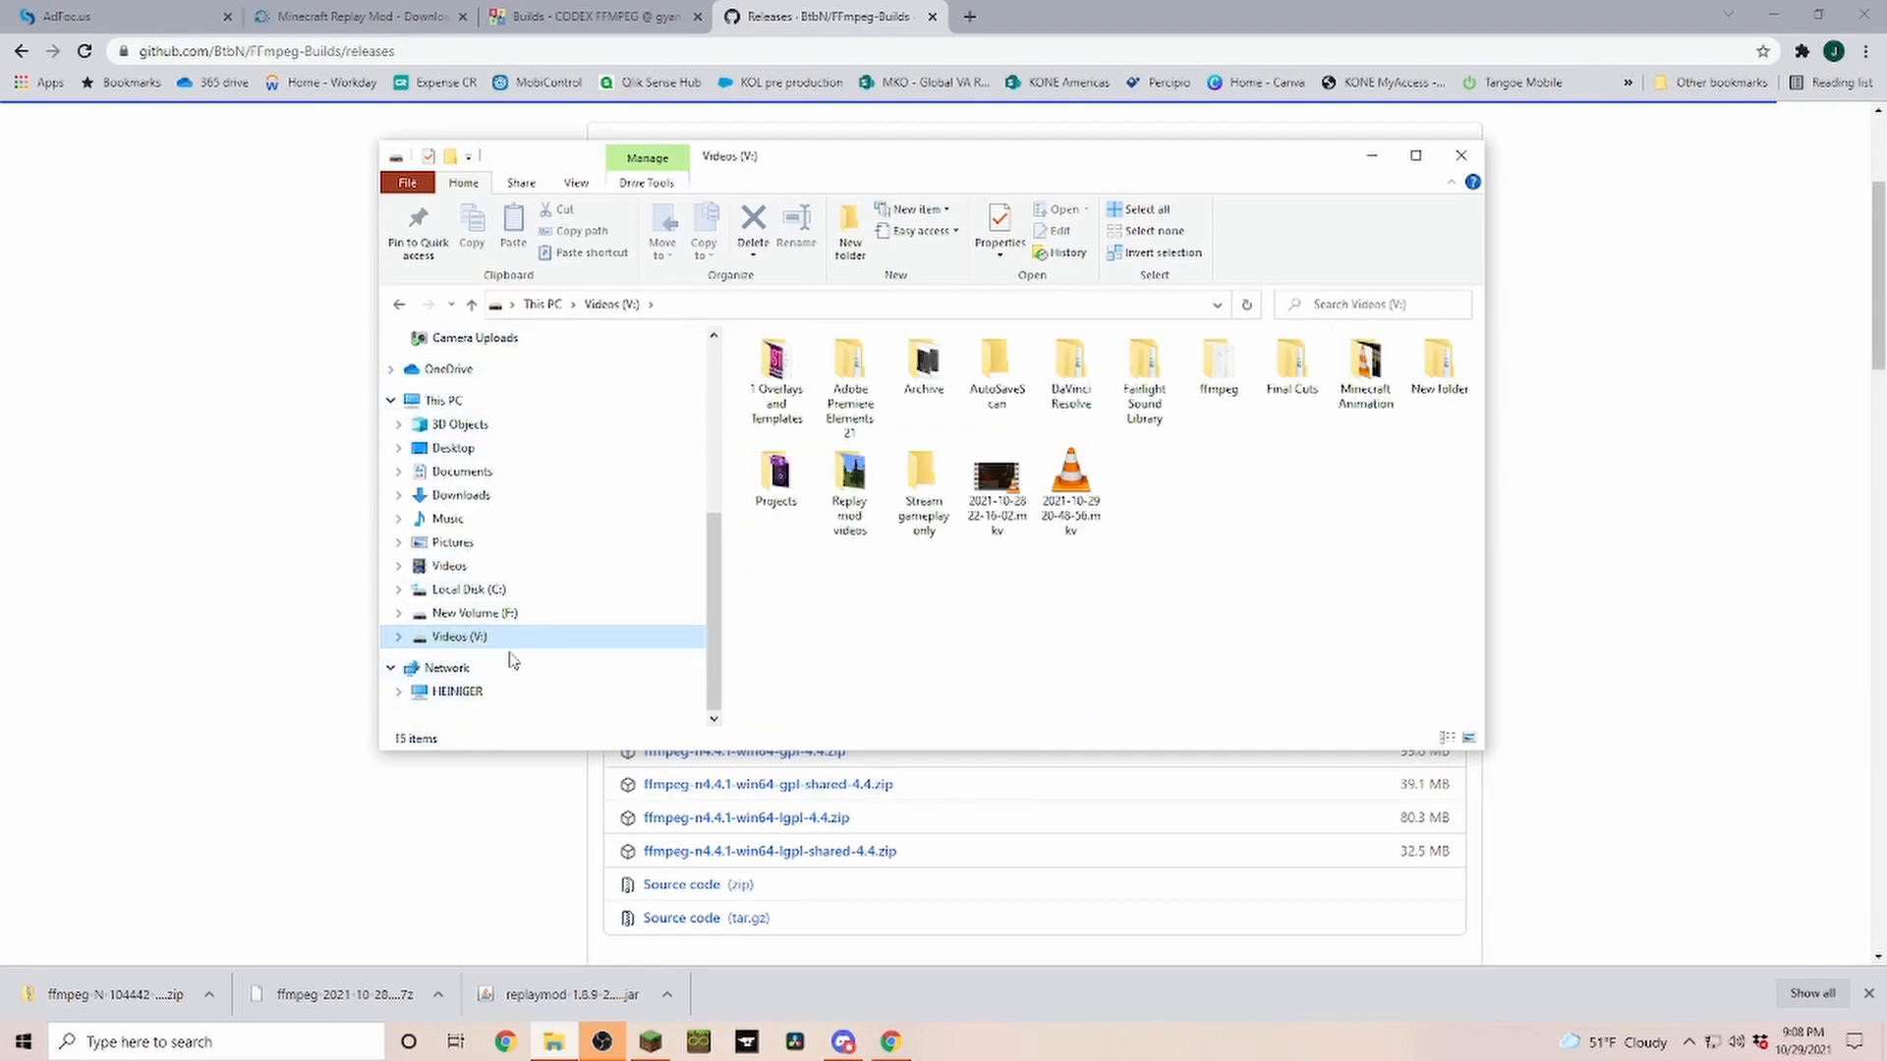
mouse_move(462, 589)
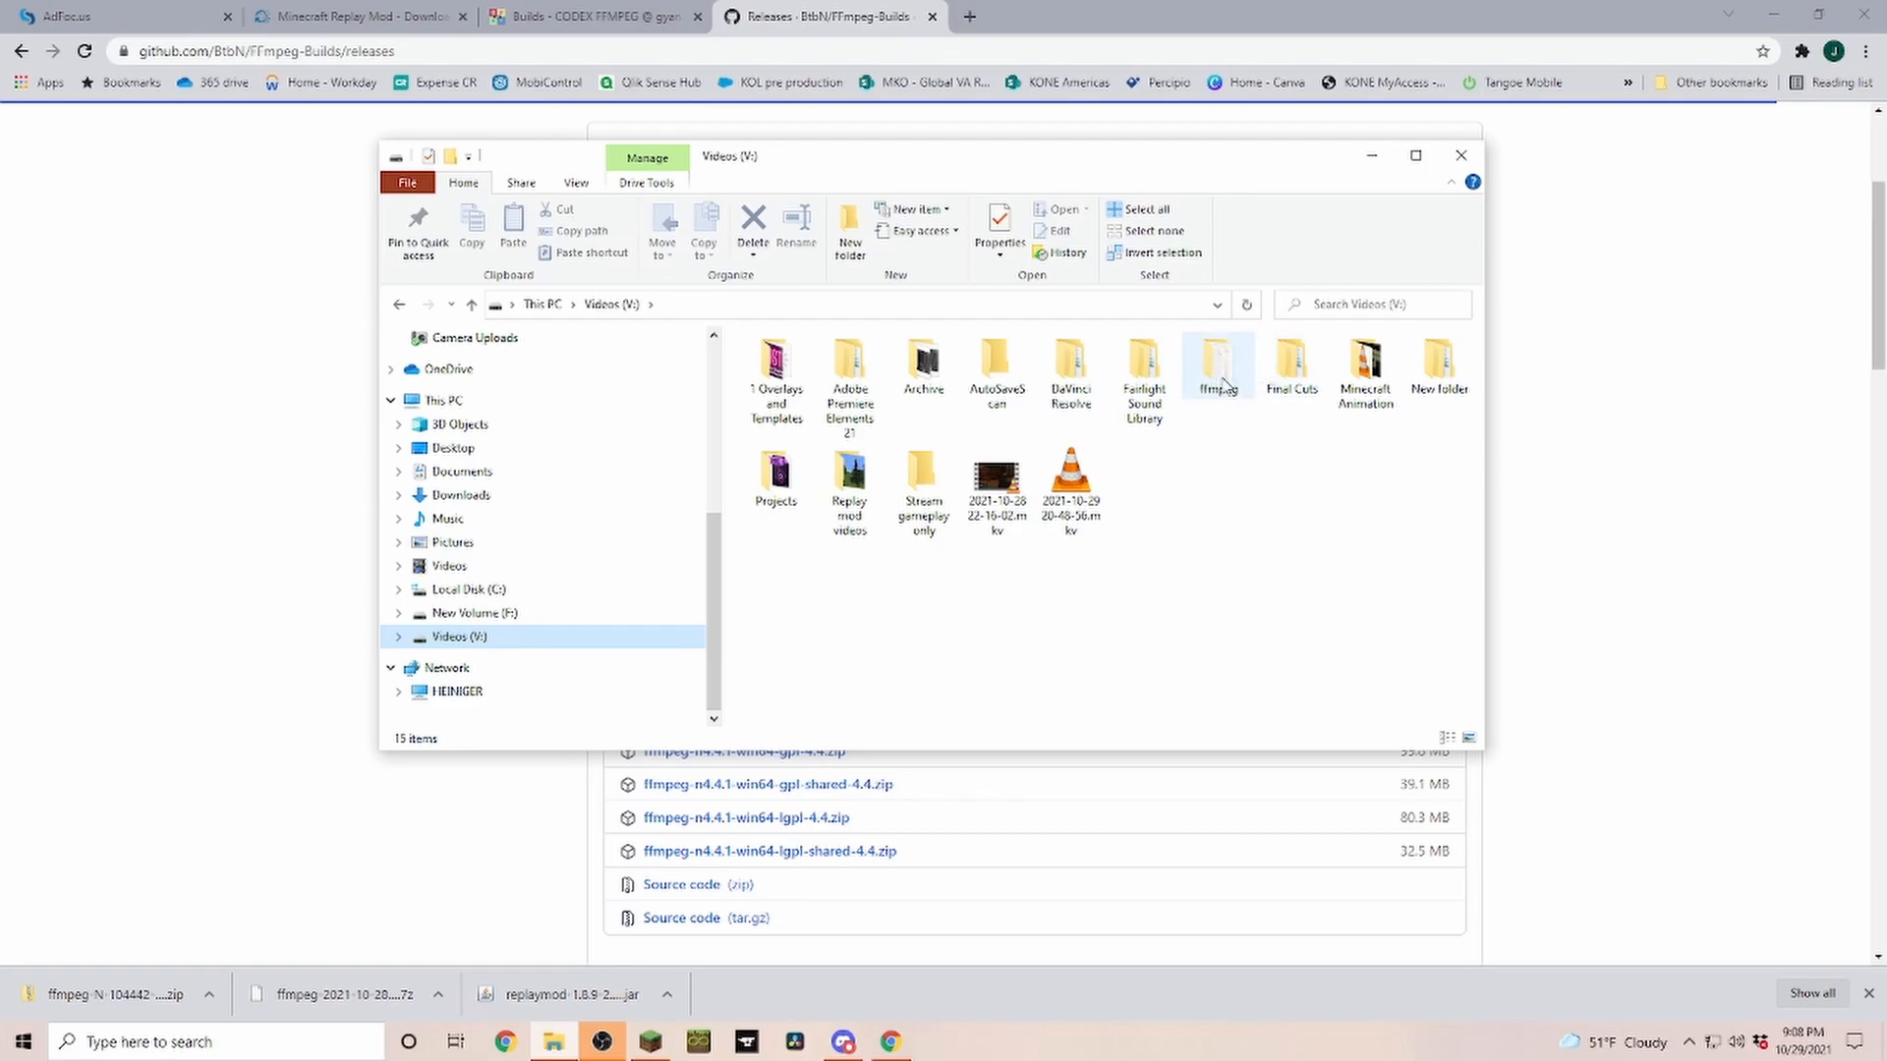
double_click(1217, 361)
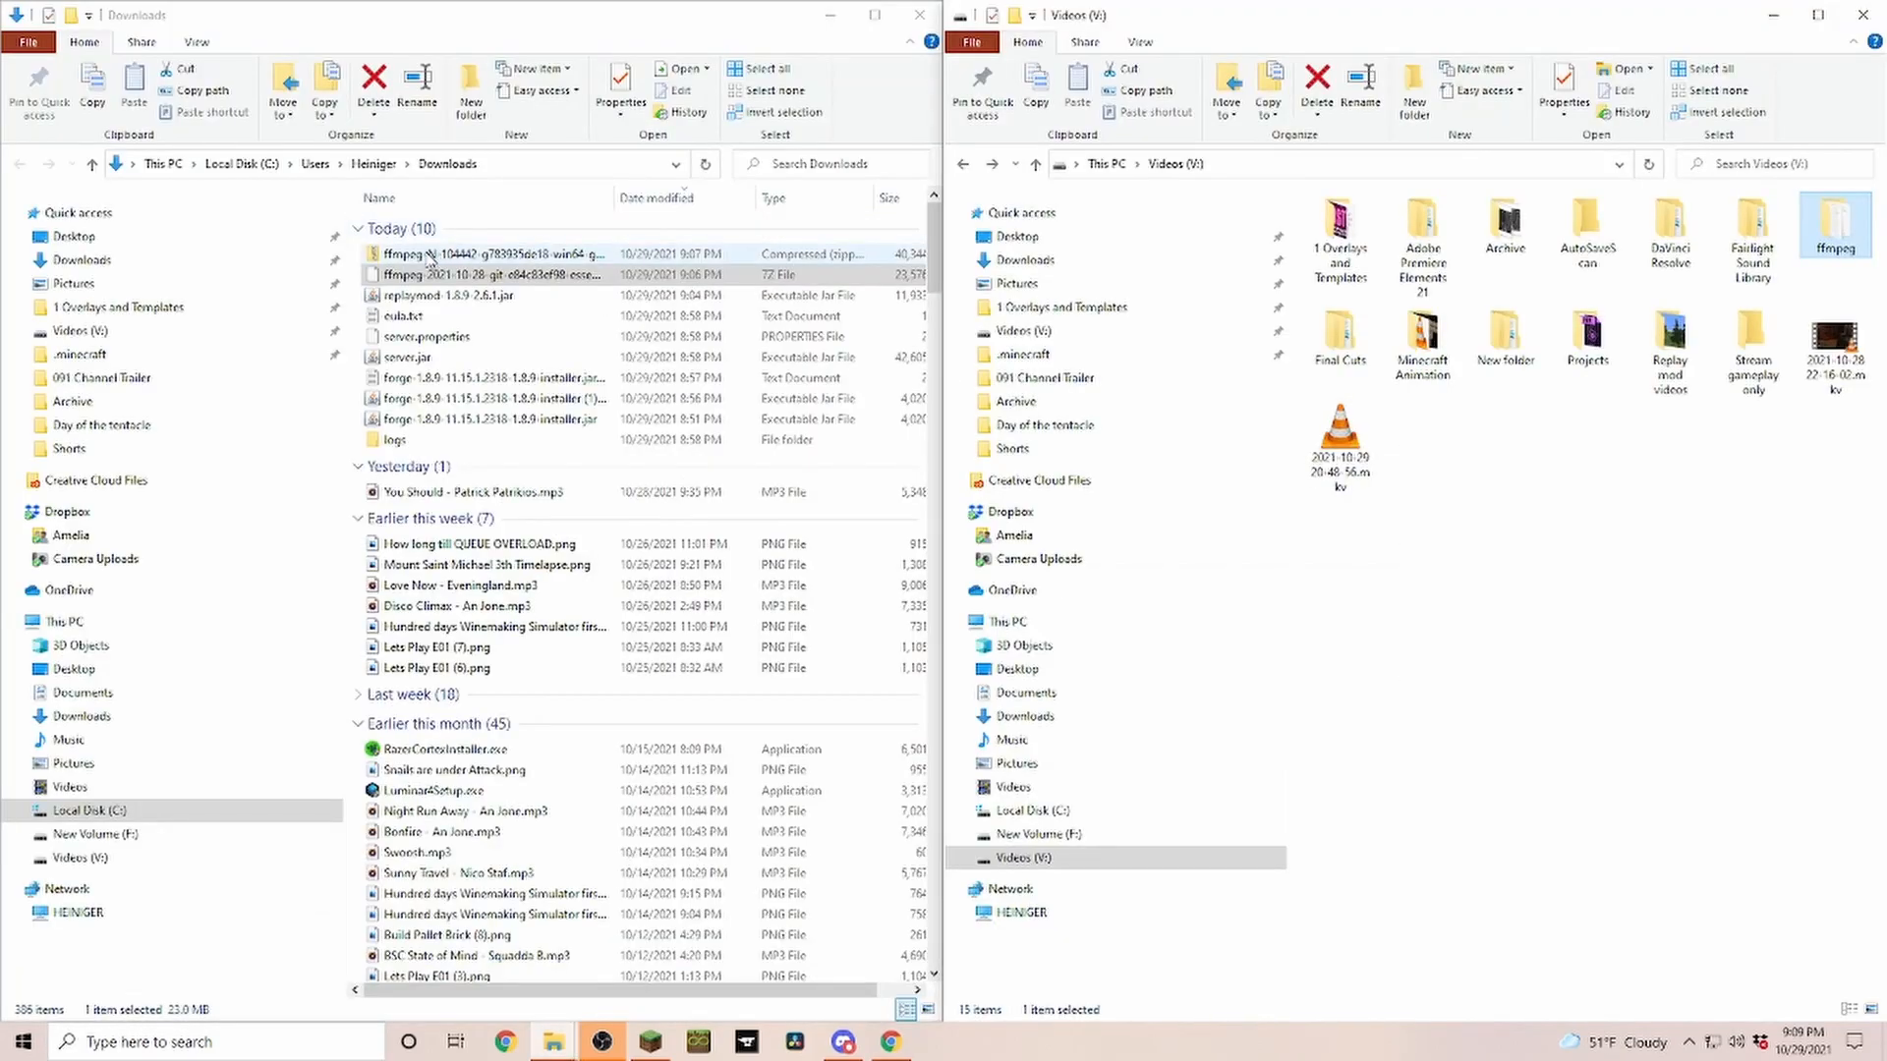
left_click_drag(482, 253, 1594, 482)
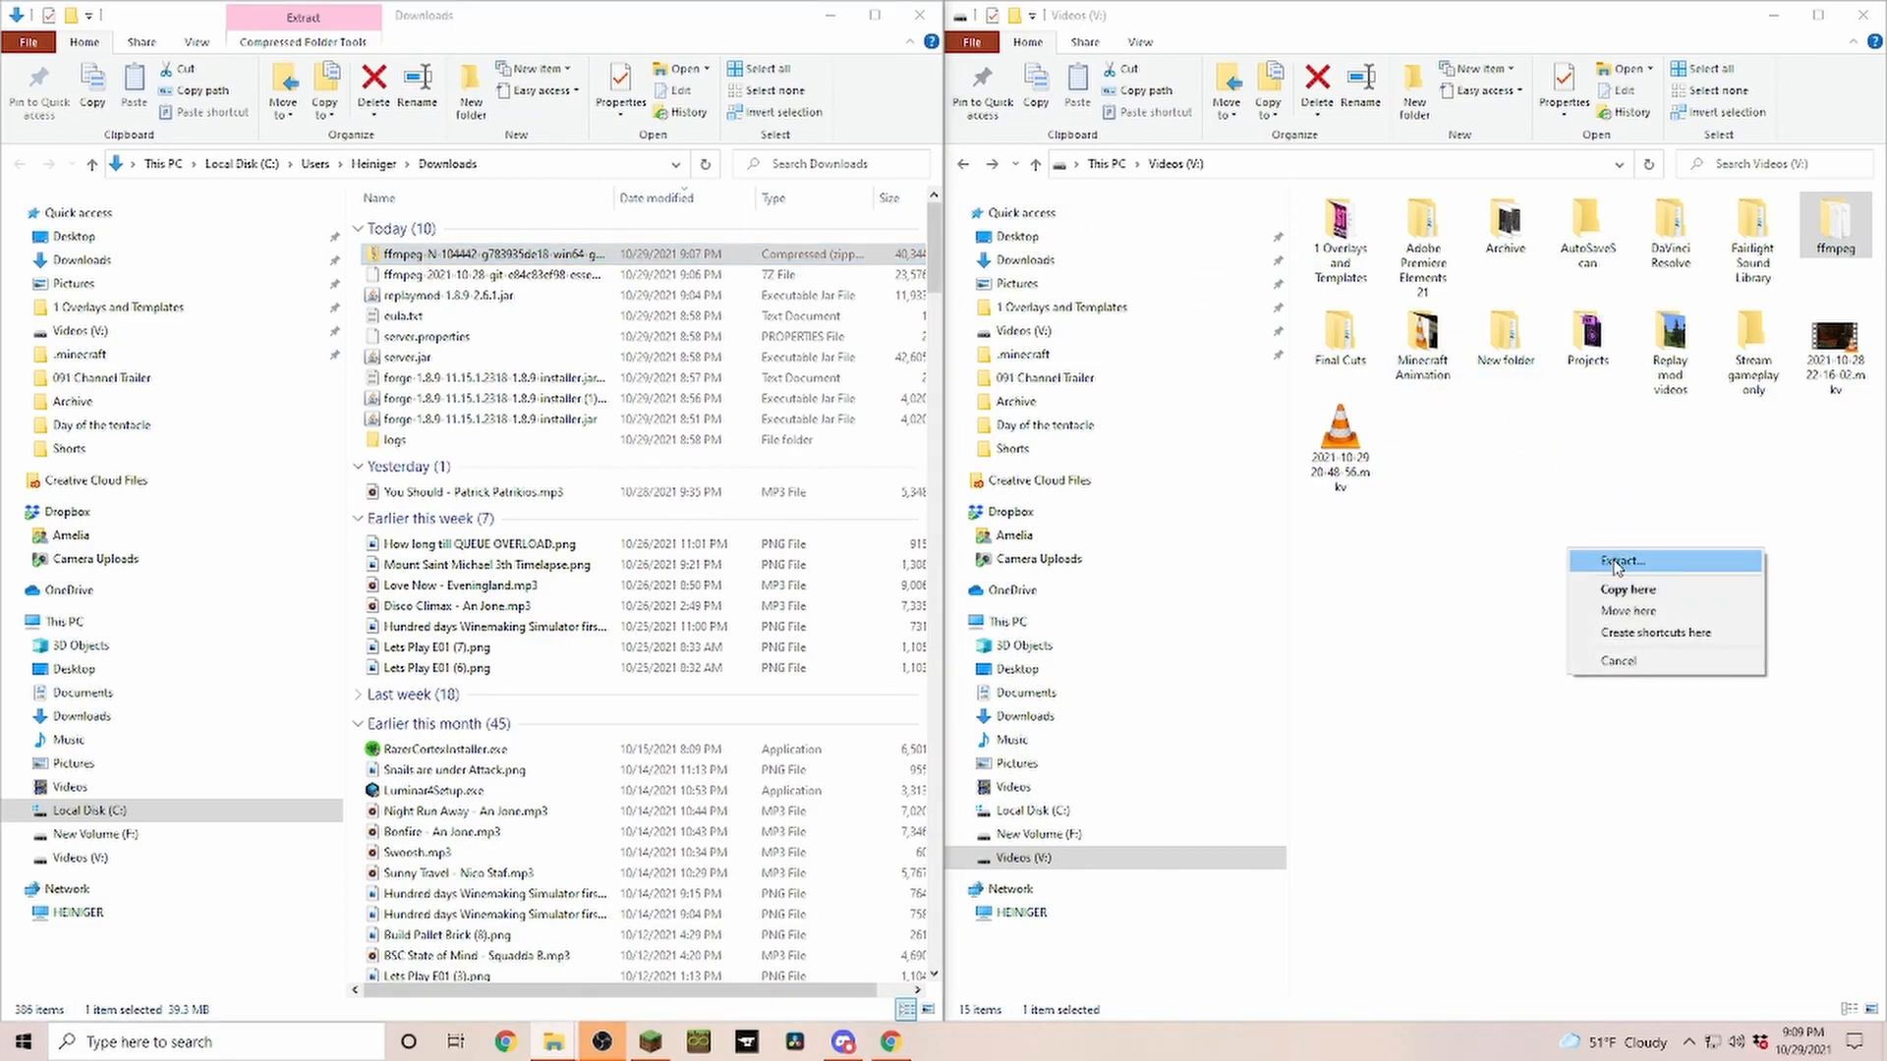
Extract the FFmpeg zip to V:\, creating the ffmpeg-N folder.
left_click(1622, 560)
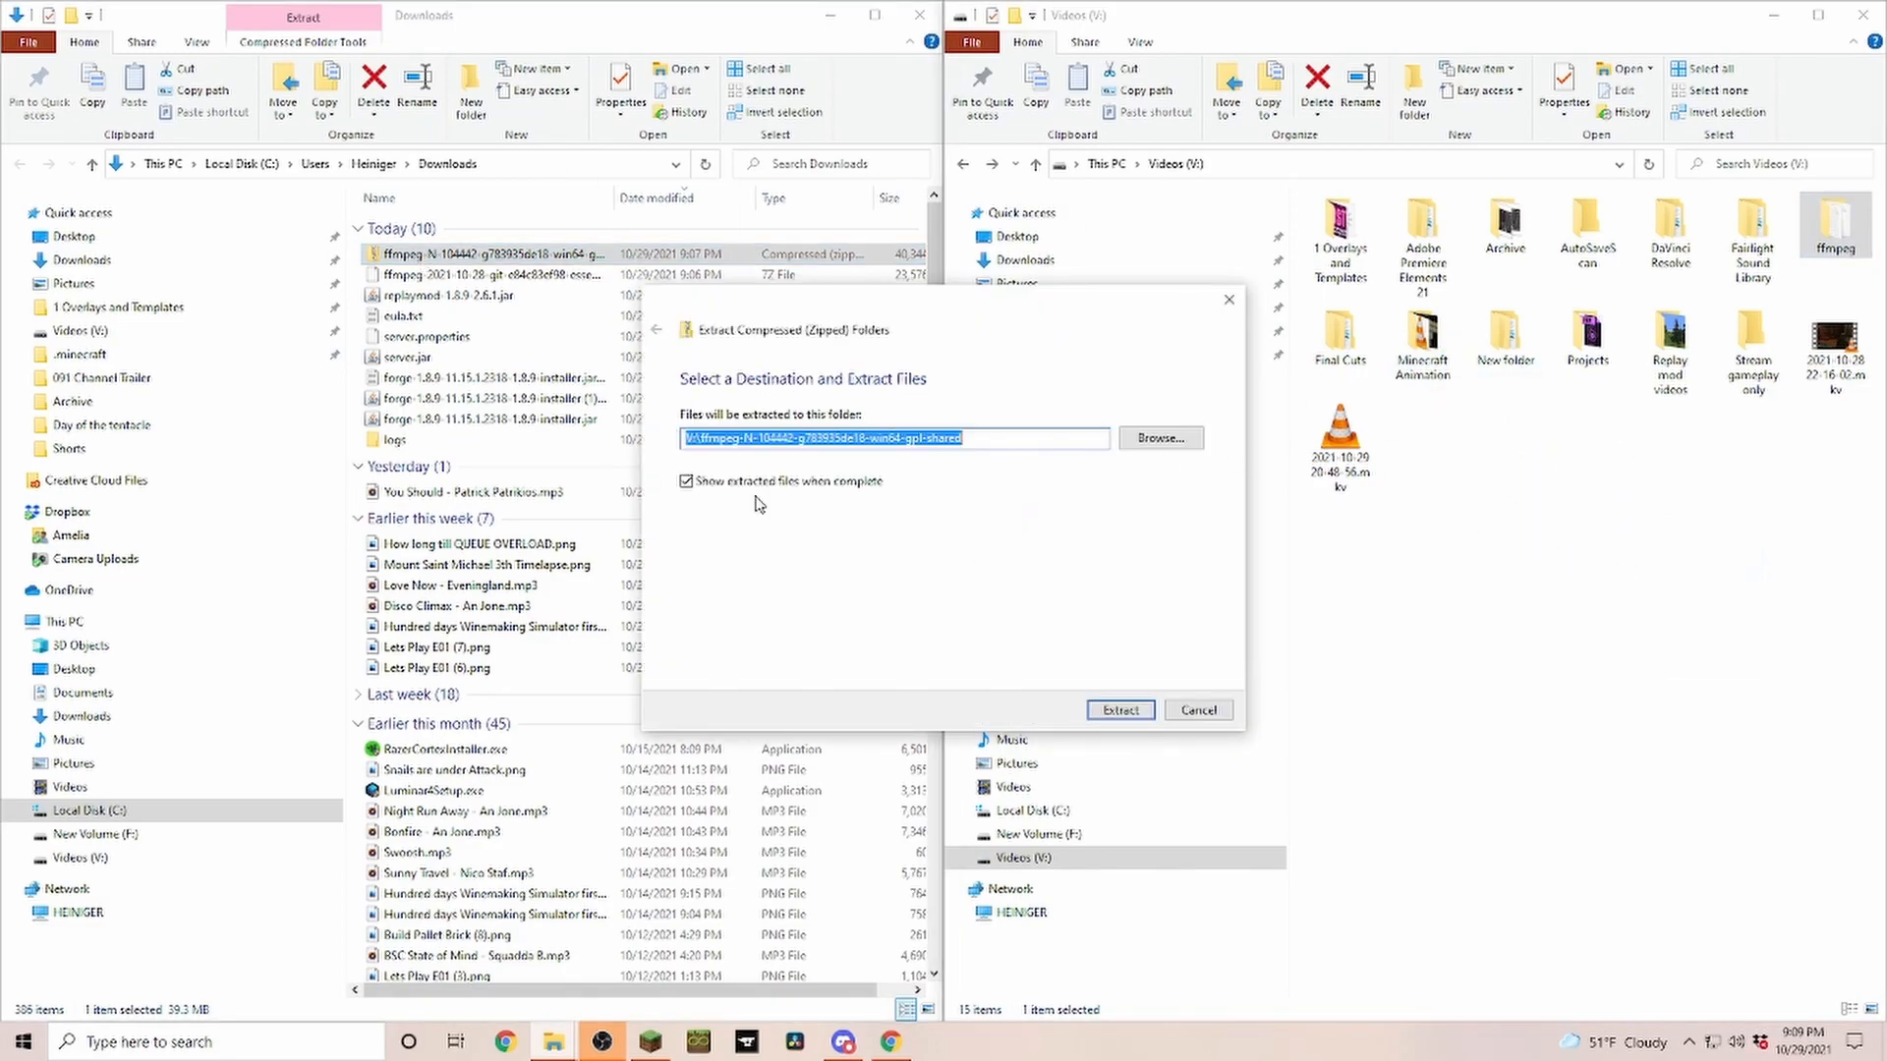
mouse_move(1049, 519)
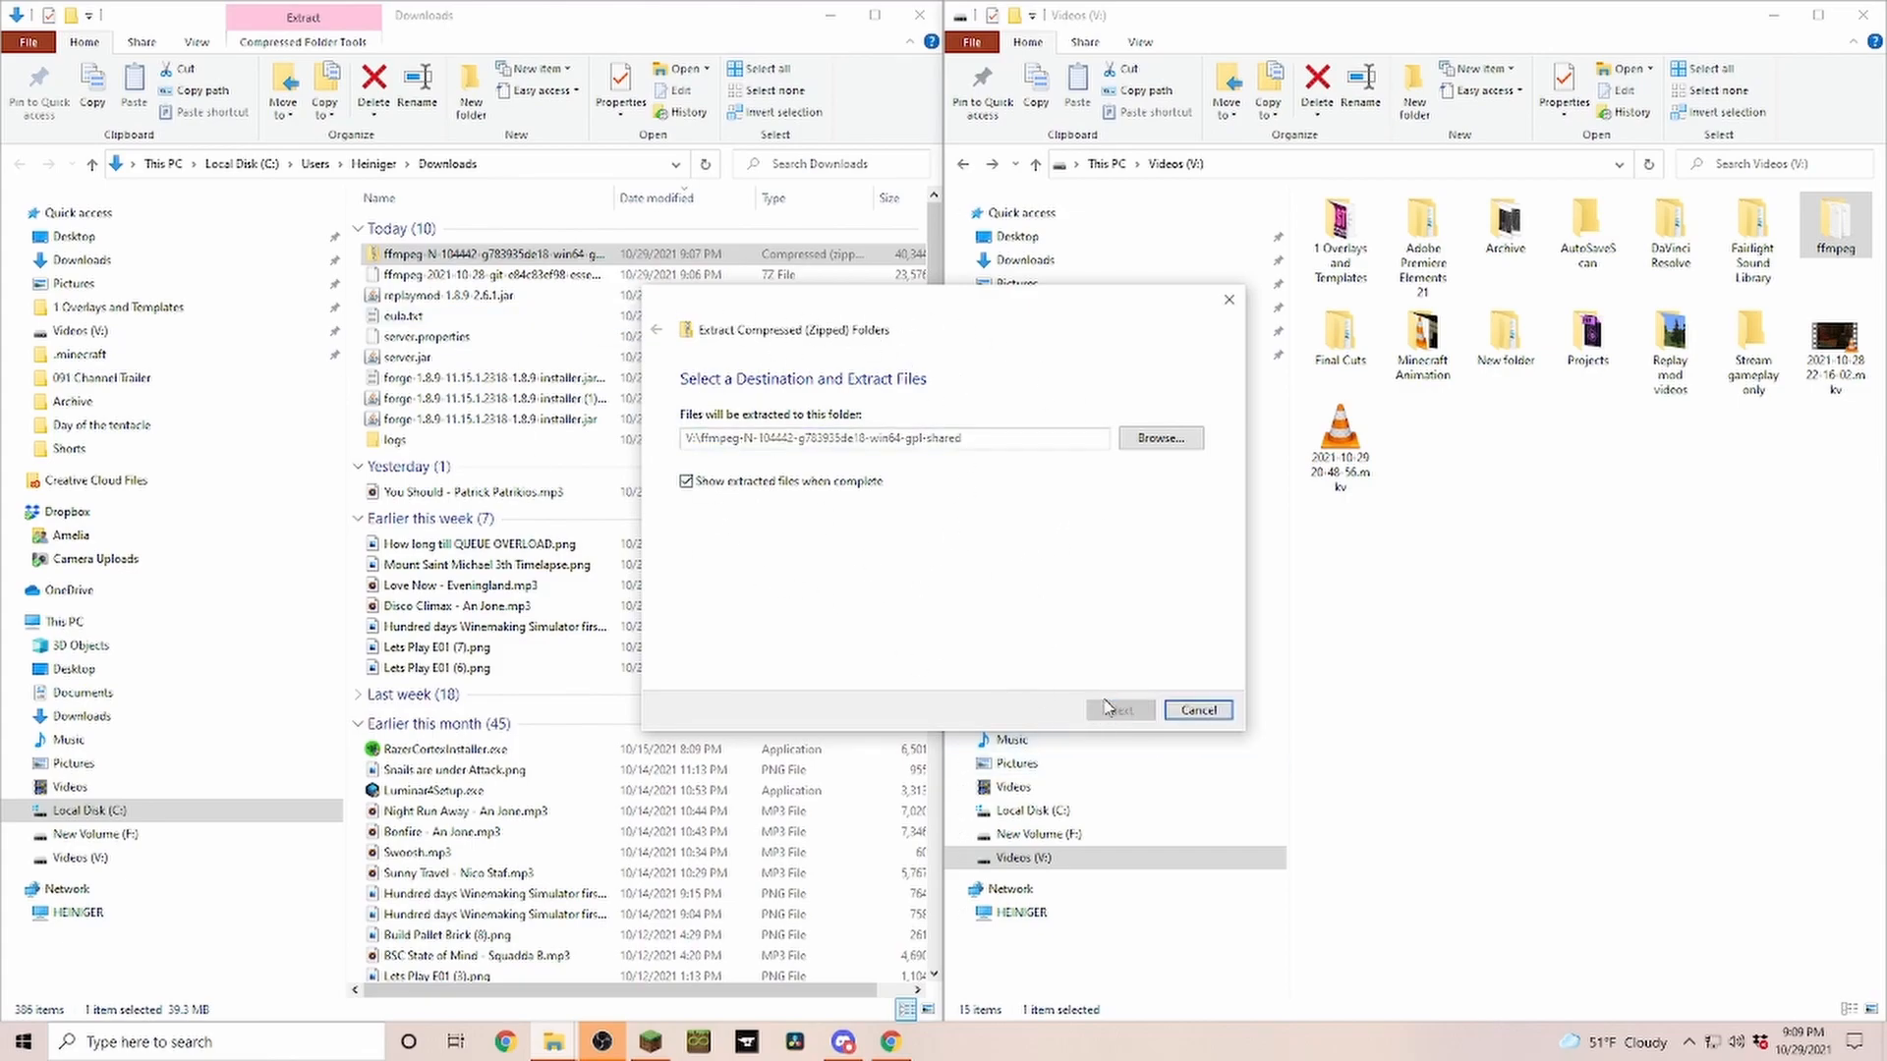
left_click(1118, 709)
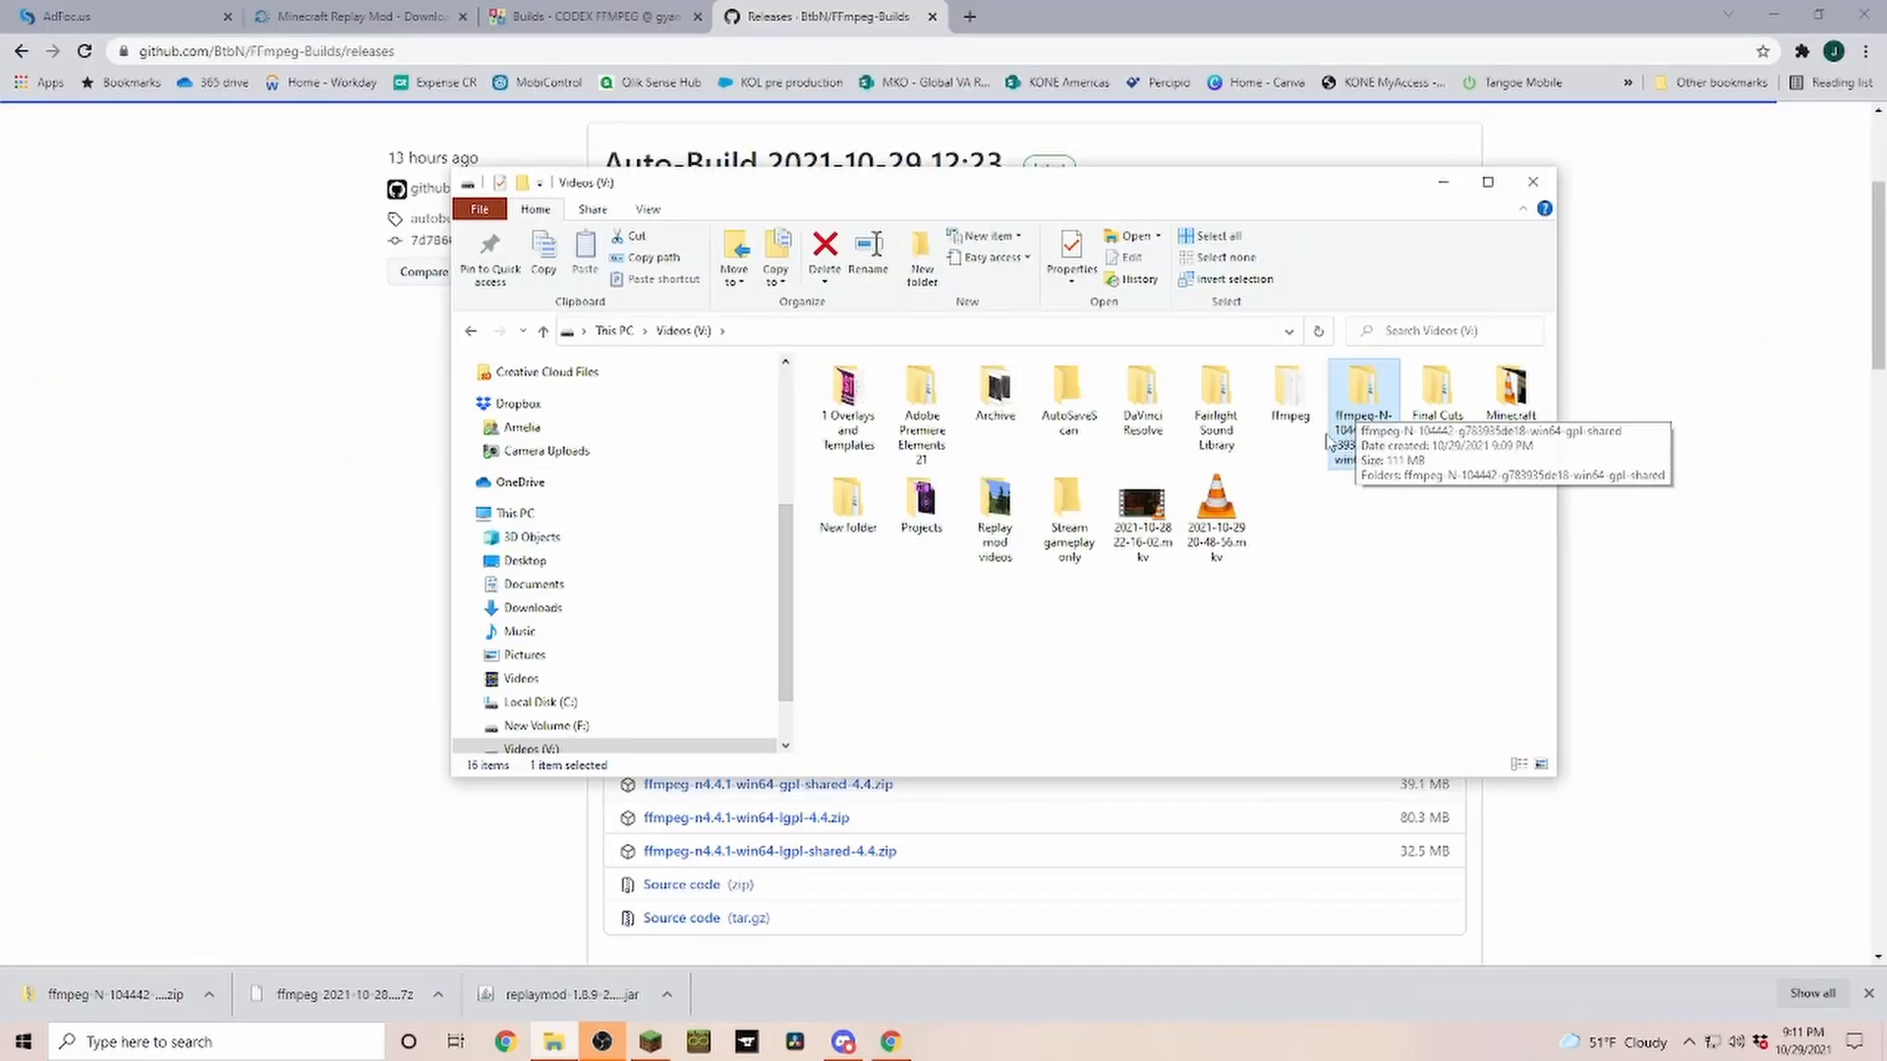
Browse into the extracted FFmpeg folder's inner folder with bin, doc and lib, then return to the Videos drive.
double_click(1364, 391)
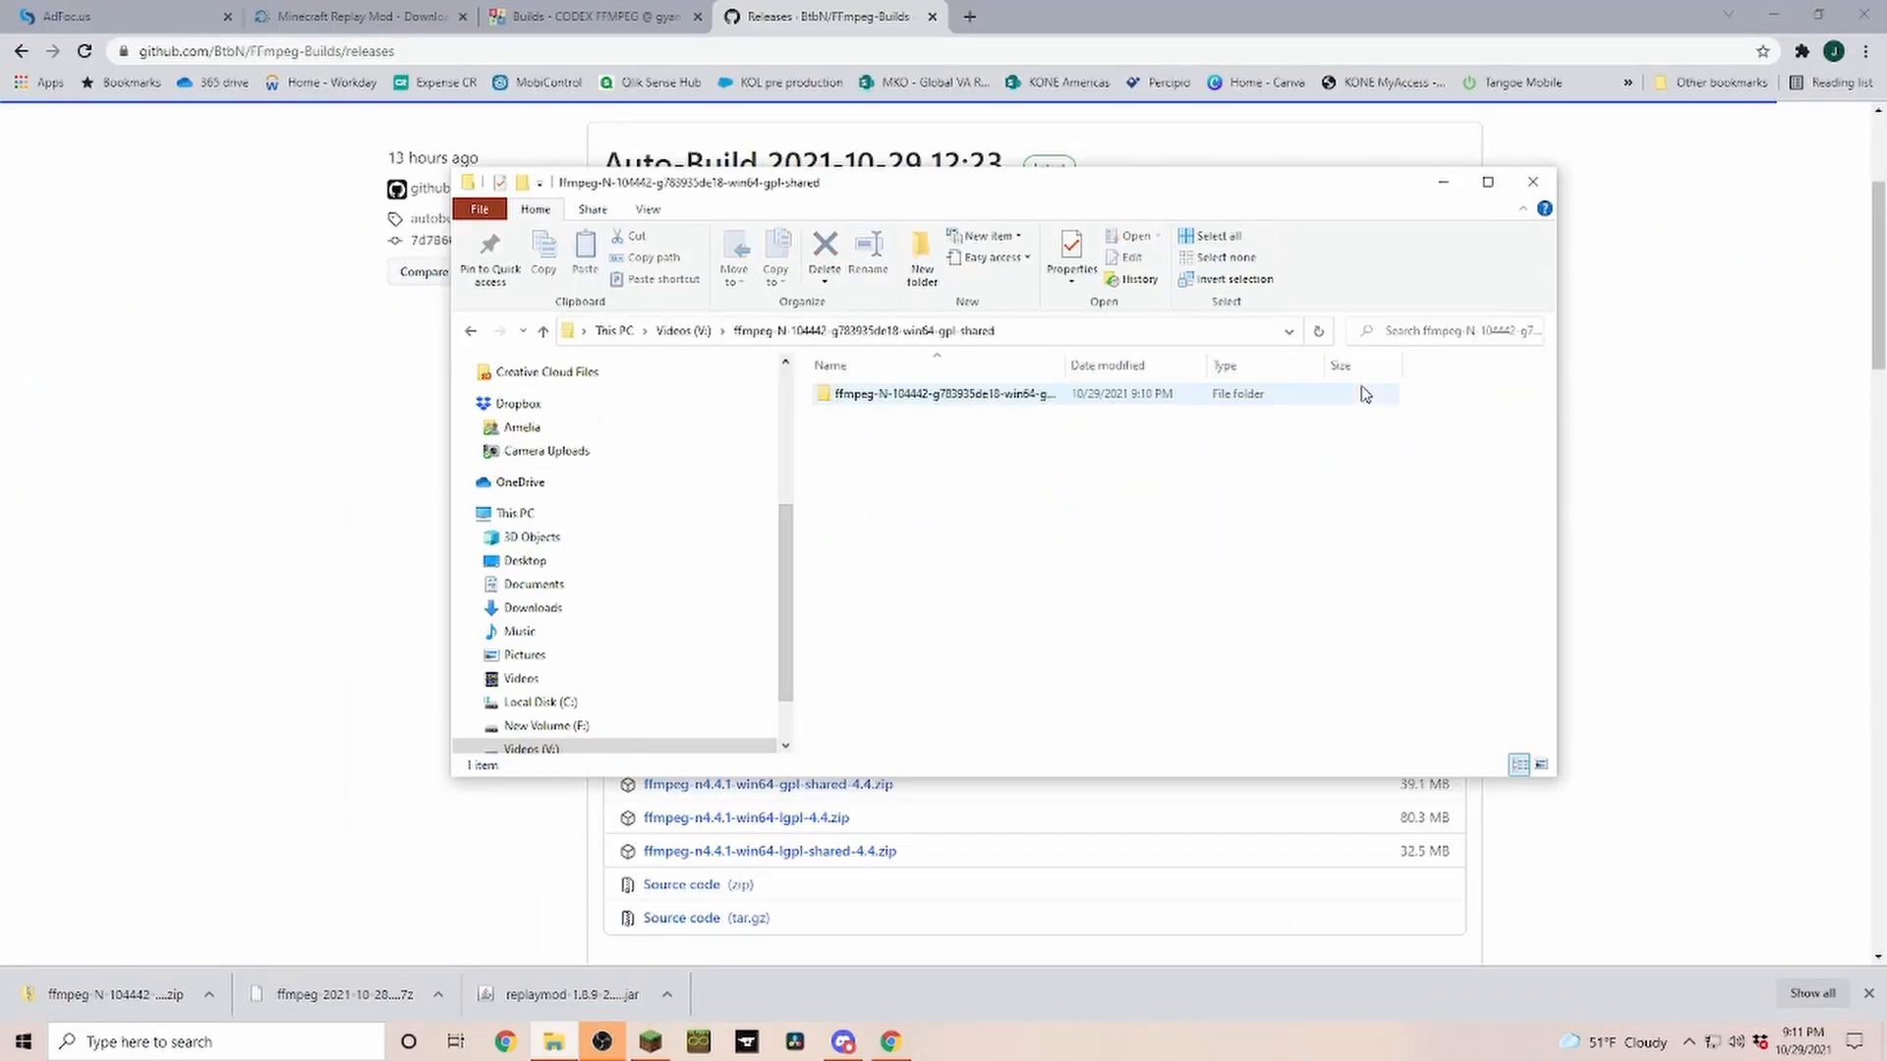
mouse_move(845, 401)
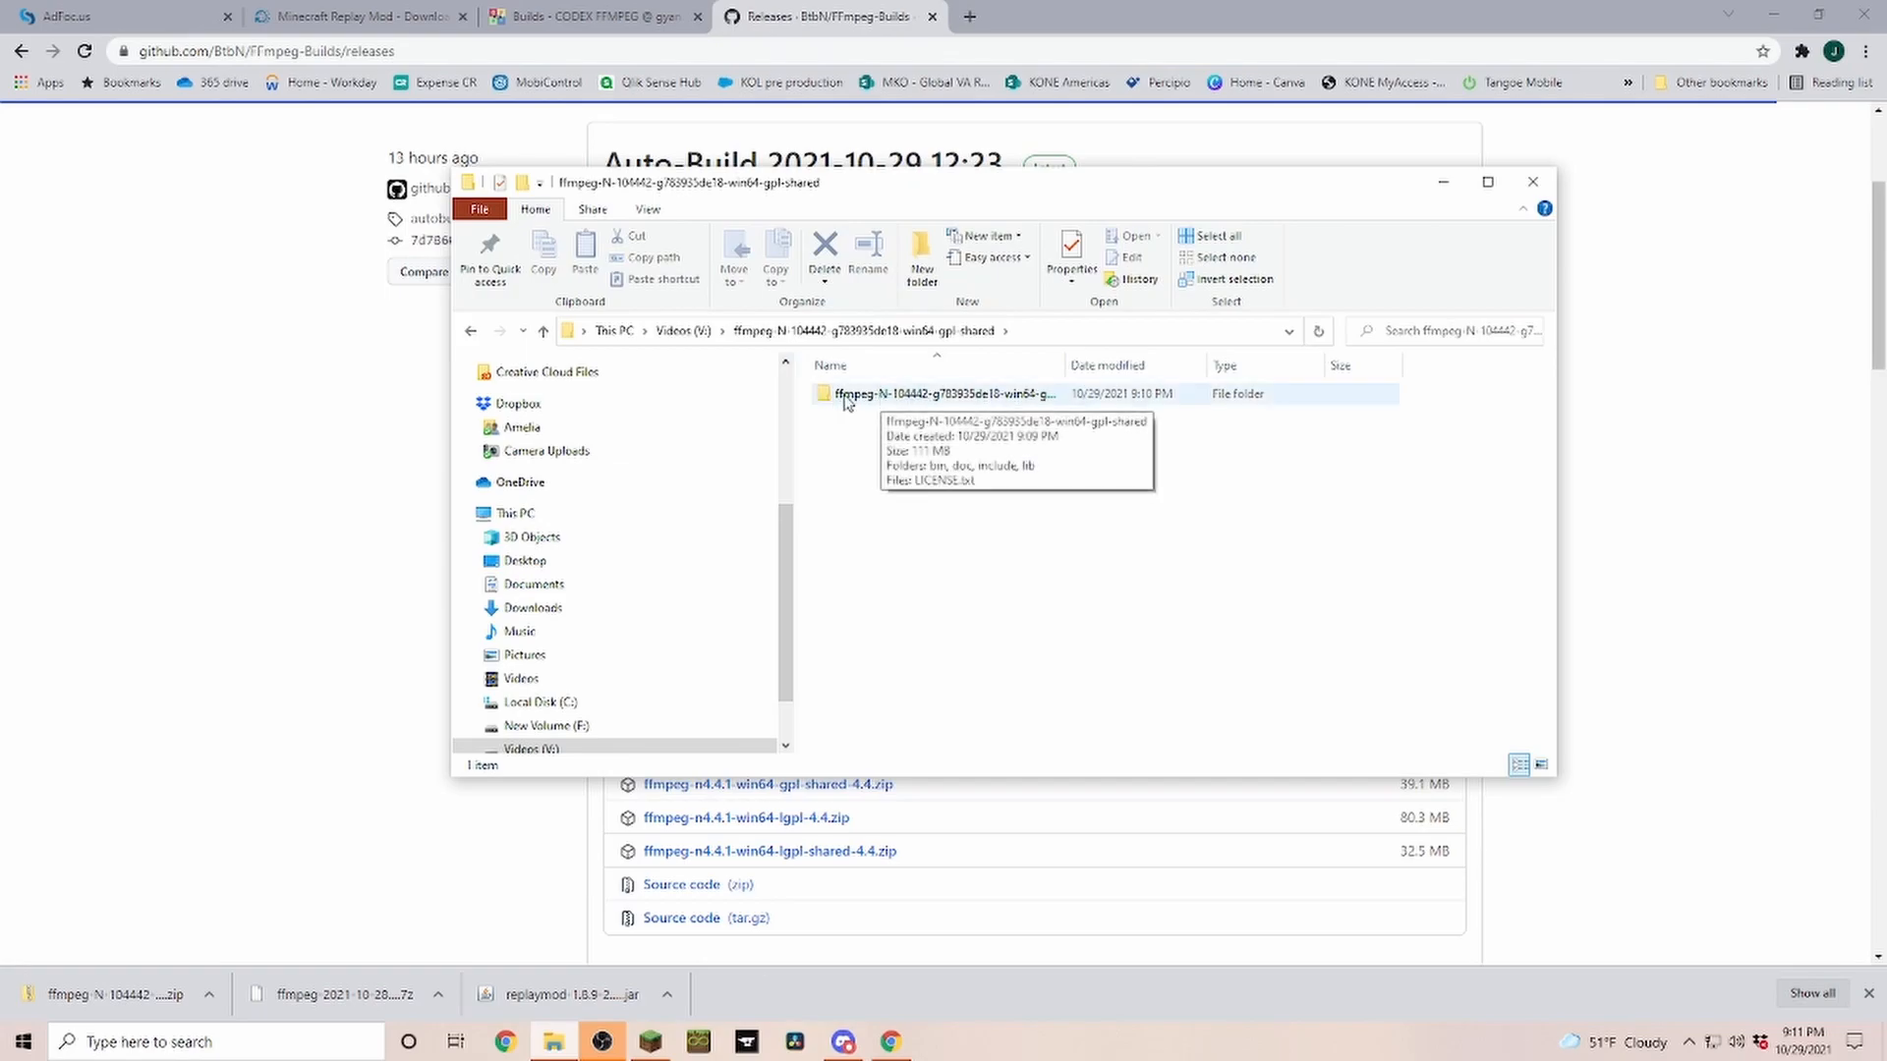
left_click(942, 393)
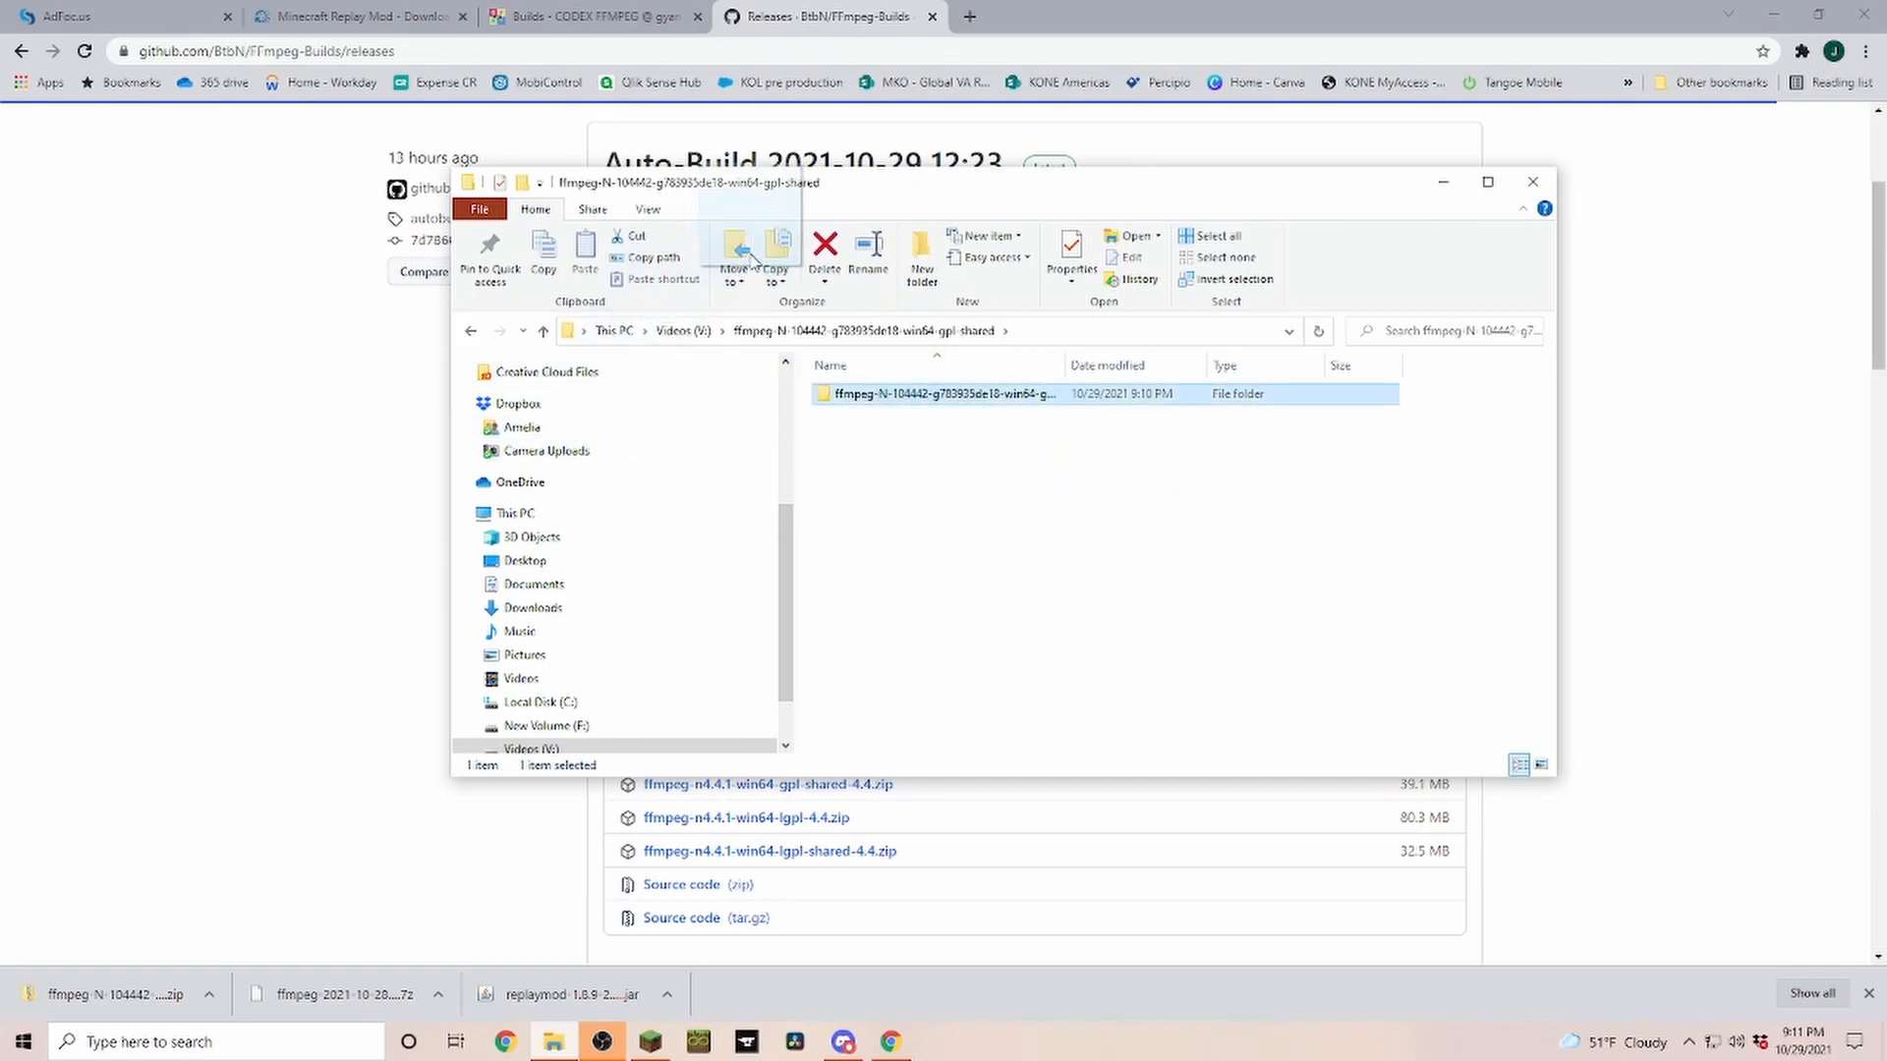
double_click(940, 393)
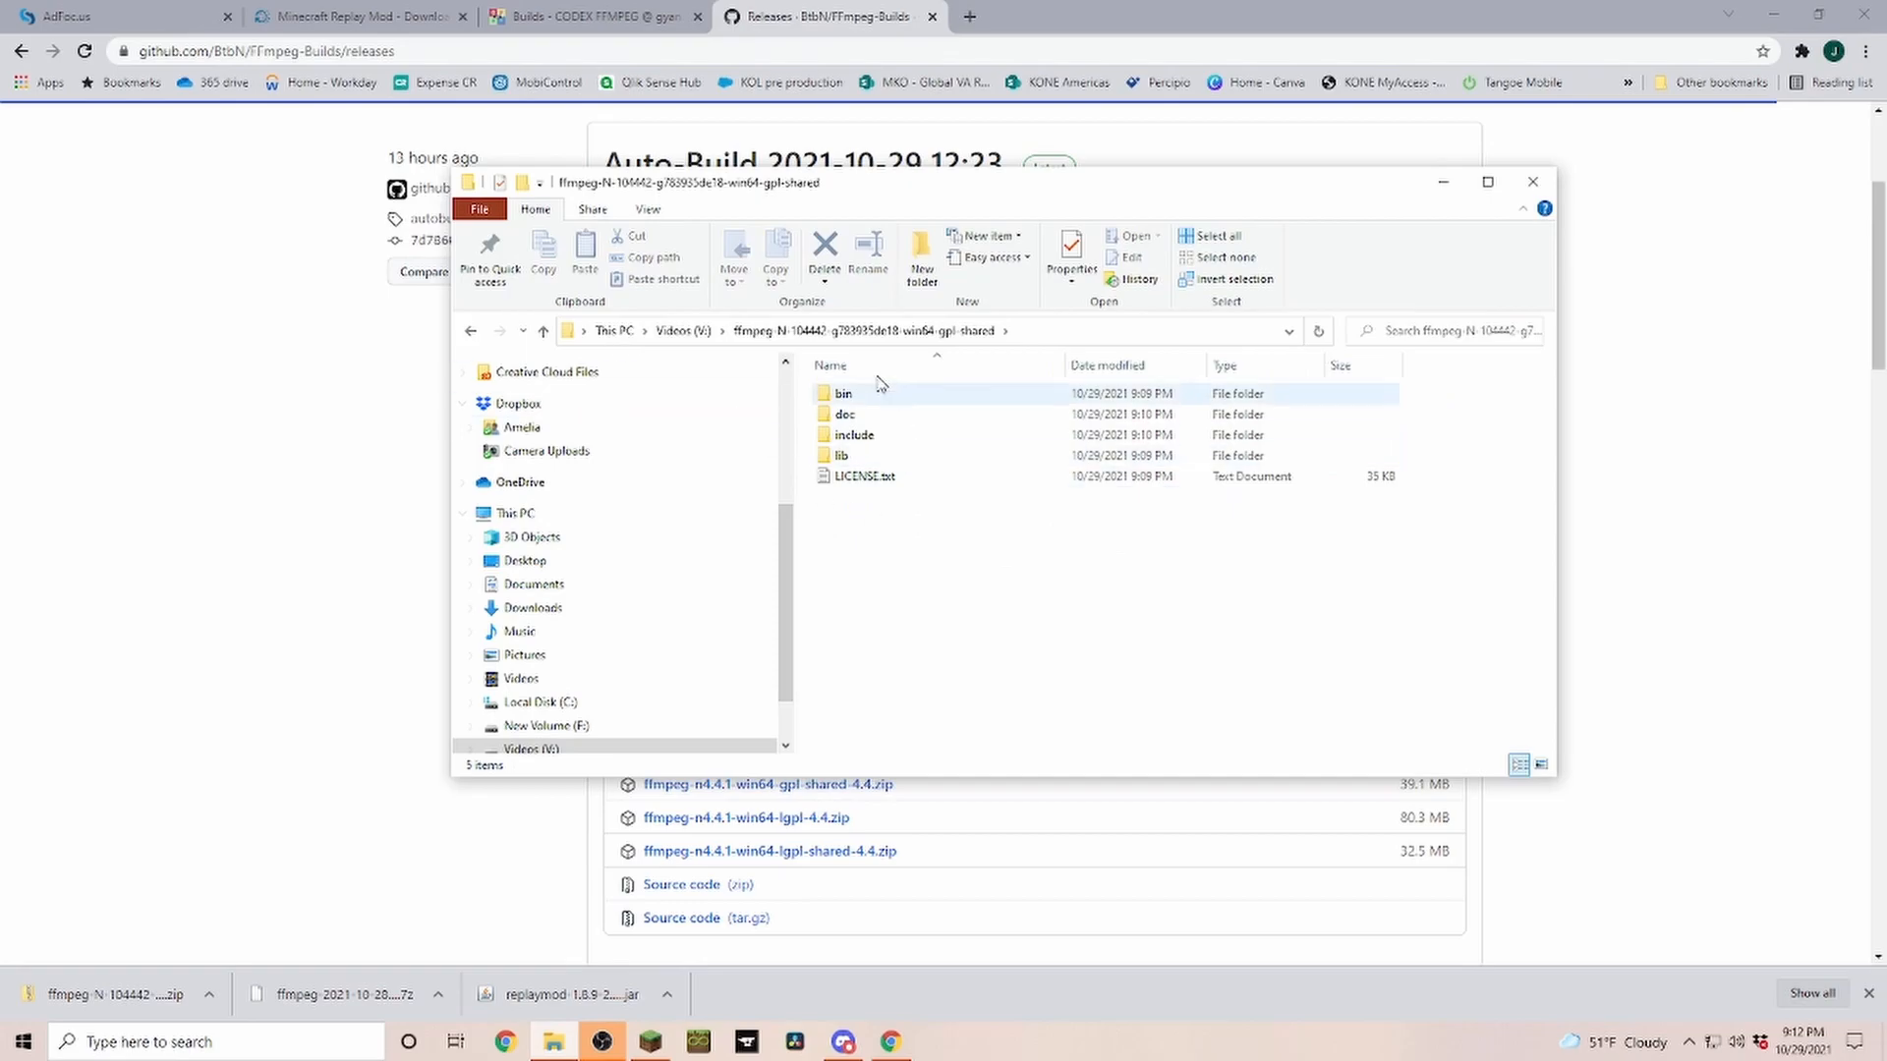
left_click(843, 454)
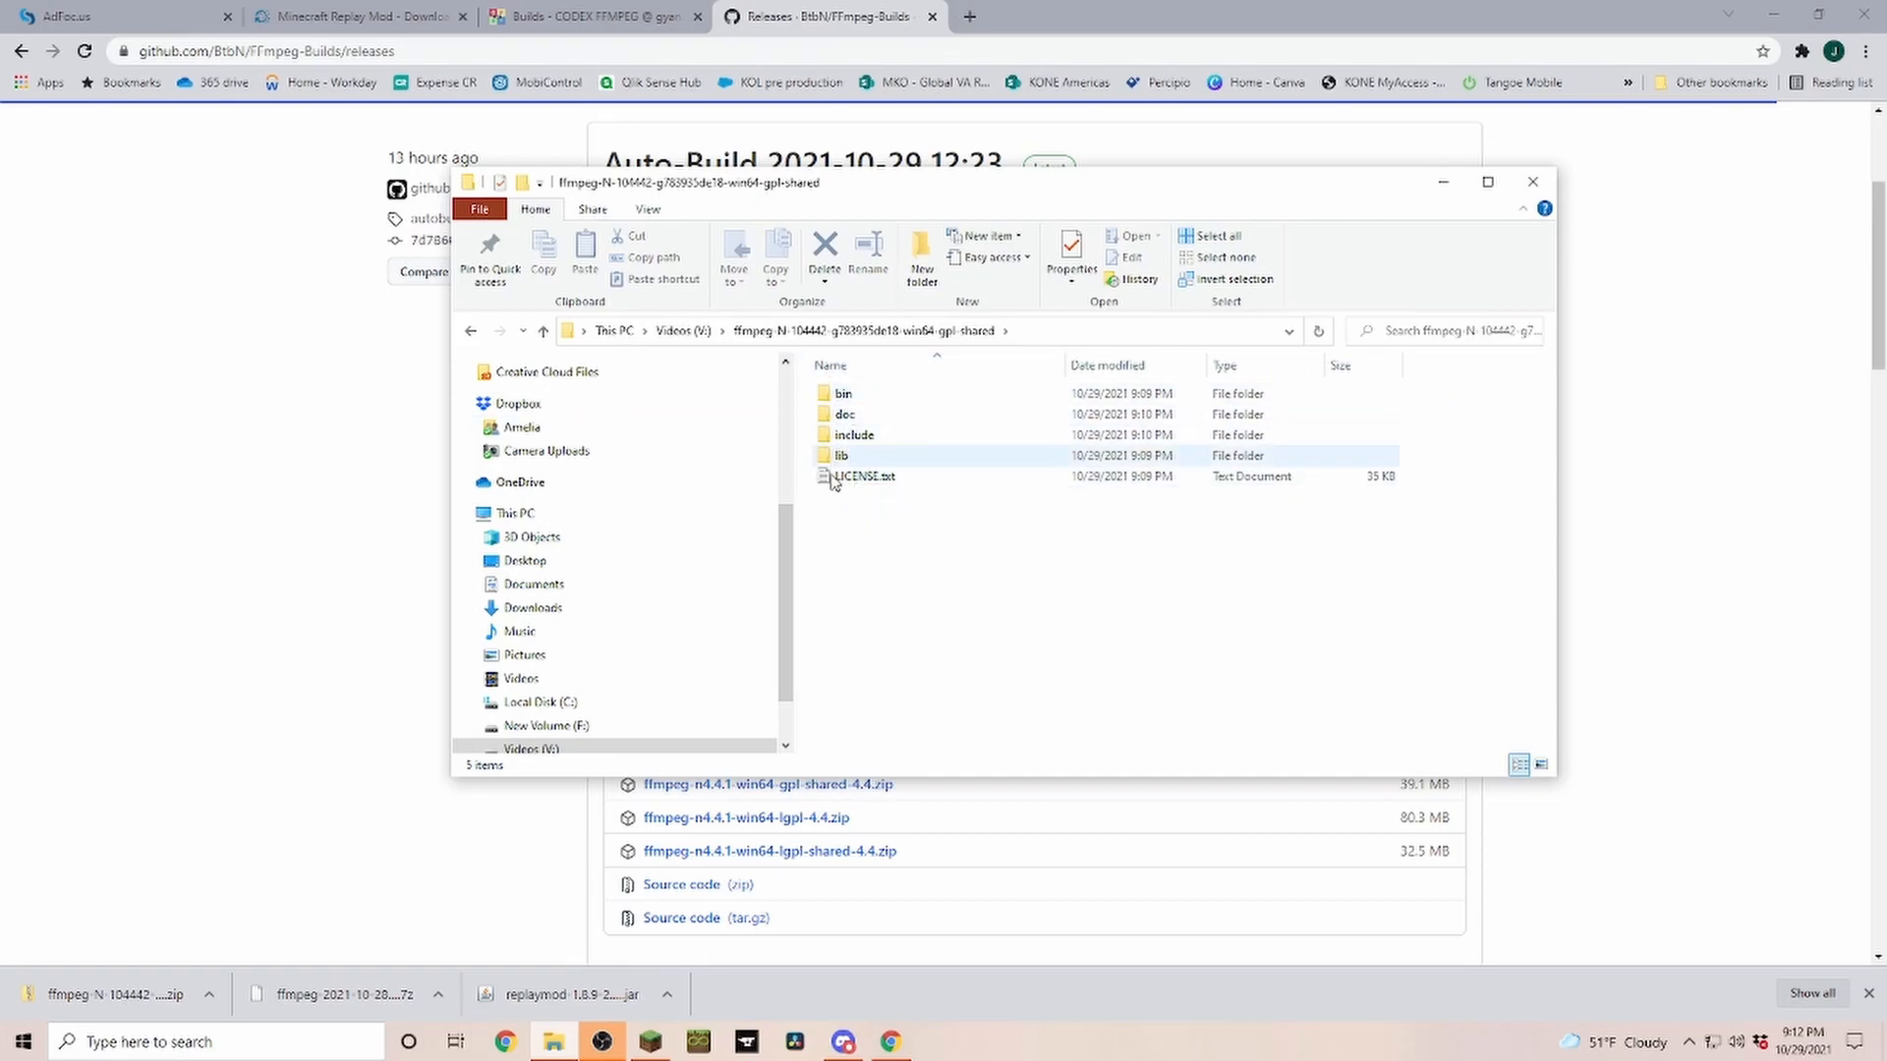
left_click(684, 331)
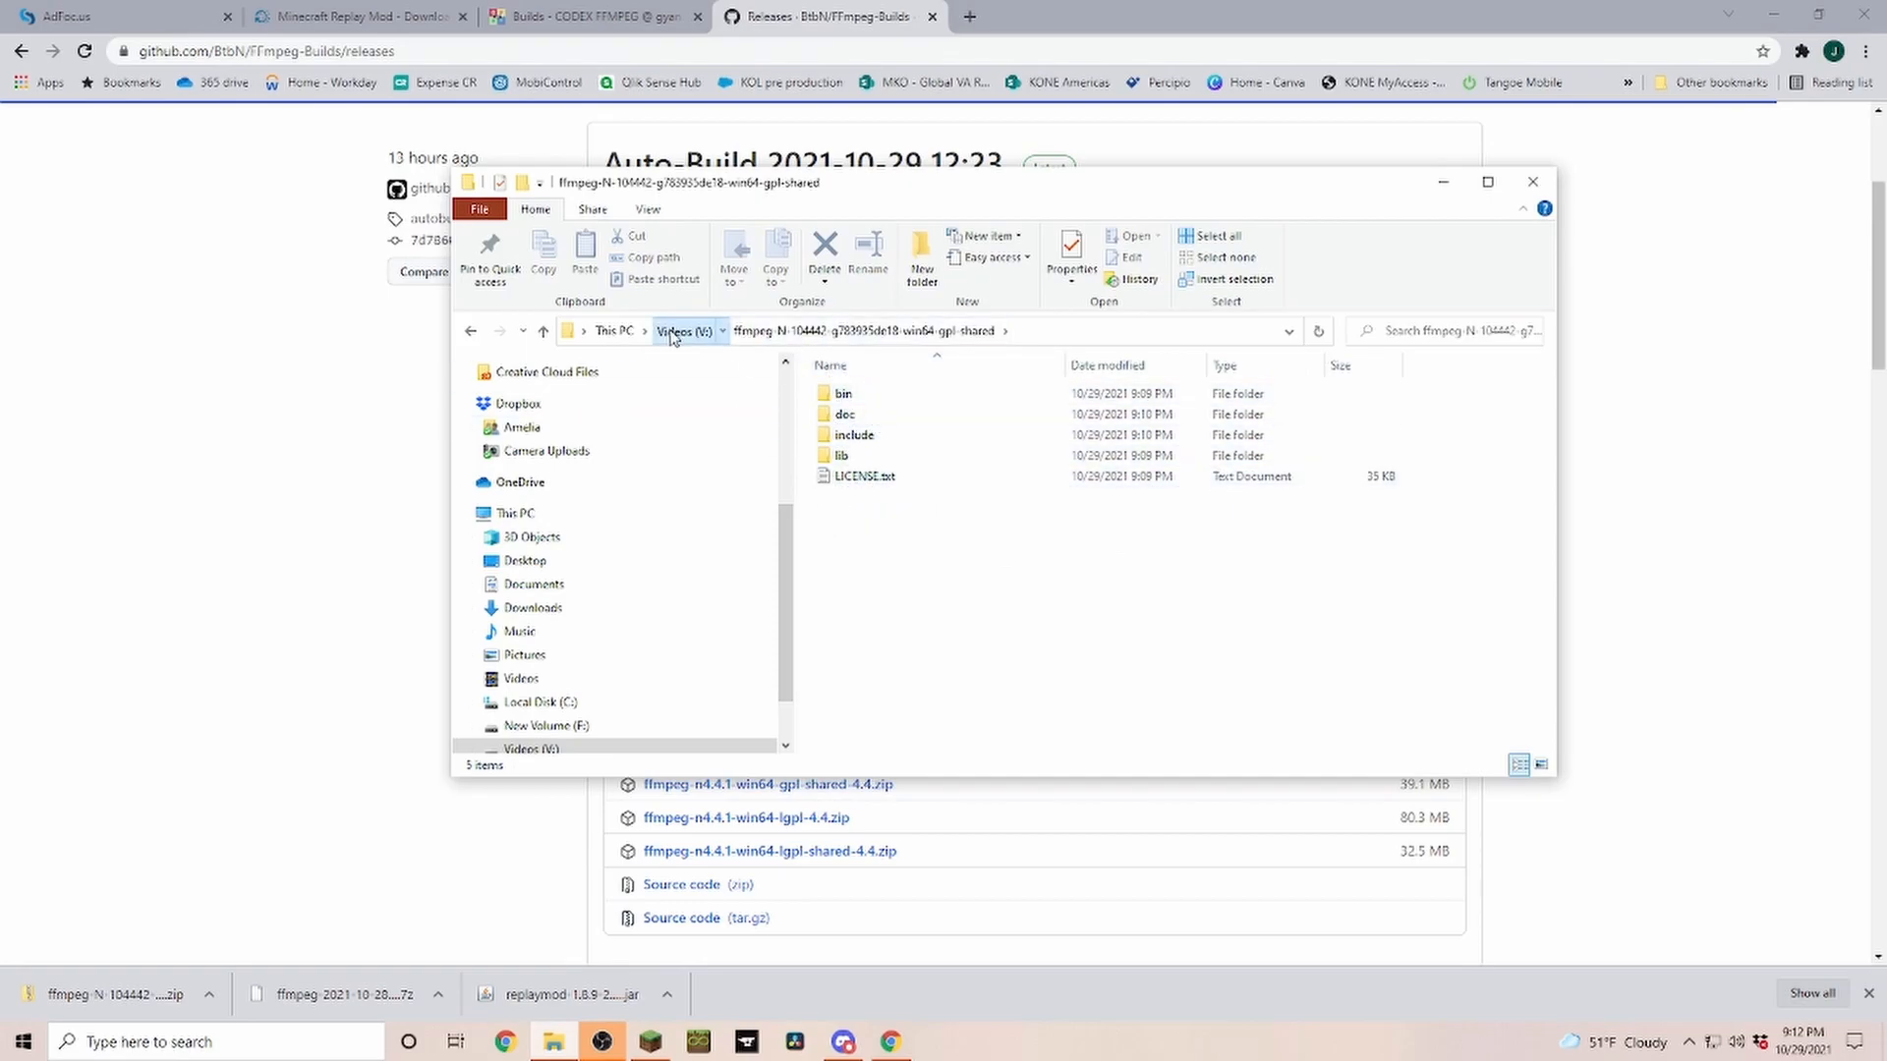
left_click(686, 330)
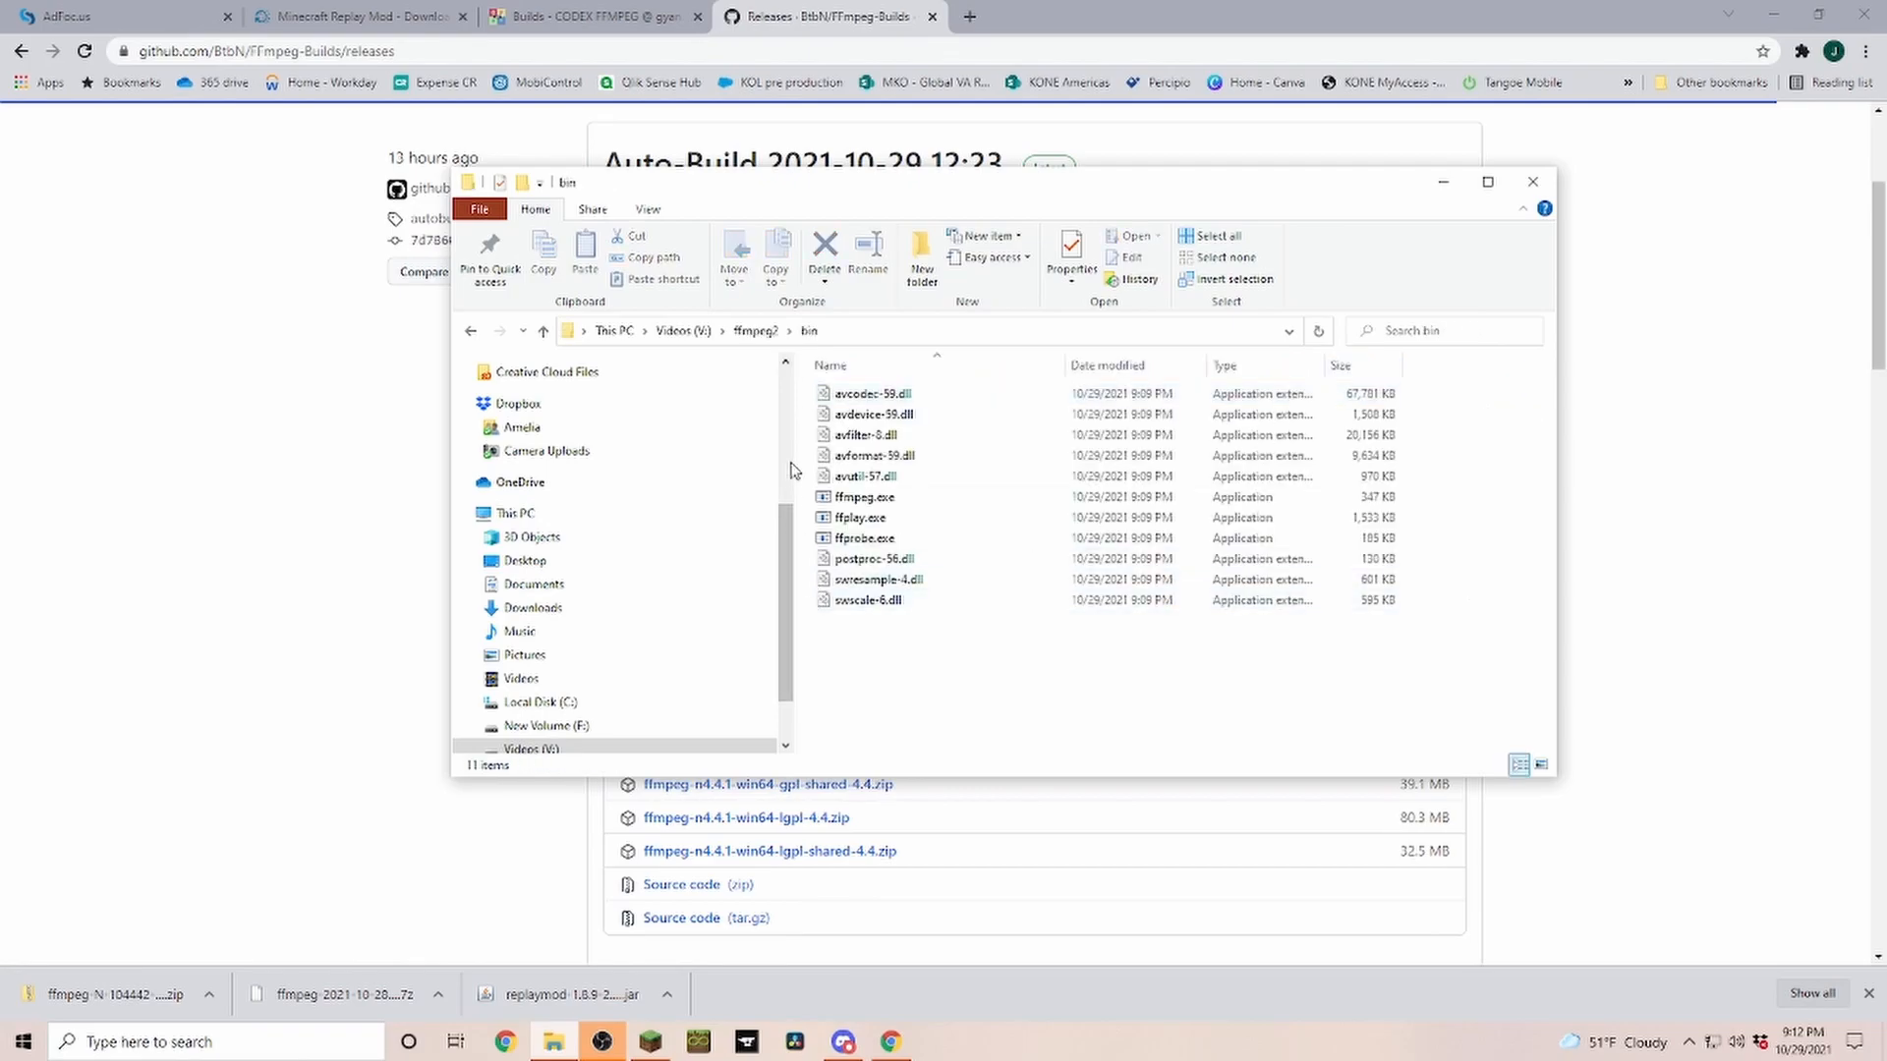
Select ffmpeg.exe in the ffmpeg2 bin folder and copy its Location from Properties.
left_click(863, 498)
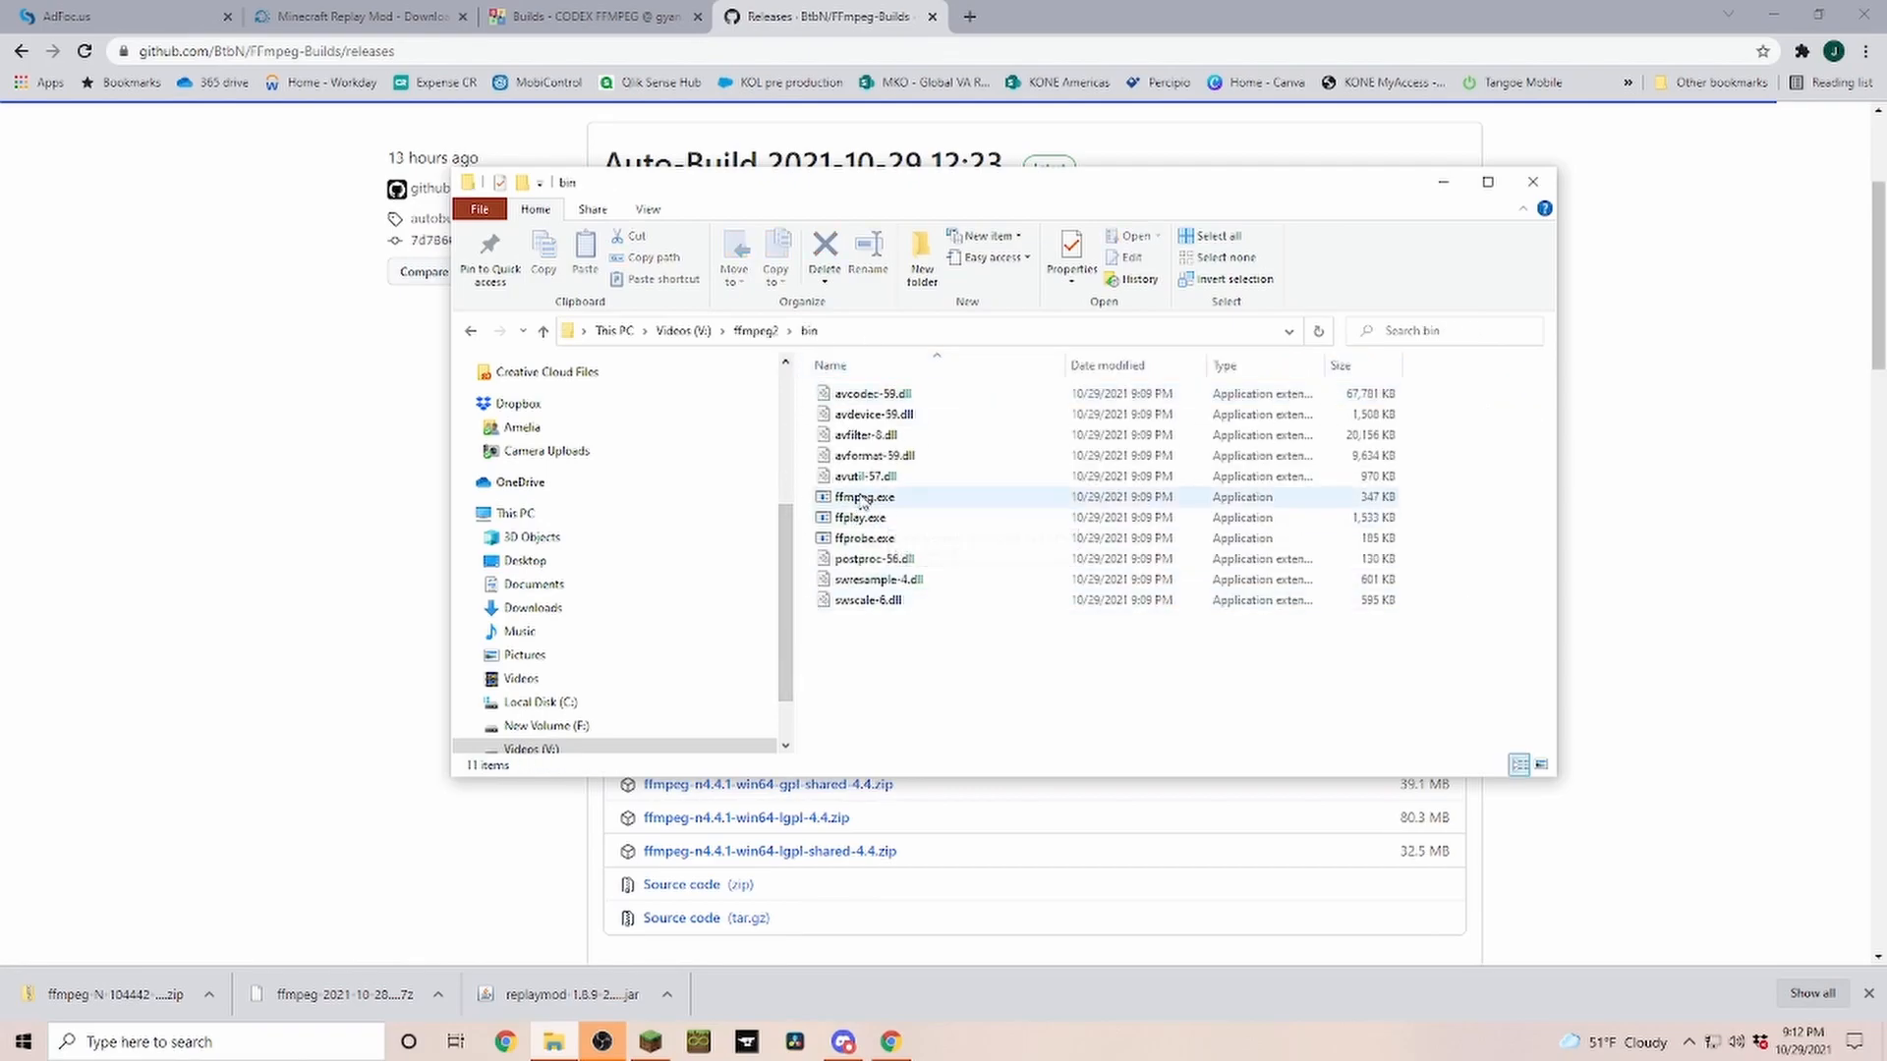
mouse_move(865, 498)
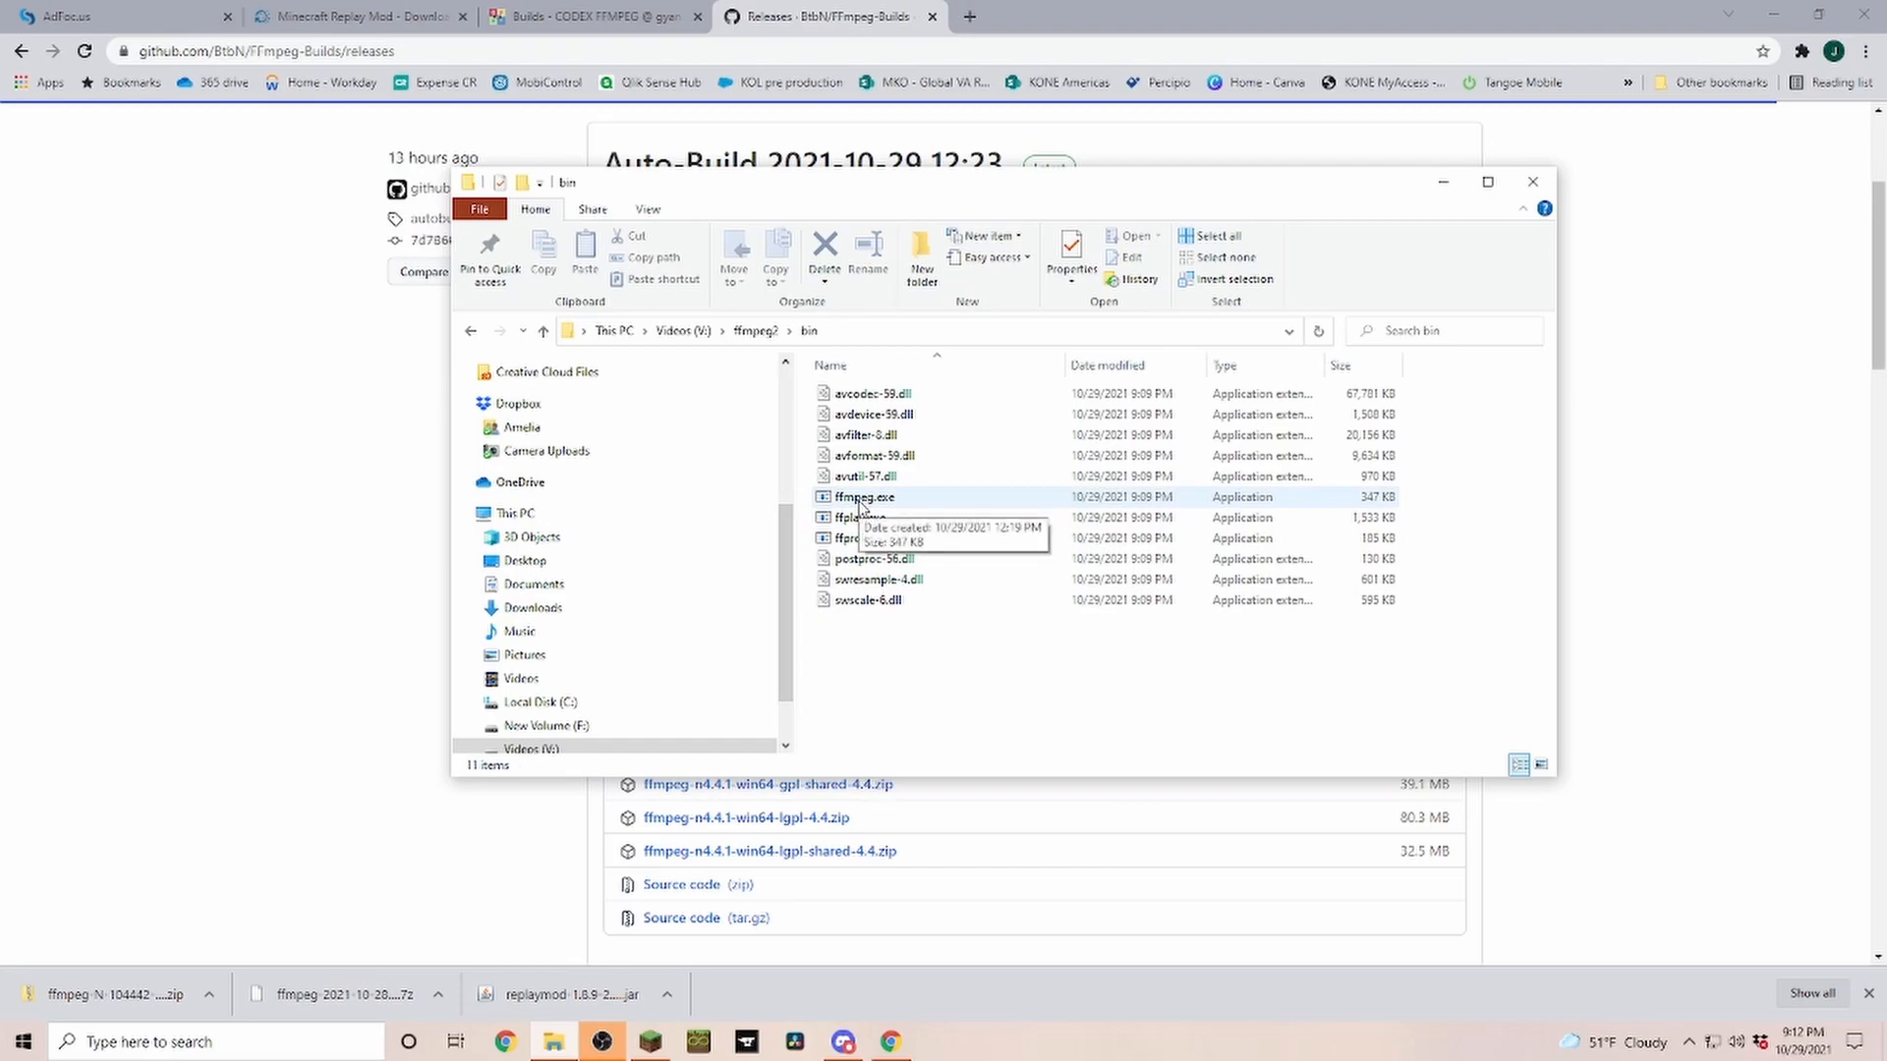
left_click(862, 497)
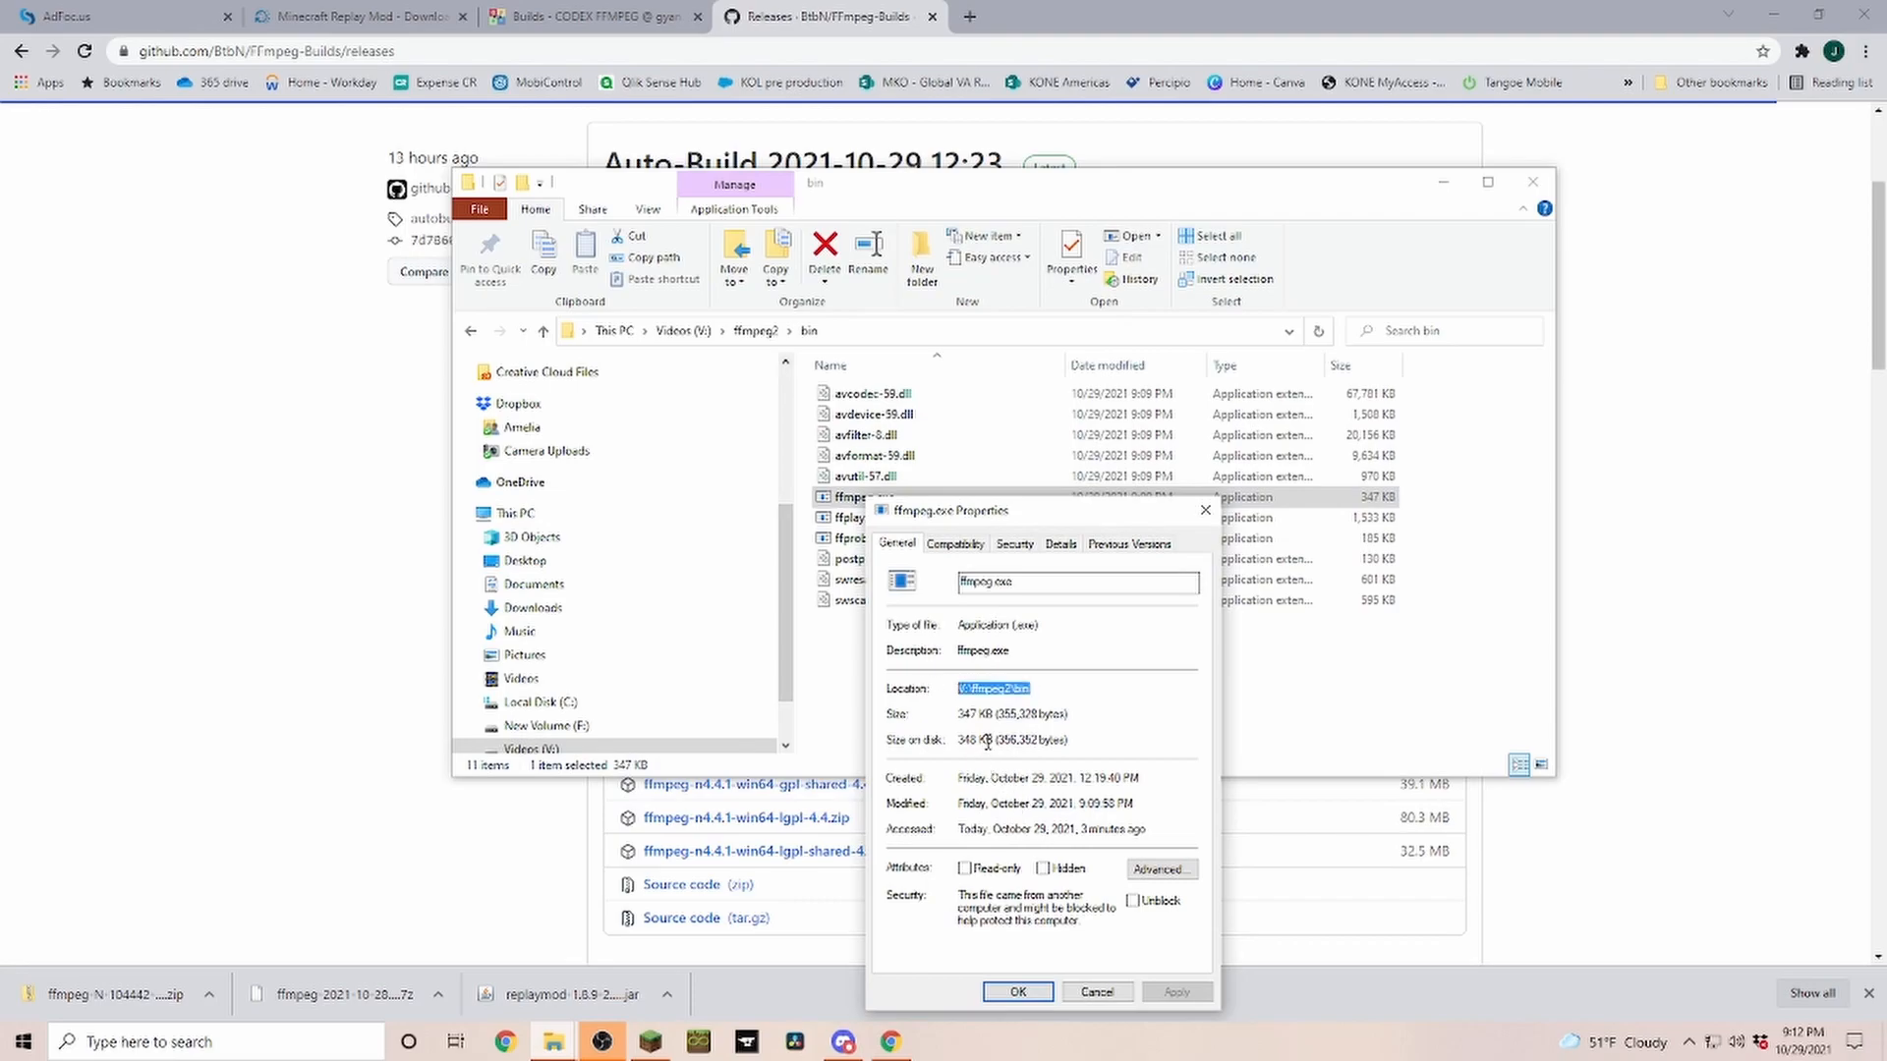
left_click(1095, 990)
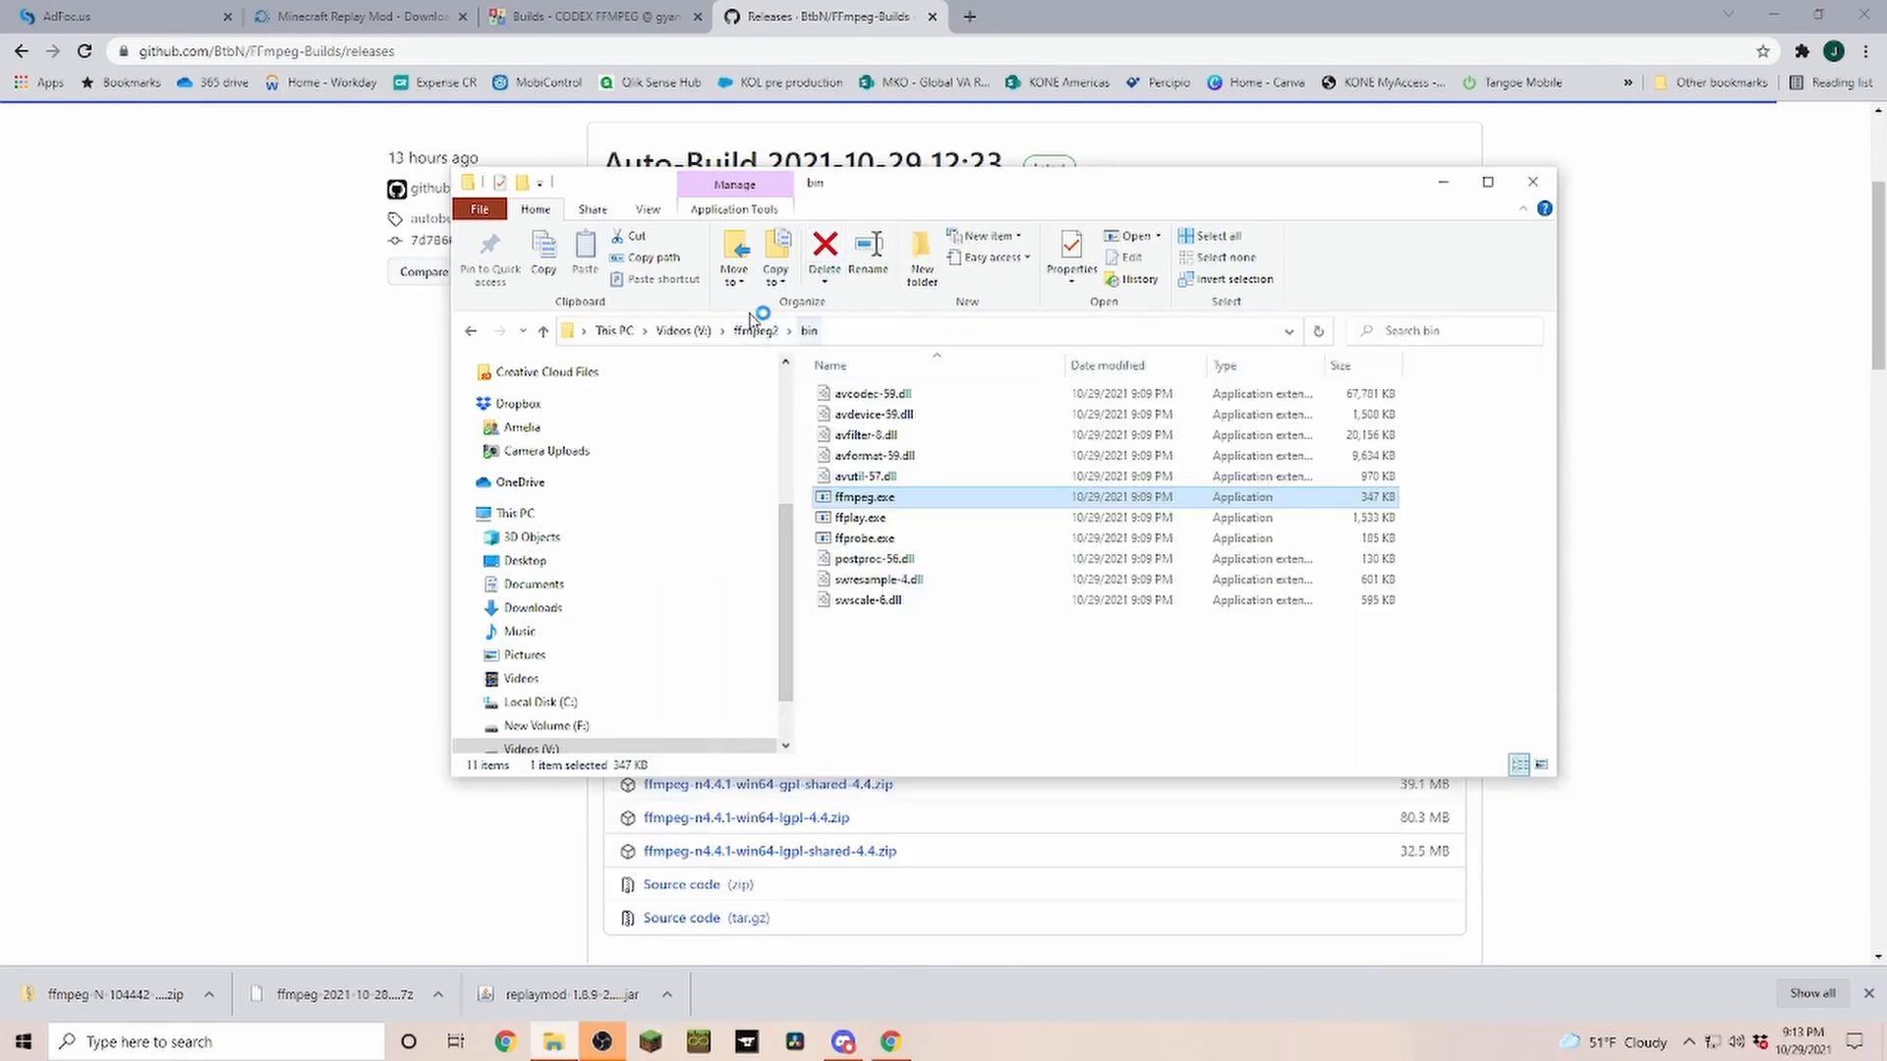
mouse_move(857, 566)
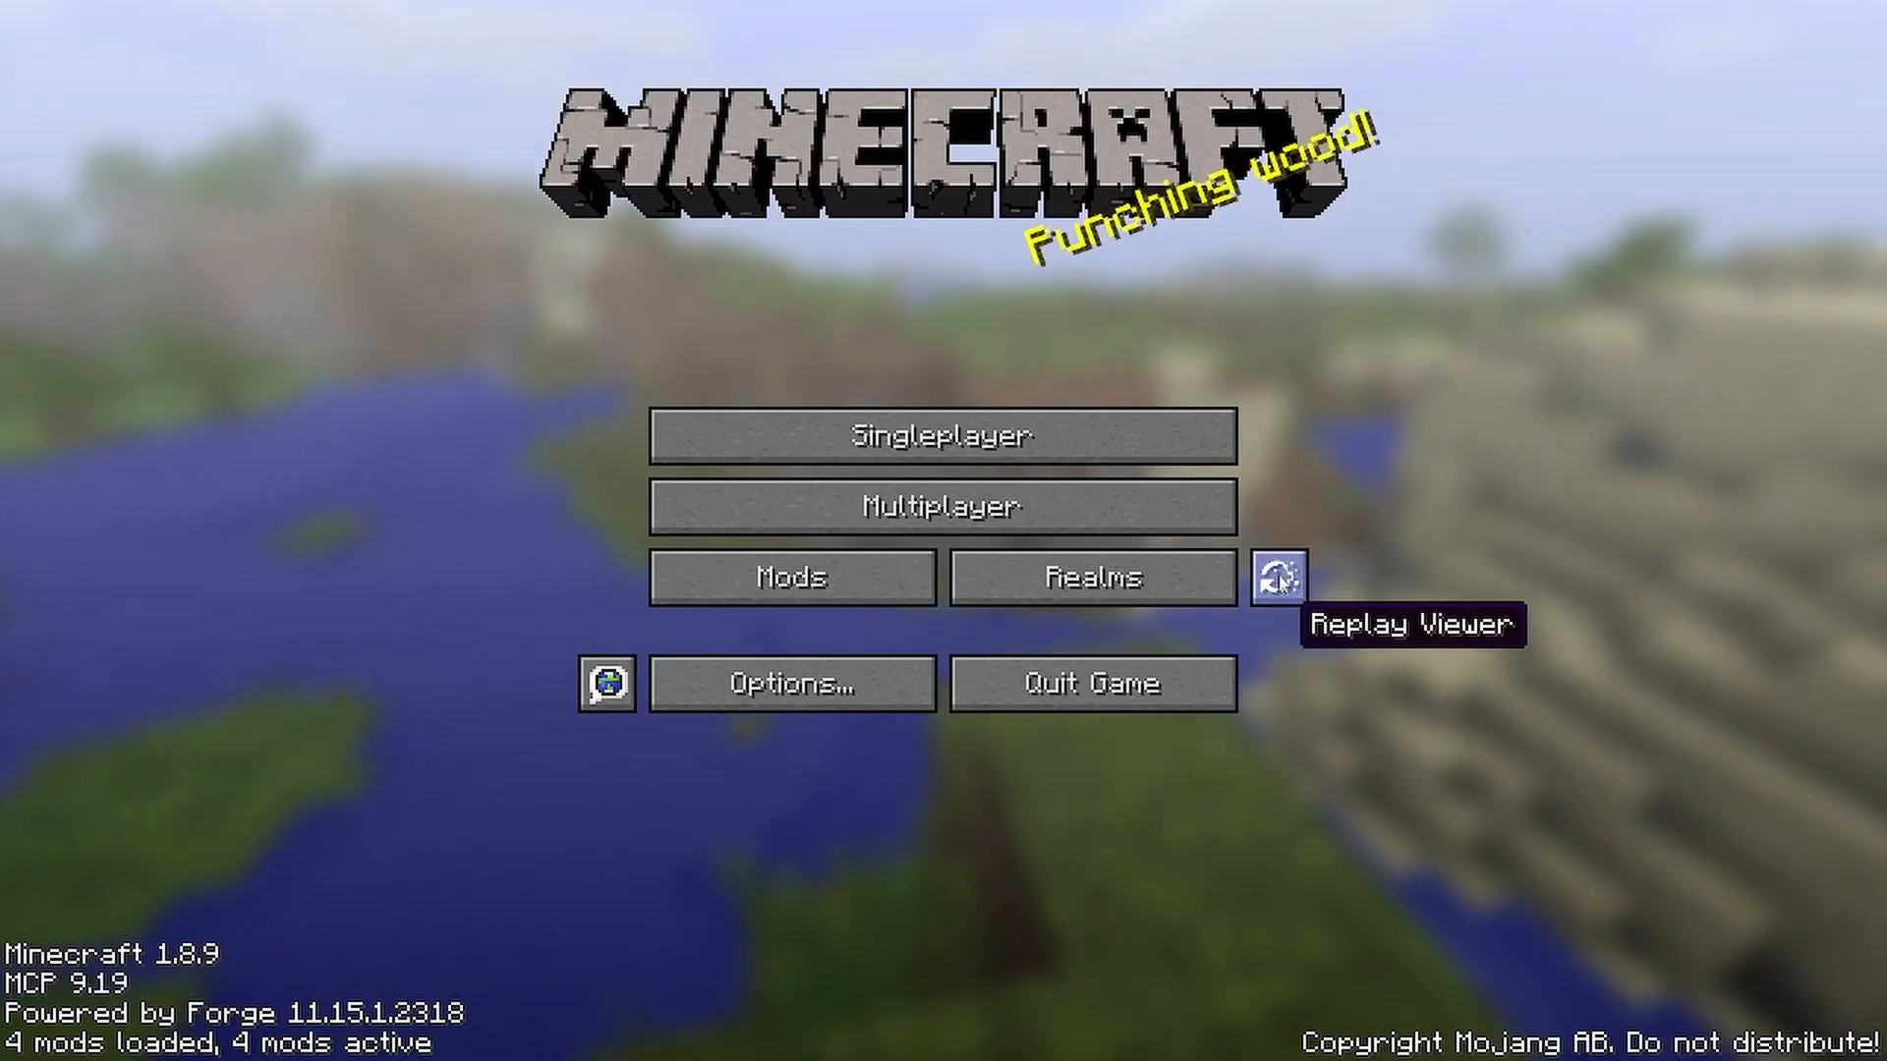
Check the Replay Viewer and Singleplayer lists, ending on the Replay Viewer showing the new 1_8_9 replay from 10/29/21.
left_click(1278, 578)
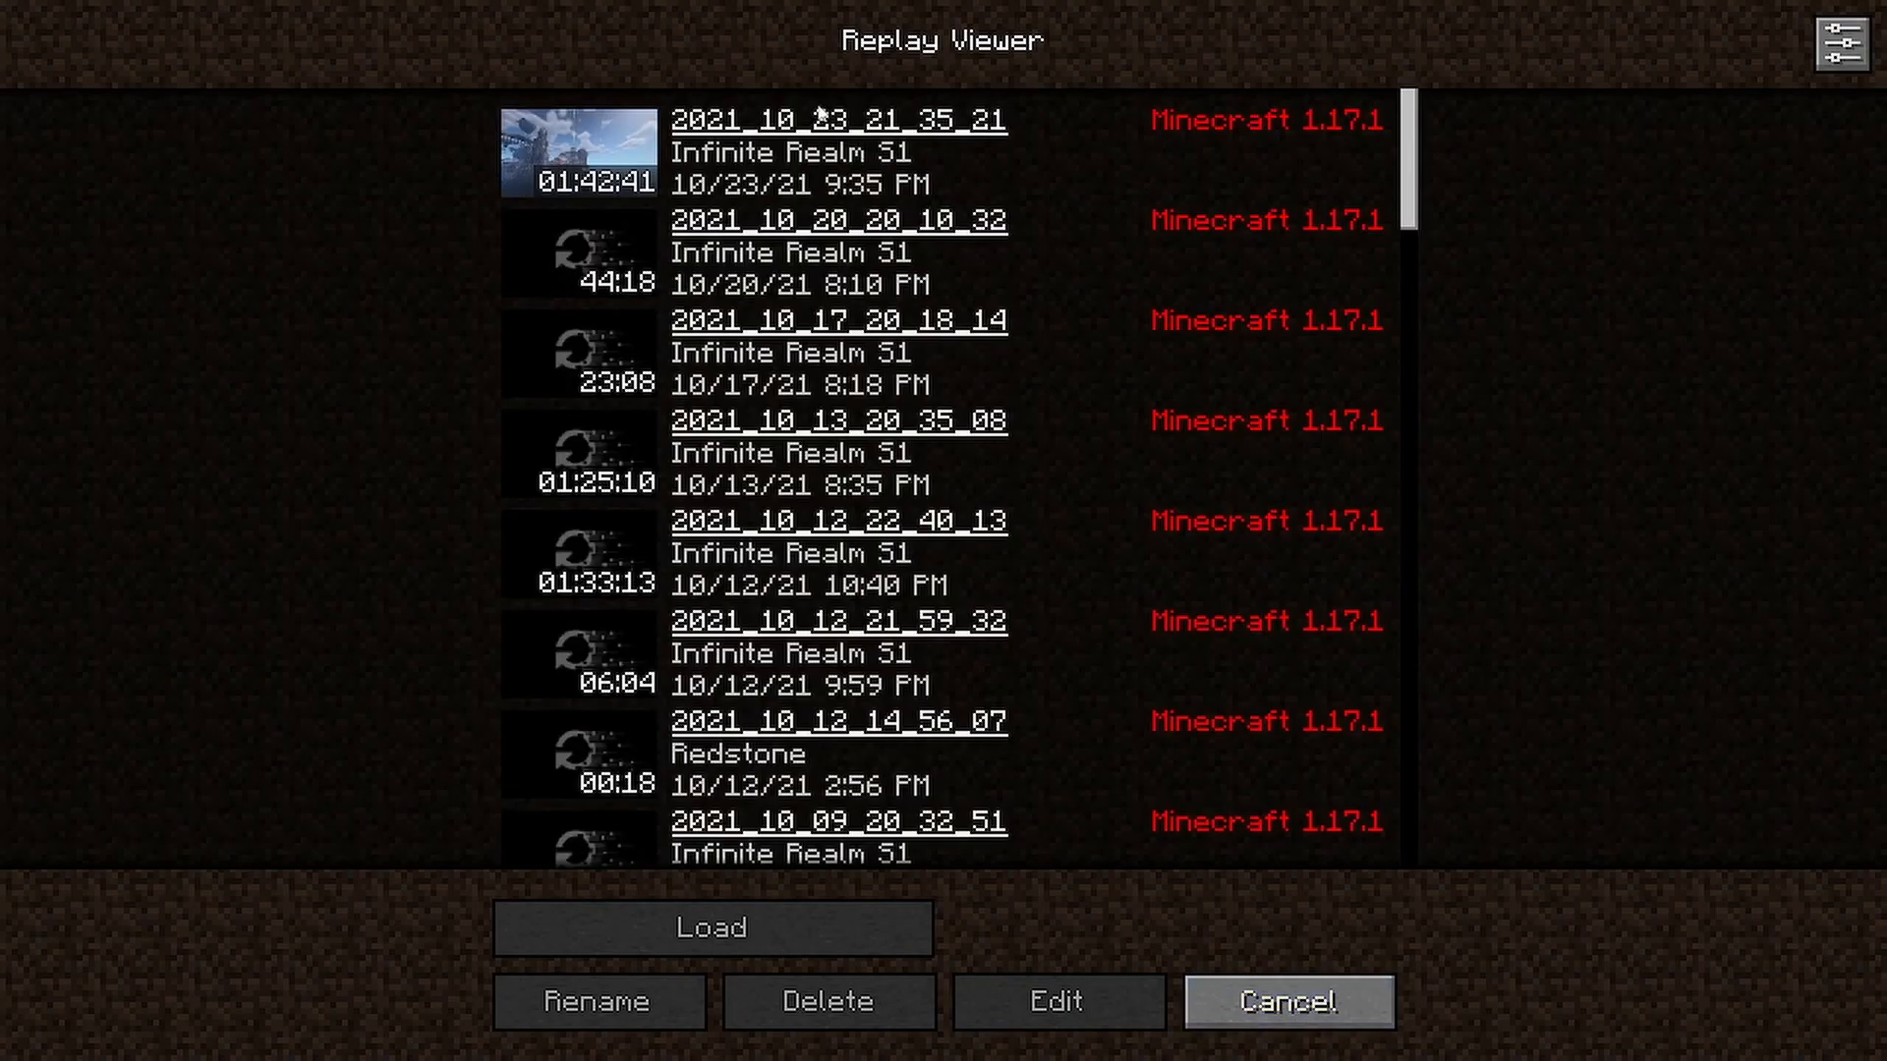
mouse_move(1230, 777)
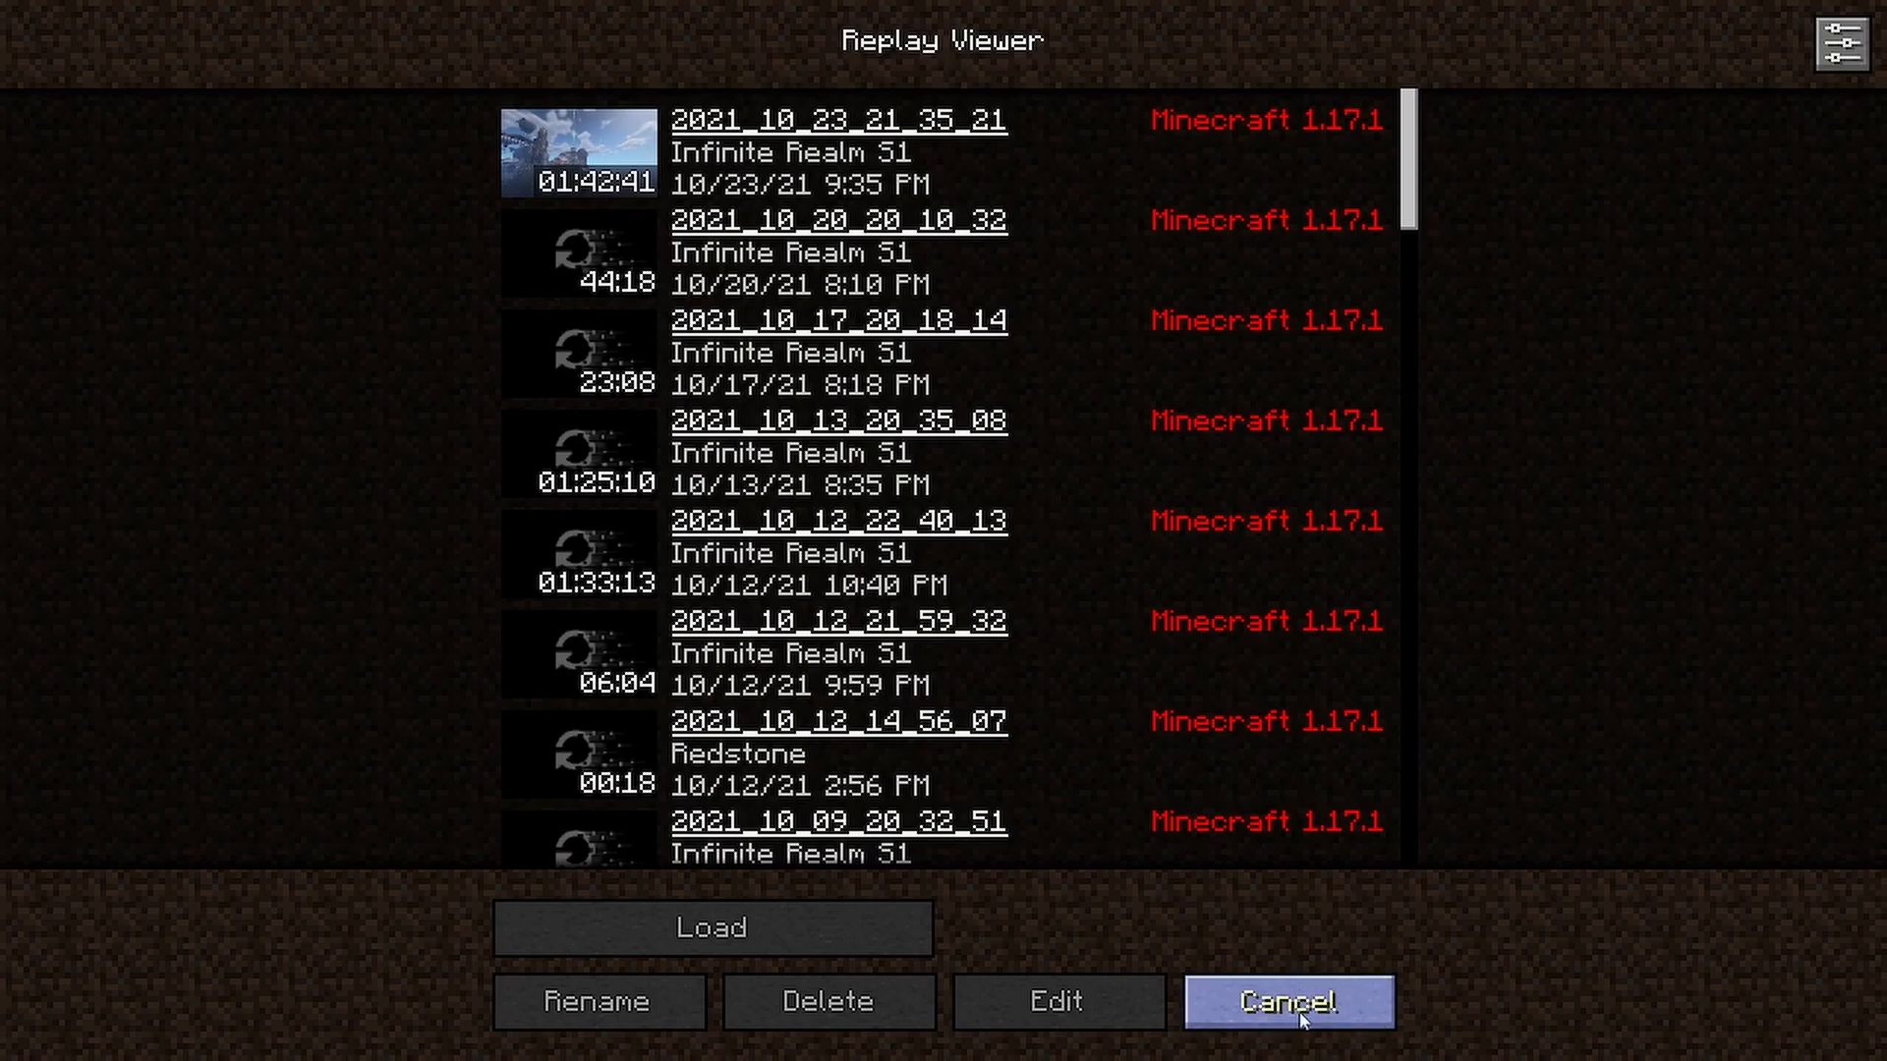
left_click(1285, 1000)
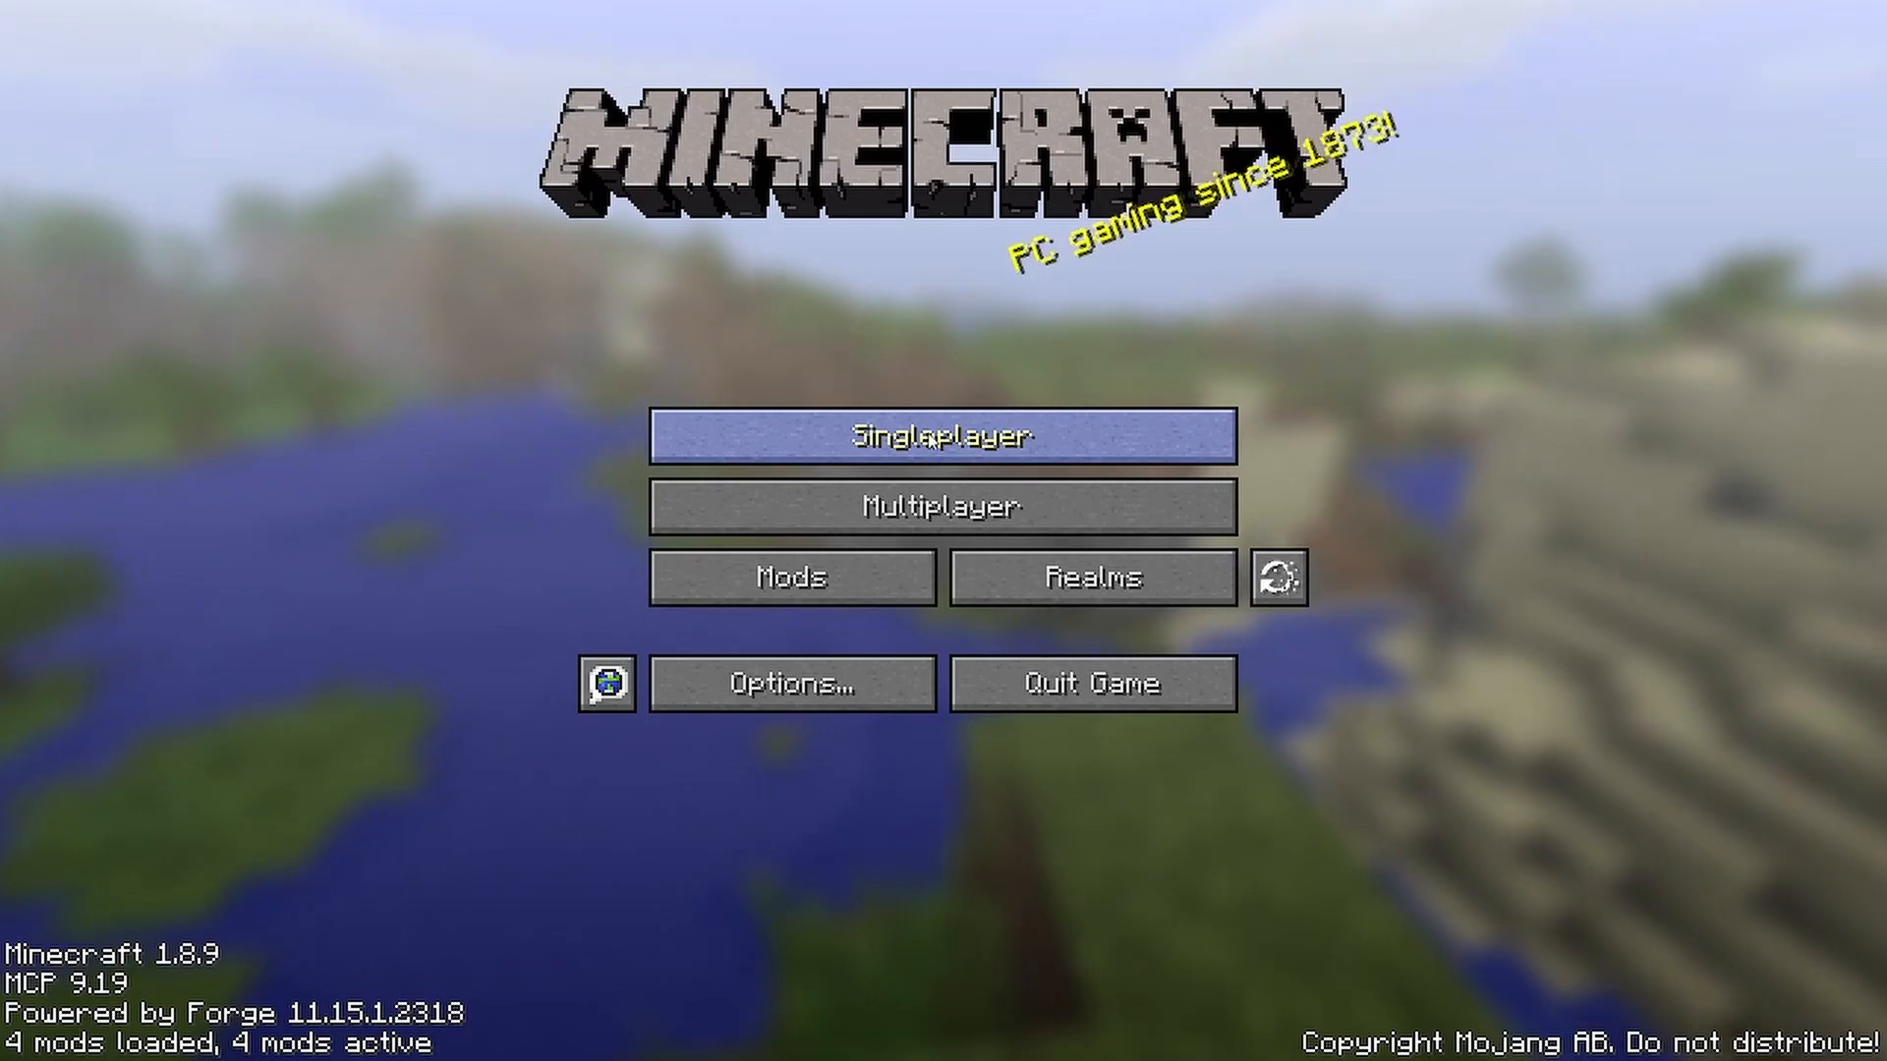
left_click(941, 437)
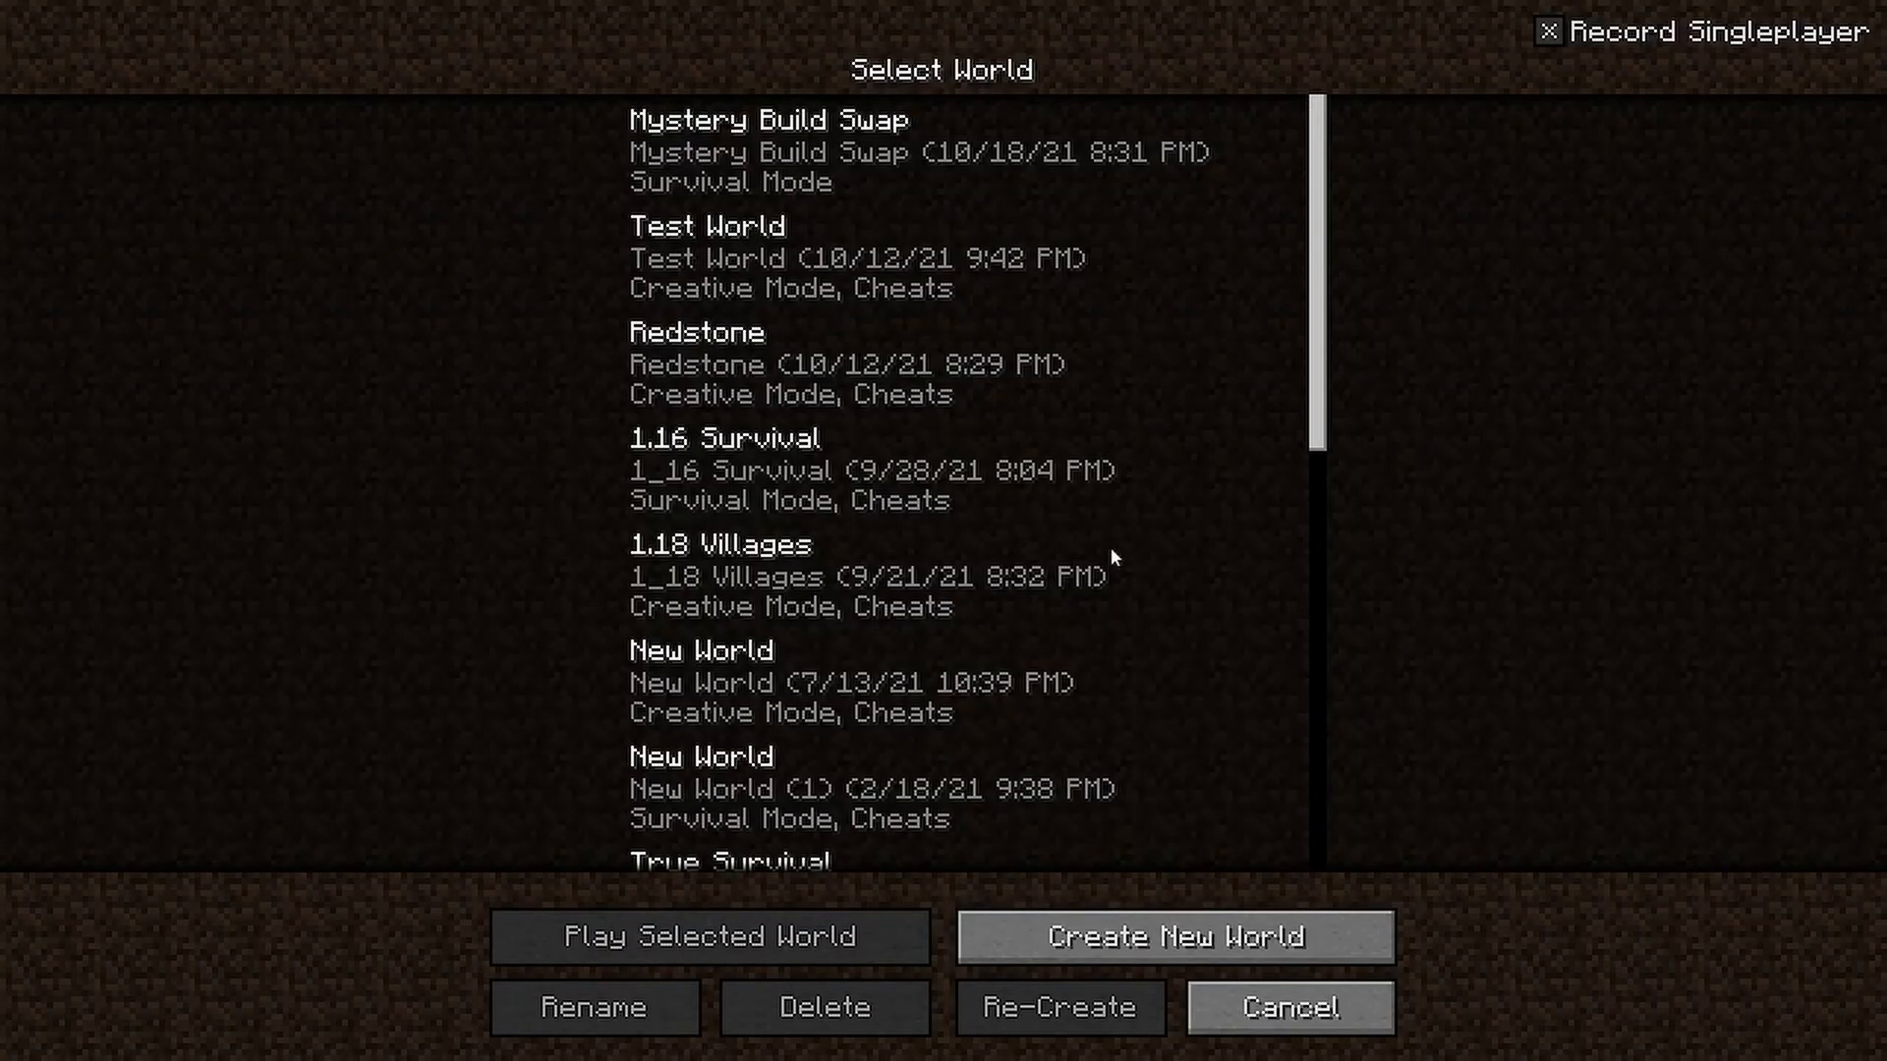
left_click(1286, 1006)
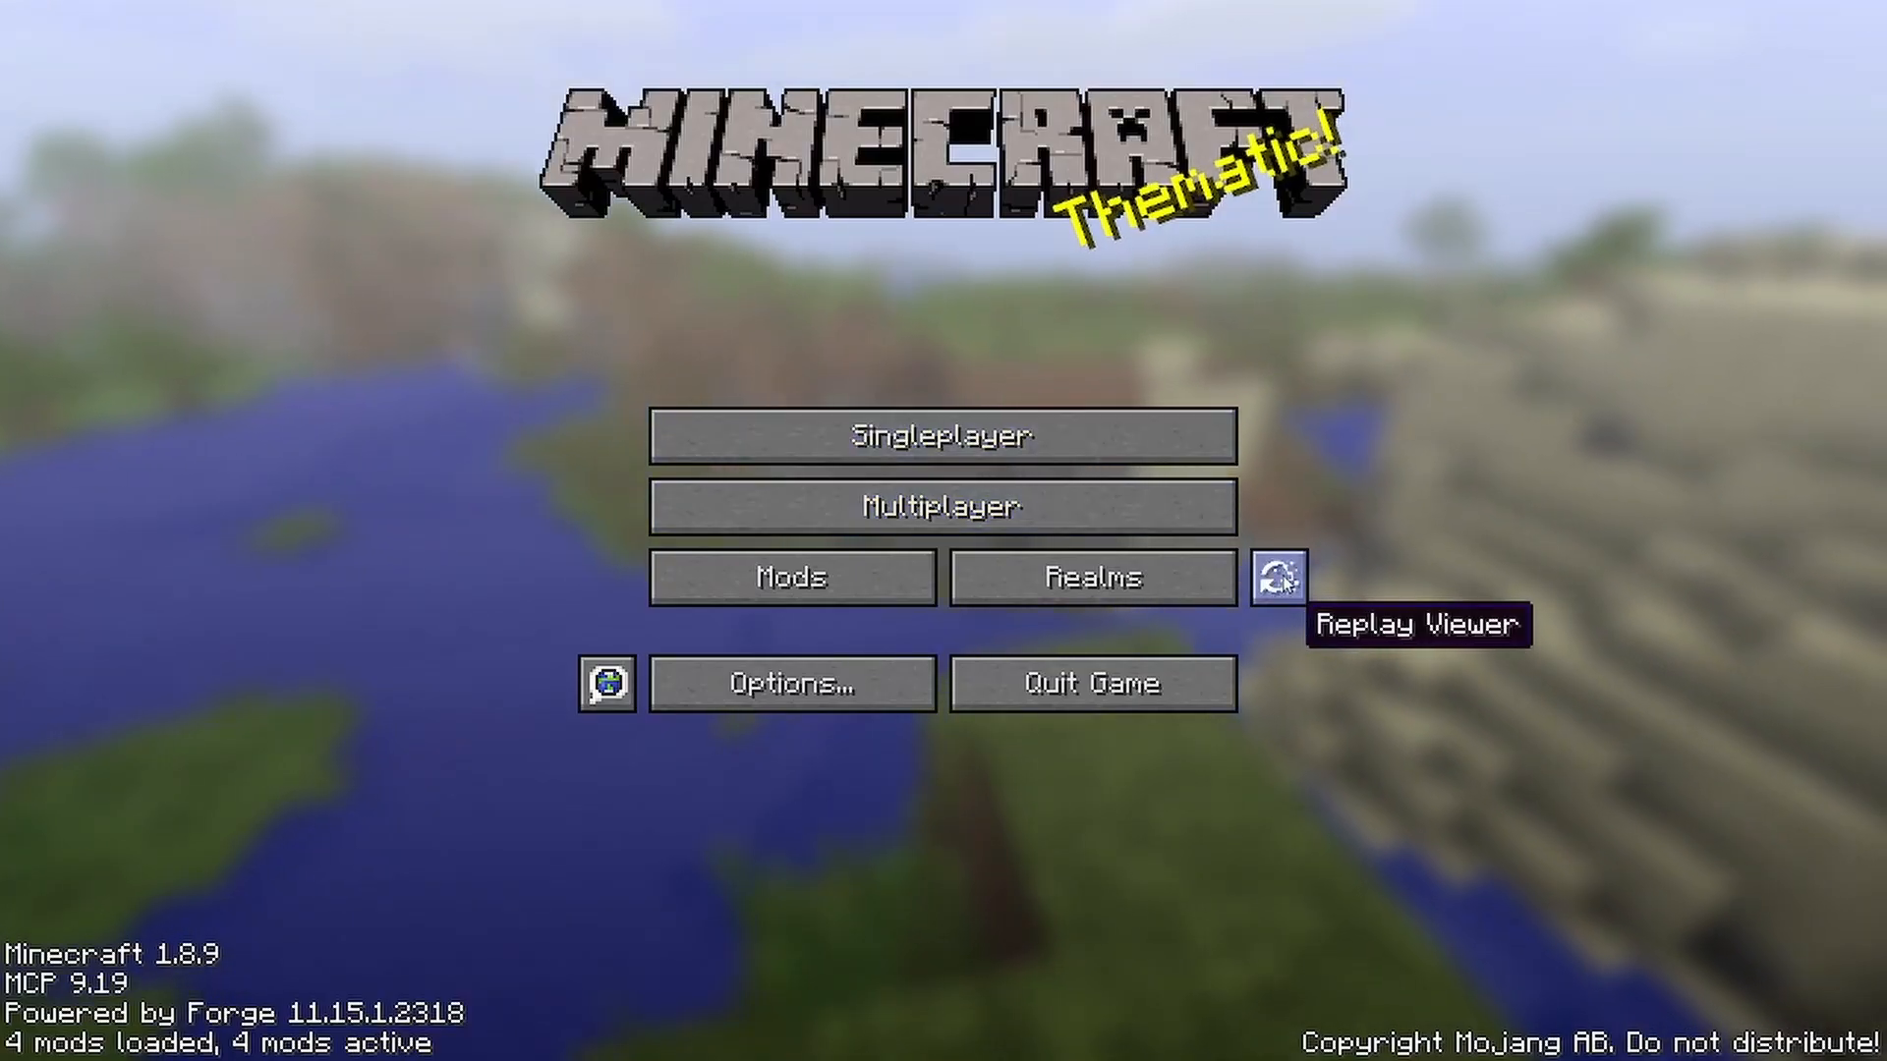
left_click(1275, 578)
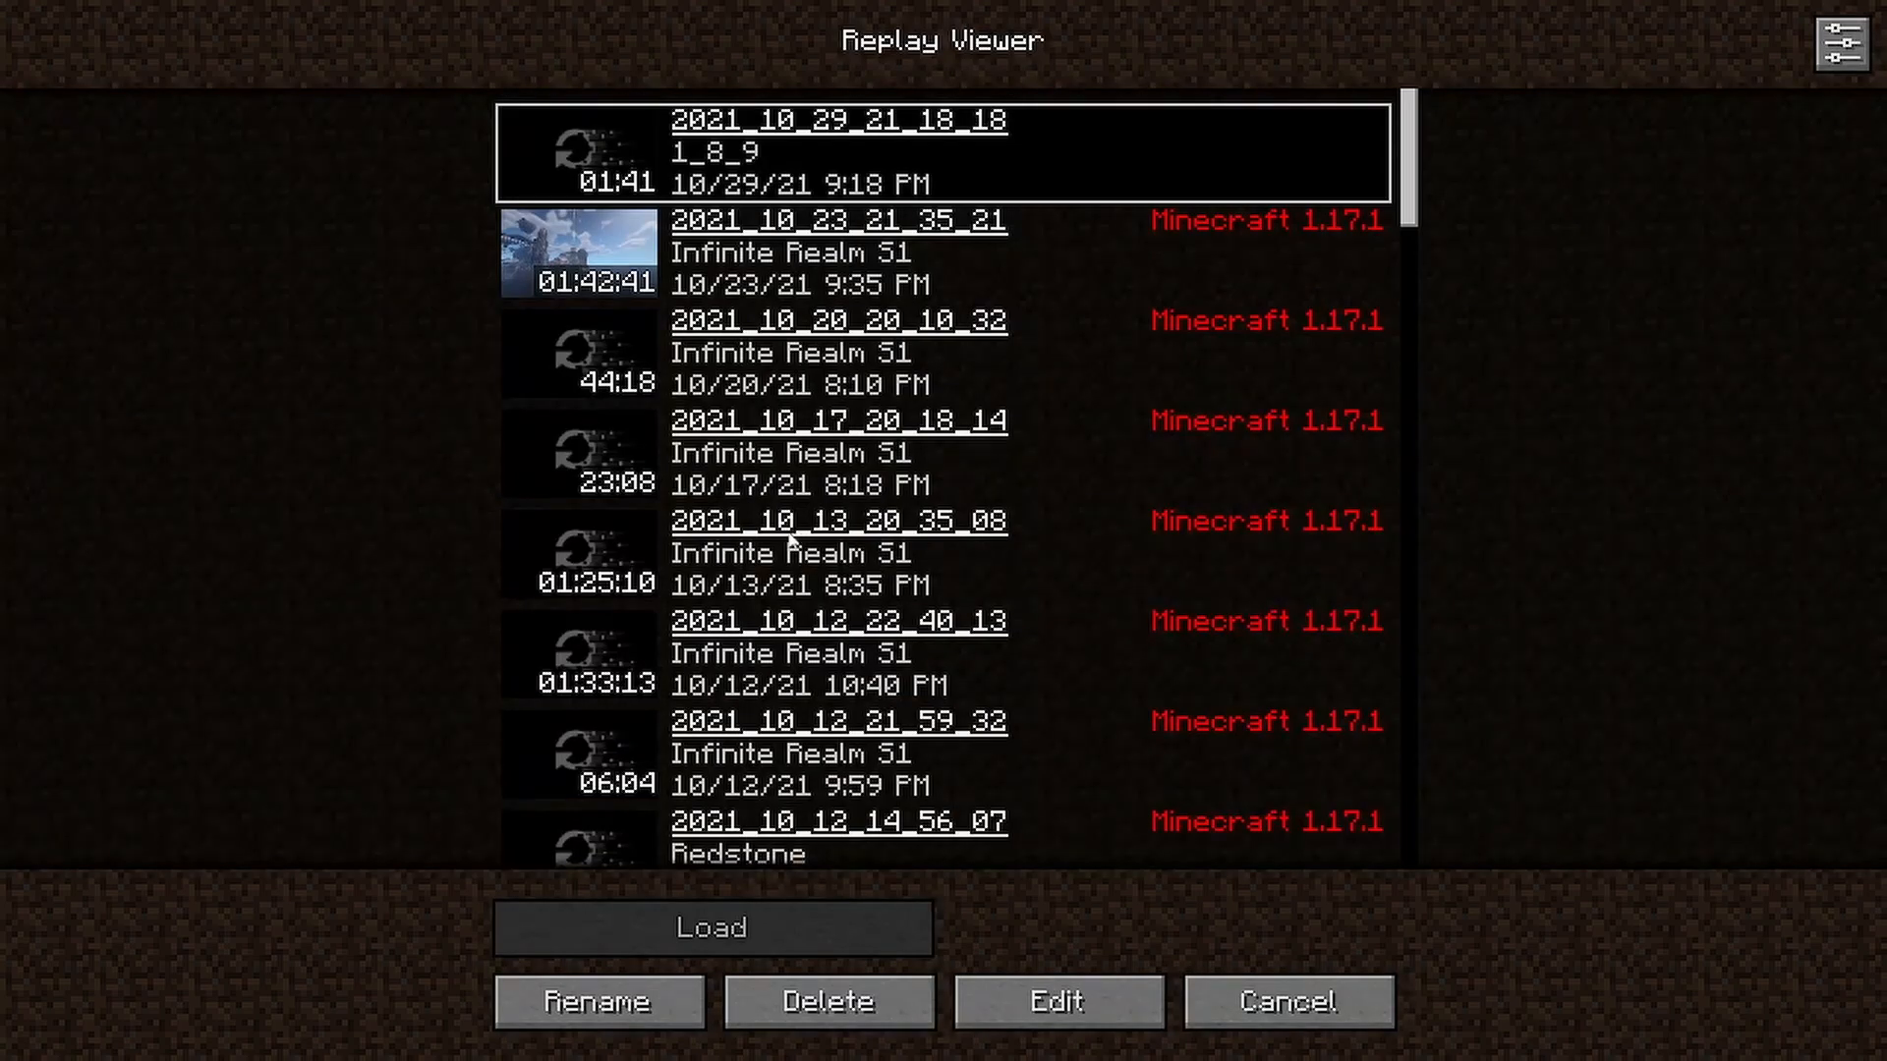
Load the 1_8_9 replay and bring up Render Camera Path's Command Line Settings.
left_click(709, 925)
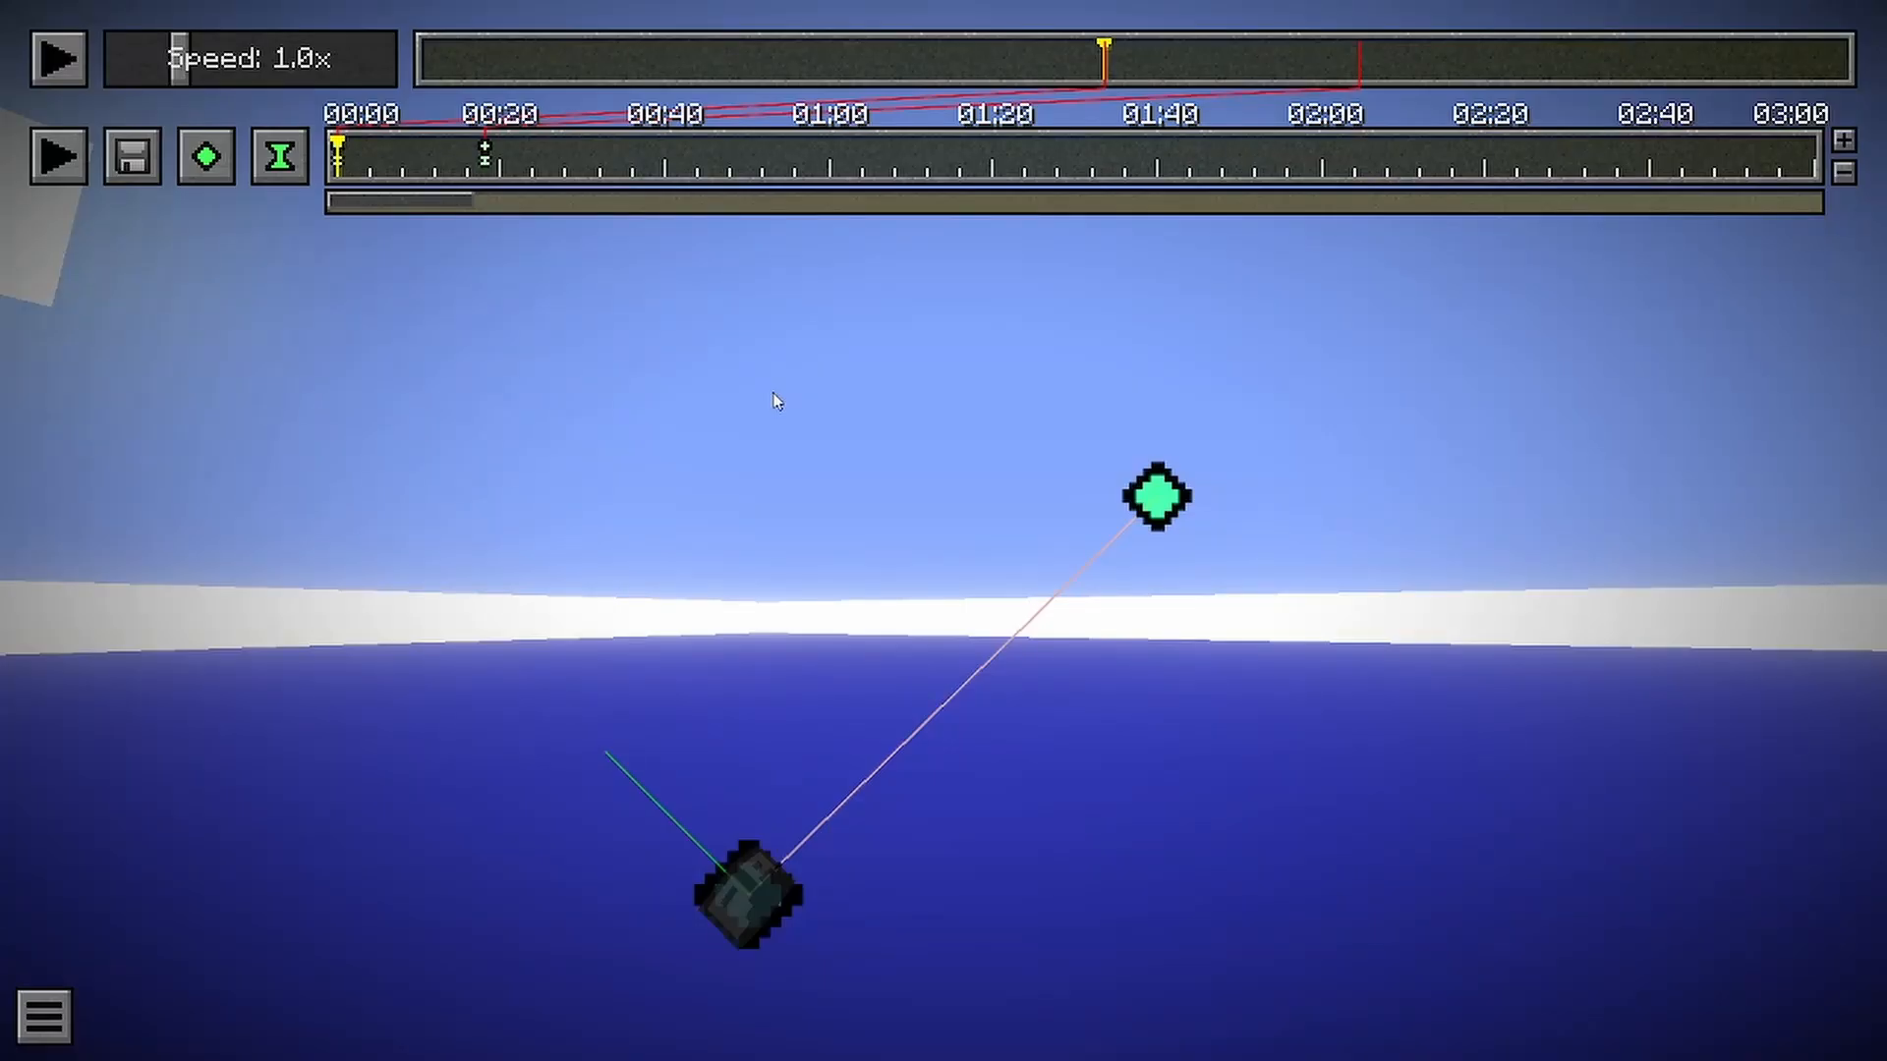
mouse_move(875, 416)
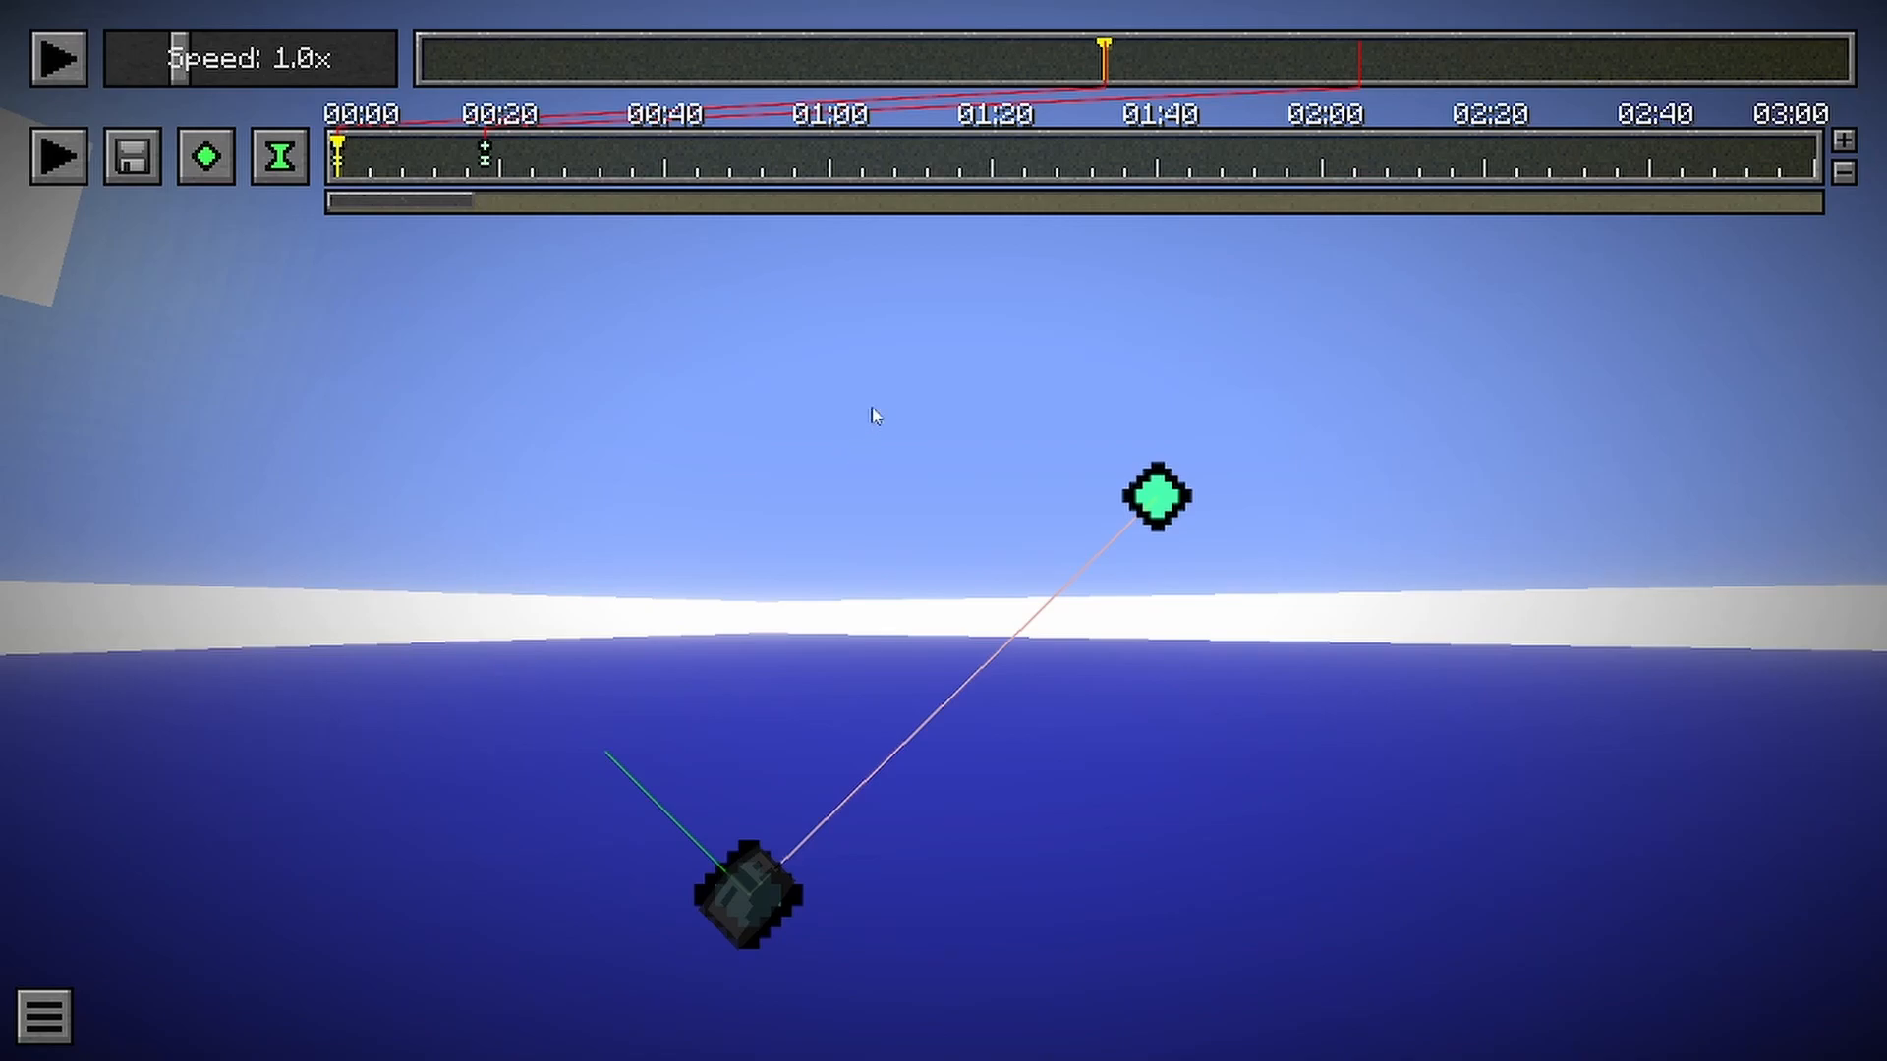
mouse_move(929, 421)
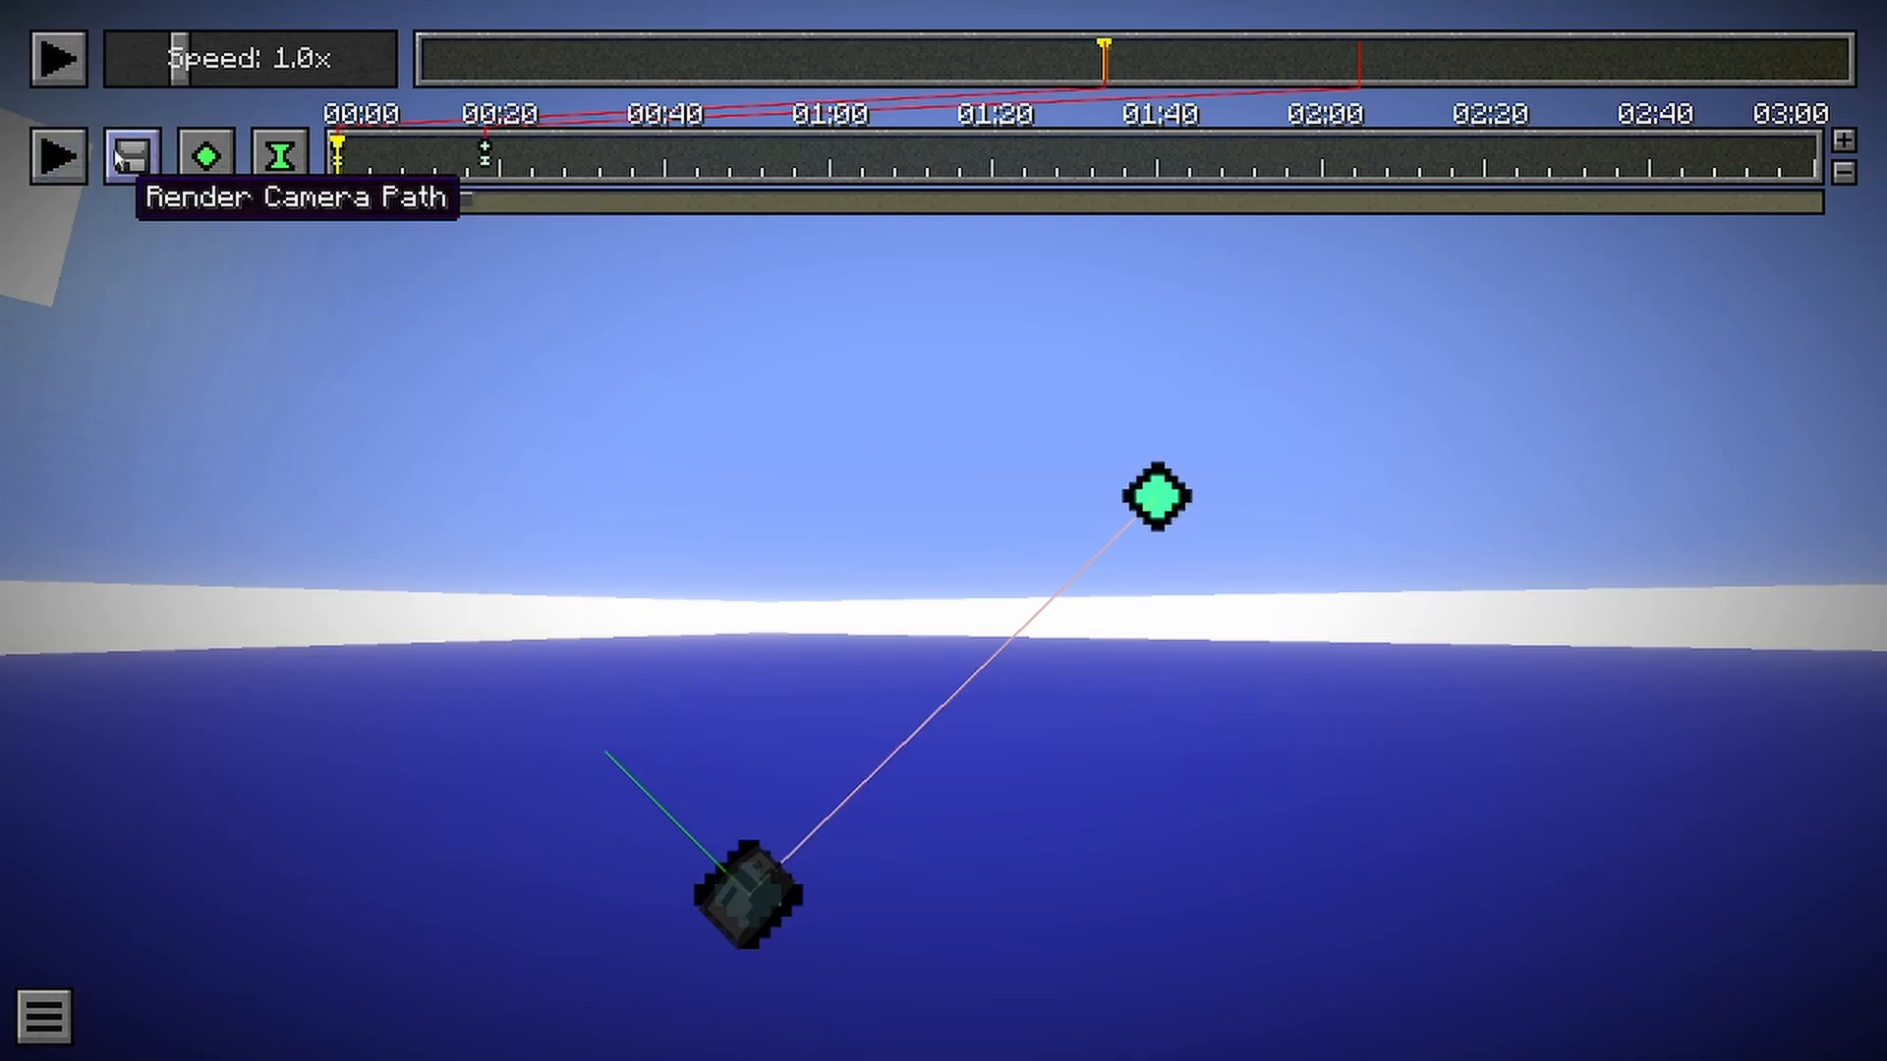
left_click(132, 157)
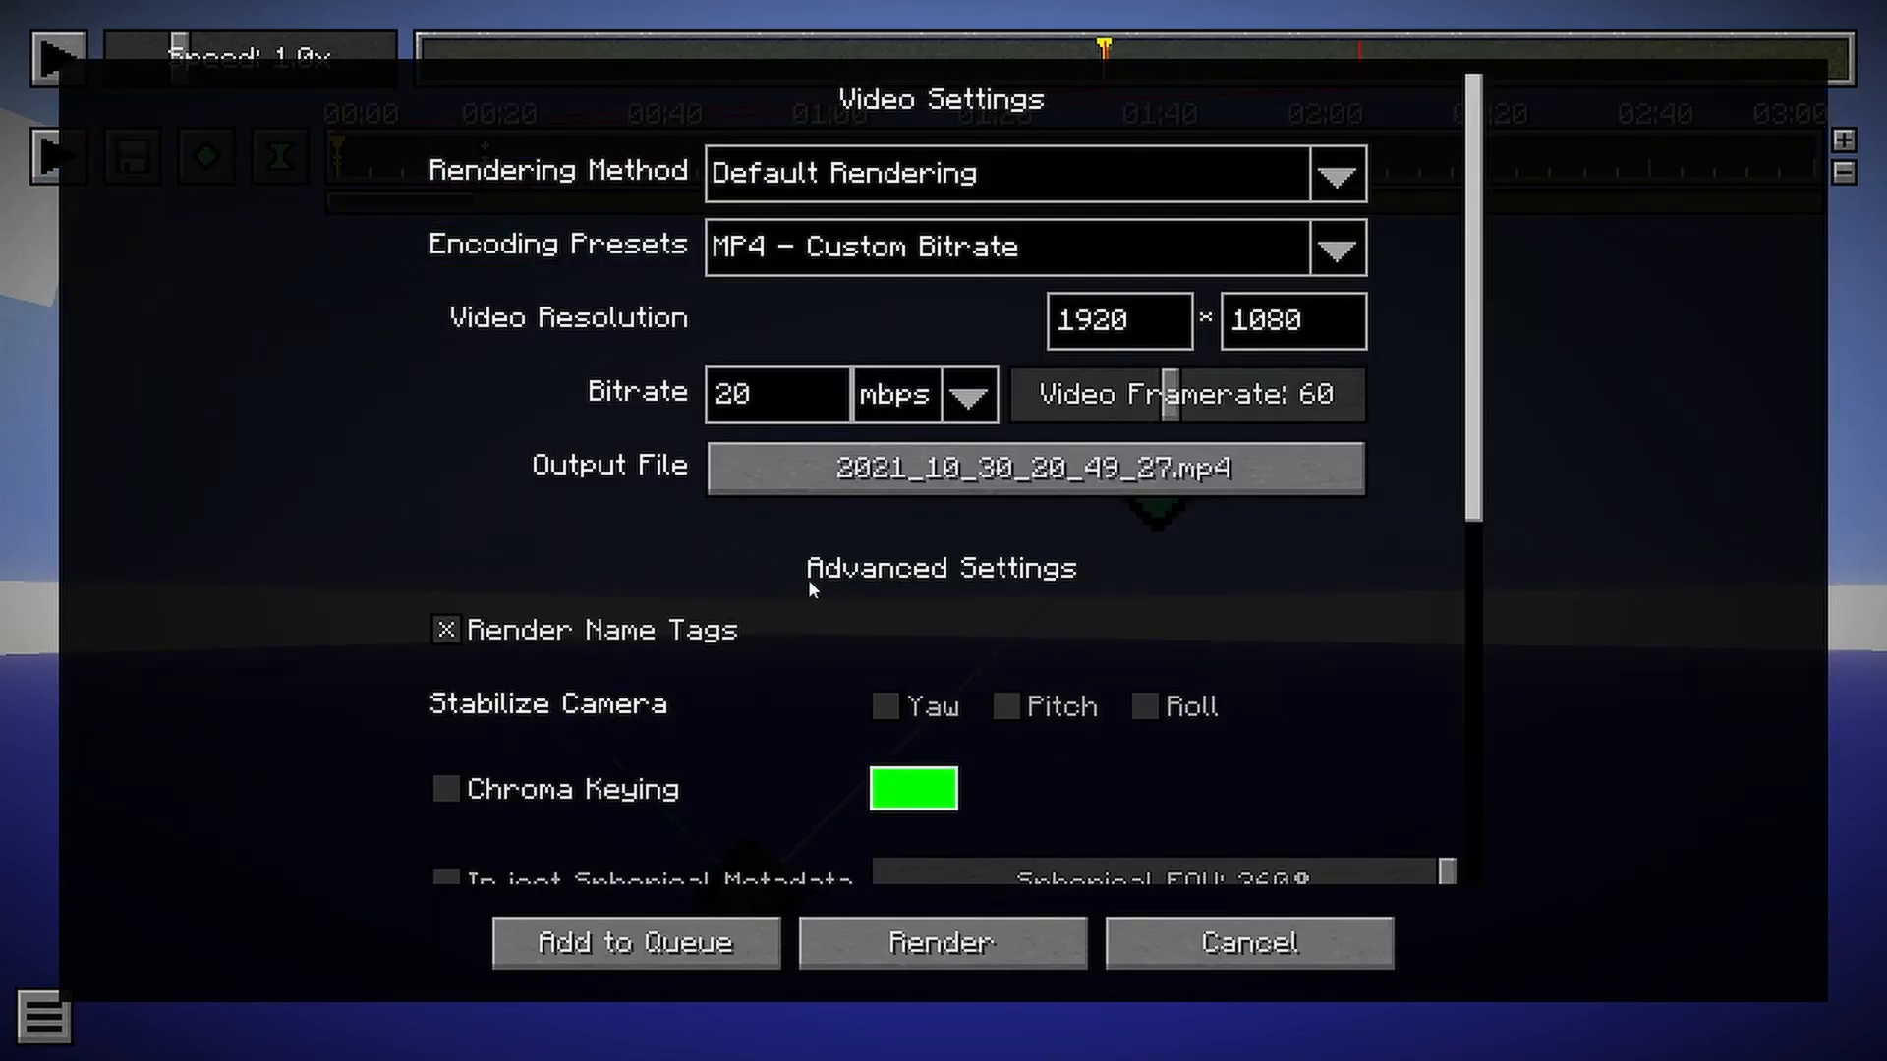
scroll("down", 3)
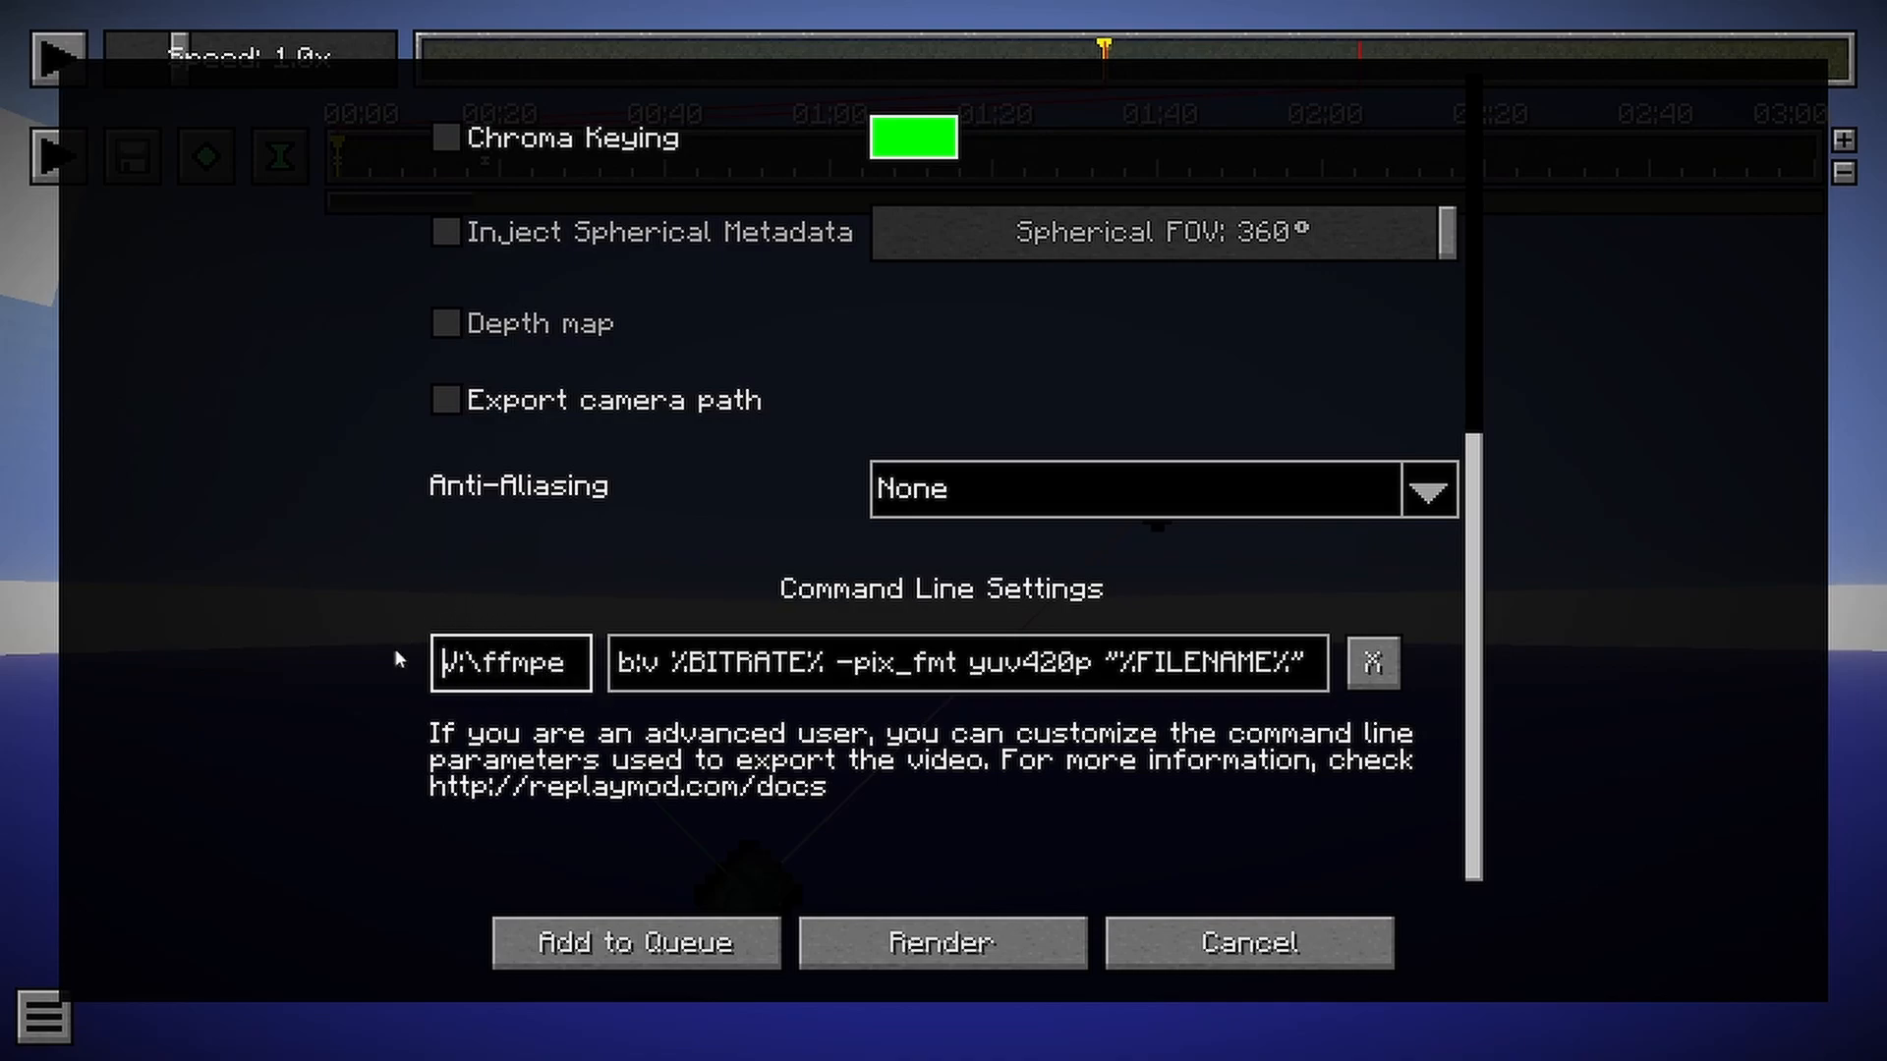
Enter the extracted ffmpeg.exe path as the render command and start the 1080p MP4 render.
left_click(493, 684)
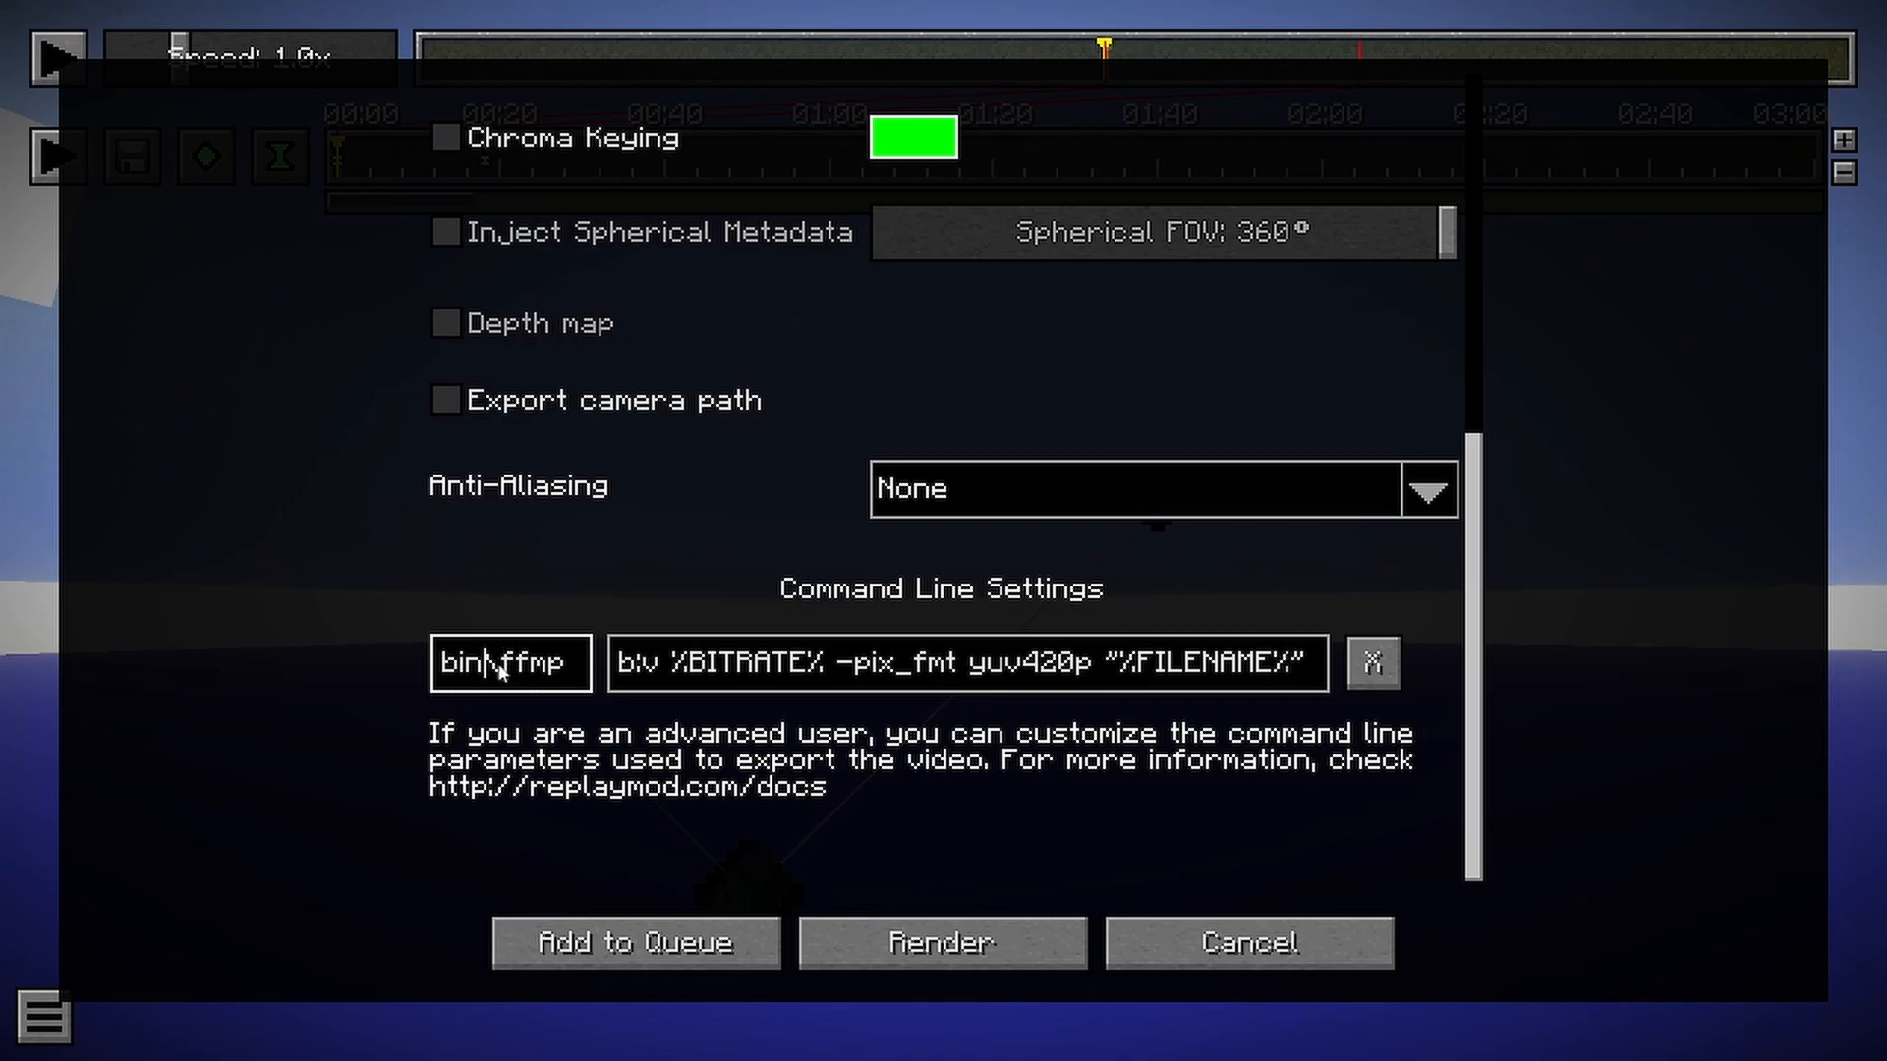
mouse_move(526, 772)
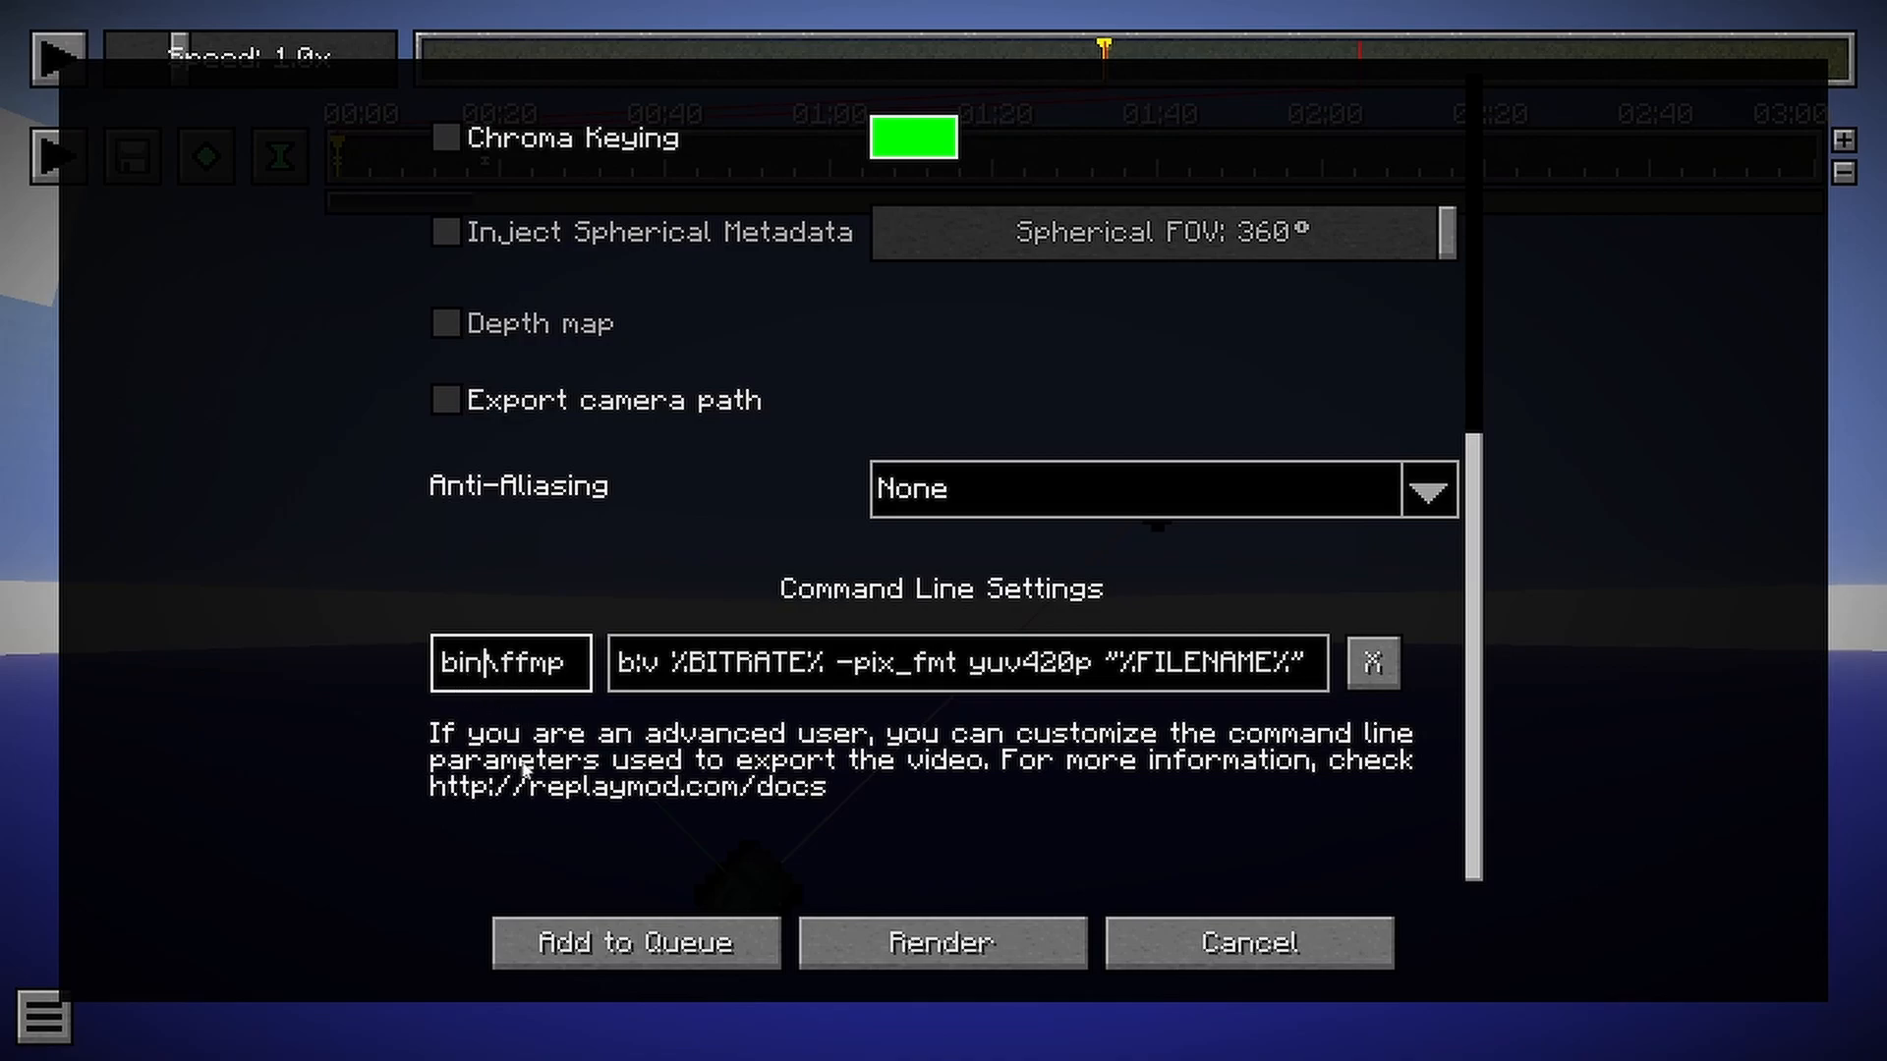
left_click(509, 662)
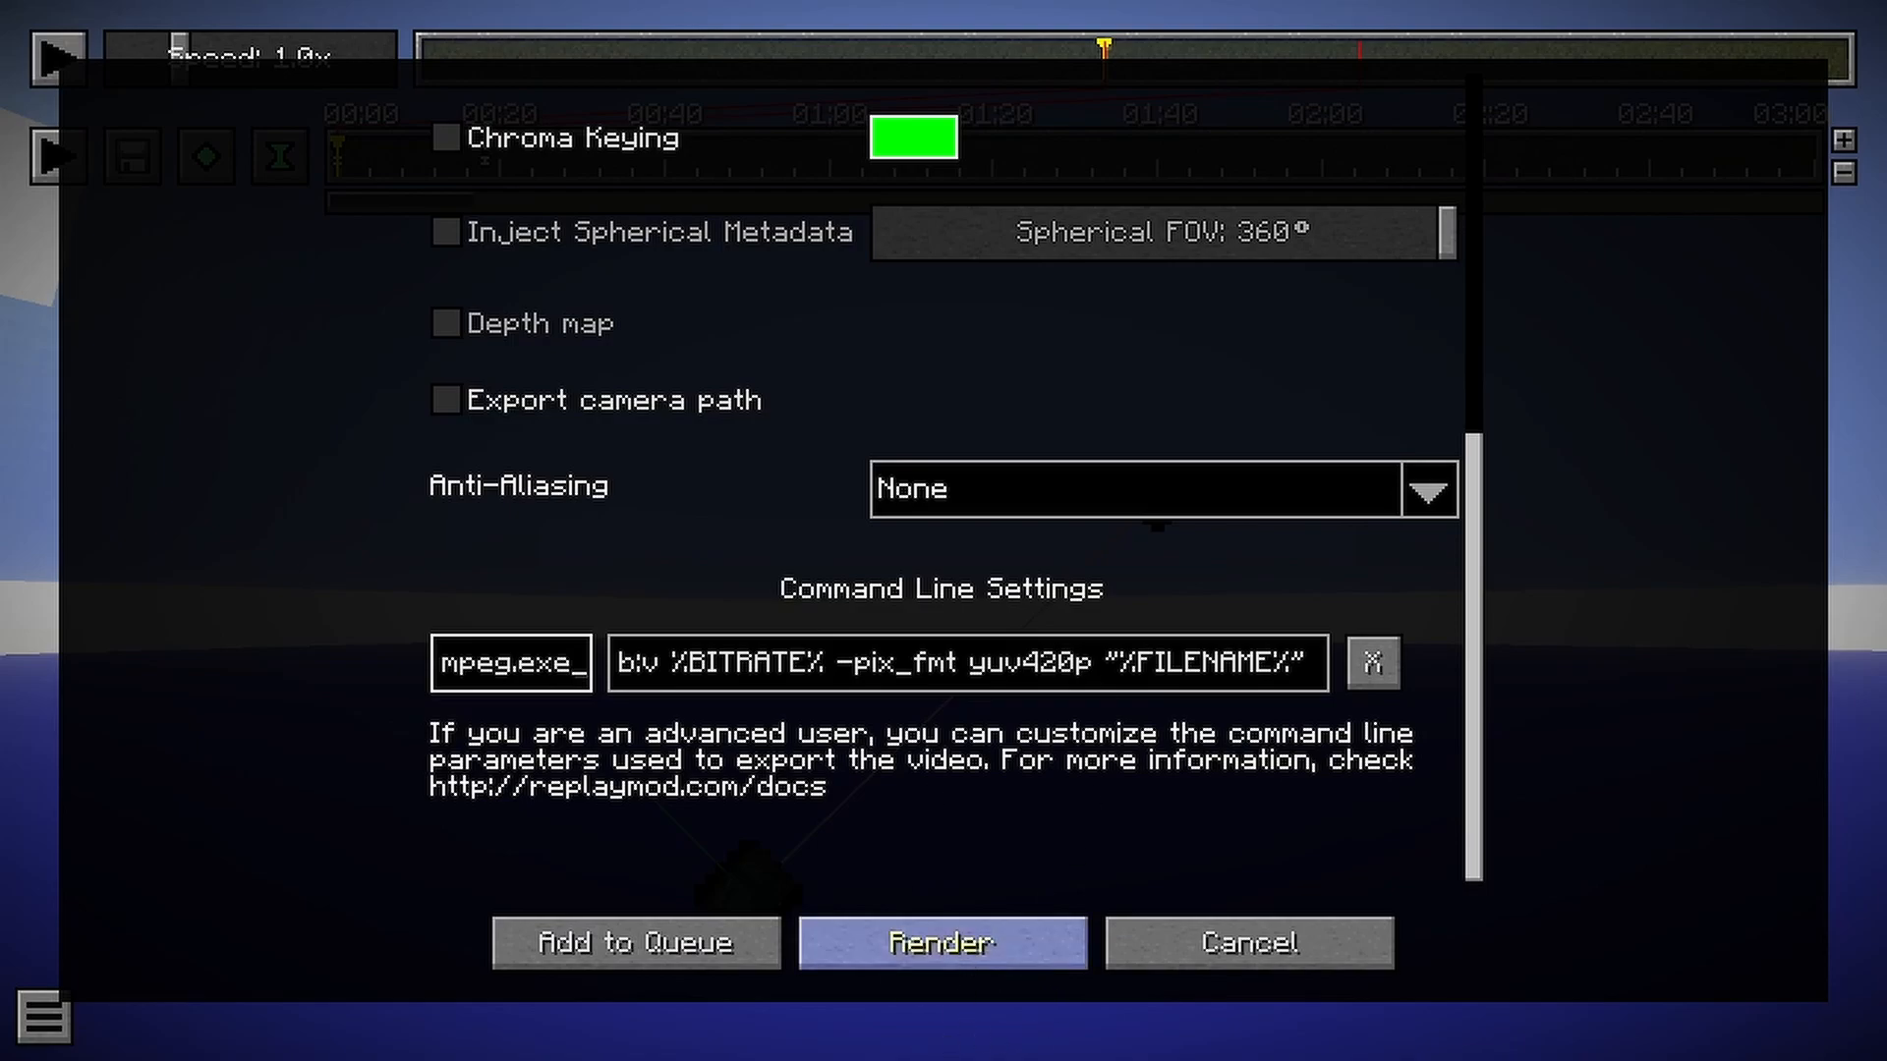
left_click(942, 941)
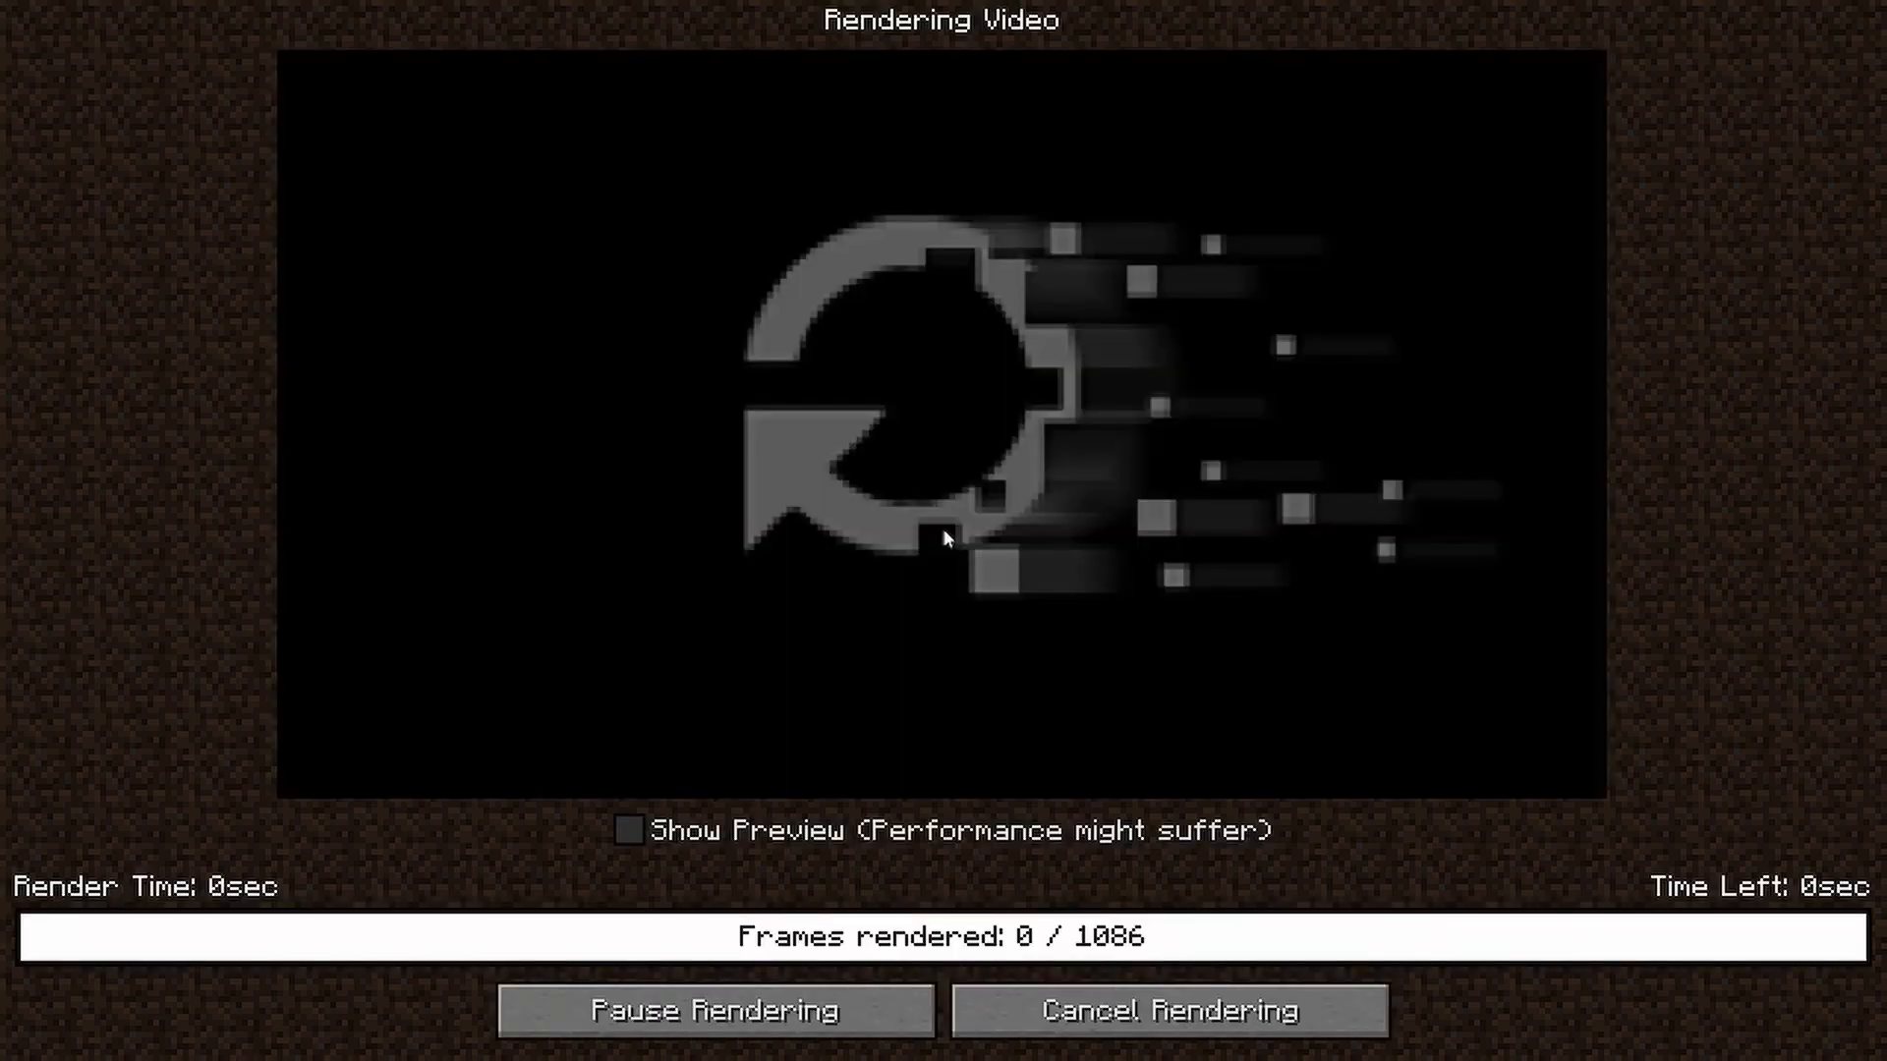